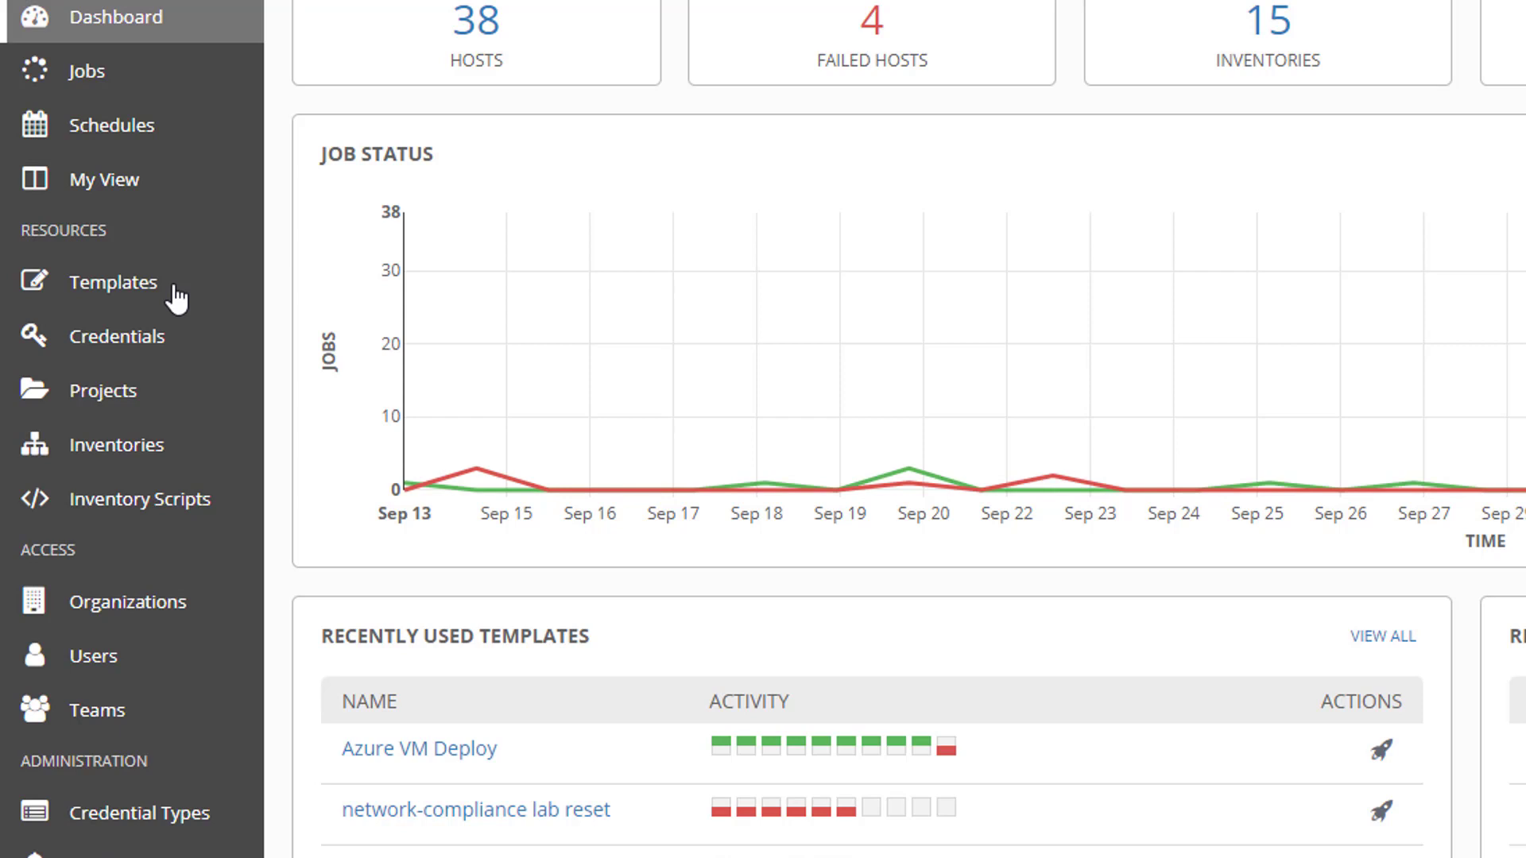
Filter the Templates list by 'azure' to show the ten Azure templates
{"action": "left_click", "coordinate": [114, 283]}
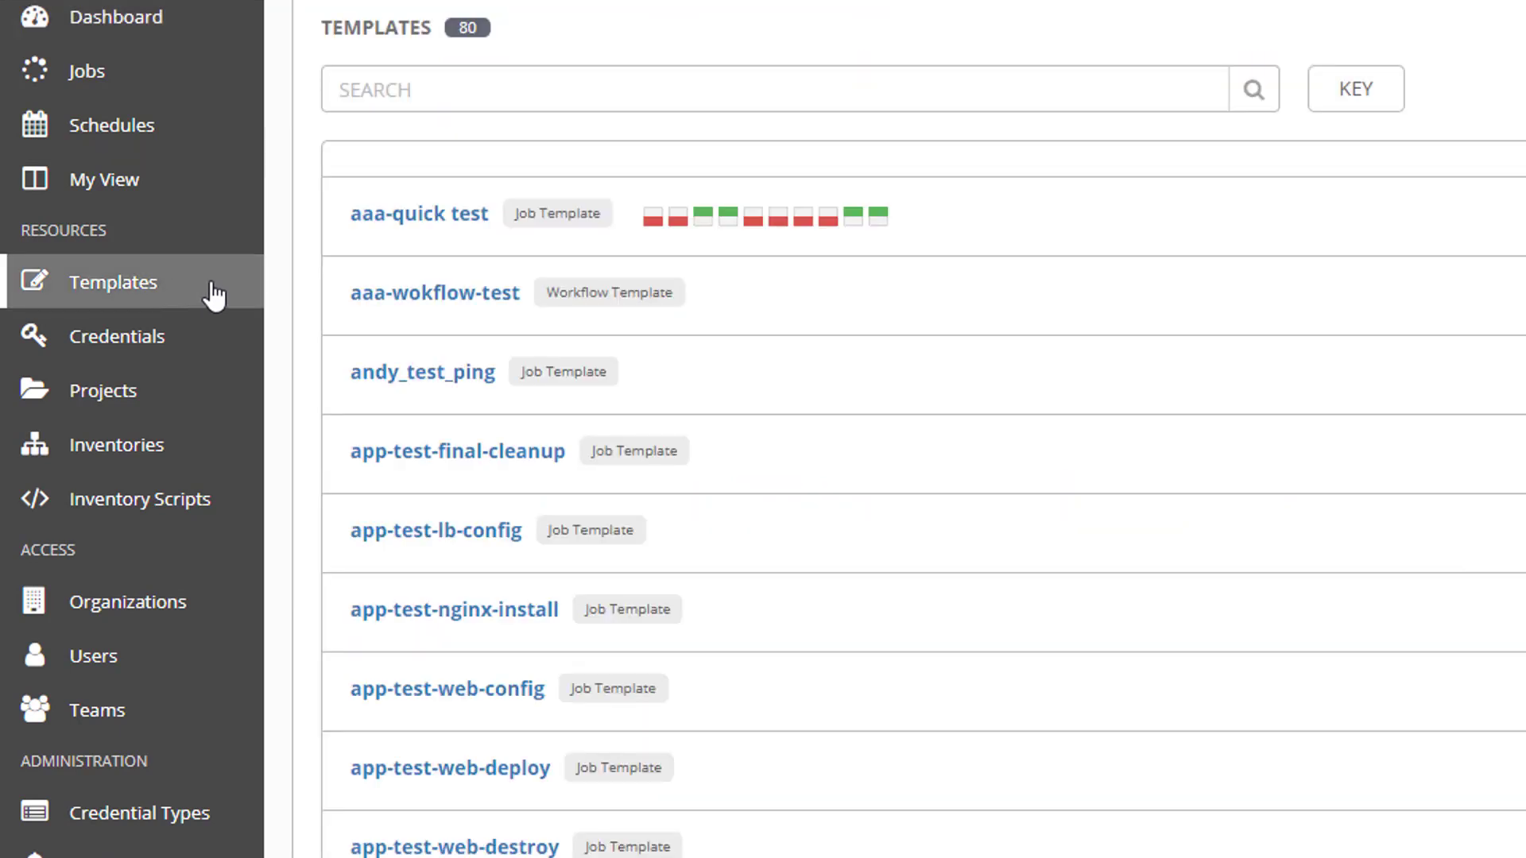
{"action": "type", "text": "a"}
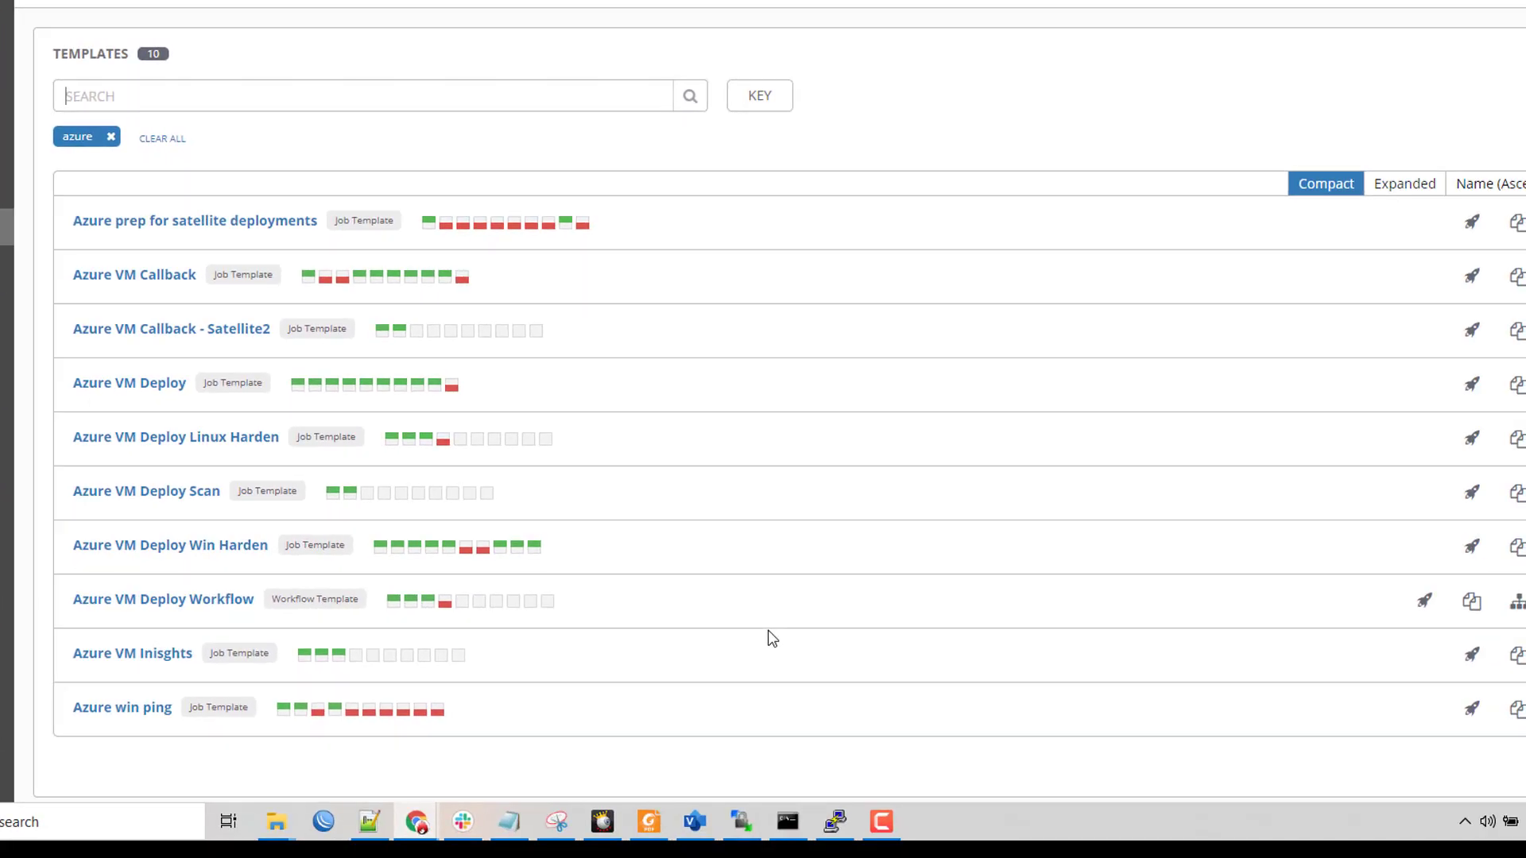
{"action": "mouse_move", "coordinate": [1424, 601]}
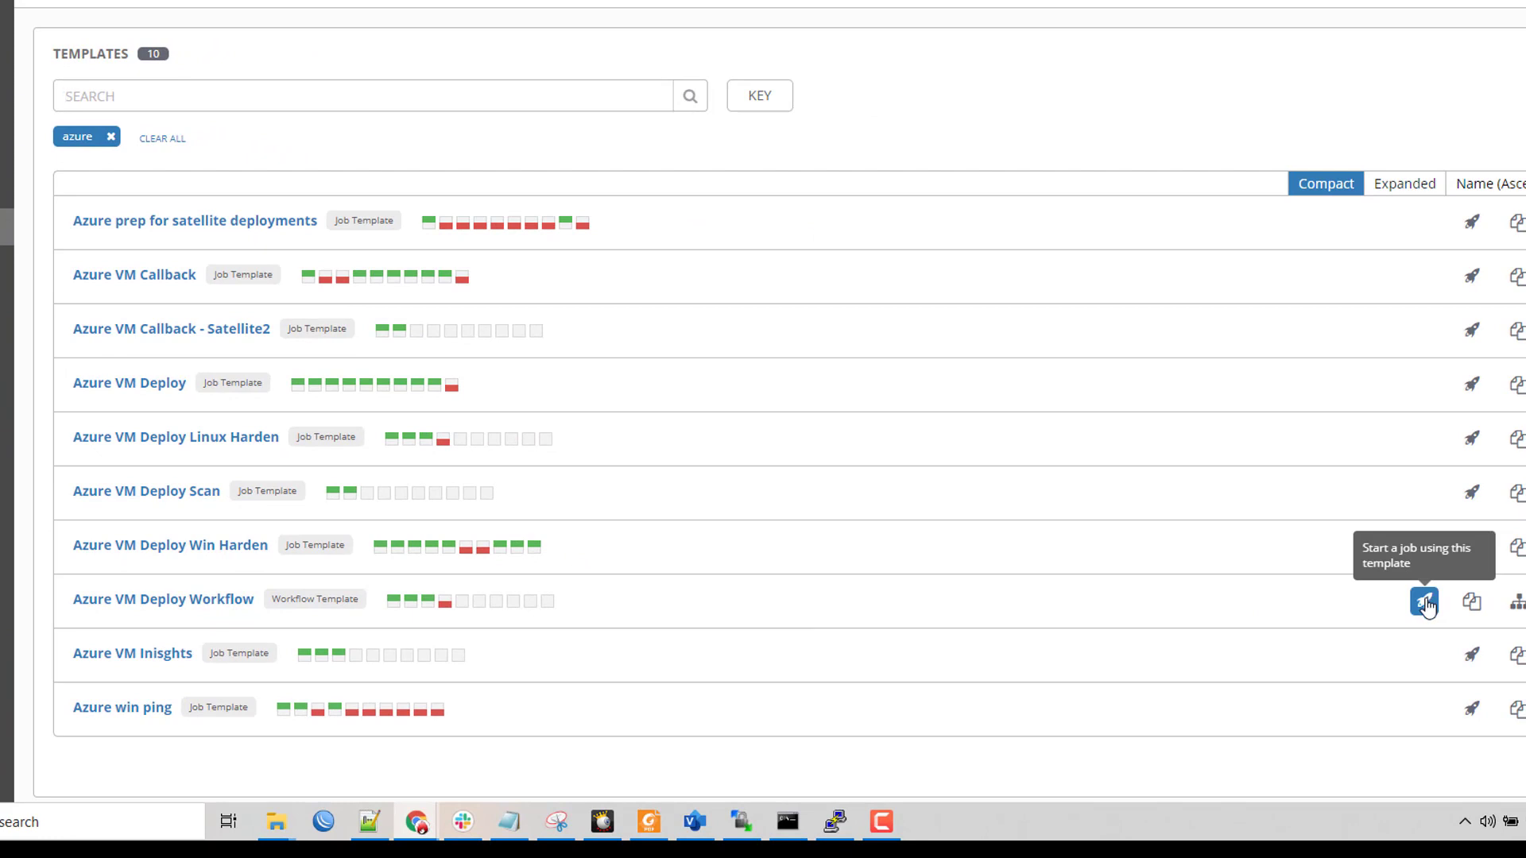
Launch the Azure VM Deploy Workflow survey, keeping windows as the host type
{"action": "left_click", "coordinate": [1424, 601]}
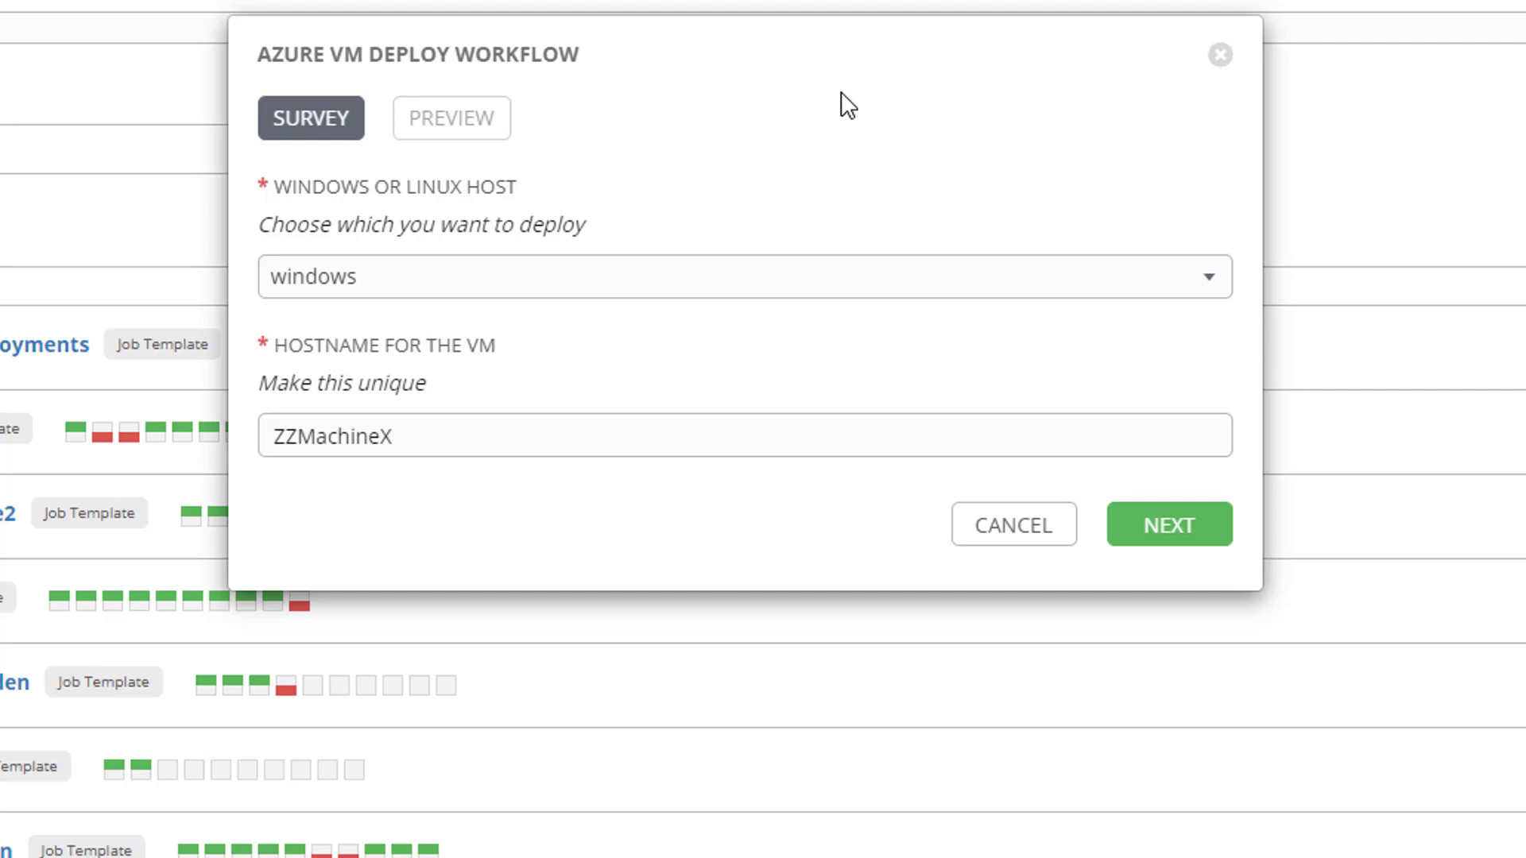
{"action": "mouse_move", "coordinate": [860, 297]}
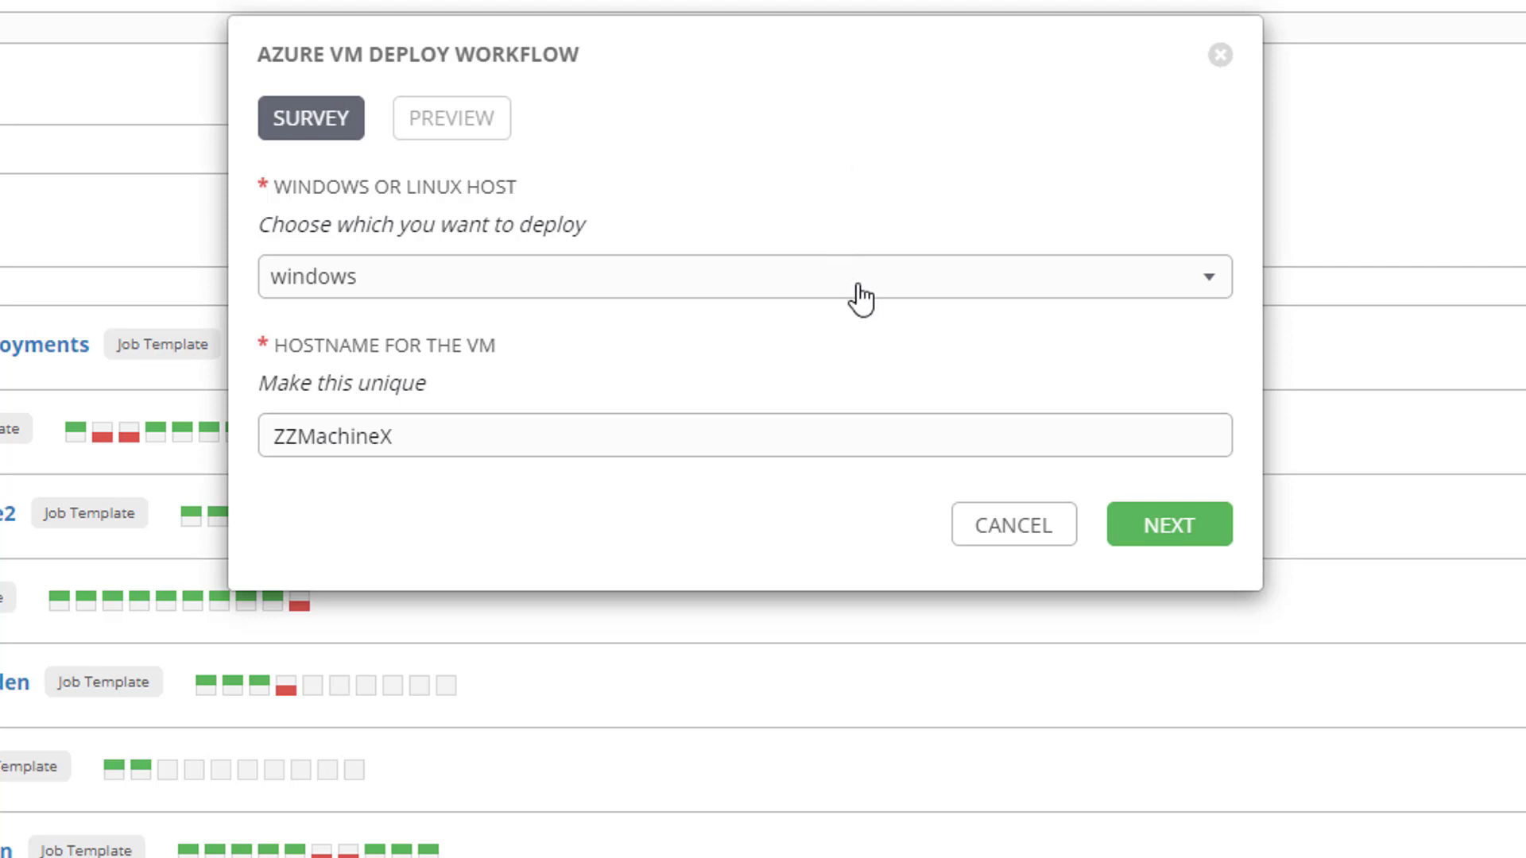
{"action": "left_click", "coordinate": [743, 276]}
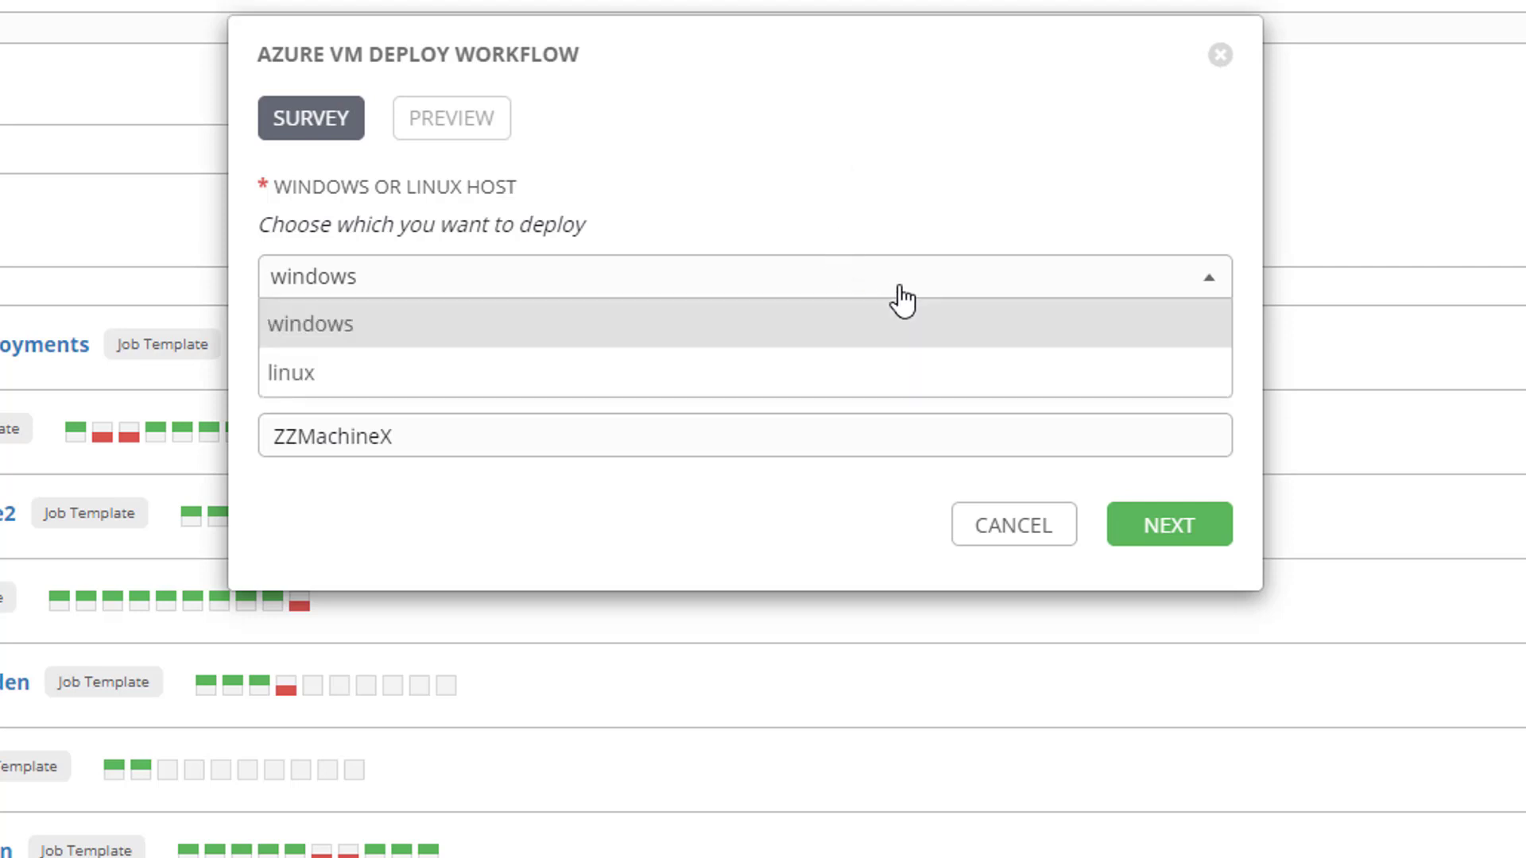
{"action": "mouse_move", "coordinate": [933, 398]}
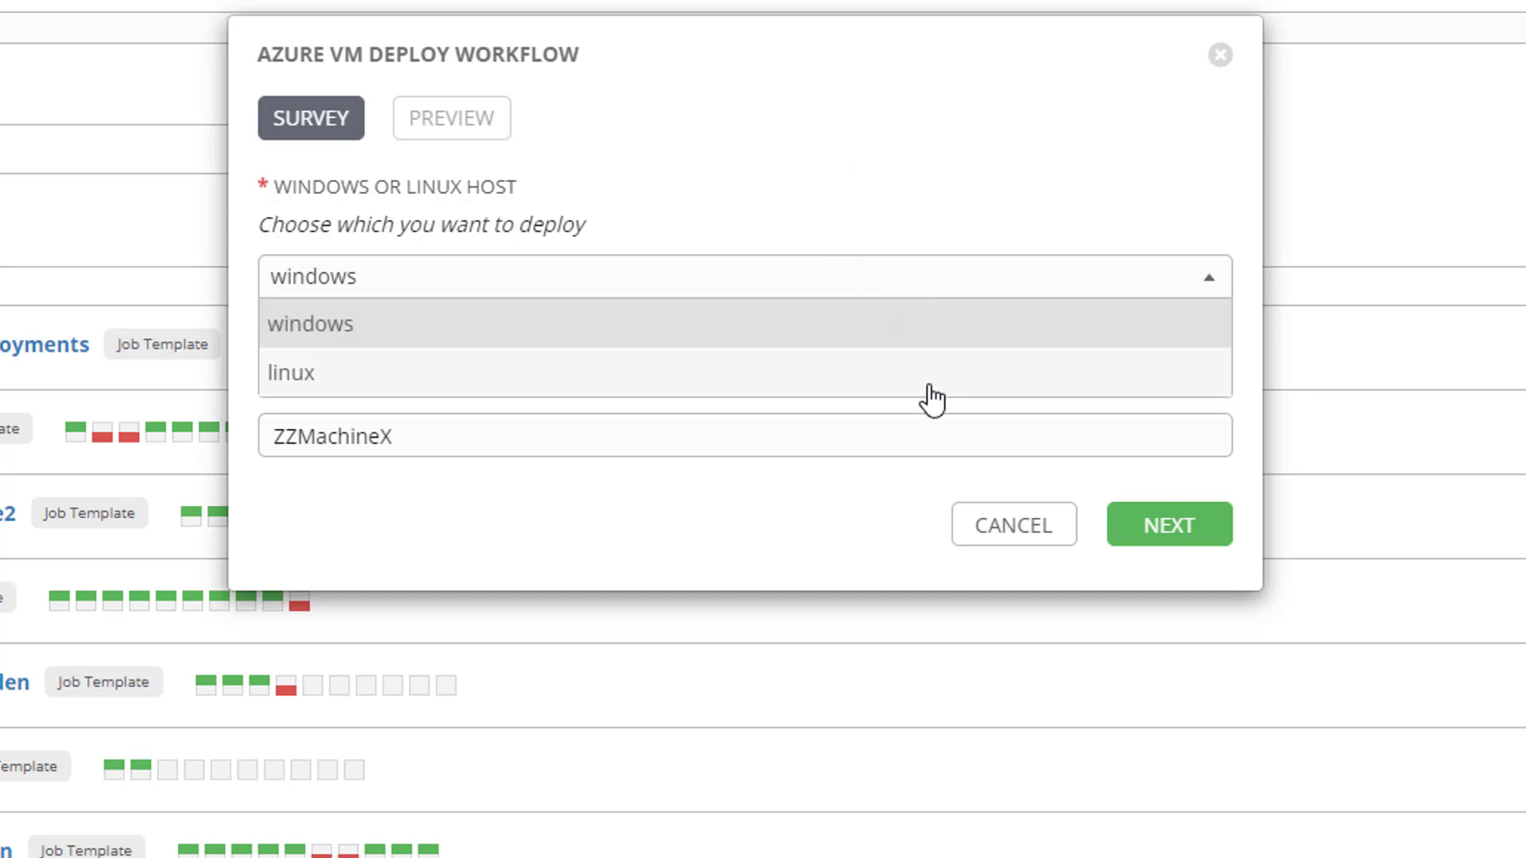
{"action": "mouse_move", "coordinate": [942, 328]}
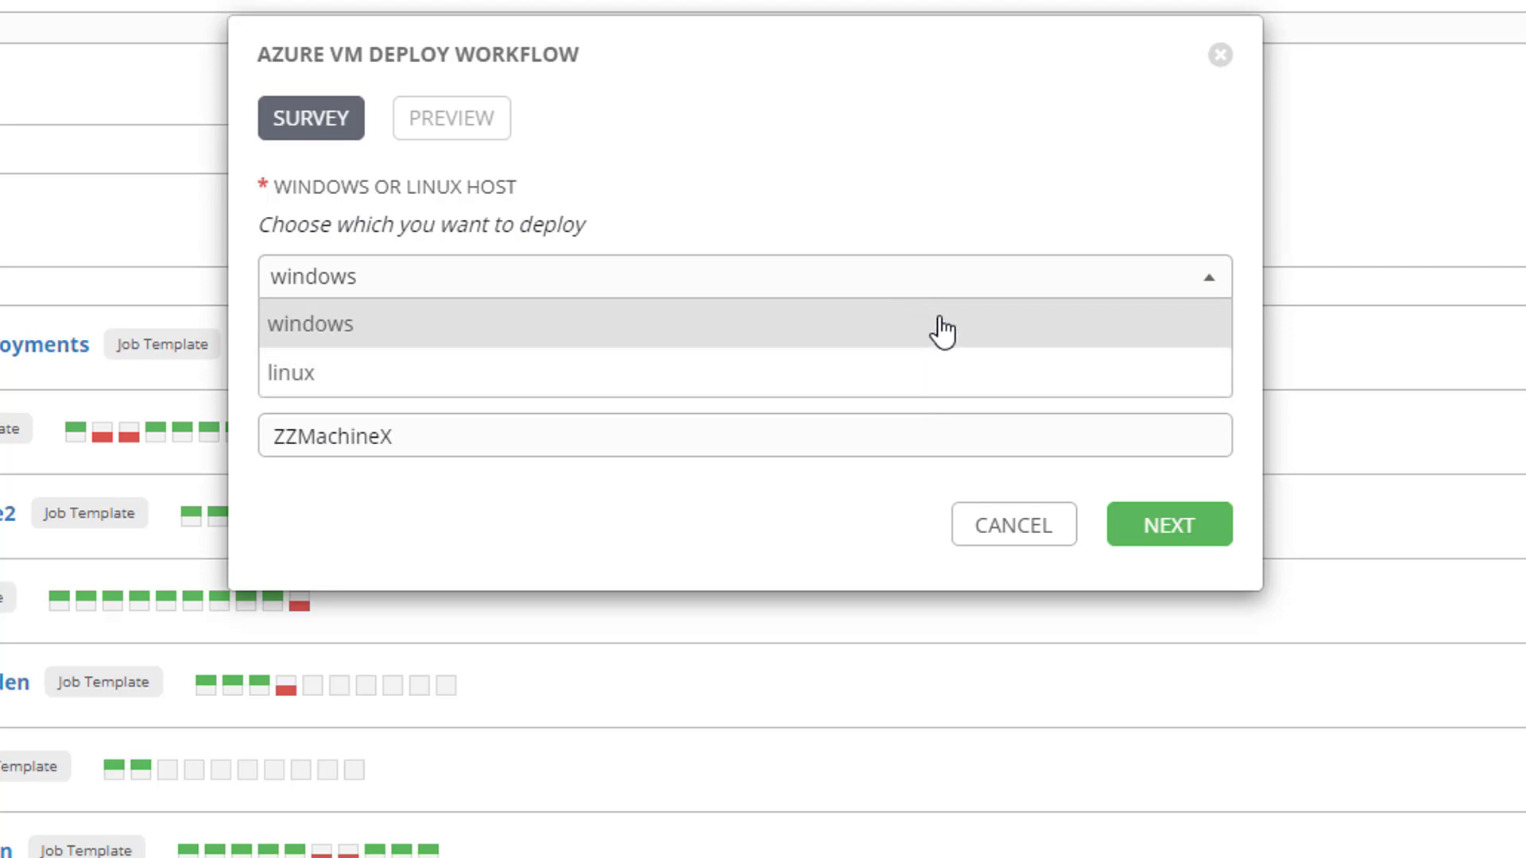
{"action": "left_click", "coordinate": [313, 325]}
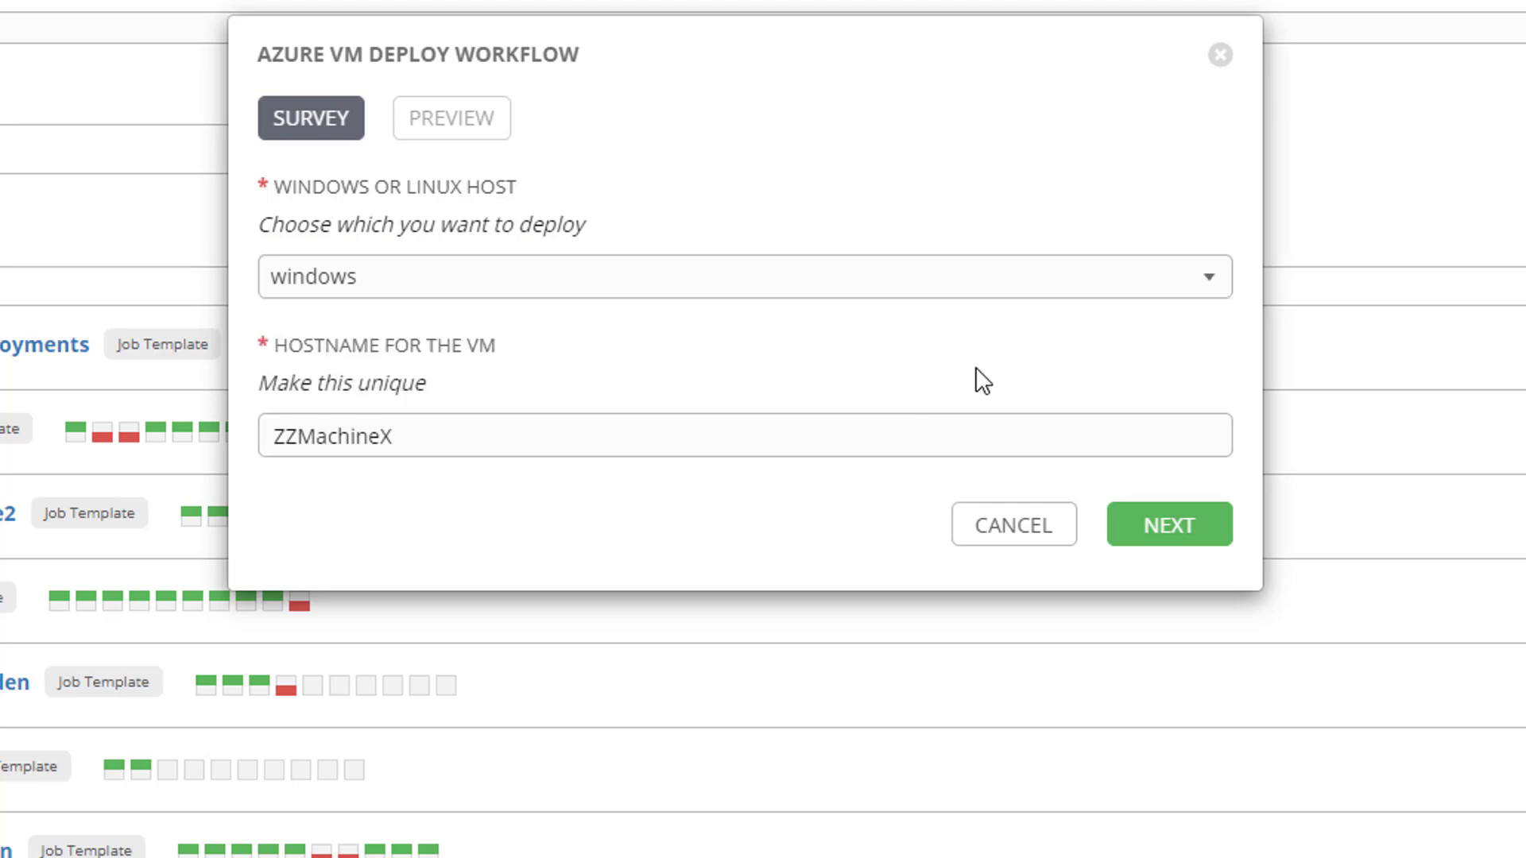
{"action": "mouse_move", "coordinate": [1219, 295]}
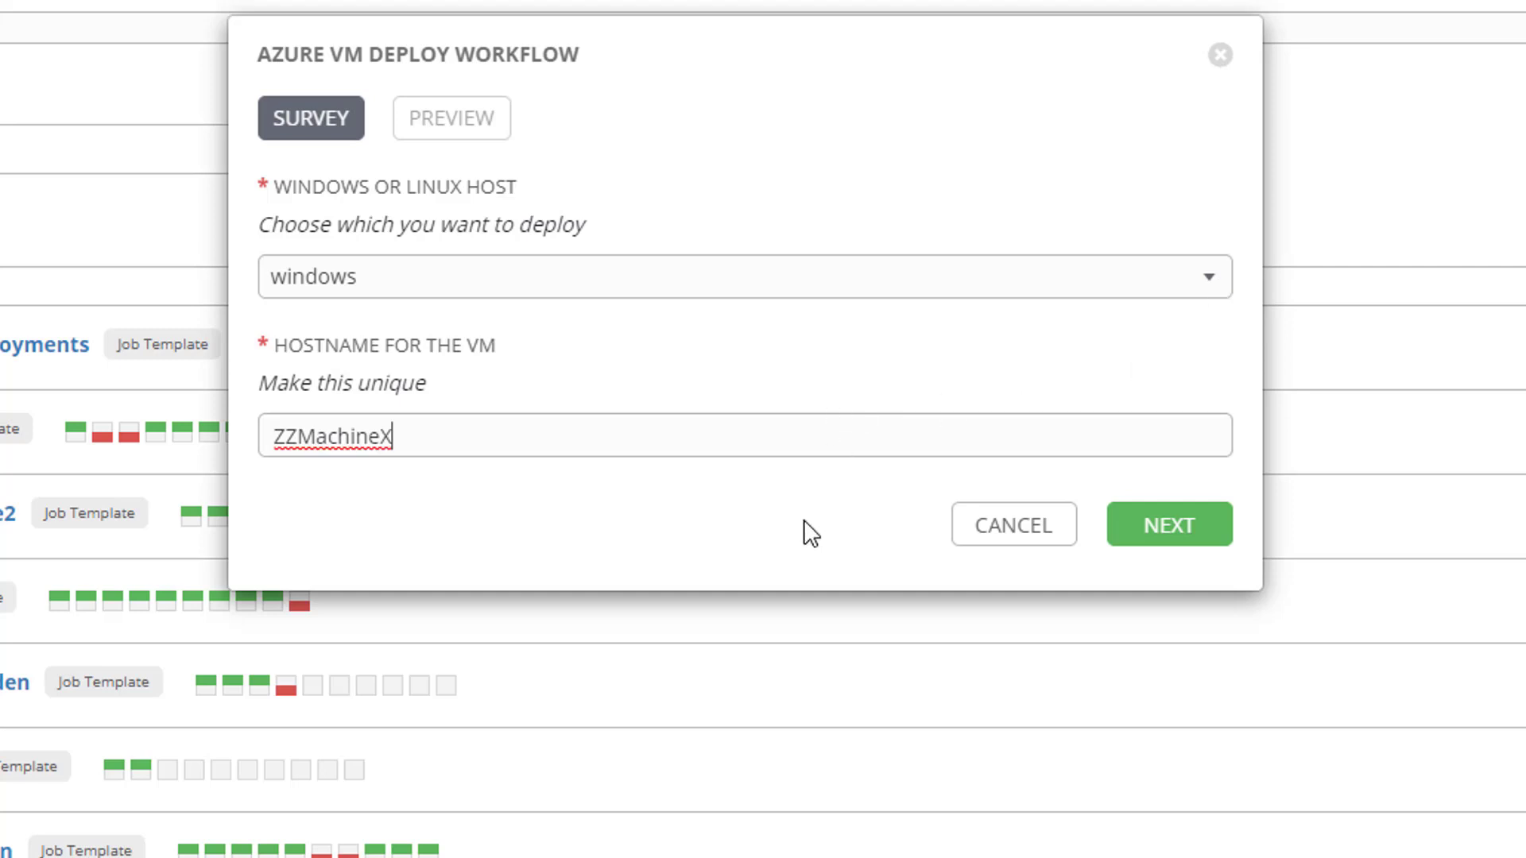
{"action": "mouse_move", "coordinate": [758, 536]}
{"action": "type", "text": "22"}
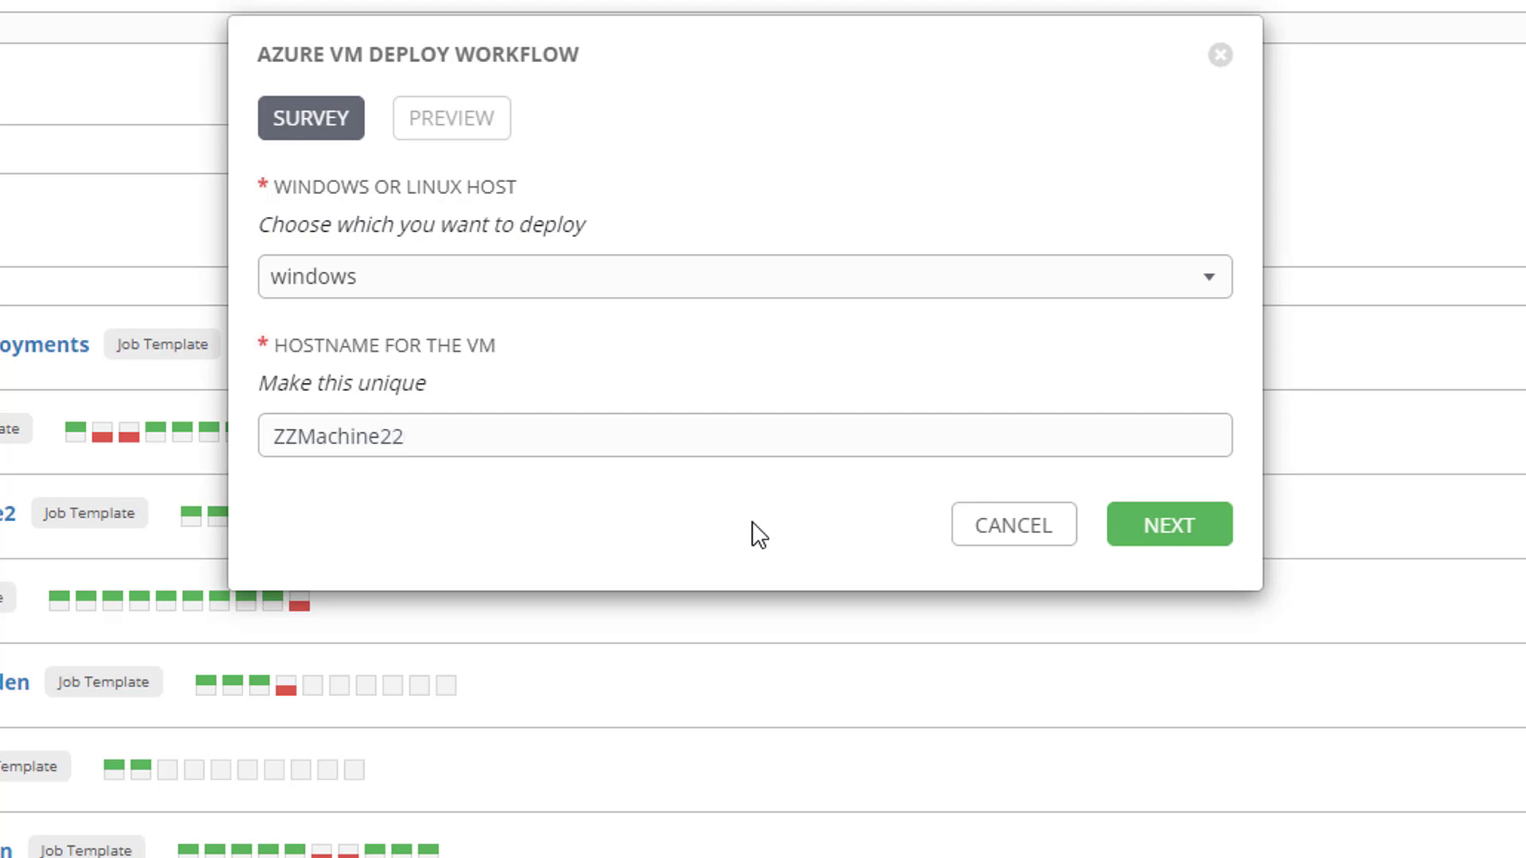
Preview the extra variables (os_type windows, vm_name ZZMachine22) and launch the workflow job
{"action": "left_click", "coordinate": [1168, 523]}
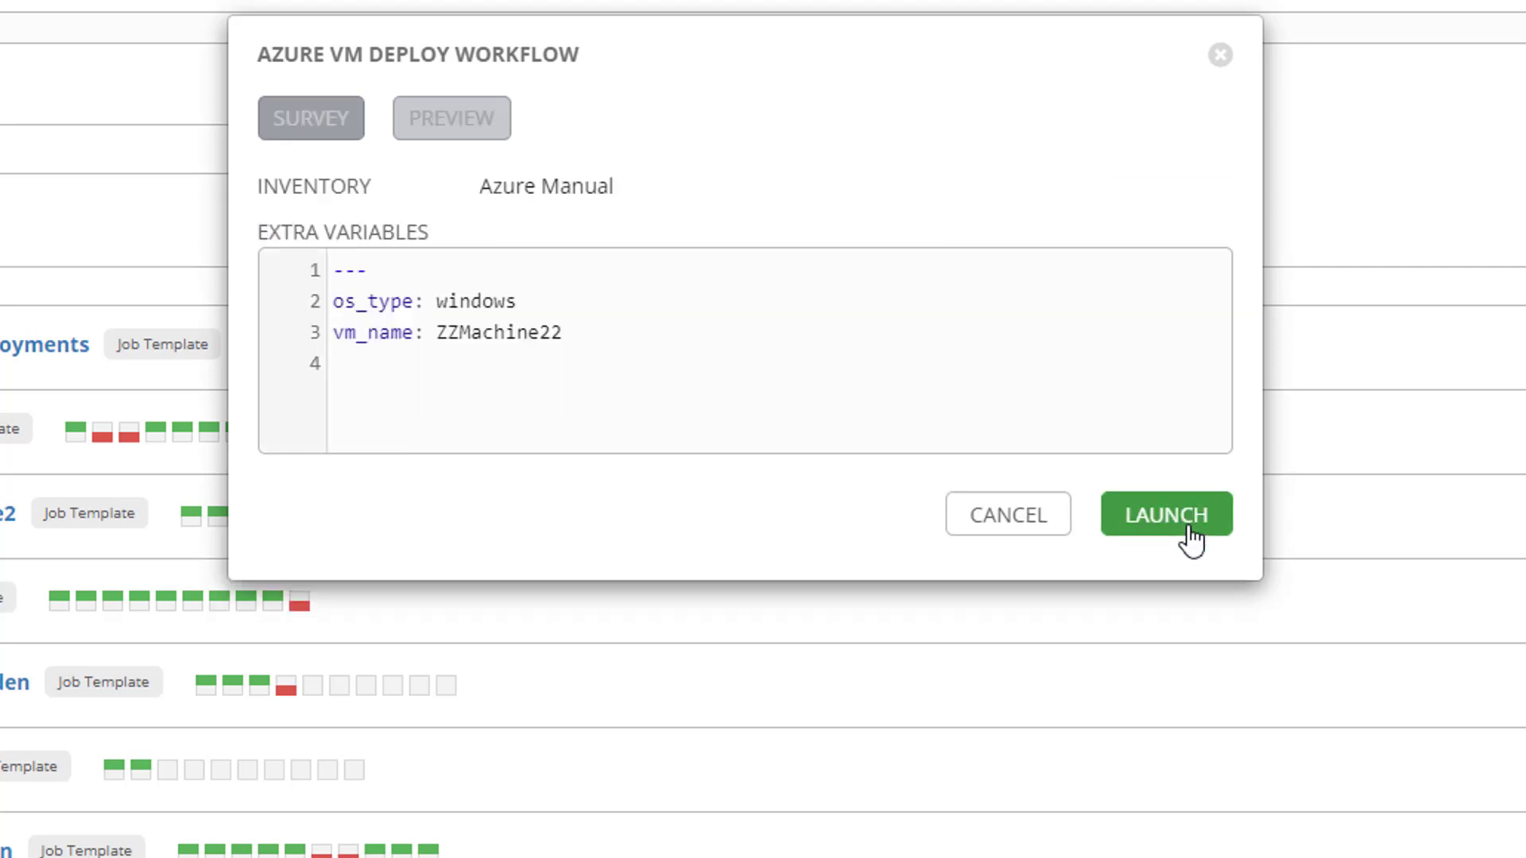
{"action": "left_click", "coordinate": [450, 117]}
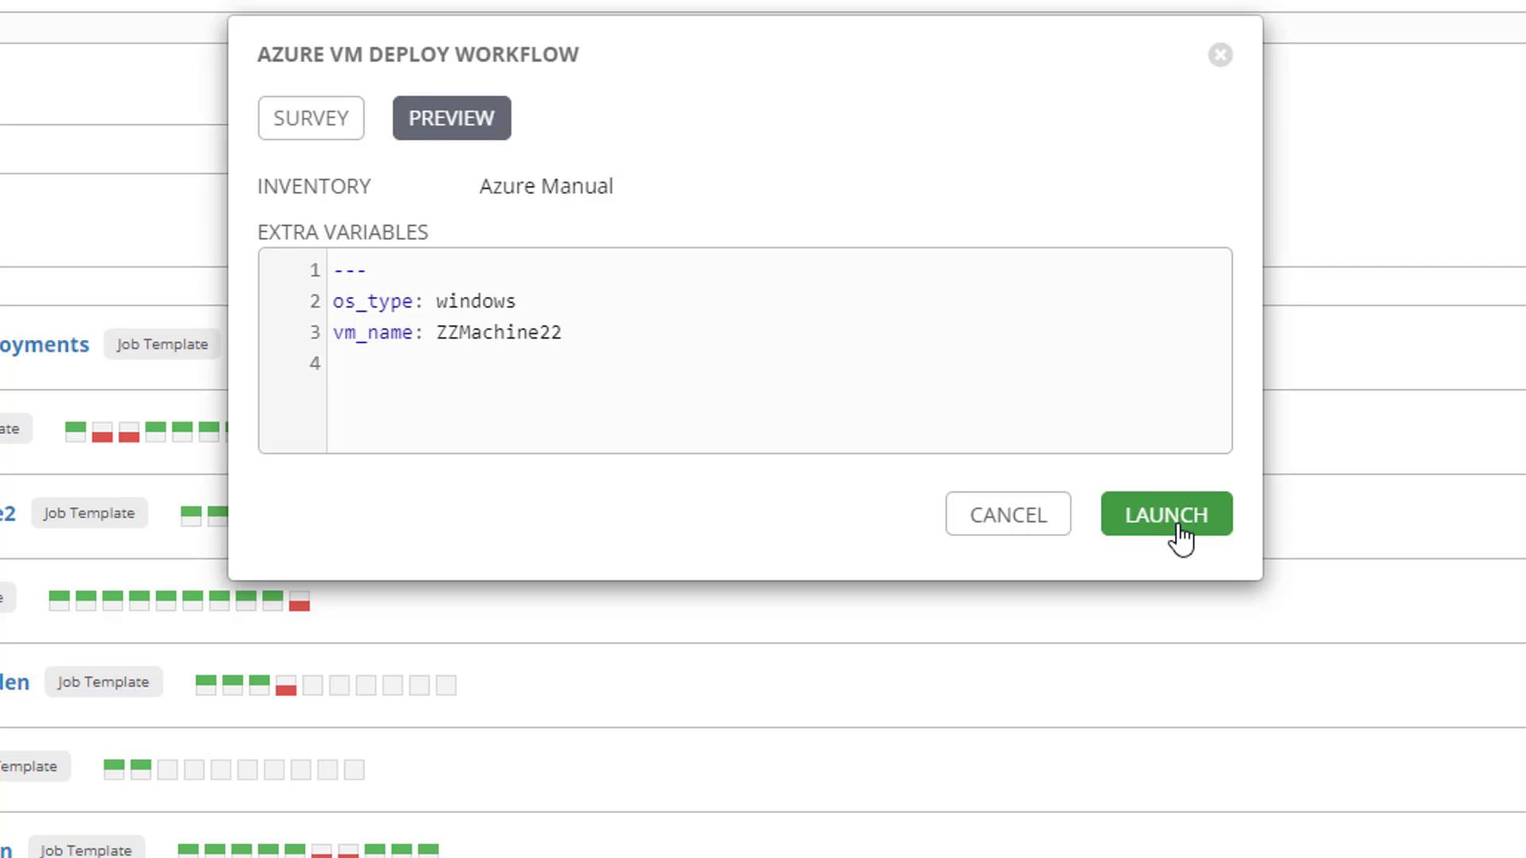
{"action": "left_click", "coordinate": [1165, 513]}
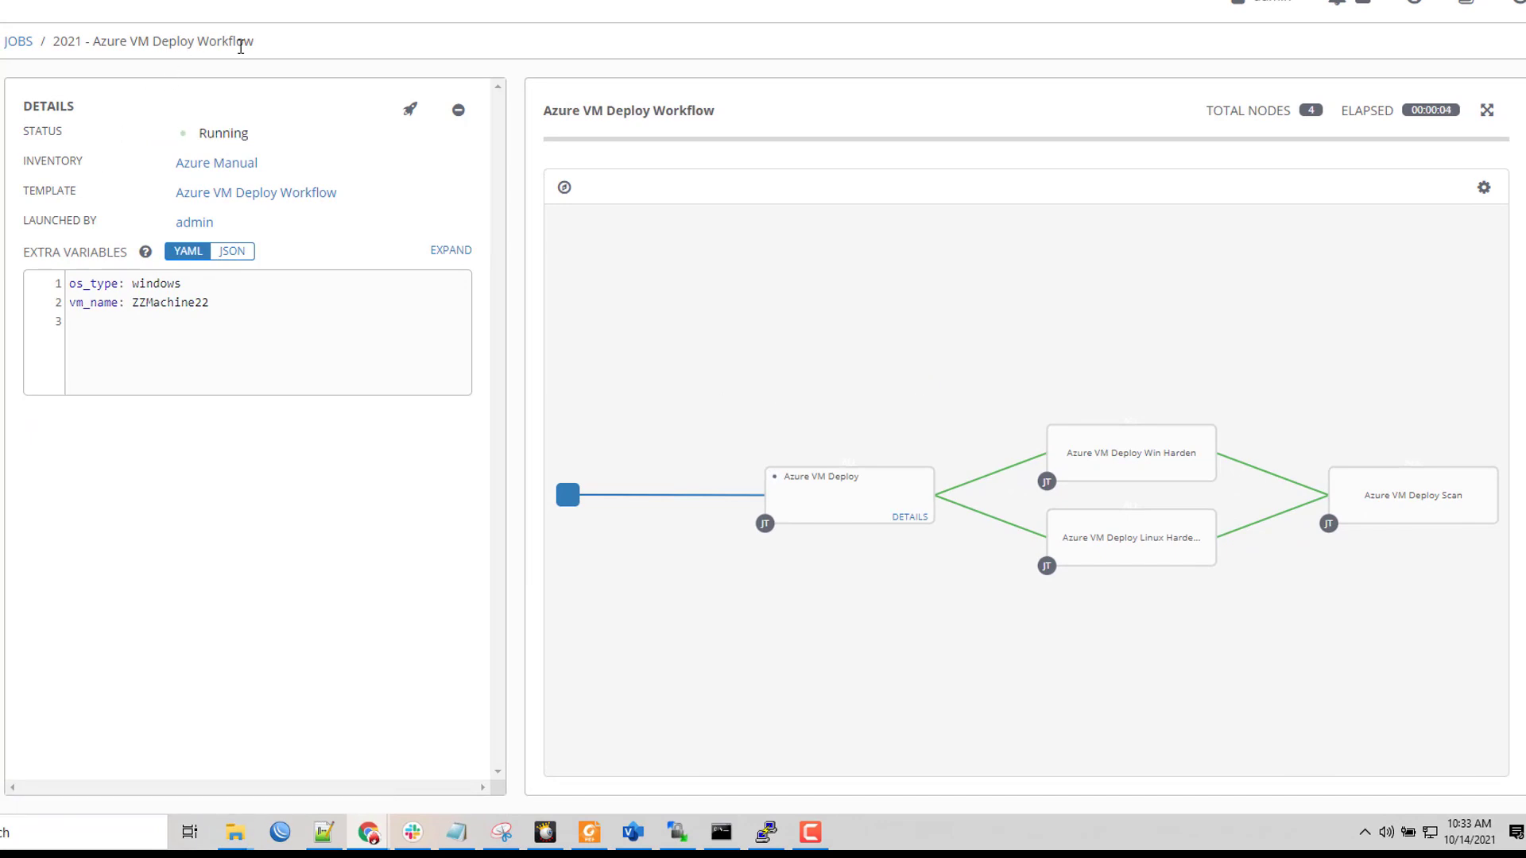
{"action": "mouse_move", "coordinate": [891, 440]}
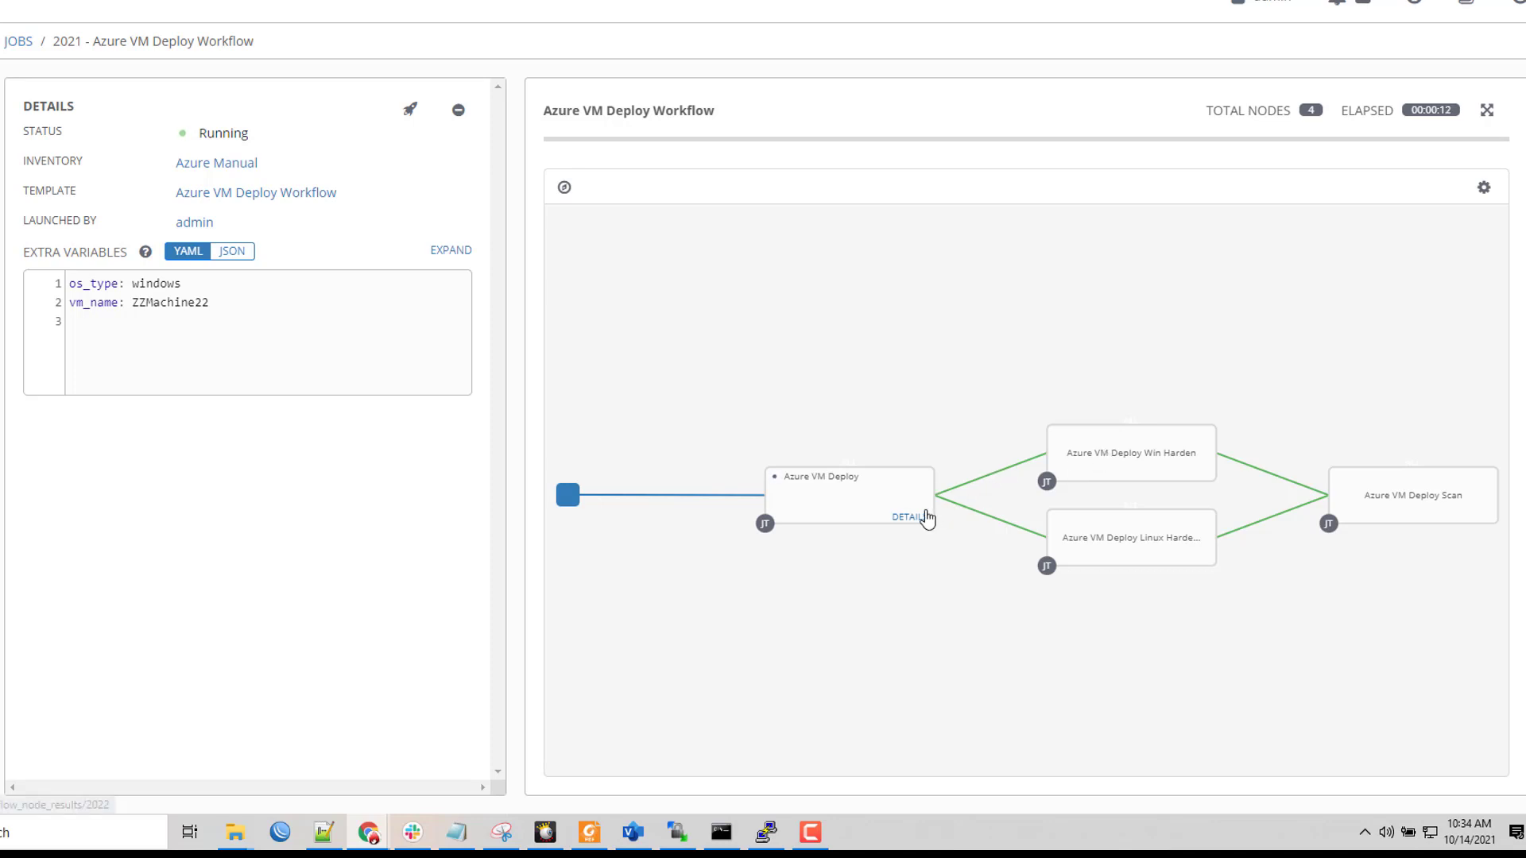
{"action": "mouse_move", "coordinate": [1169, 467]}
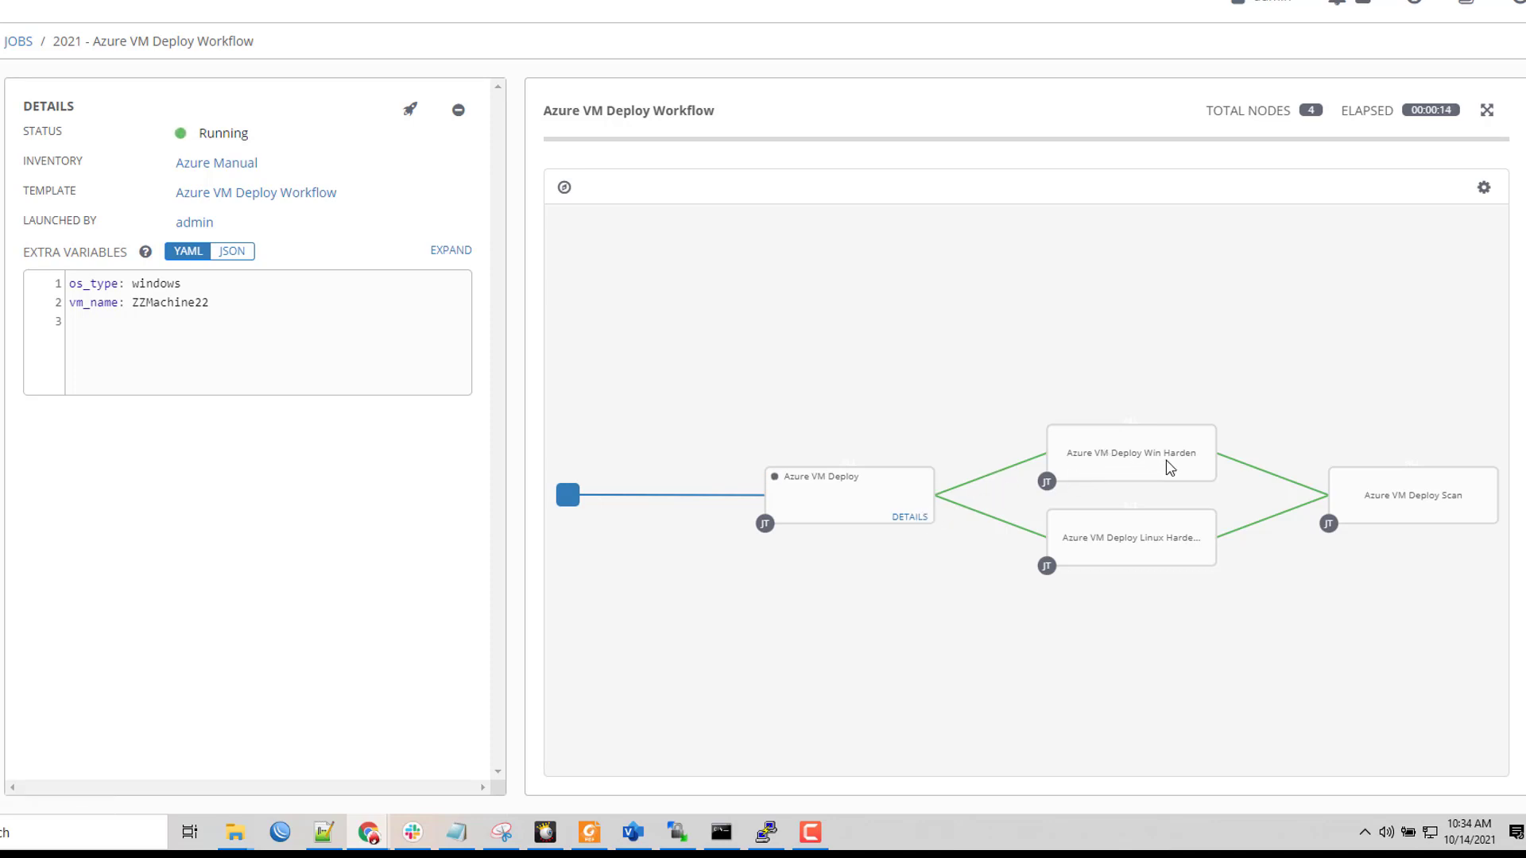
{"action": "mouse_move", "coordinate": [1155, 537]}
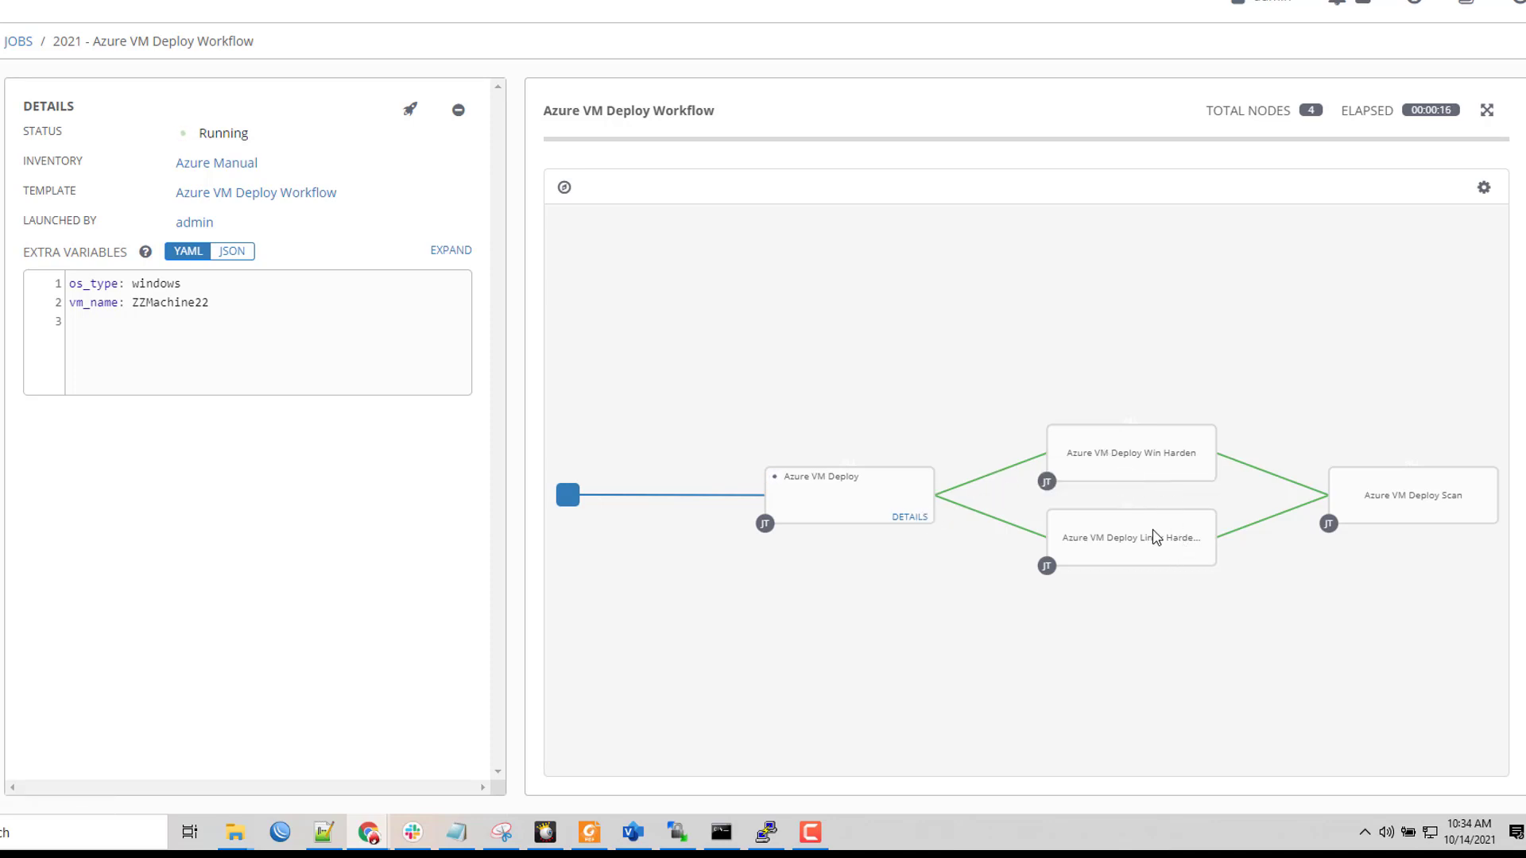
{"action": "mouse_move", "coordinate": [1180, 577]}
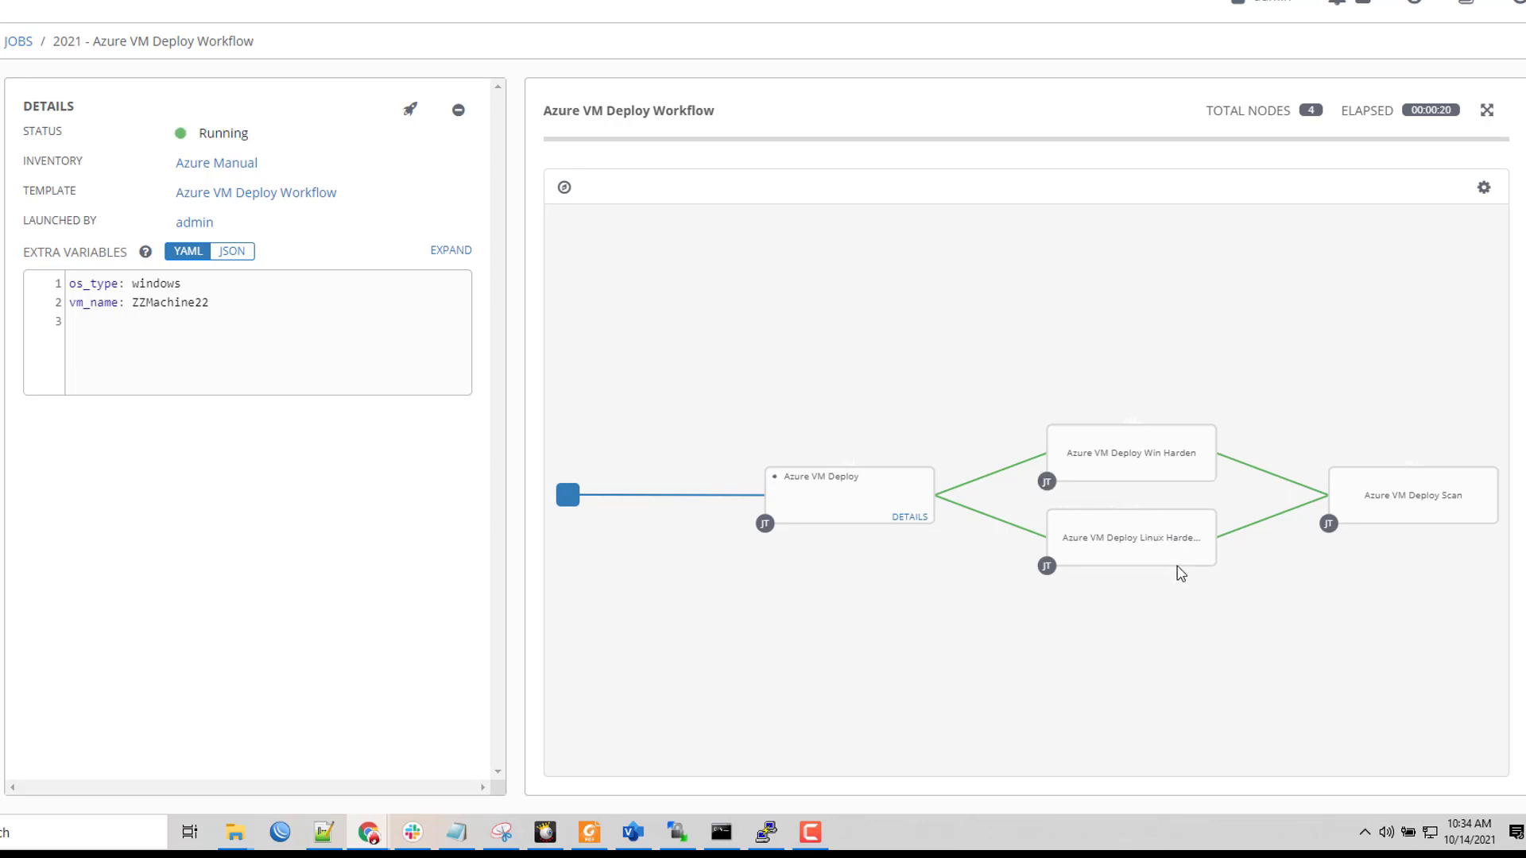
{"action": "mouse_move", "coordinate": [1274, 536]}
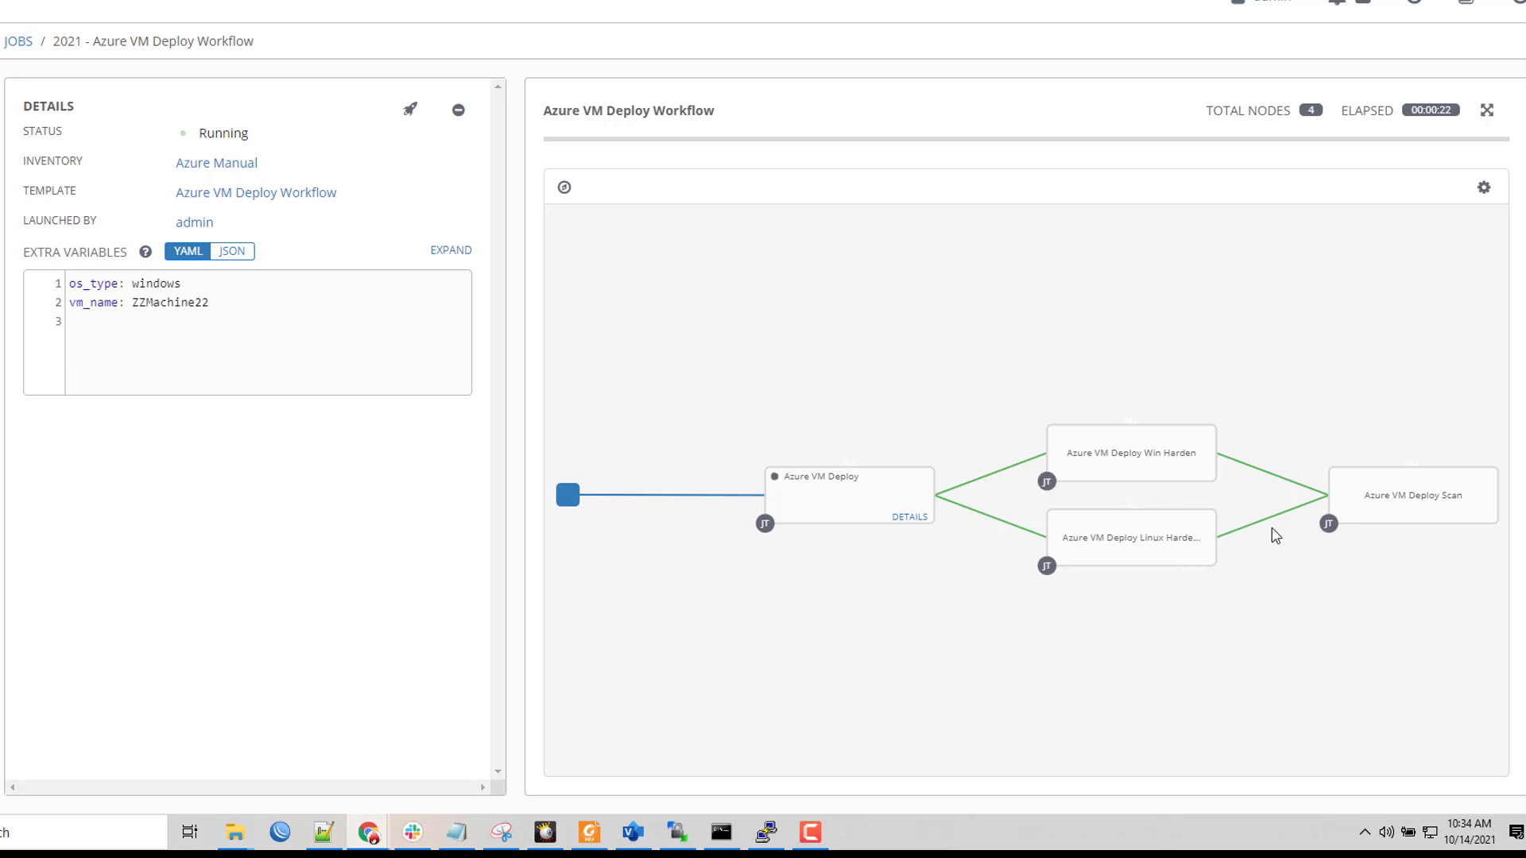
{"action": "mouse_move", "coordinate": [1405, 516]}
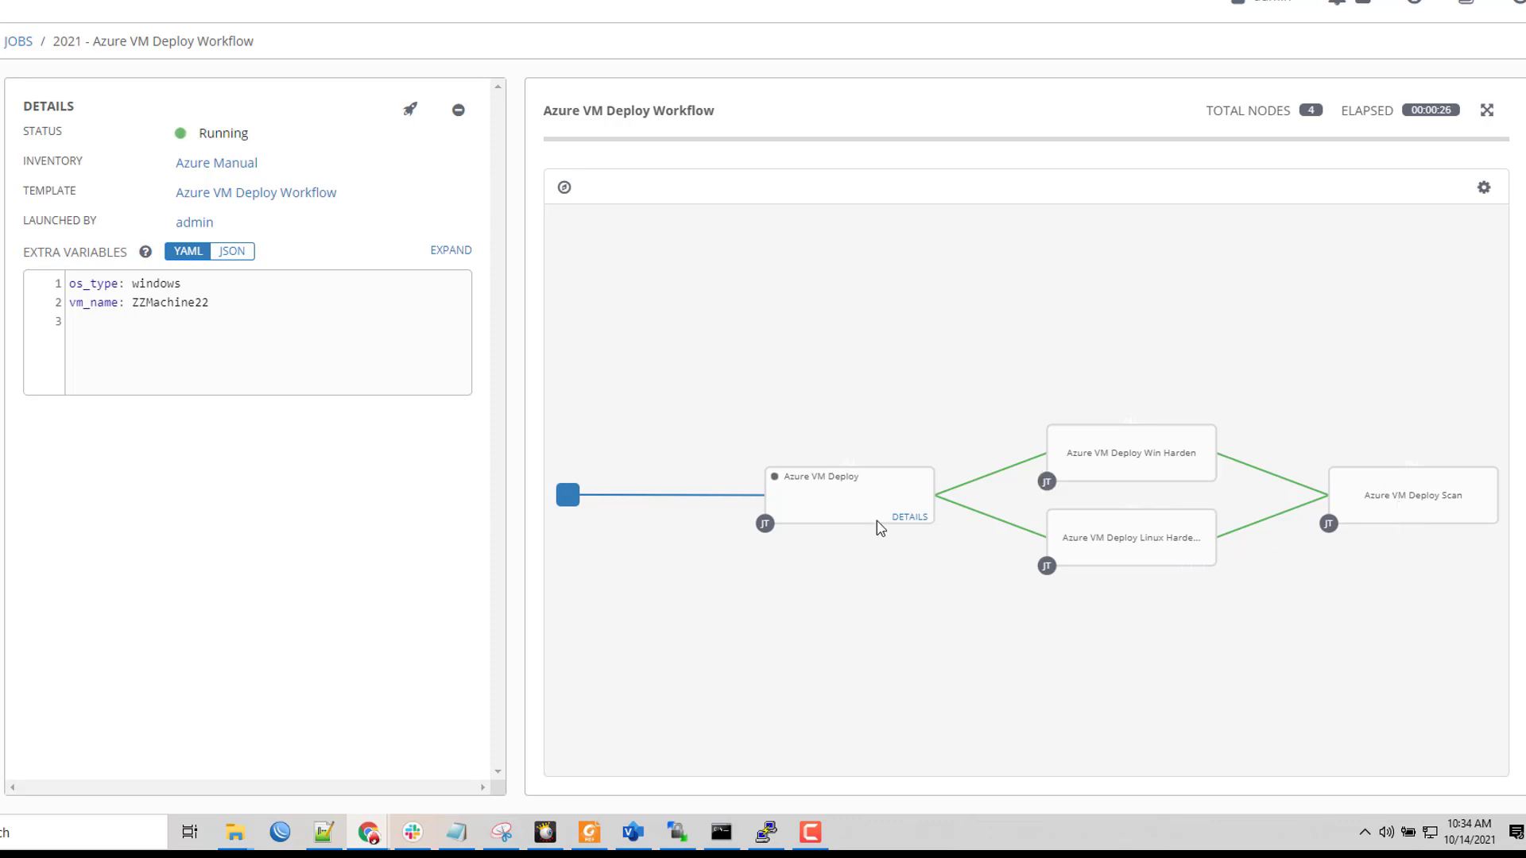
{"action": "mouse_move", "coordinate": [186, 213]}
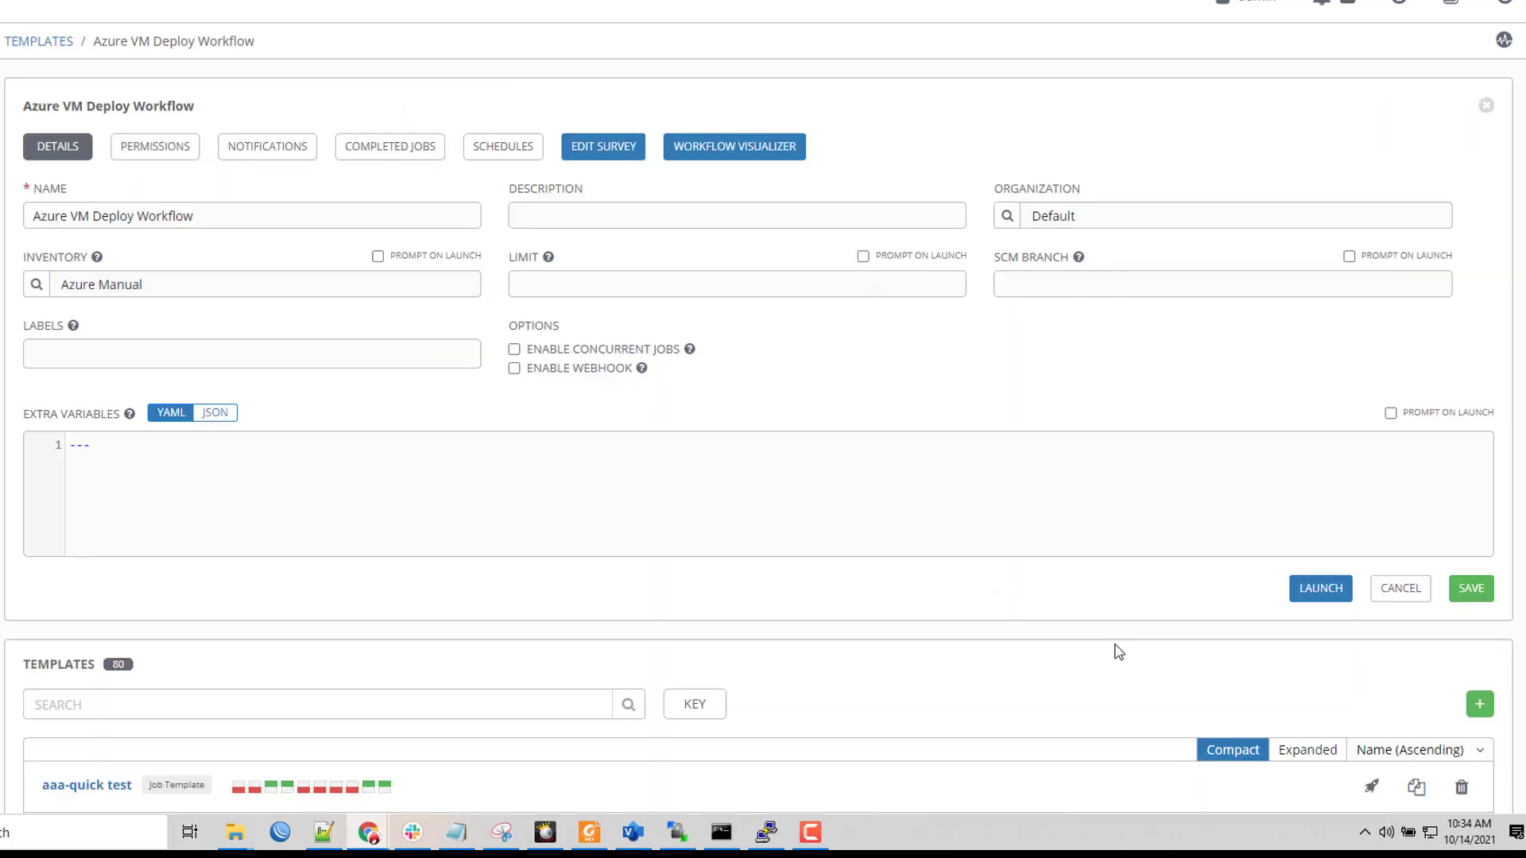
Show the Azure VM Deploy Workflow diagram in the Workflow Visualizer
{"action": "left_click", "coordinate": [735, 146]}
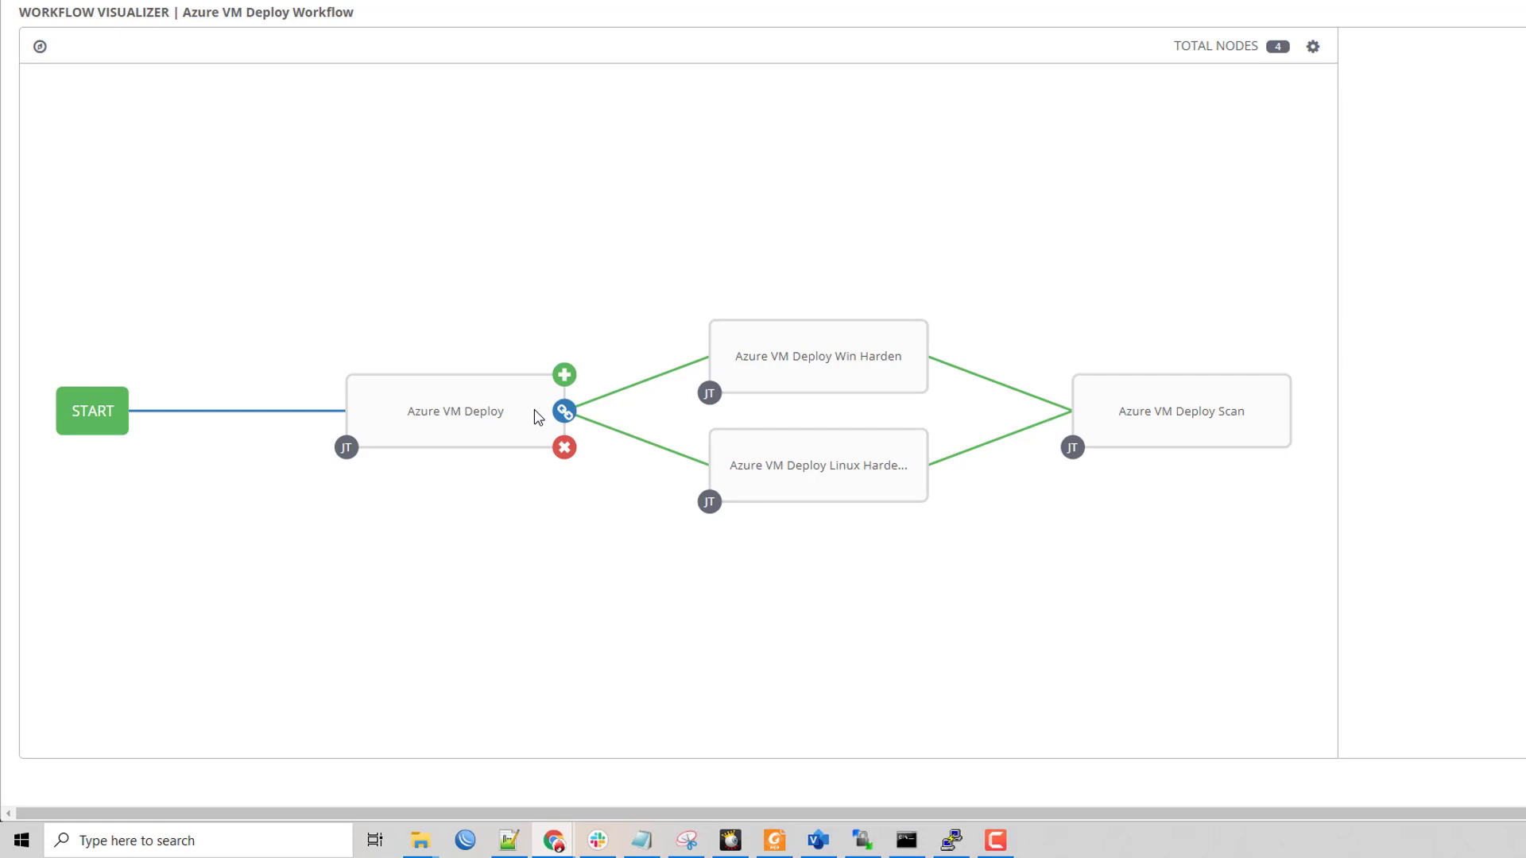
{"action": "mouse_move", "coordinate": [516, 426]}
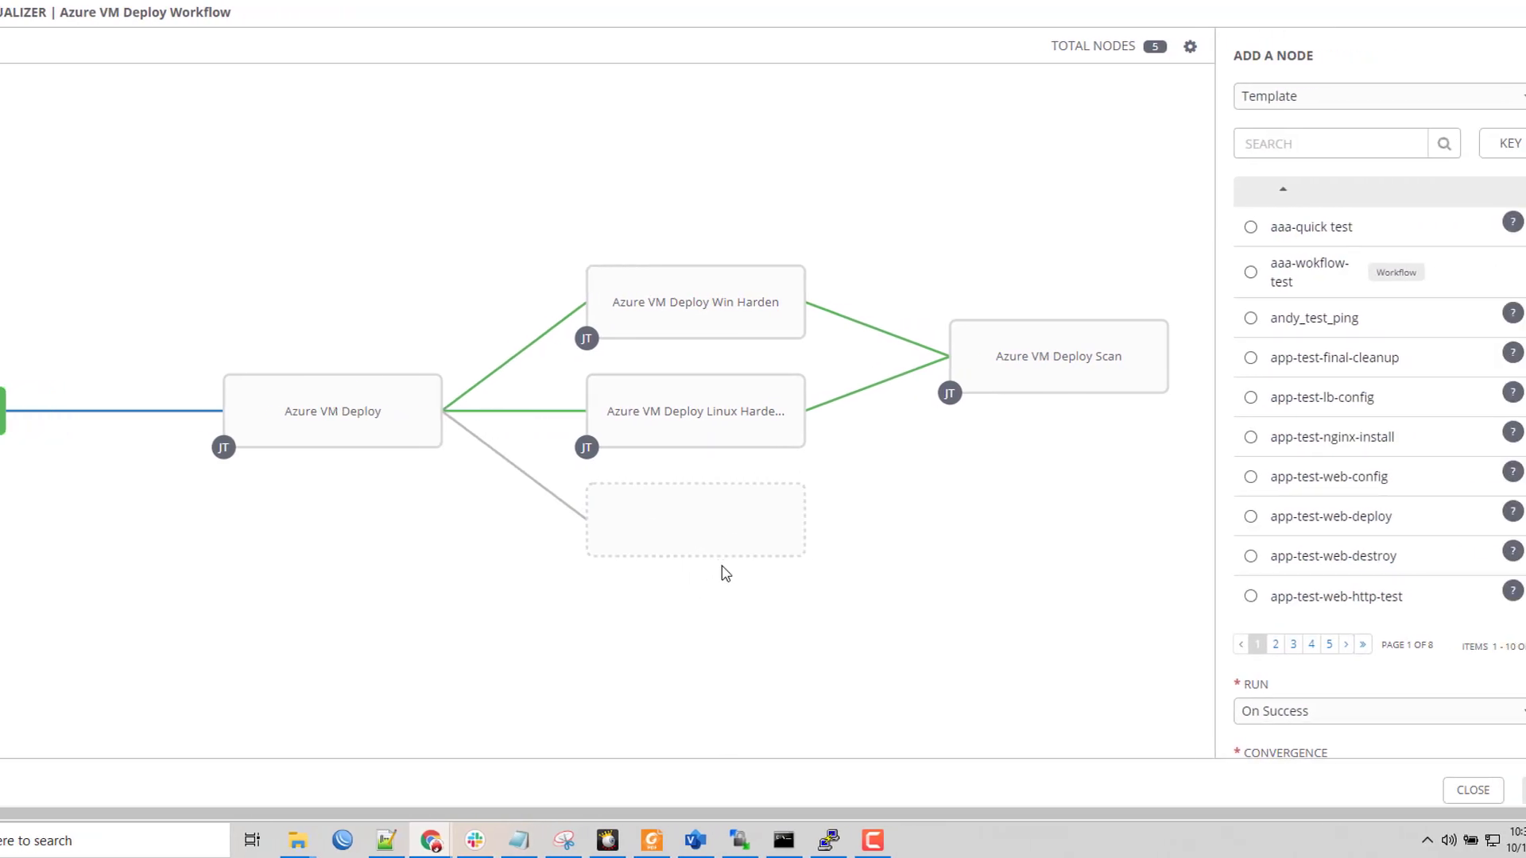
Assign the aaa-quick test template to the new node branching from Azure VM Deploy
{"action": "left_click", "coordinate": [1249, 227]}
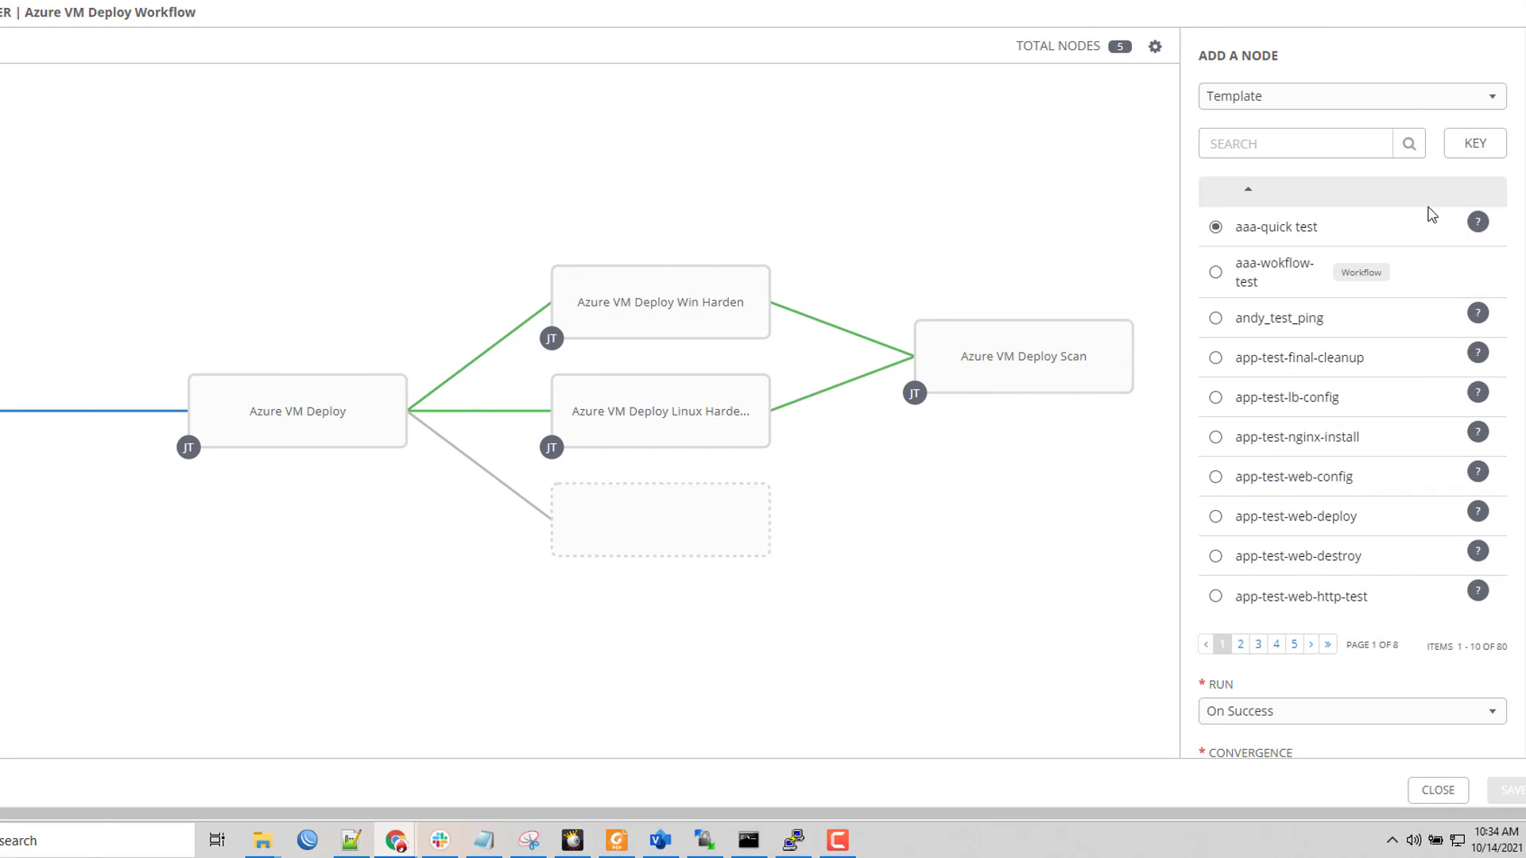
{"action": "scroll", "scroll_direction": "down", "scroll_amount": 3}
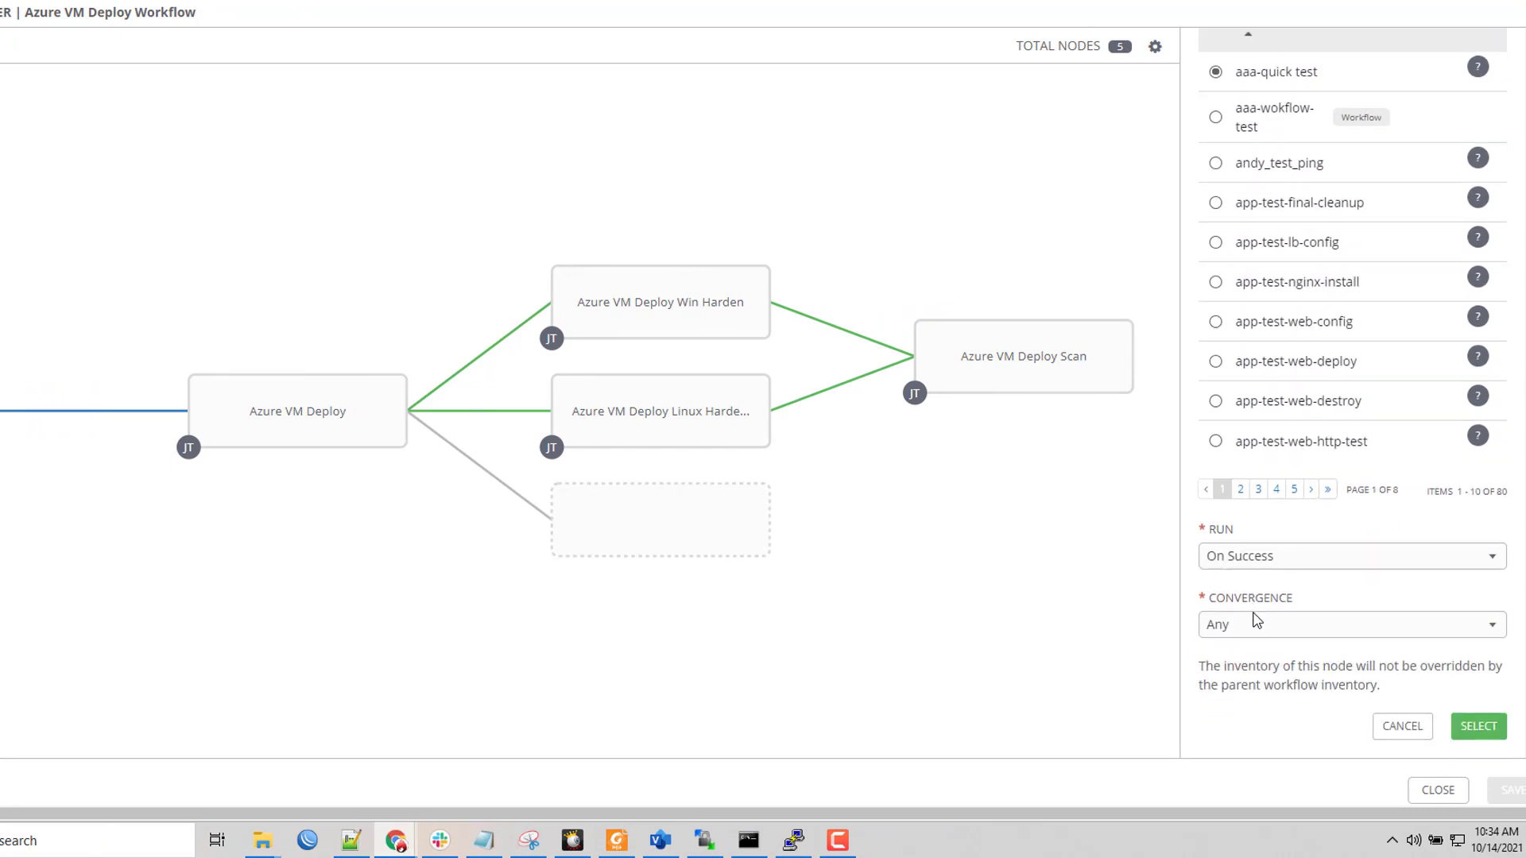
{"action": "left_click", "coordinate": [1350, 556]}
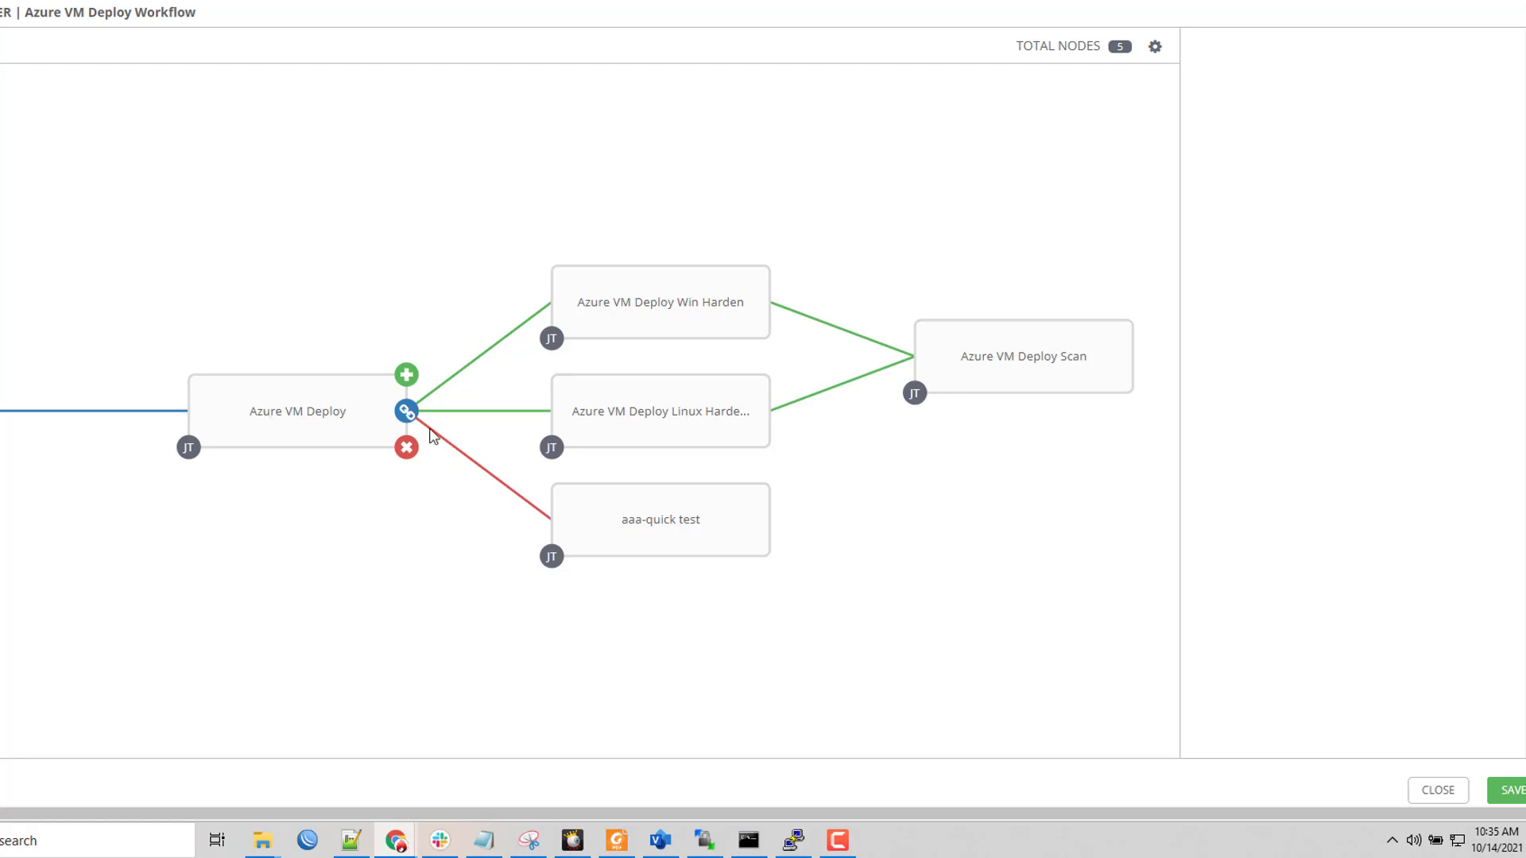
{"action": "mouse_move", "coordinate": [367, 397]}
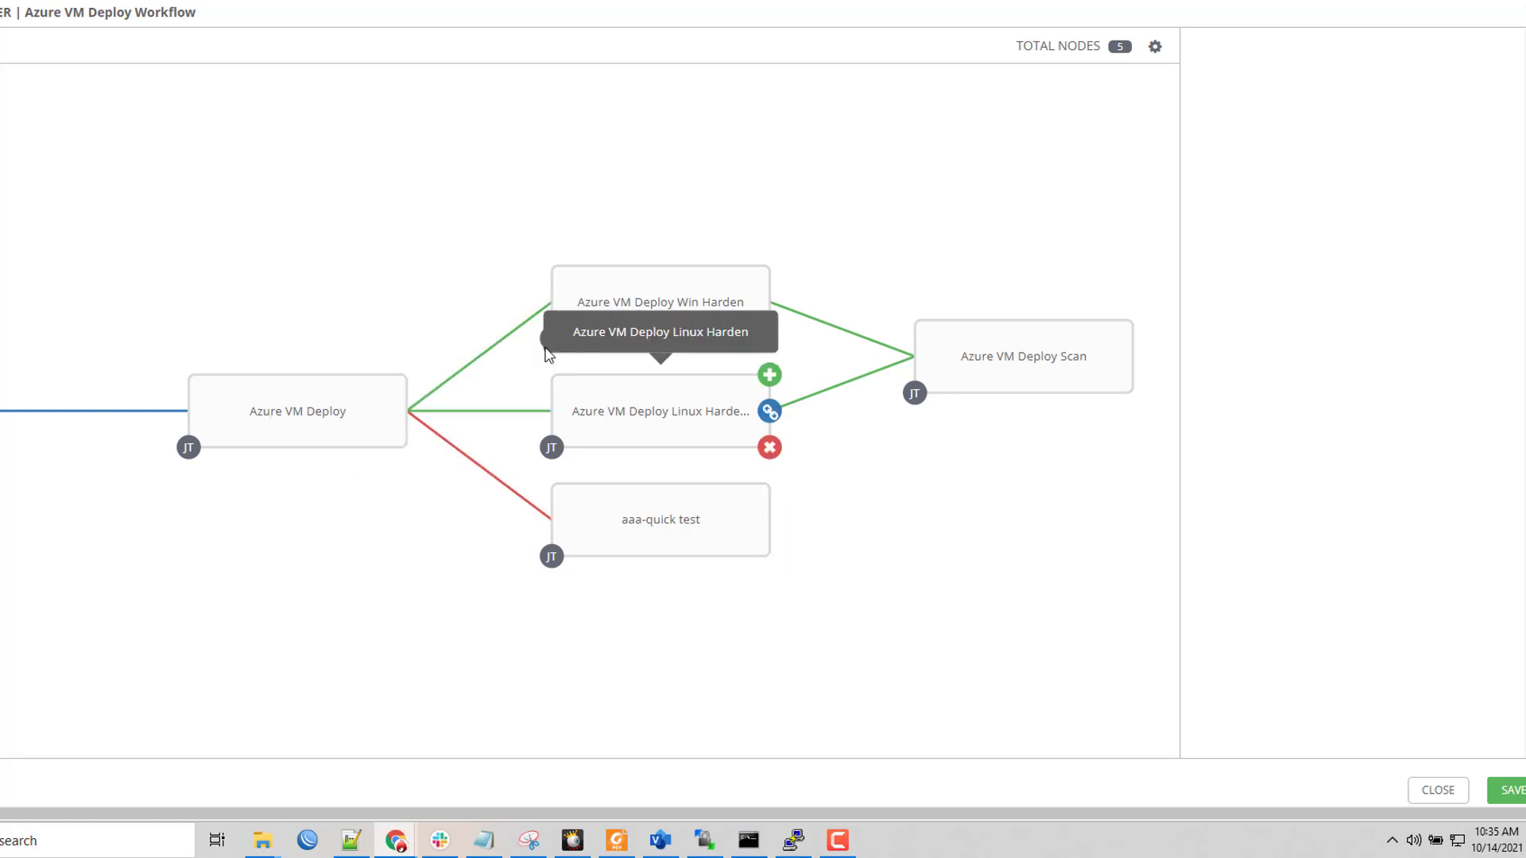
{"action": "mouse_move", "coordinate": [467, 625]}
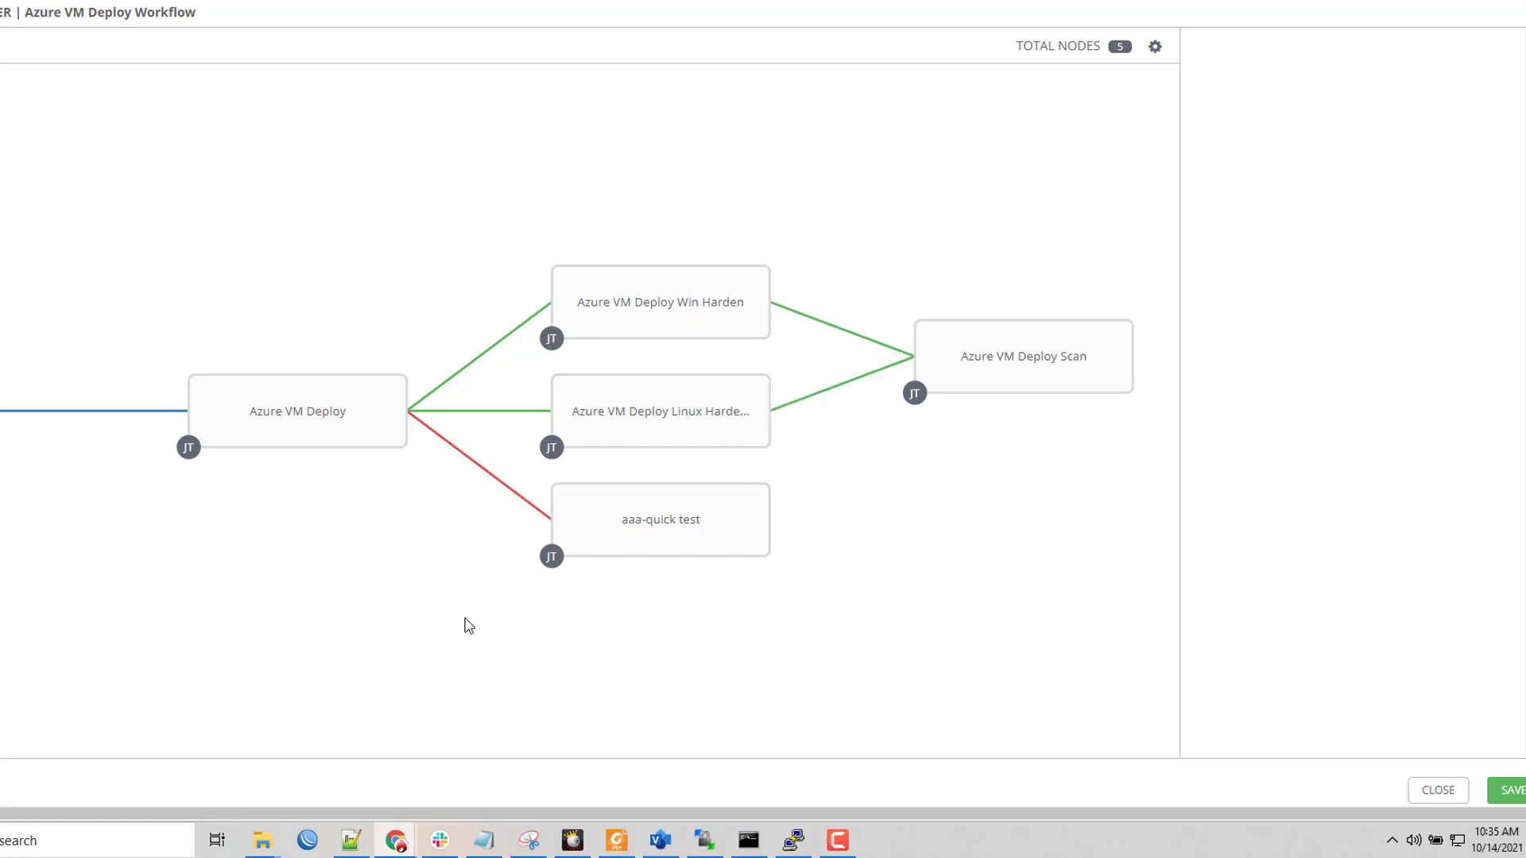
{"action": "mouse_move", "coordinate": [553, 689]}
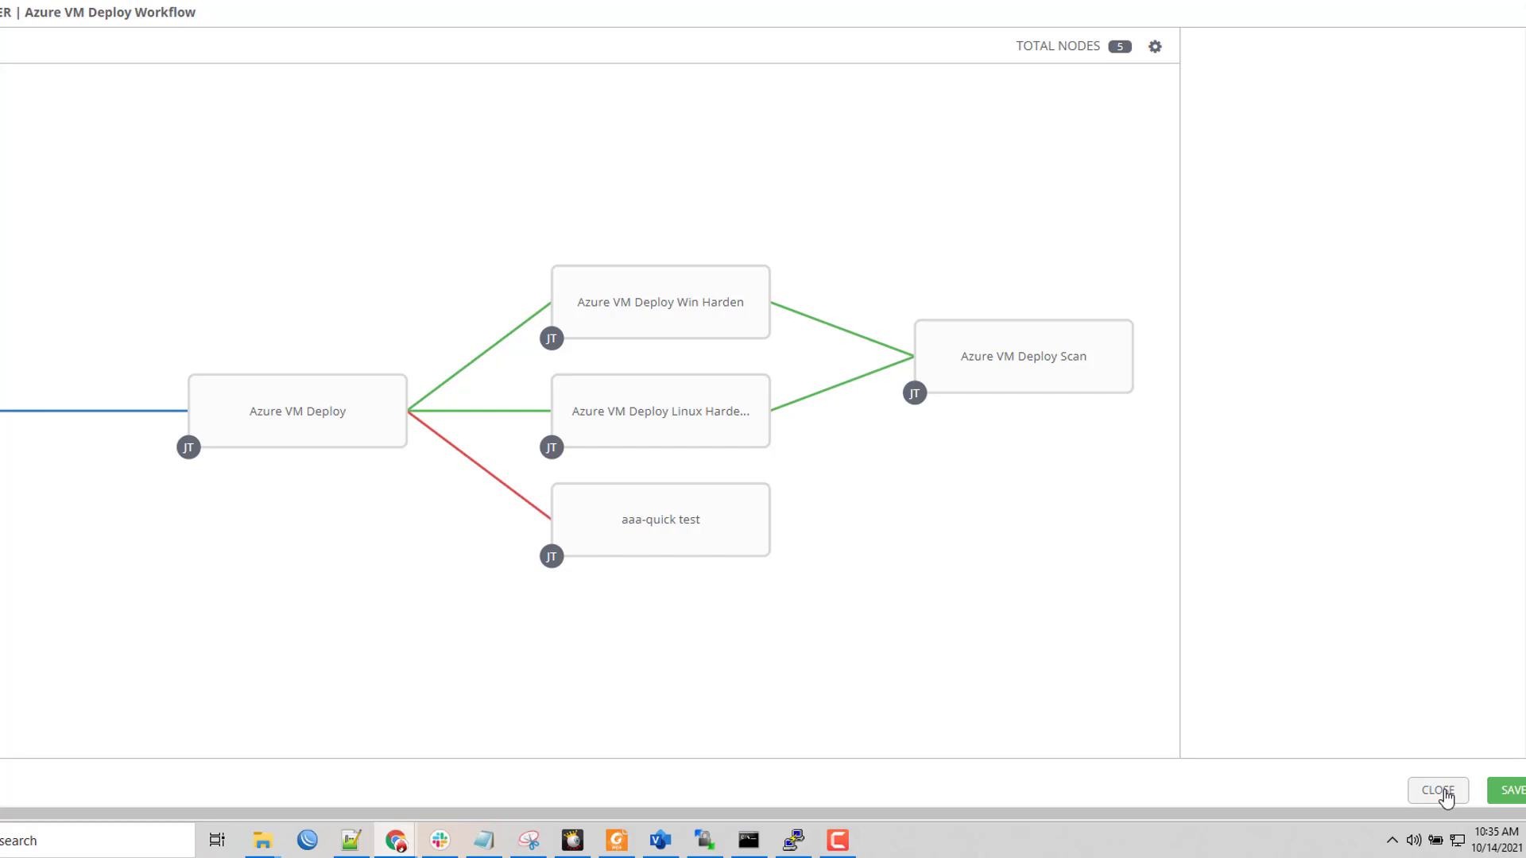
{"action": "mouse_move", "coordinate": [1445, 805]}
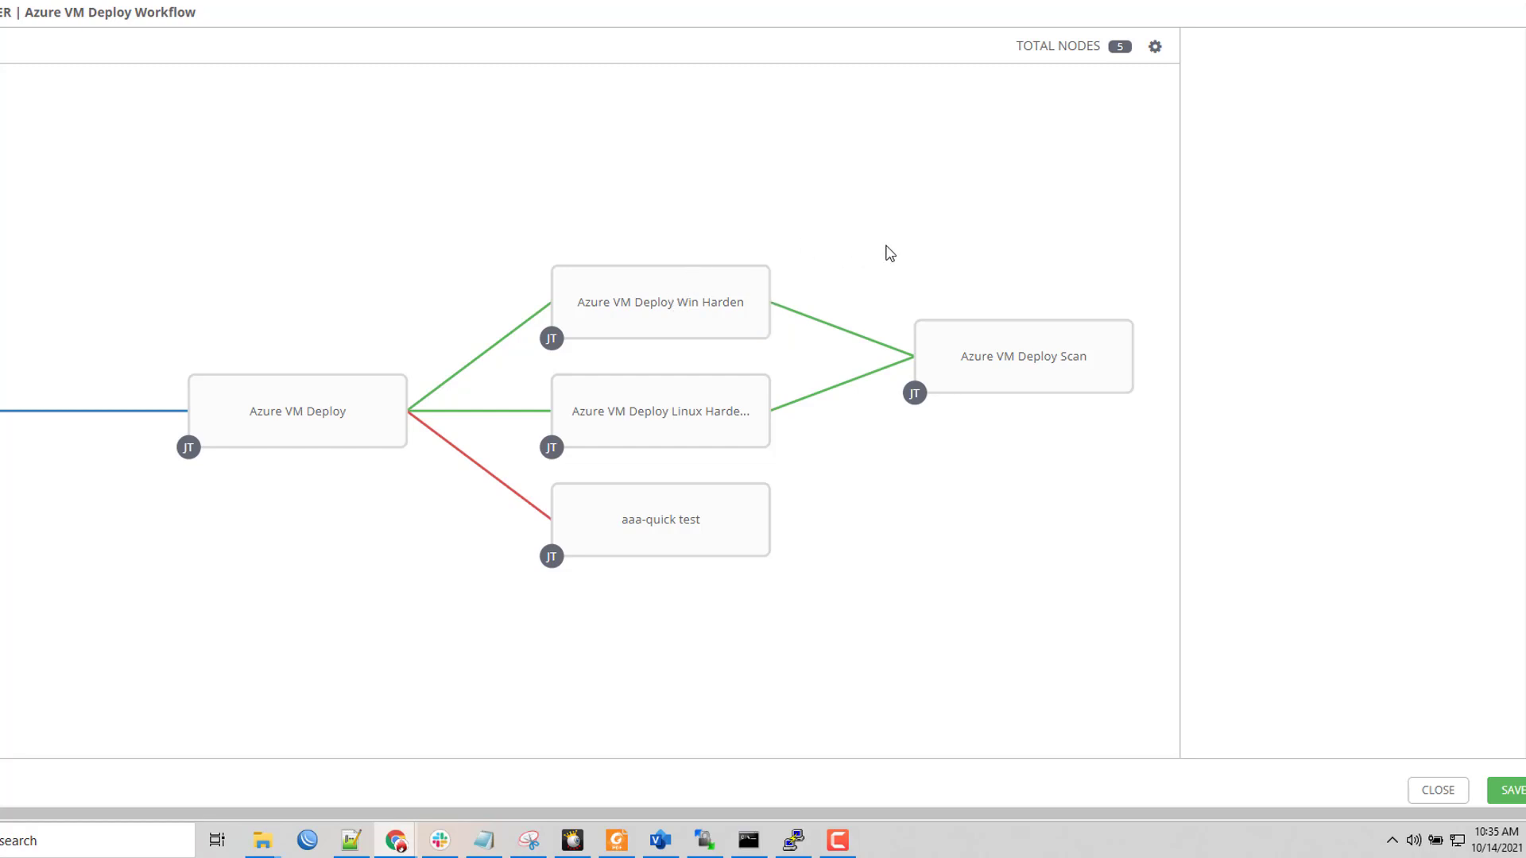
{"action": "mouse_move", "coordinate": [1121, 763]}
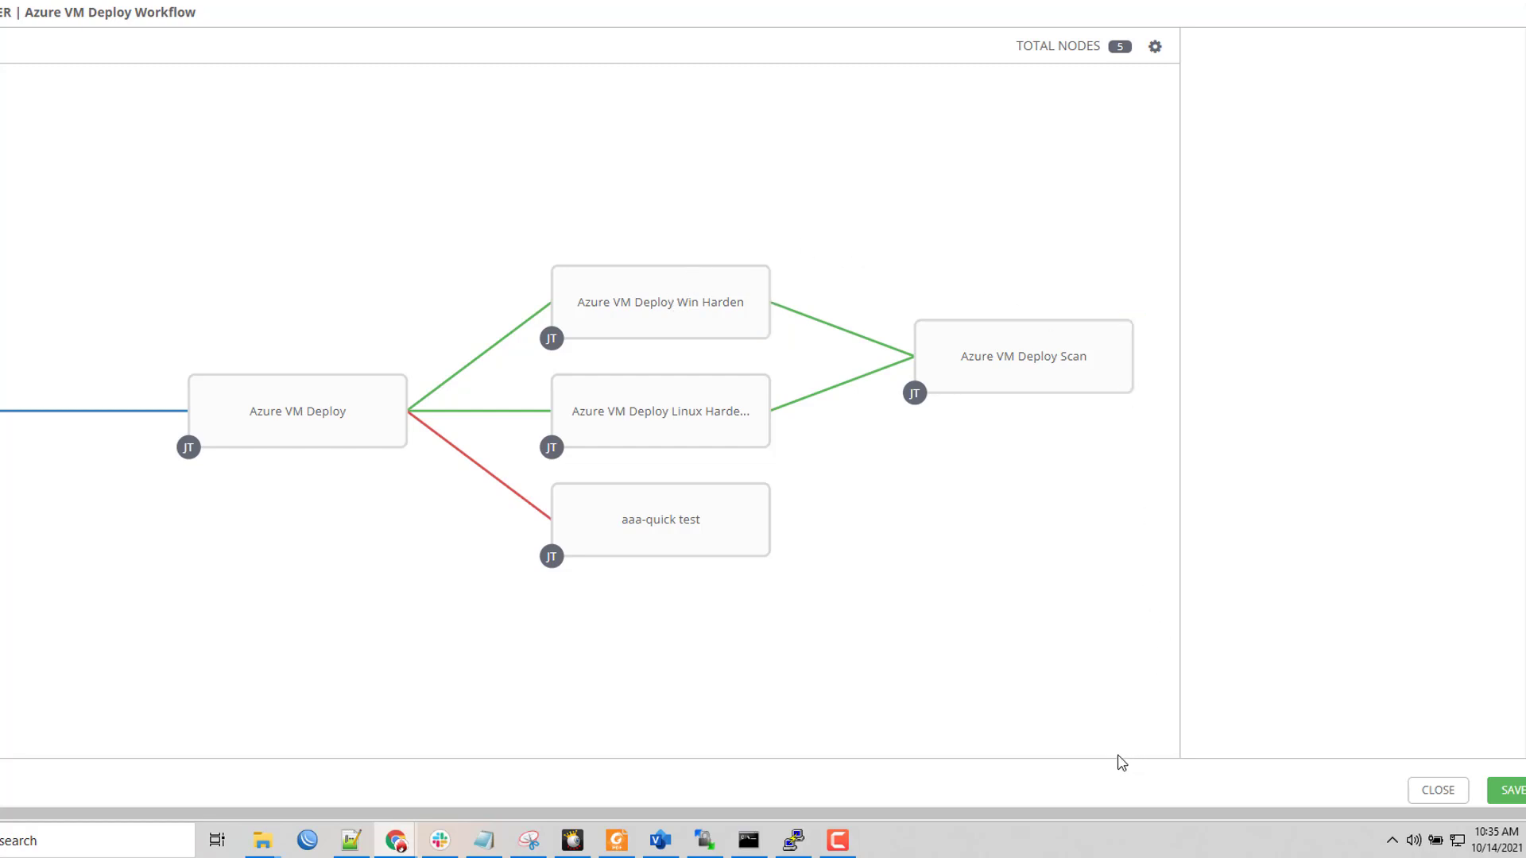
{"action": "mouse_move", "coordinate": [1446, 779]}
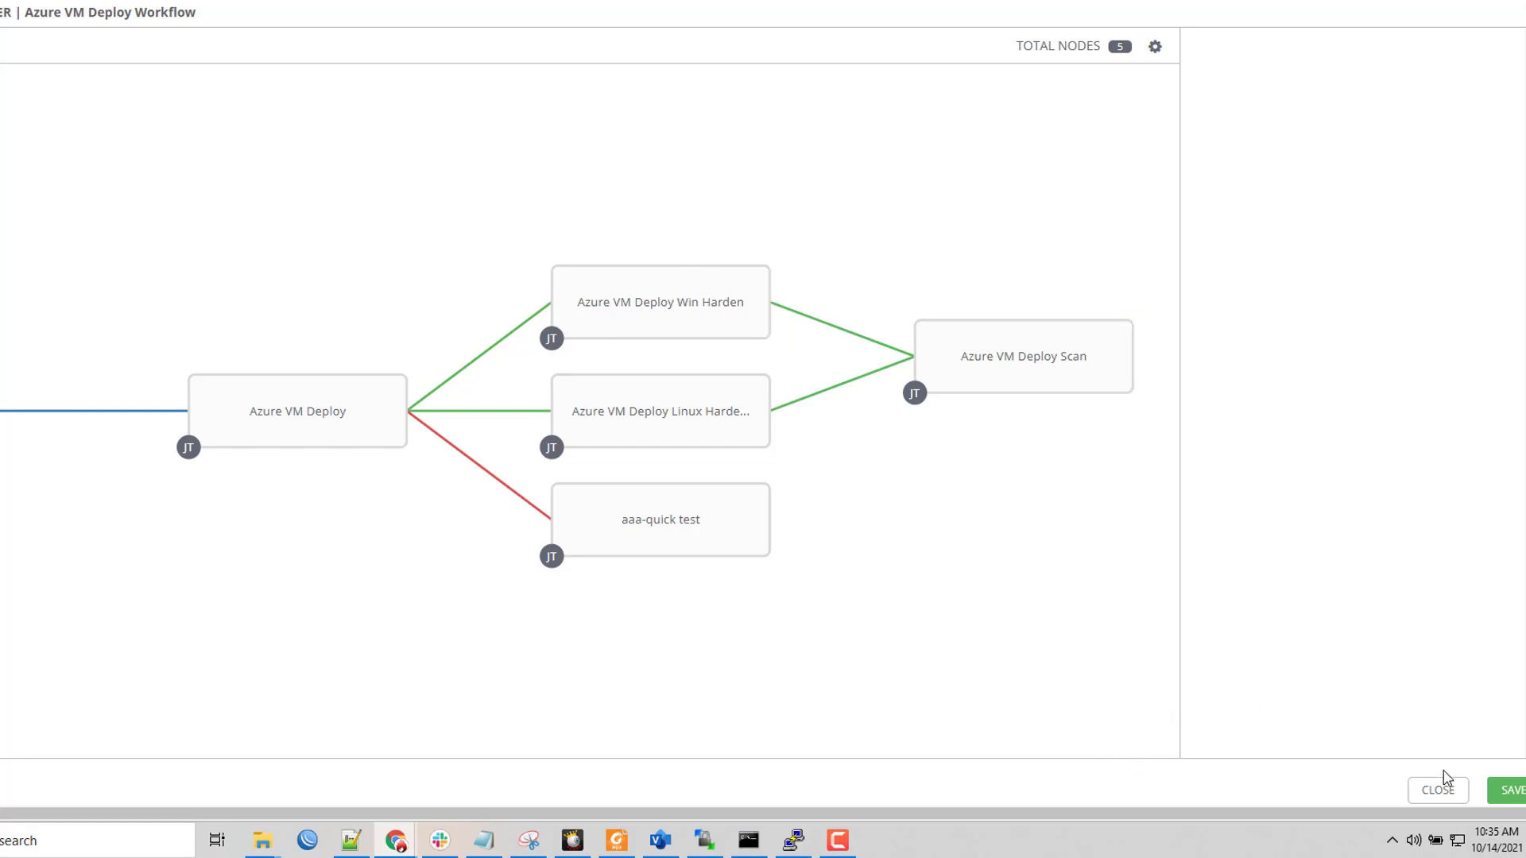
Close the Workflow Visualizer and return to the template's Details
{"action": "left_click", "coordinate": [1437, 790]}
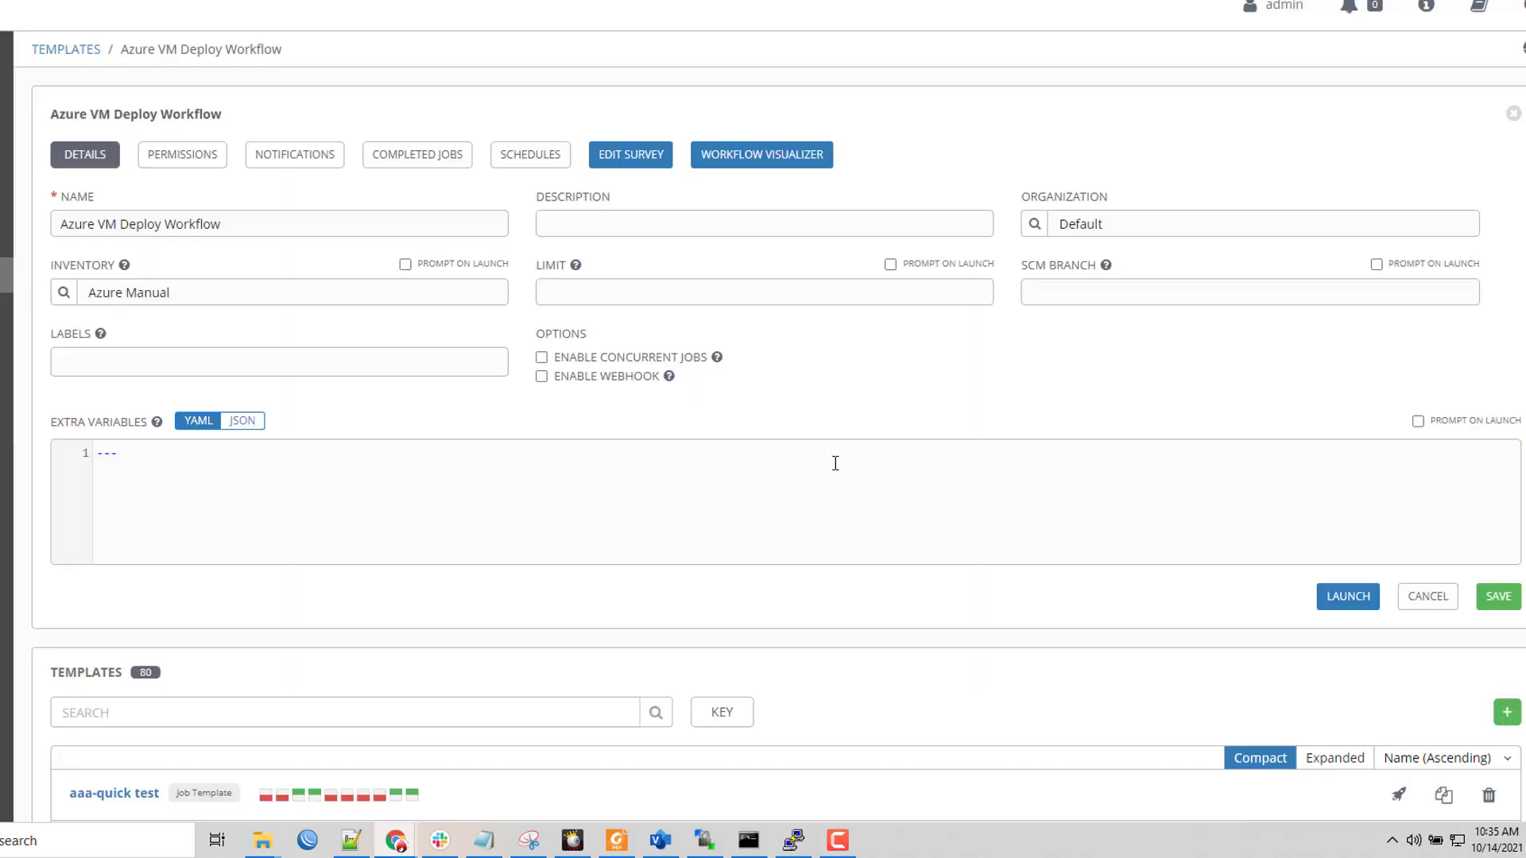
{"action": "mouse_move", "coordinate": [270, 30]}
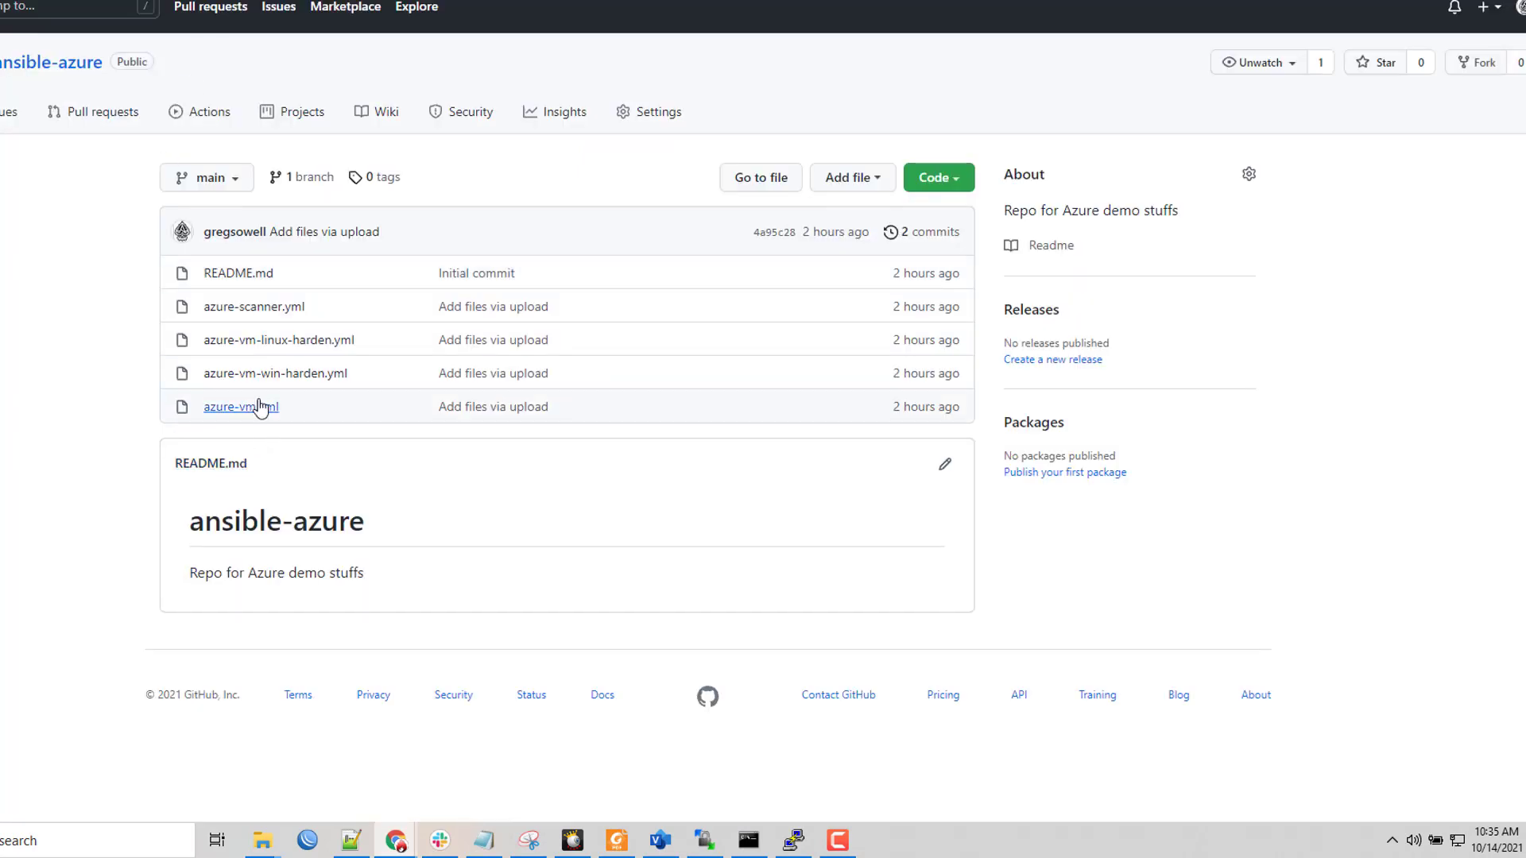
{"action": "mouse_move", "coordinate": [240, 406]}
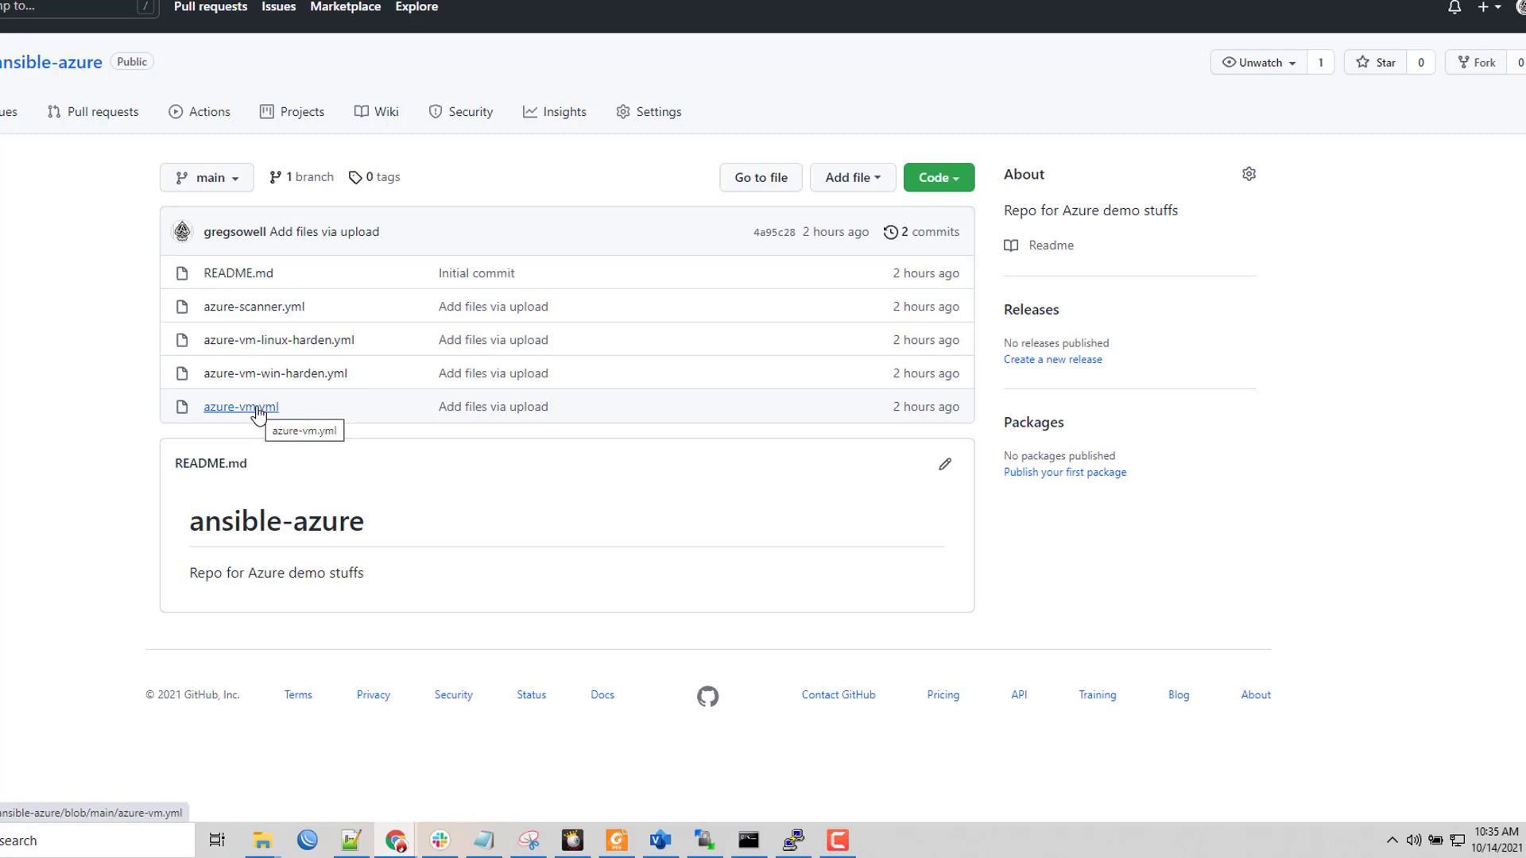
View azure-vm.yml in the ansible-azure repo and highlight its vars block
{"action": "left_click", "coordinate": [240, 405]}
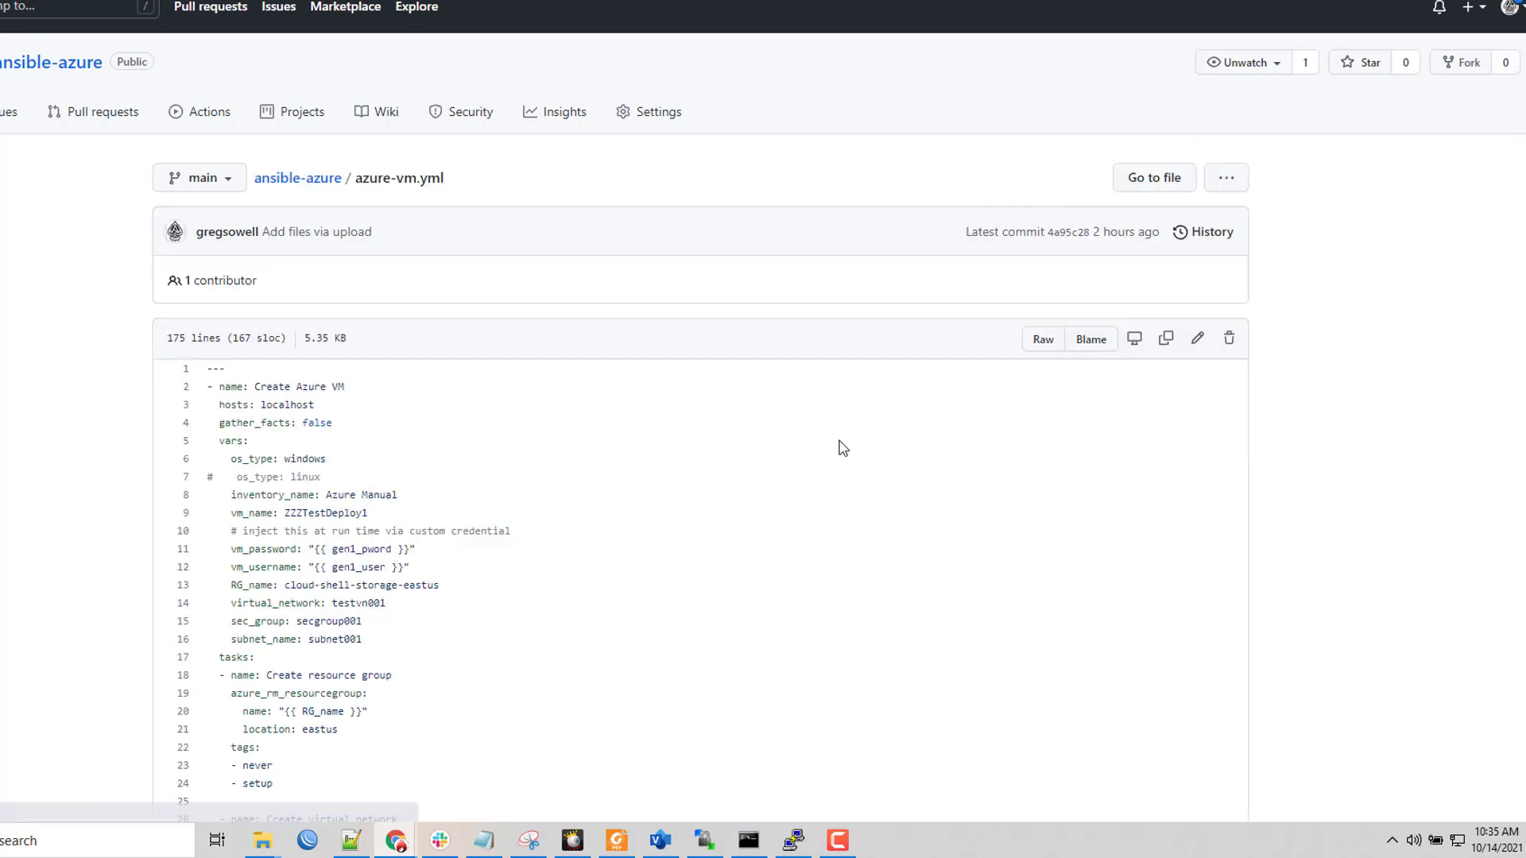
{"action": "scroll", "scroll_direction": "down", "scroll_amount": 3}
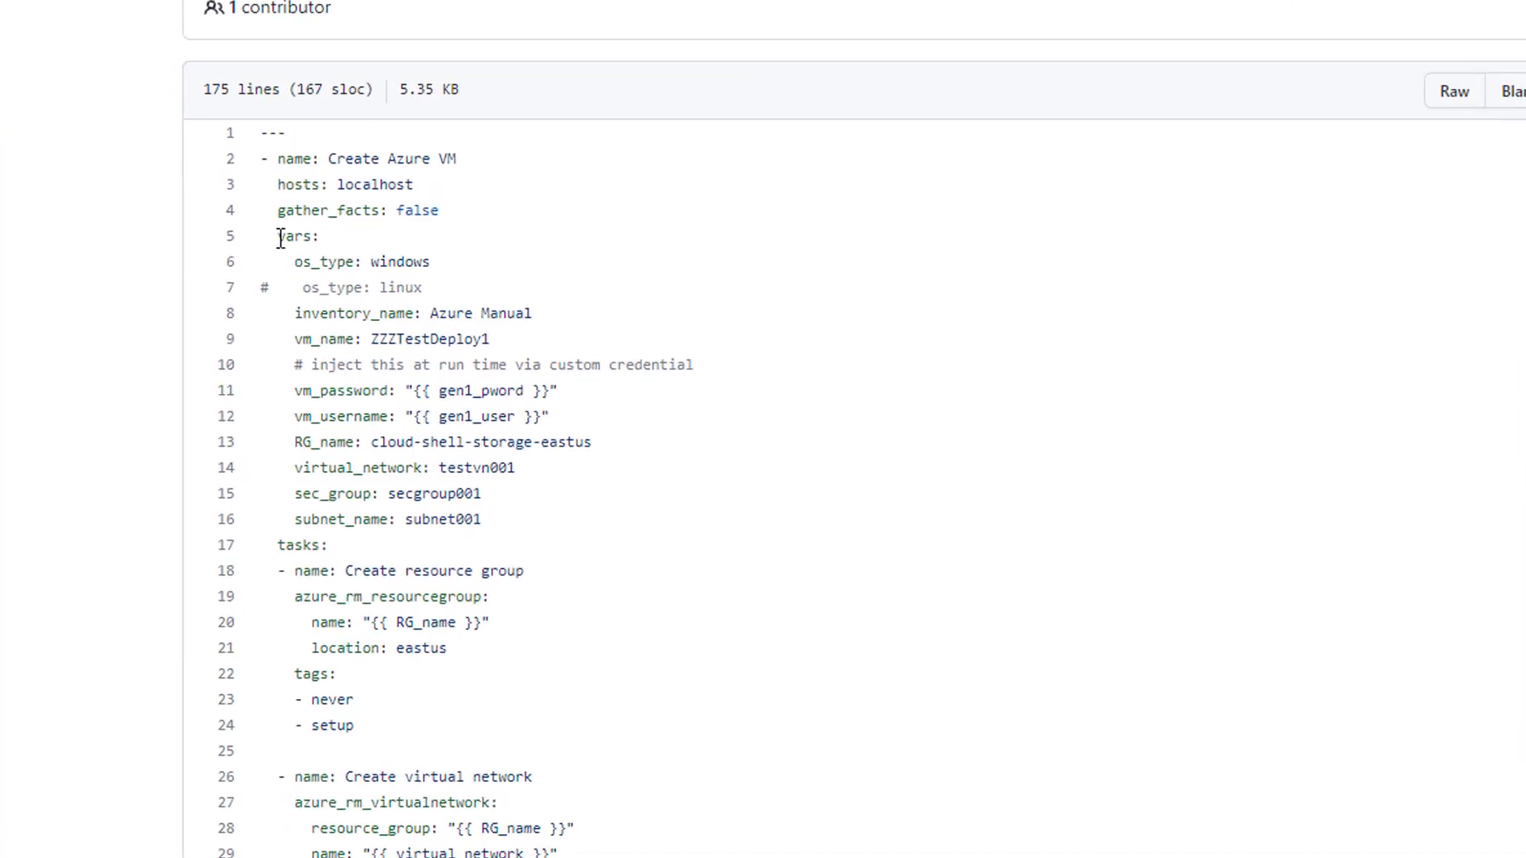
{"action": "left_click_drag", "start_coordinate": [276, 236], "coordinate": [501, 545]}
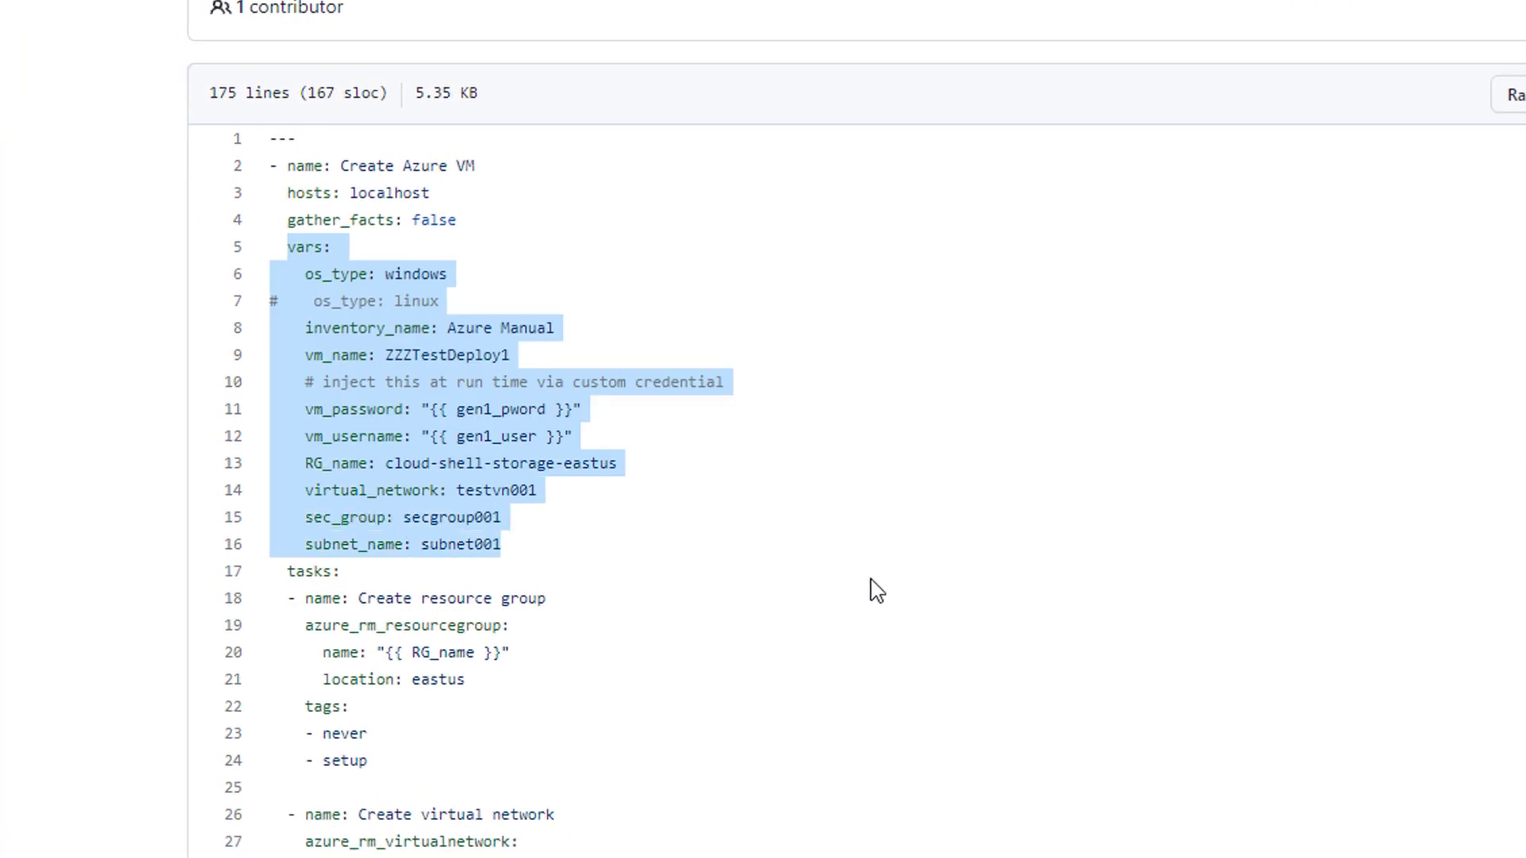
Highlight the gen1_pword credential variable used for vm_password
{"action": "left_click", "coordinate": [361, 409]}
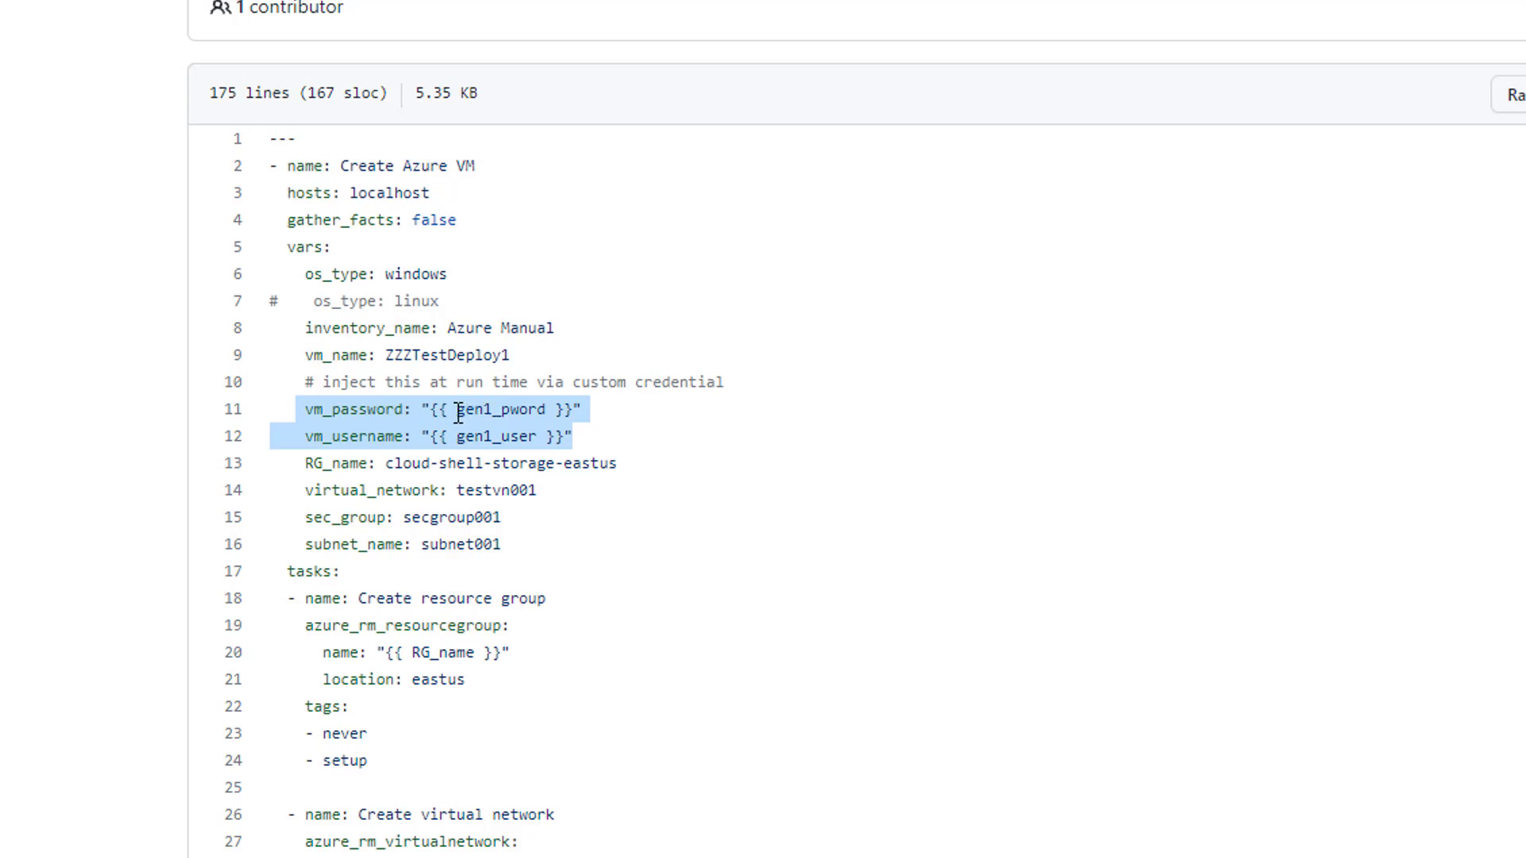
{"action": "left_click", "coordinate": [455, 408]}
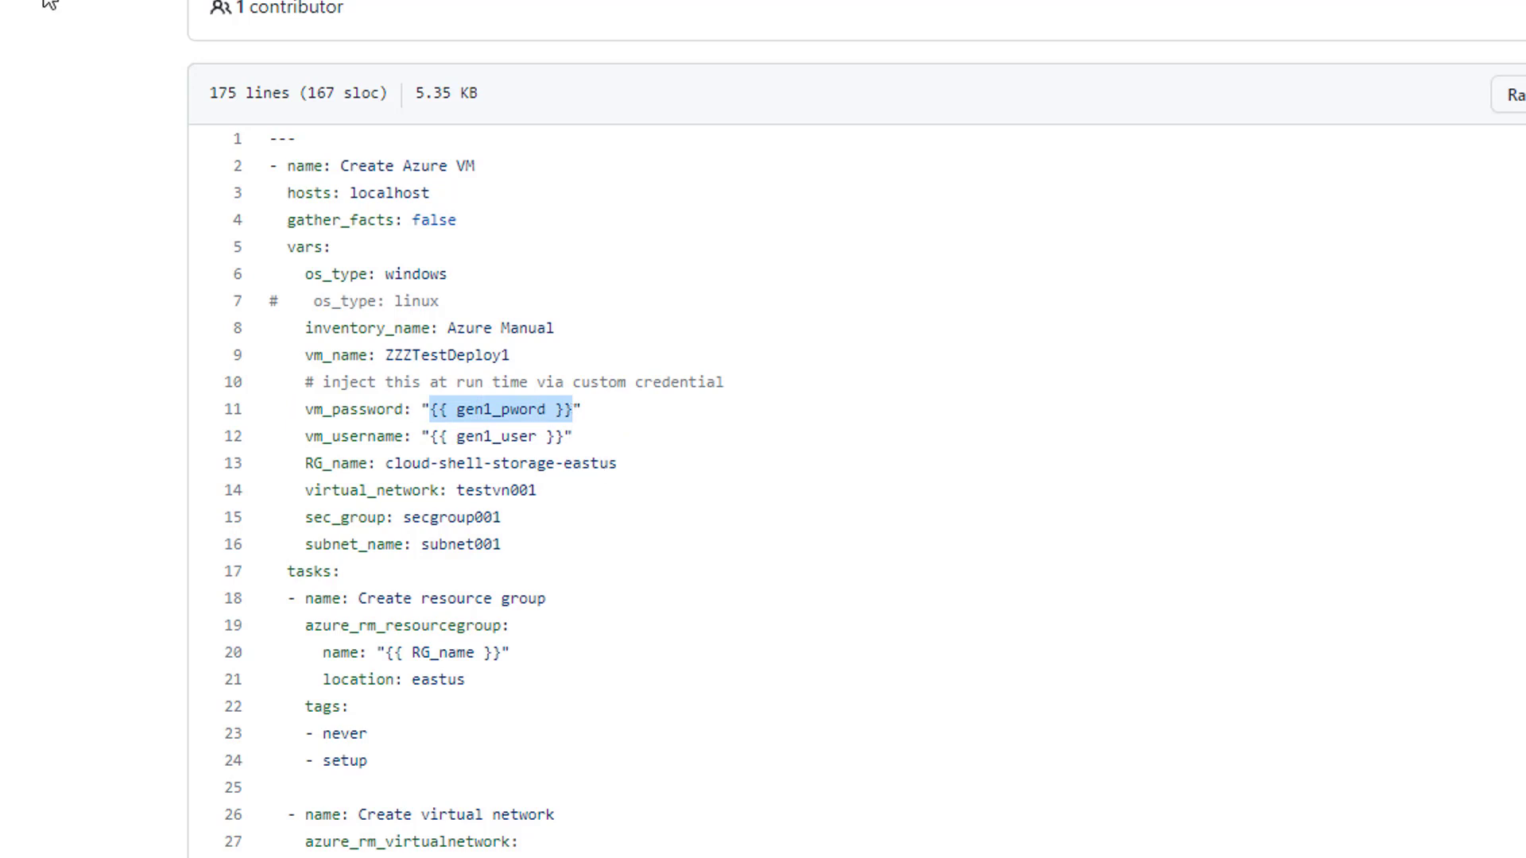
{"action": "mouse_move", "coordinate": [865, 525]}
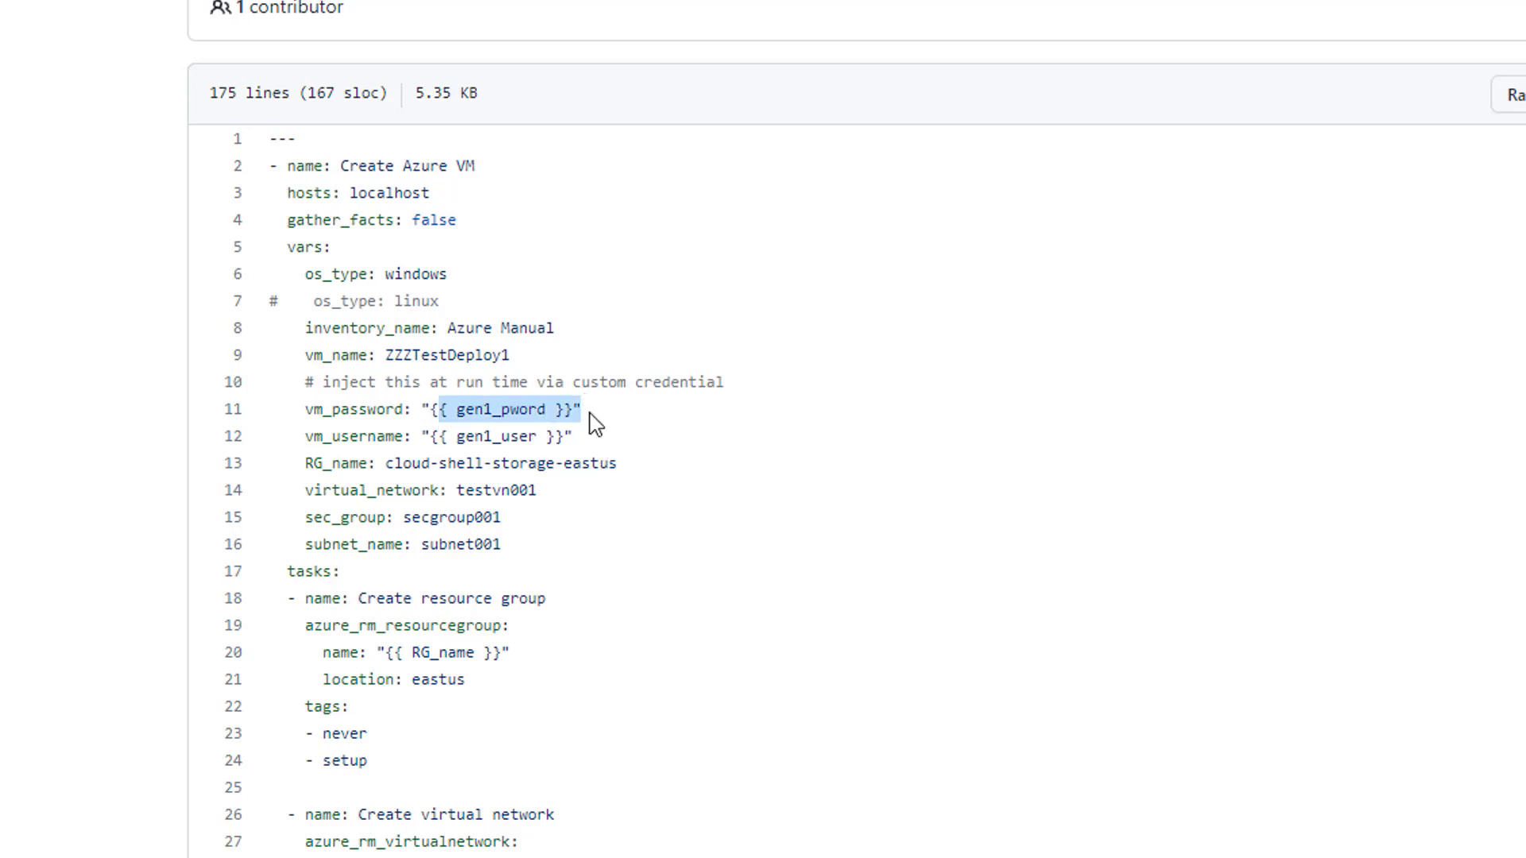
{"action": "mouse_move", "coordinate": [907, 596]}
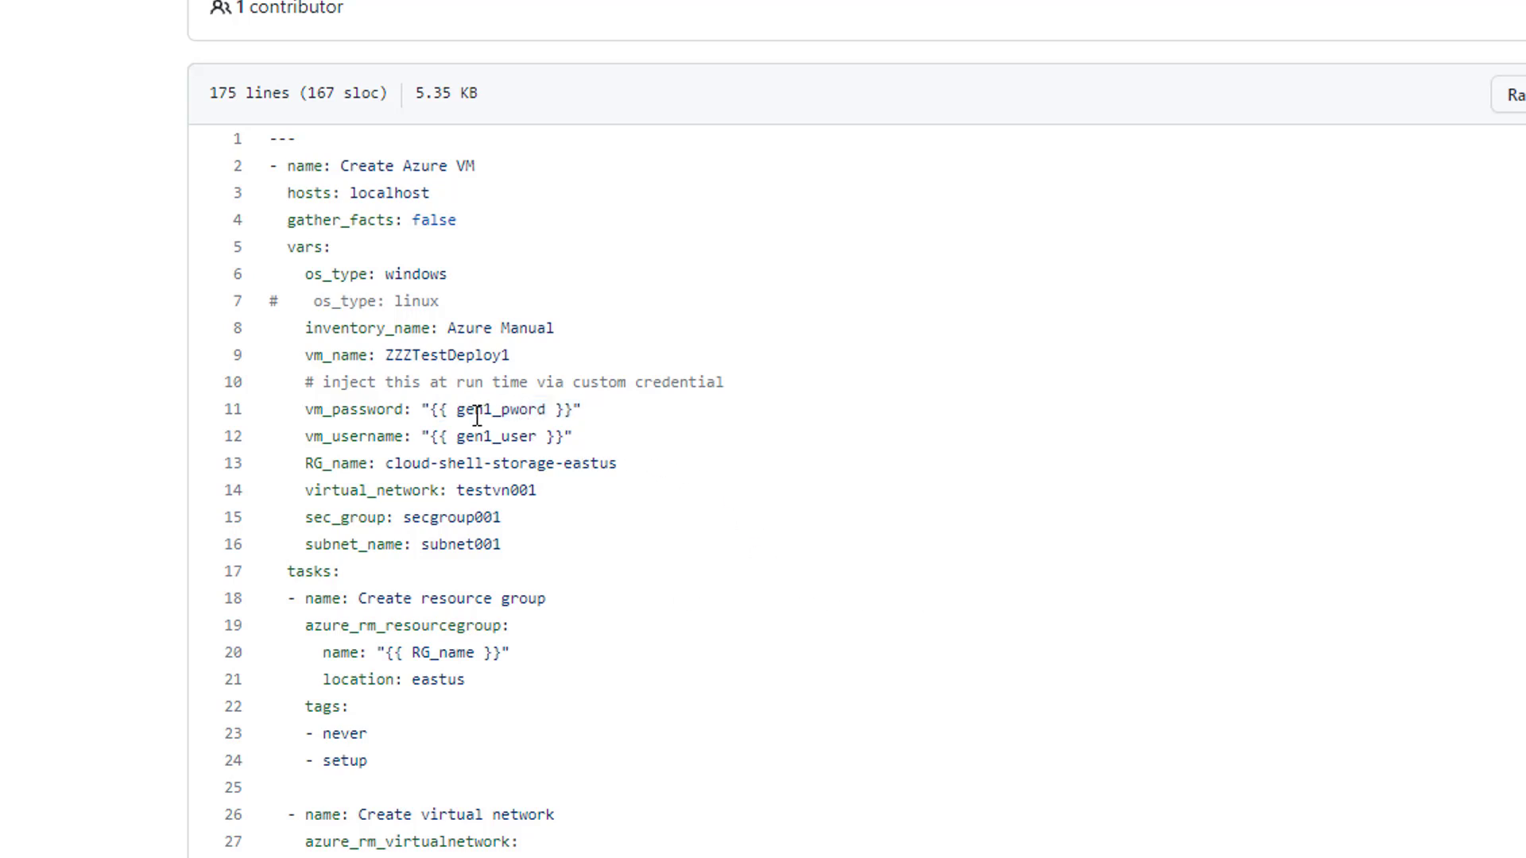
{"action": "double_click", "coordinate": [496, 408]}
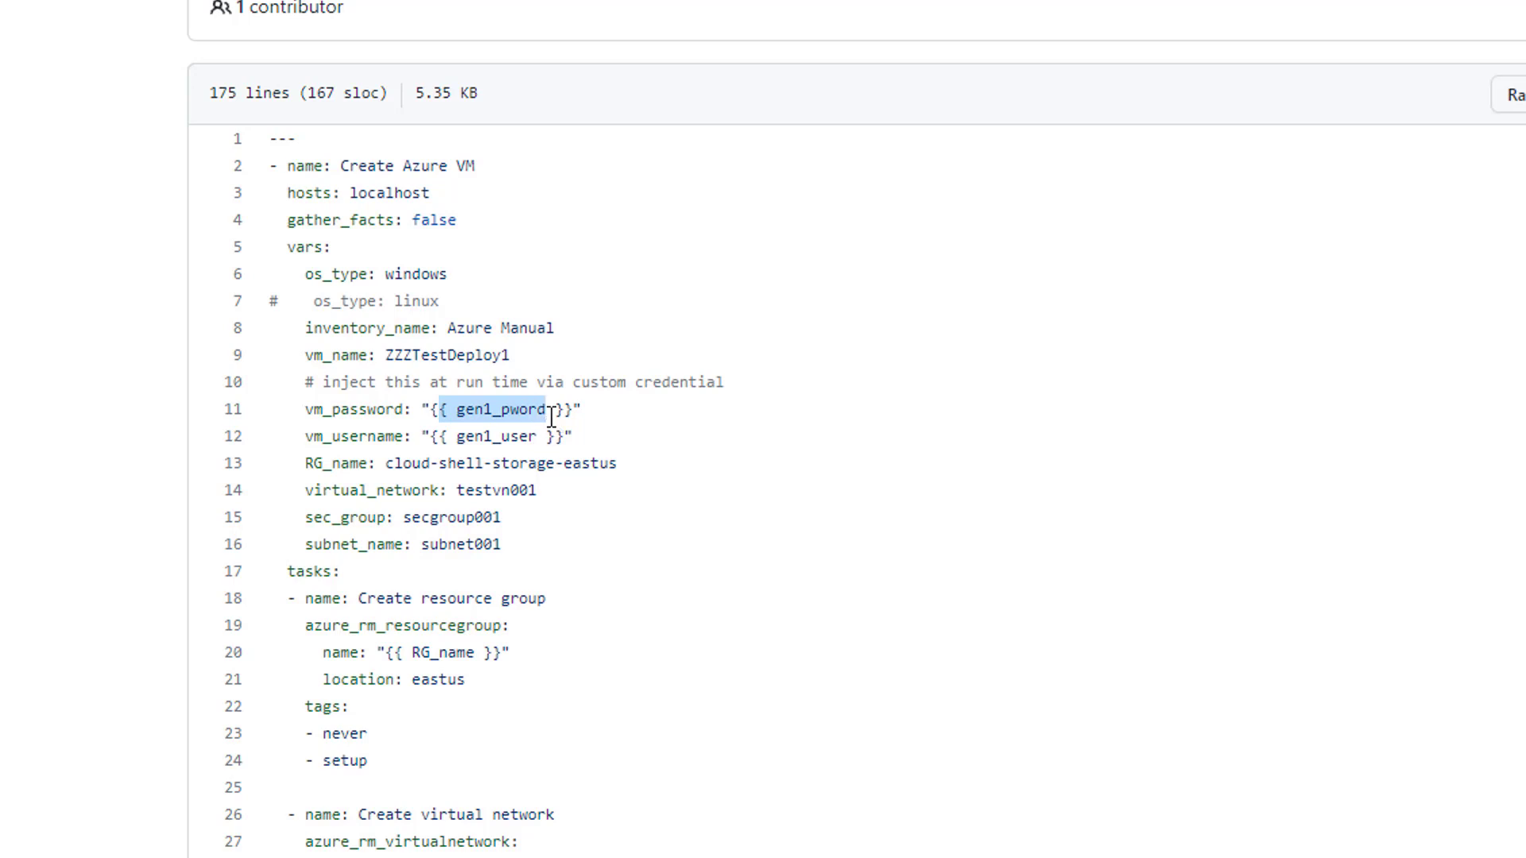
{"action": "mouse_move", "coordinate": [1055, 515]}
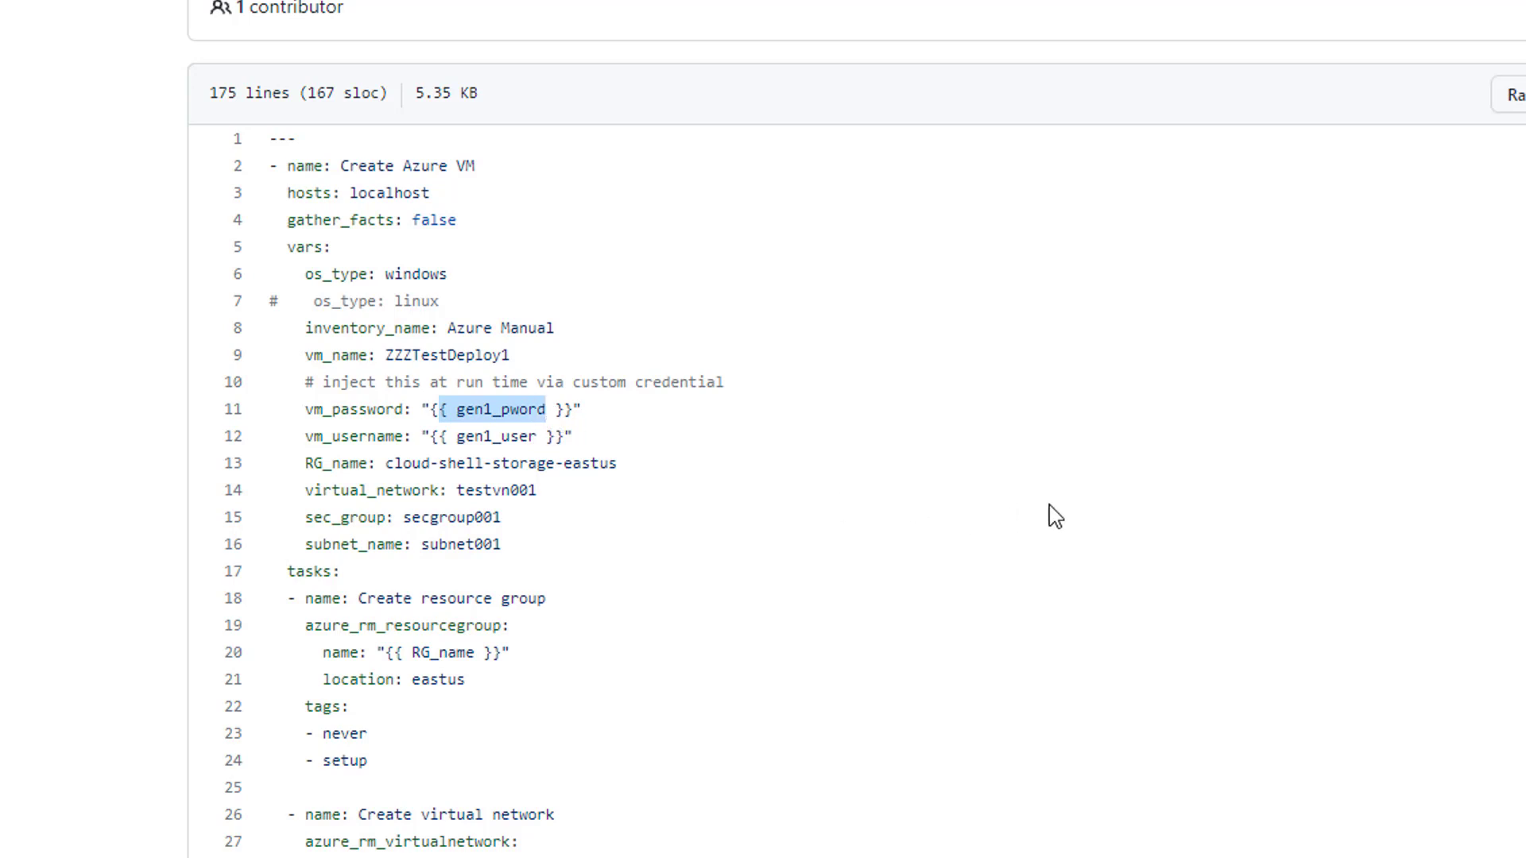
{"action": "mouse_move", "coordinate": [982, 531]}
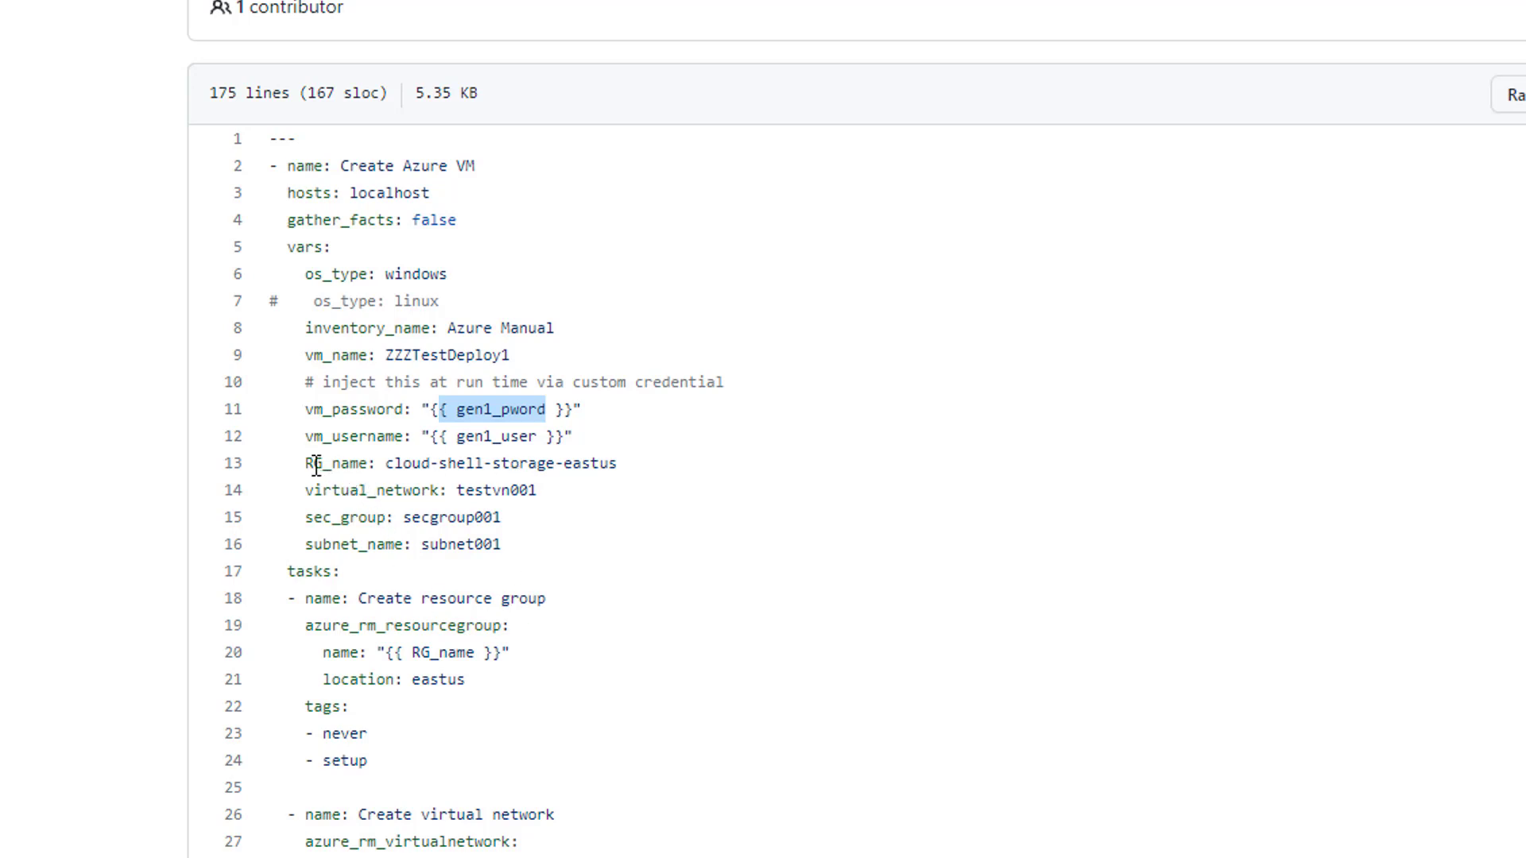
{"action": "left_click_drag", "start_coordinate": [314, 462], "coordinate": [500, 545]}
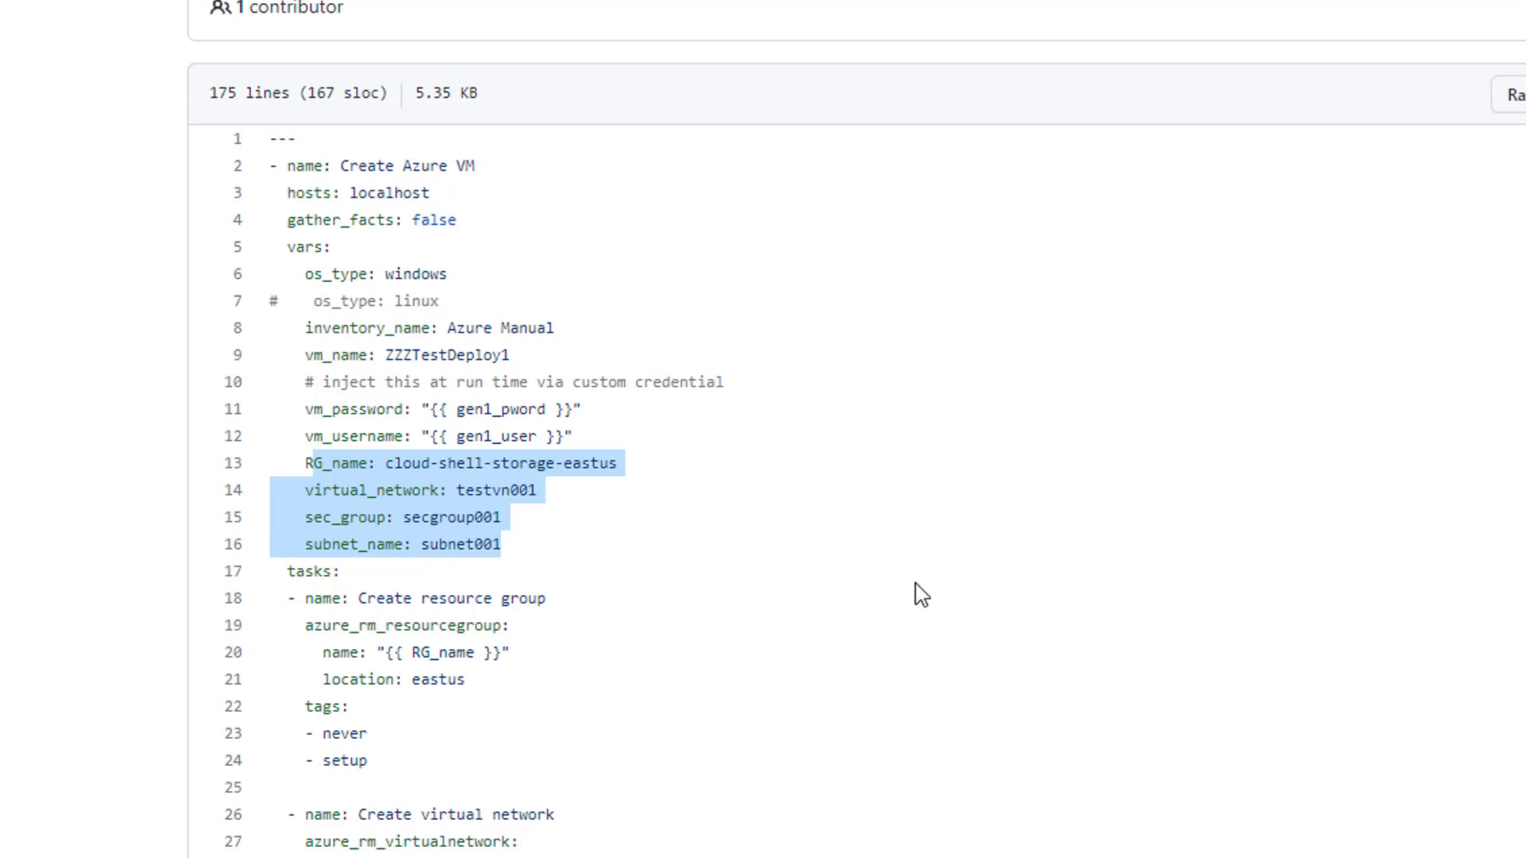
{"action": "mouse_move", "coordinate": [389, 569]}
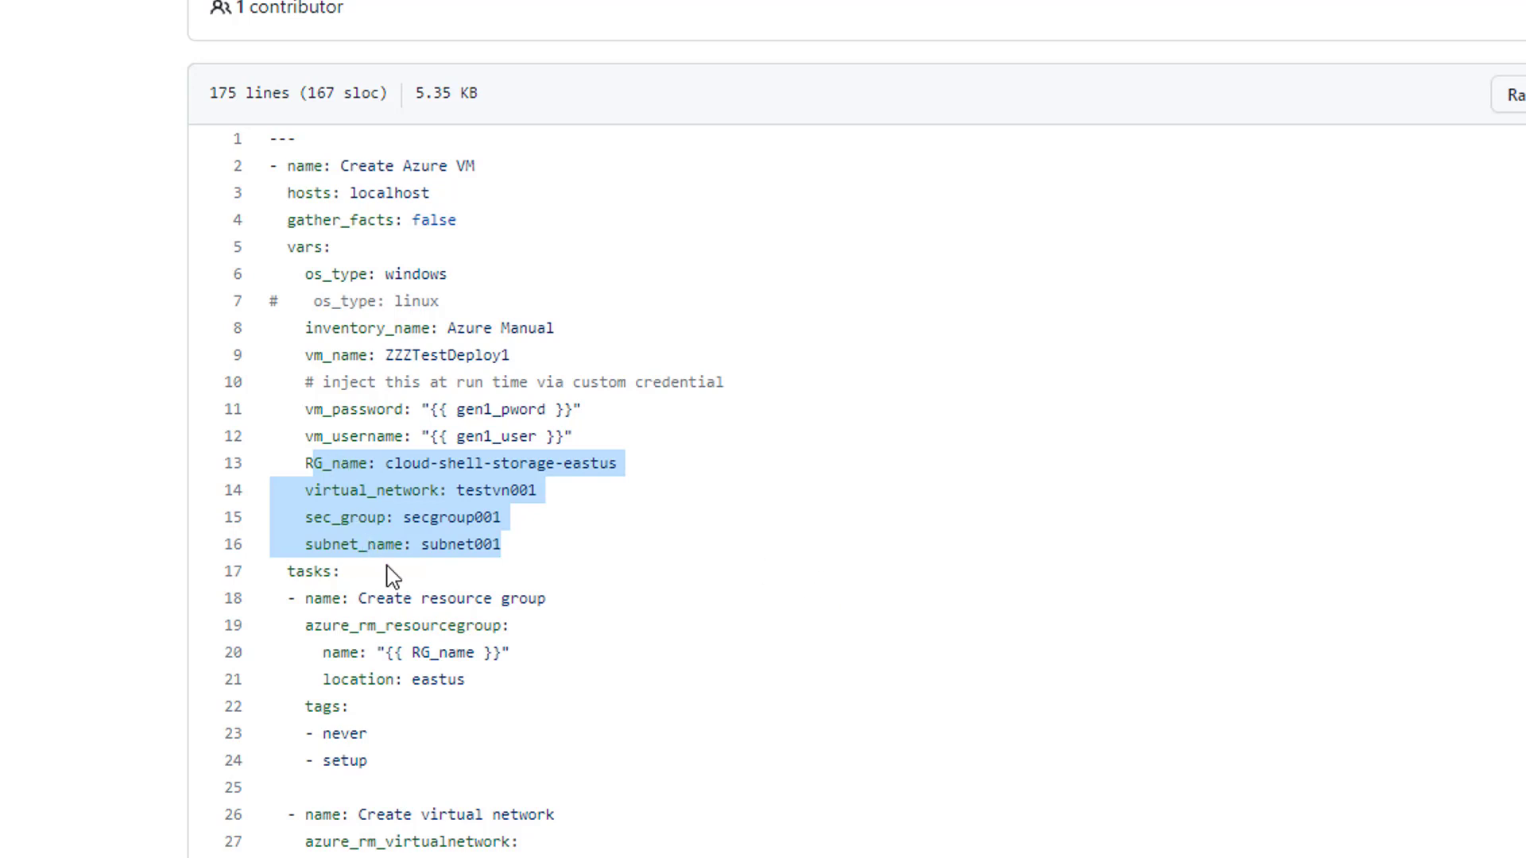
{"action": "mouse_move", "coordinate": [1158, 483]}
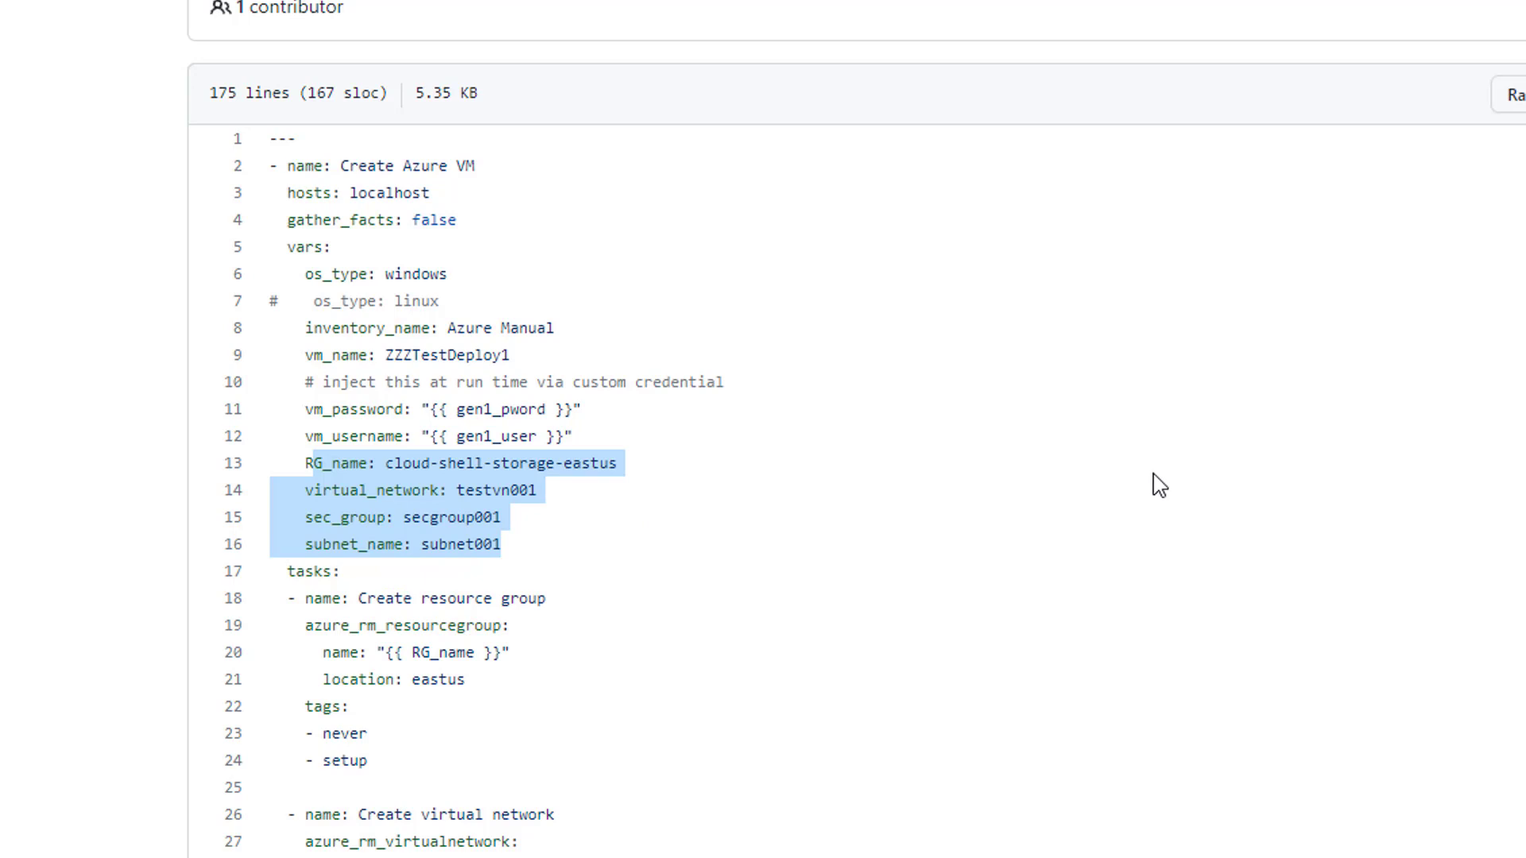
{"action": "scroll", "scroll_direction": "down", "scroll_amount": 3}
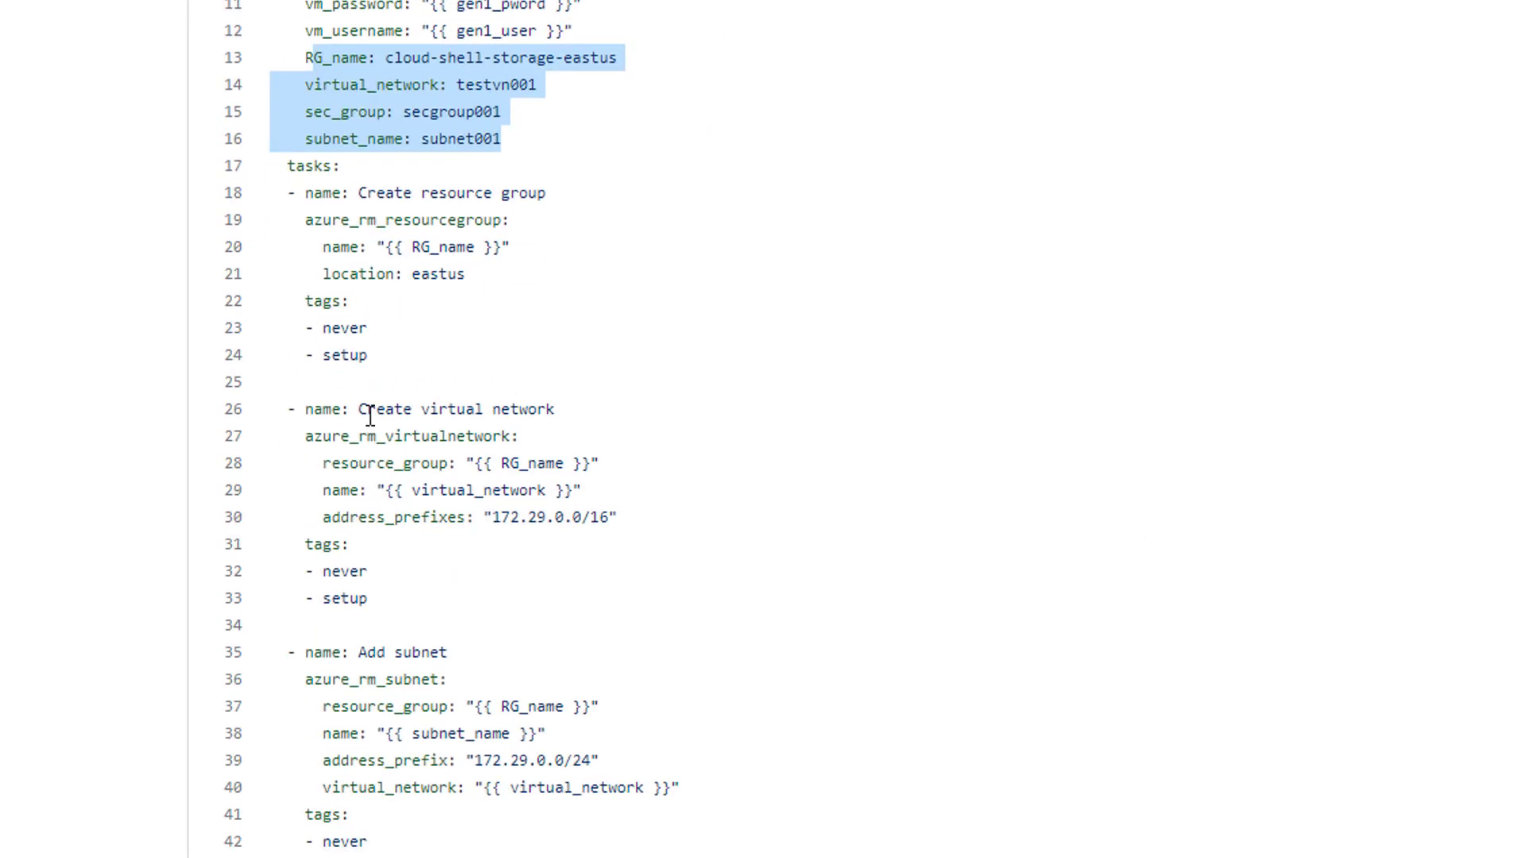
{"action": "left_click", "coordinate": [288, 193]}
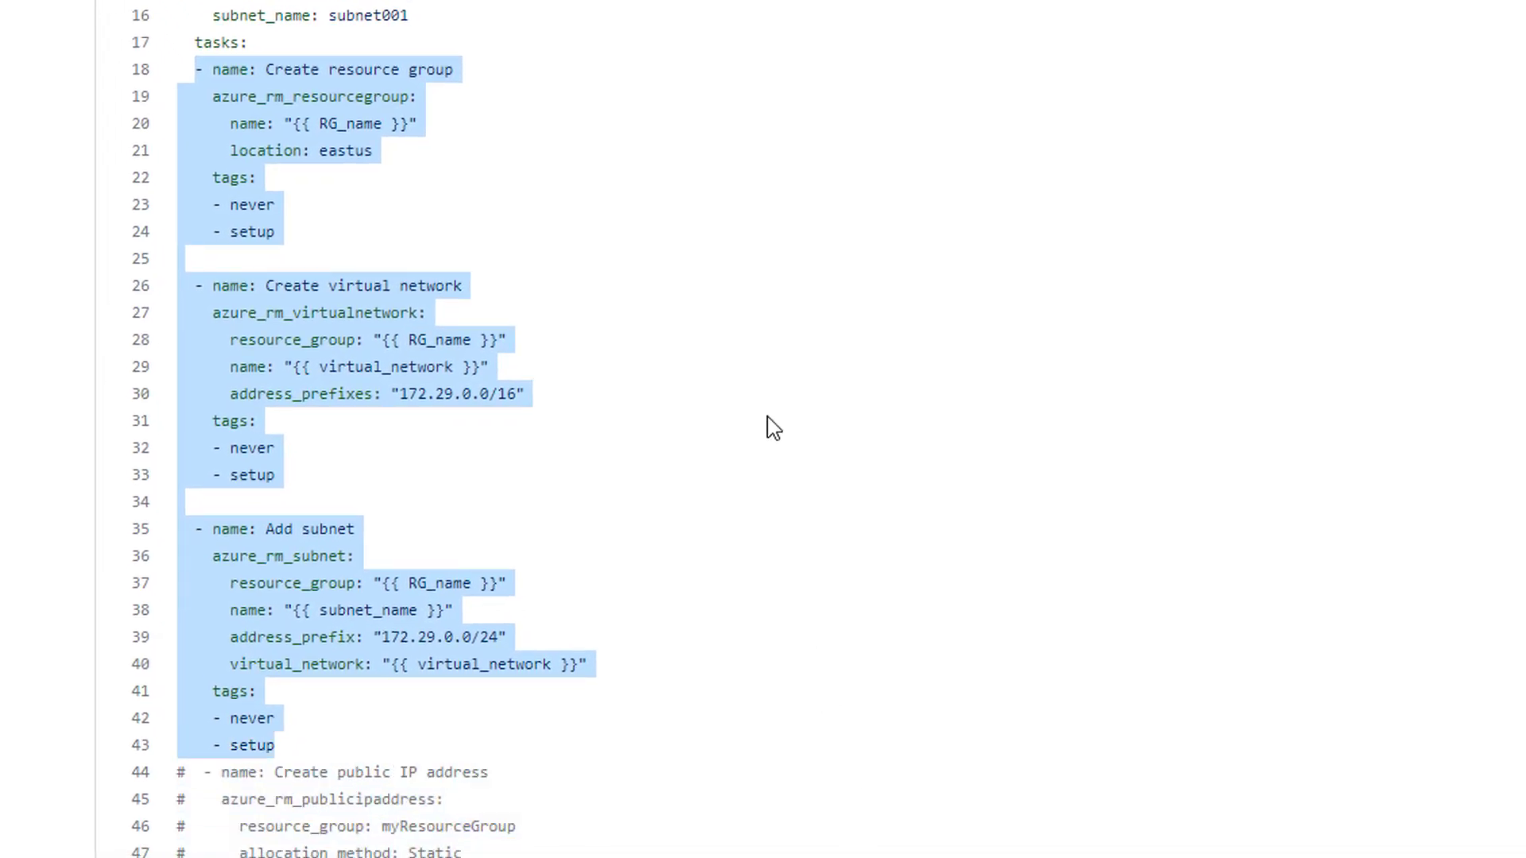
{"action": "mouse_move", "coordinate": [825, 335]}
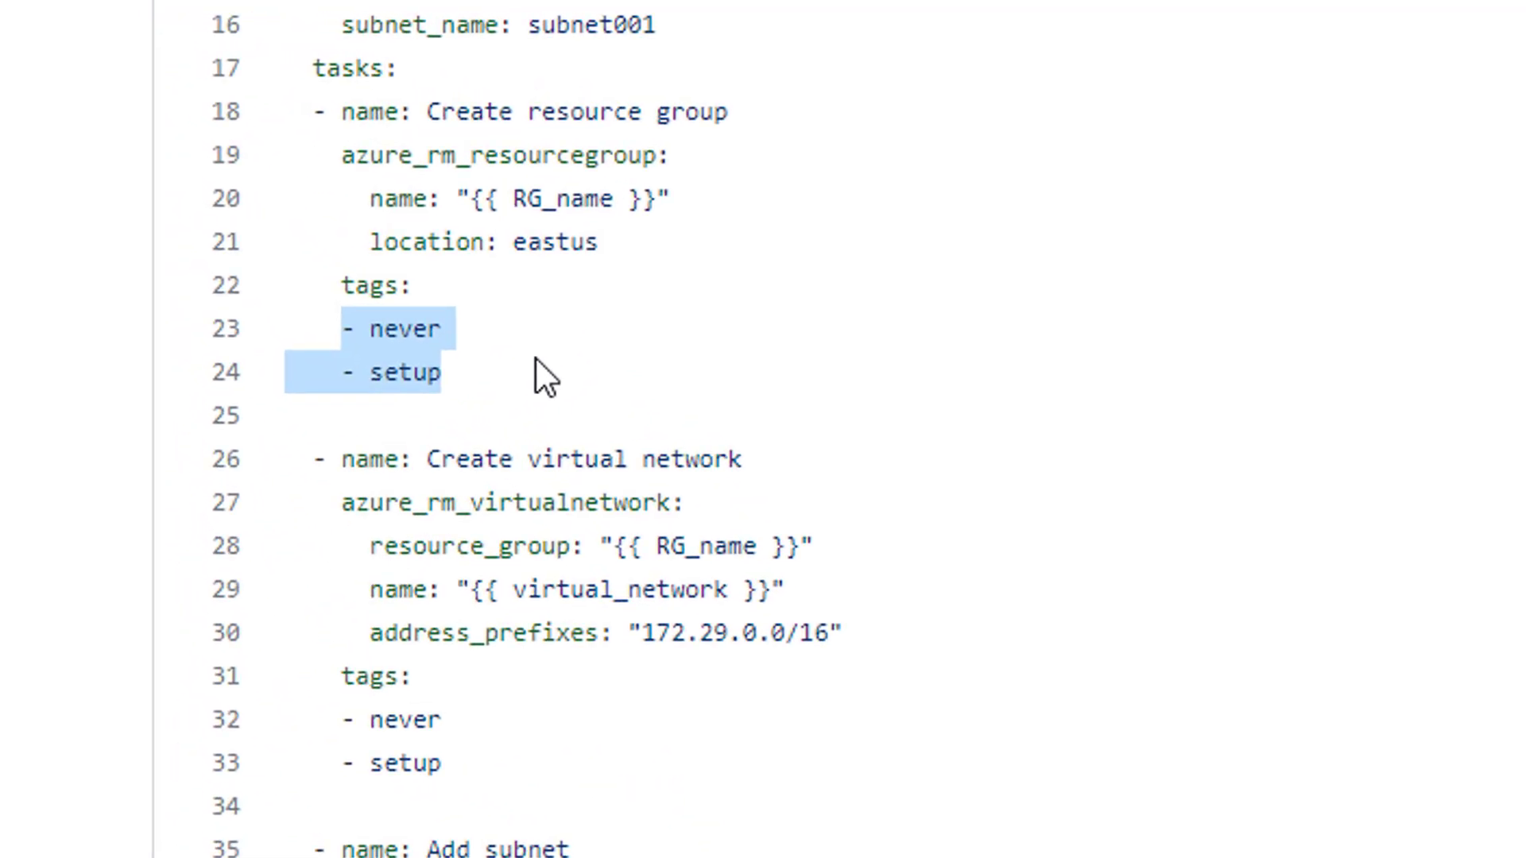
{"action": "mouse_move", "coordinate": [515, 378]}
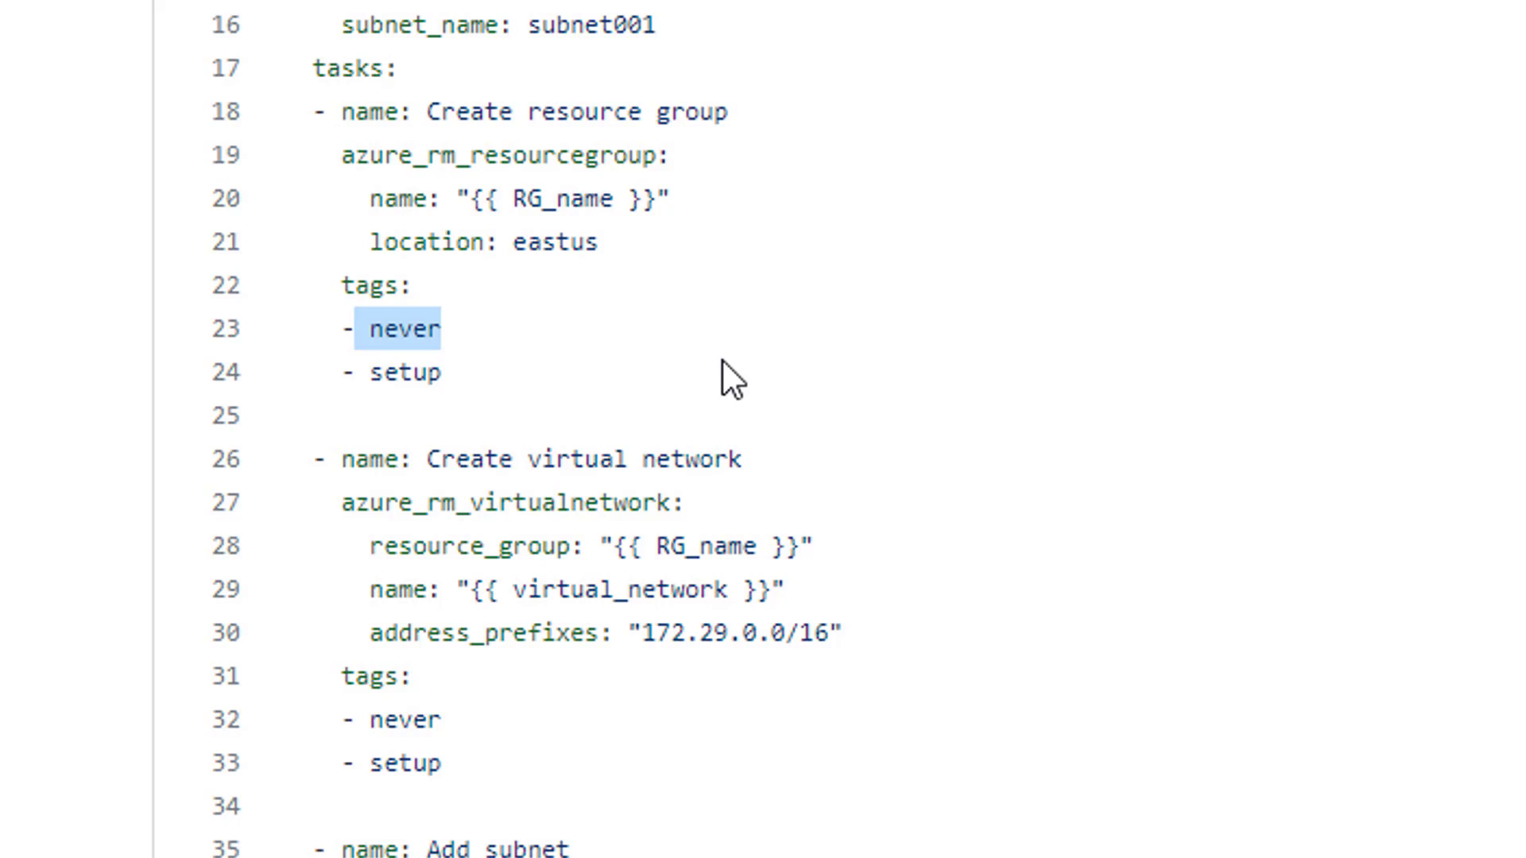
Reach line 93 and highlight the Create virtual network interface card task
{"action": "scroll", "scroll_direction": "down", "scroll_amount": 3}
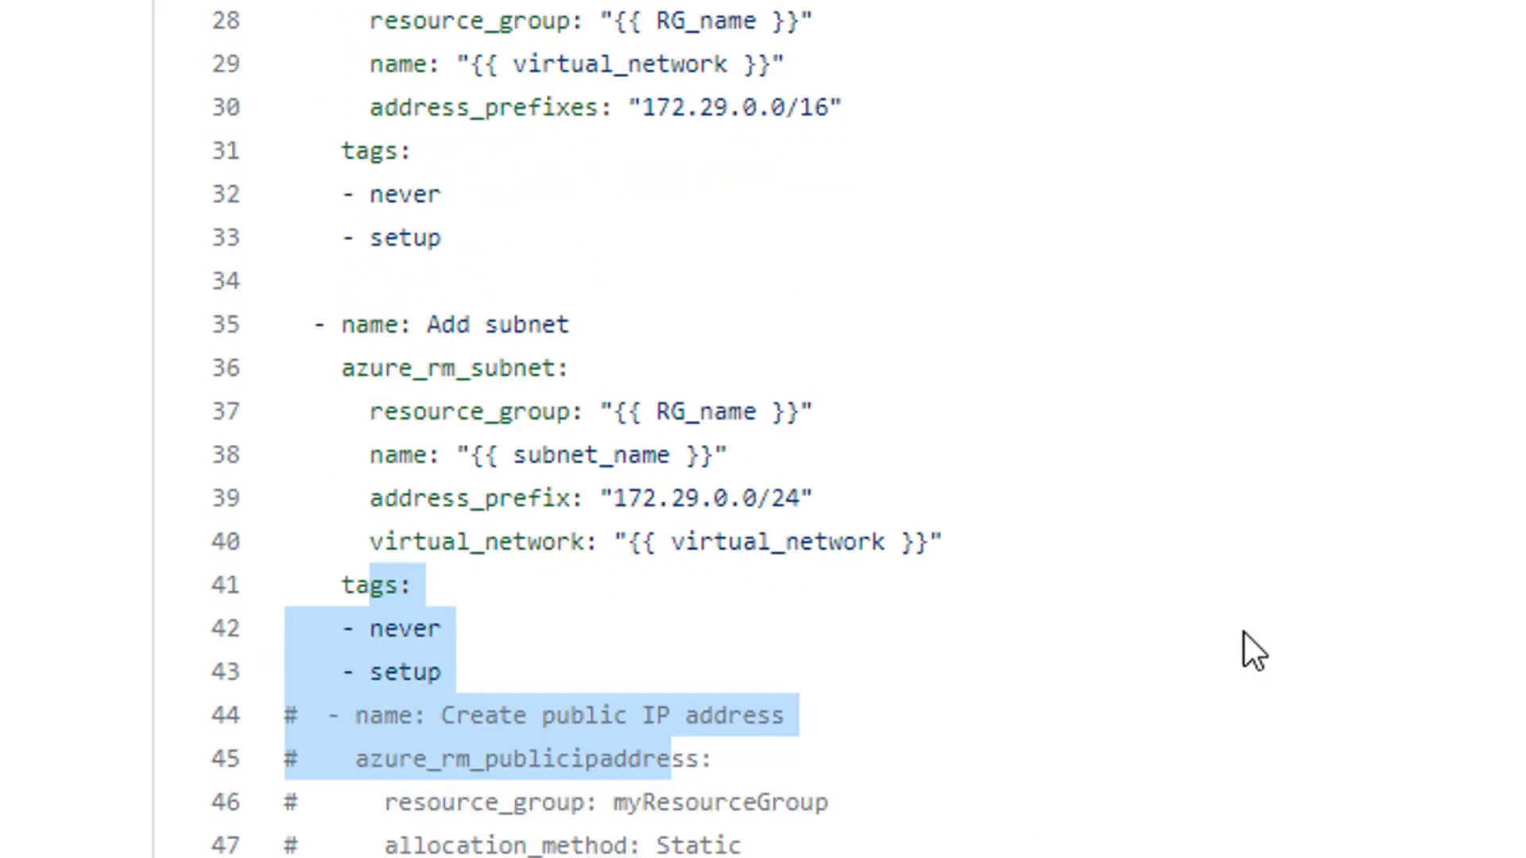
{"action": "scroll", "scroll_direction": "down", "scroll_amount": 3}
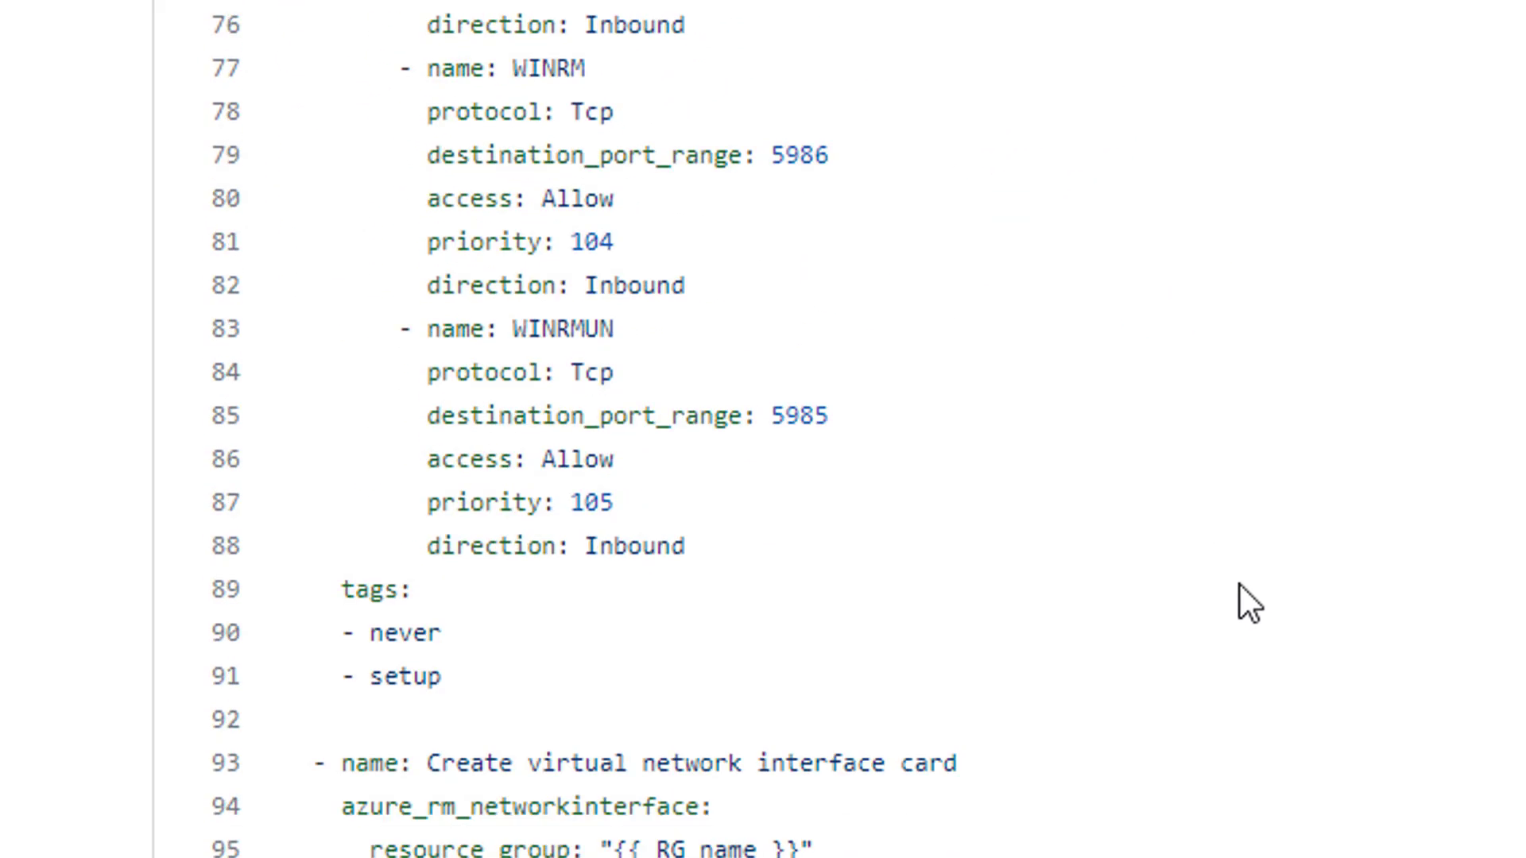
{"action": "scroll", "scroll_direction": "down", "scroll_amount": 3}
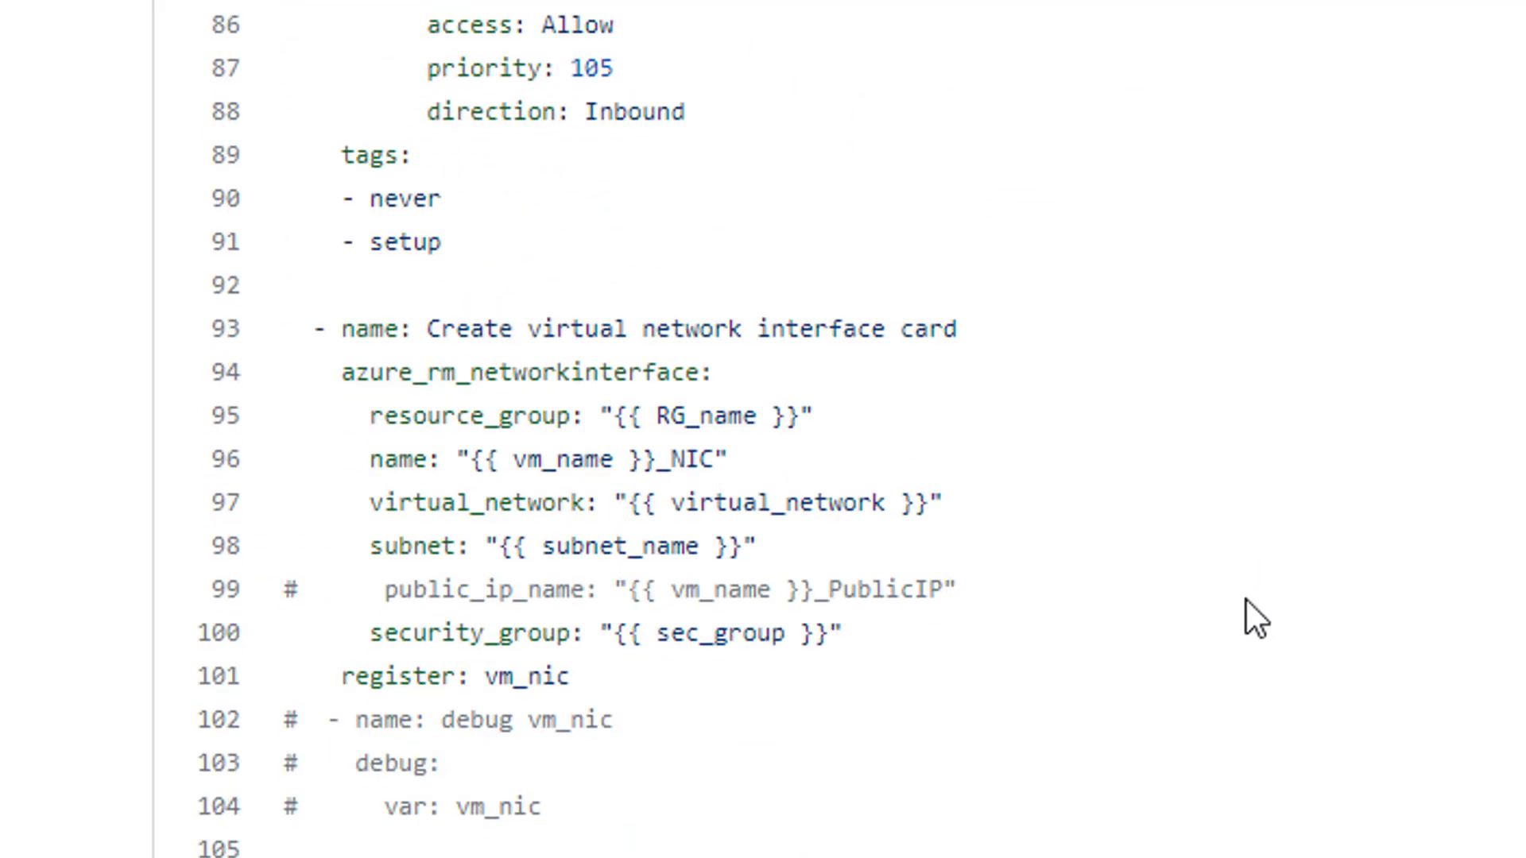
{"action": "scroll", "scroll_direction": "down", "scroll_amount": 3}
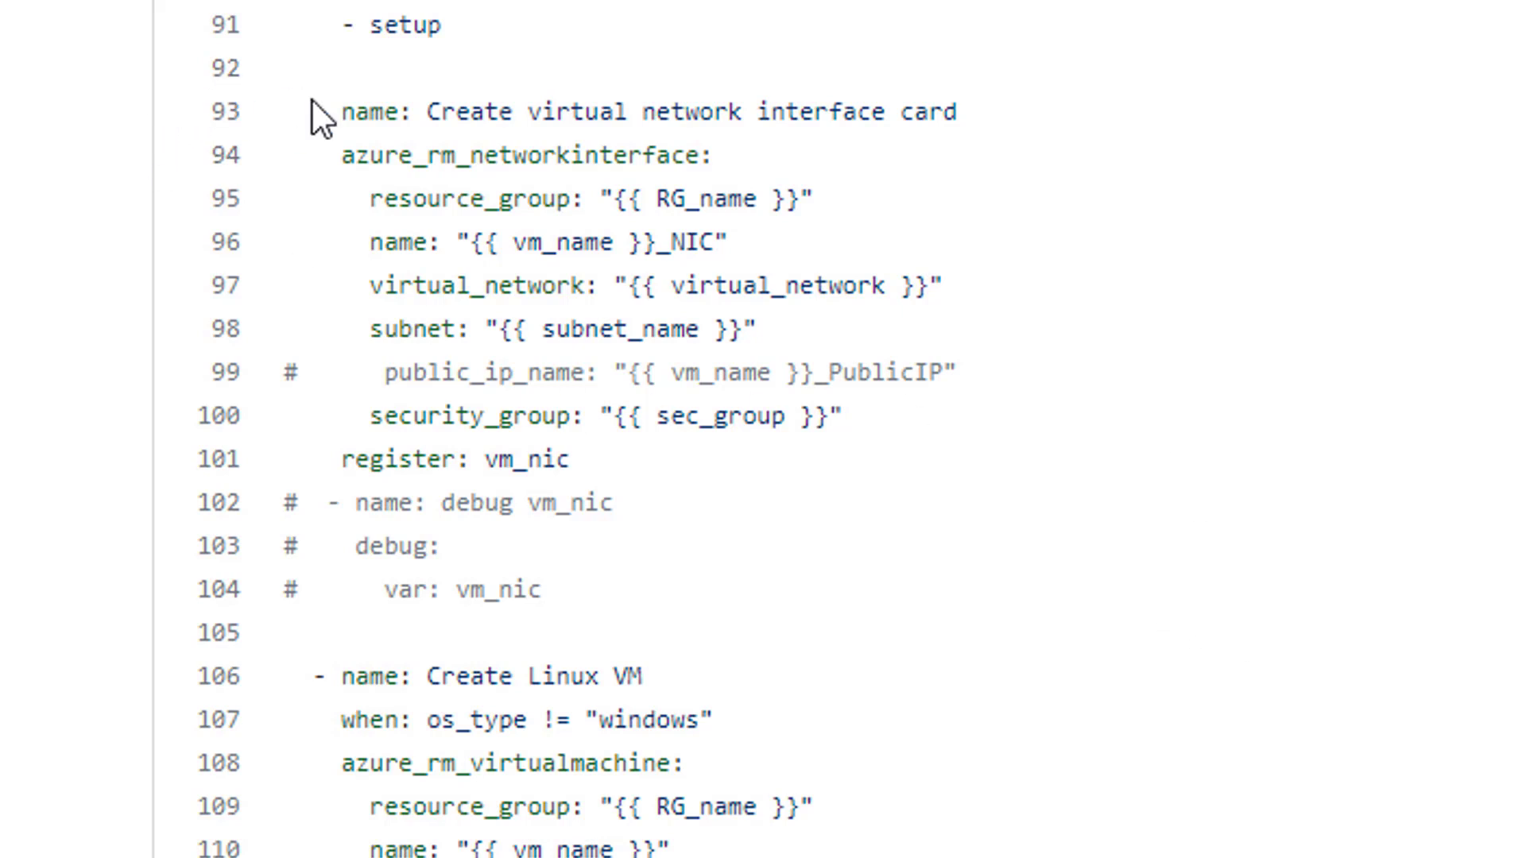
{"action": "left_click_drag", "start_coordinate": [321, 109], "coordinate": [432, 545]}
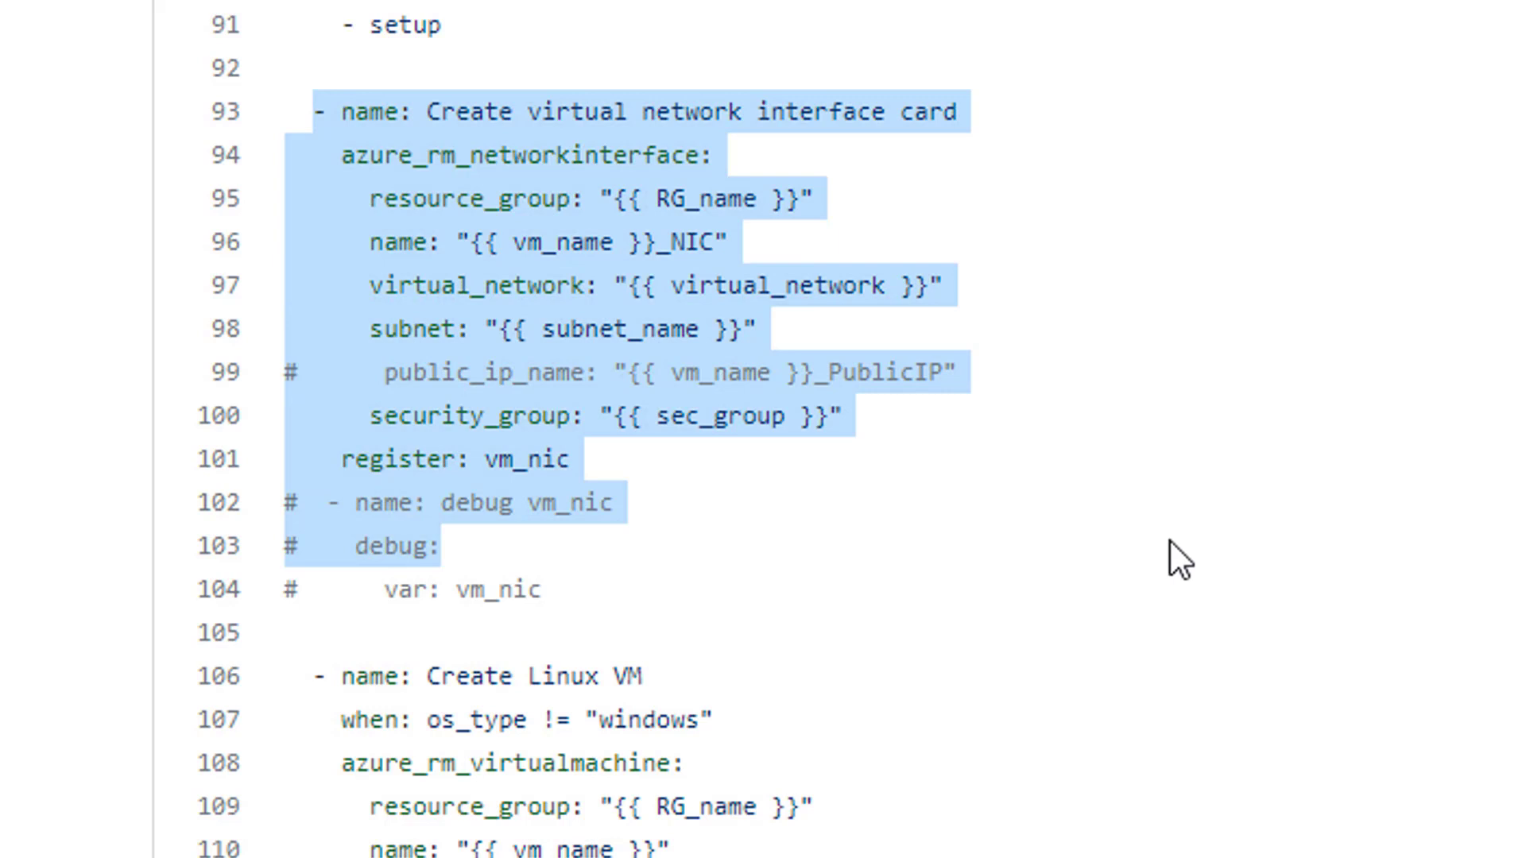
{"action": "mouse_move", "coordinate": [1116, 239]}
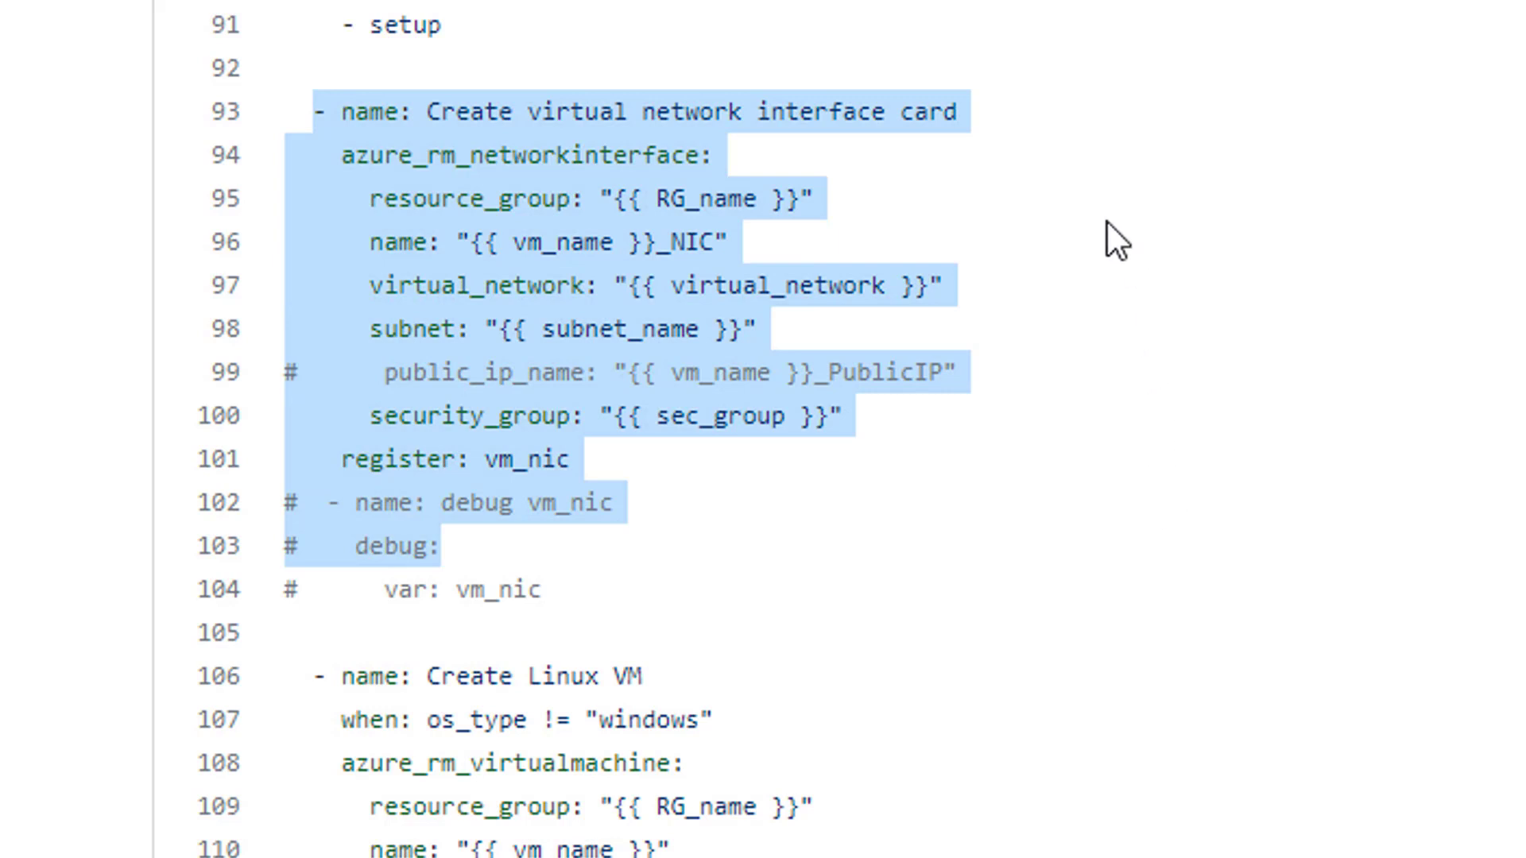
Highlight vm_name in the NIC name line showing the NIC is named vm_name plus _NIC
{"action": "left_click", "coordinate": [515, 242]}
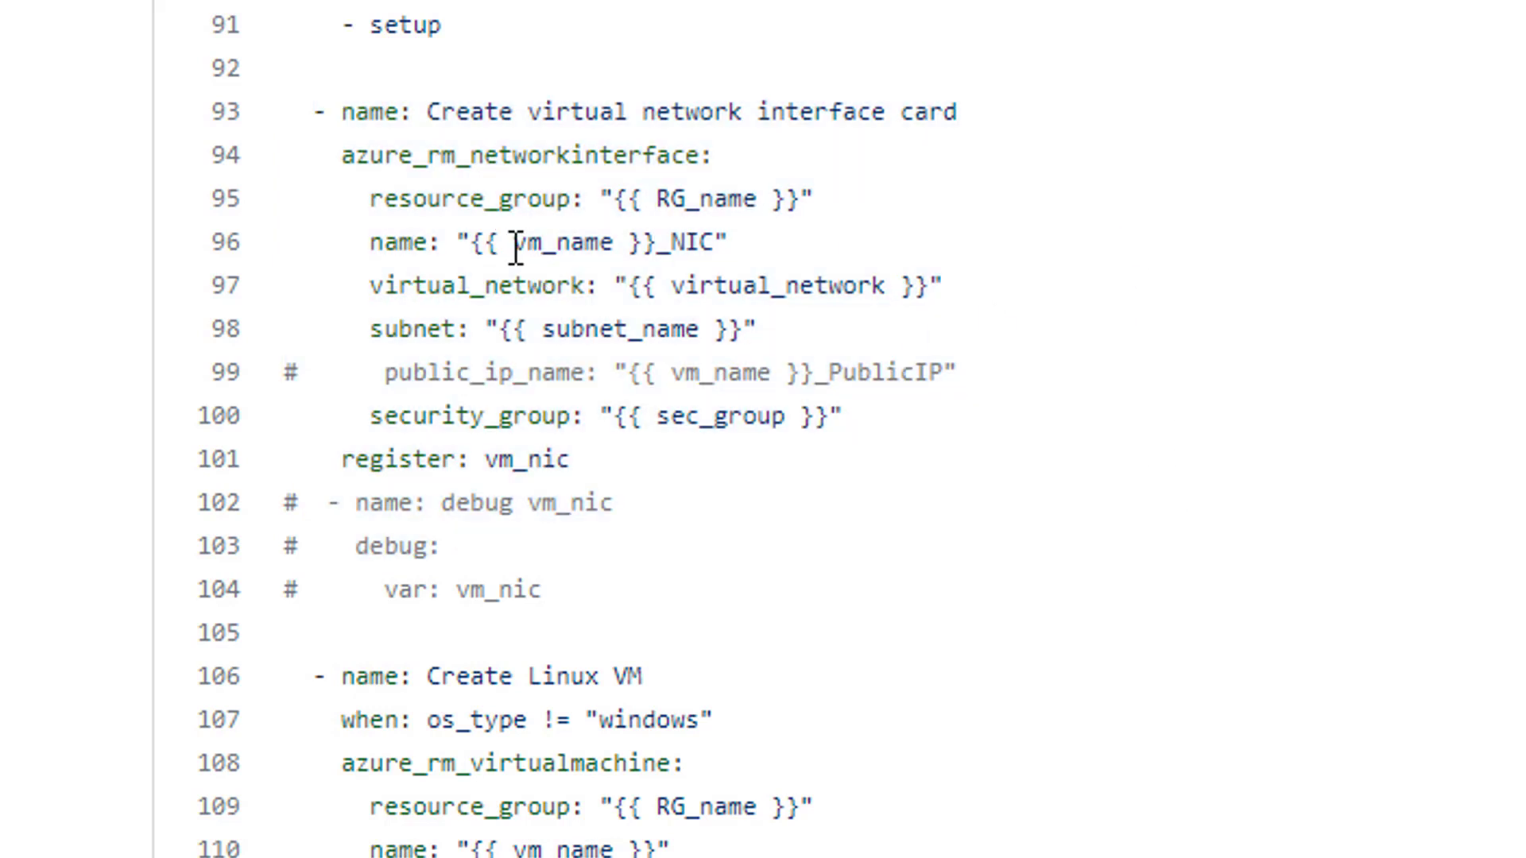
{"action": "double_click", "coordinate": [579, 241]}
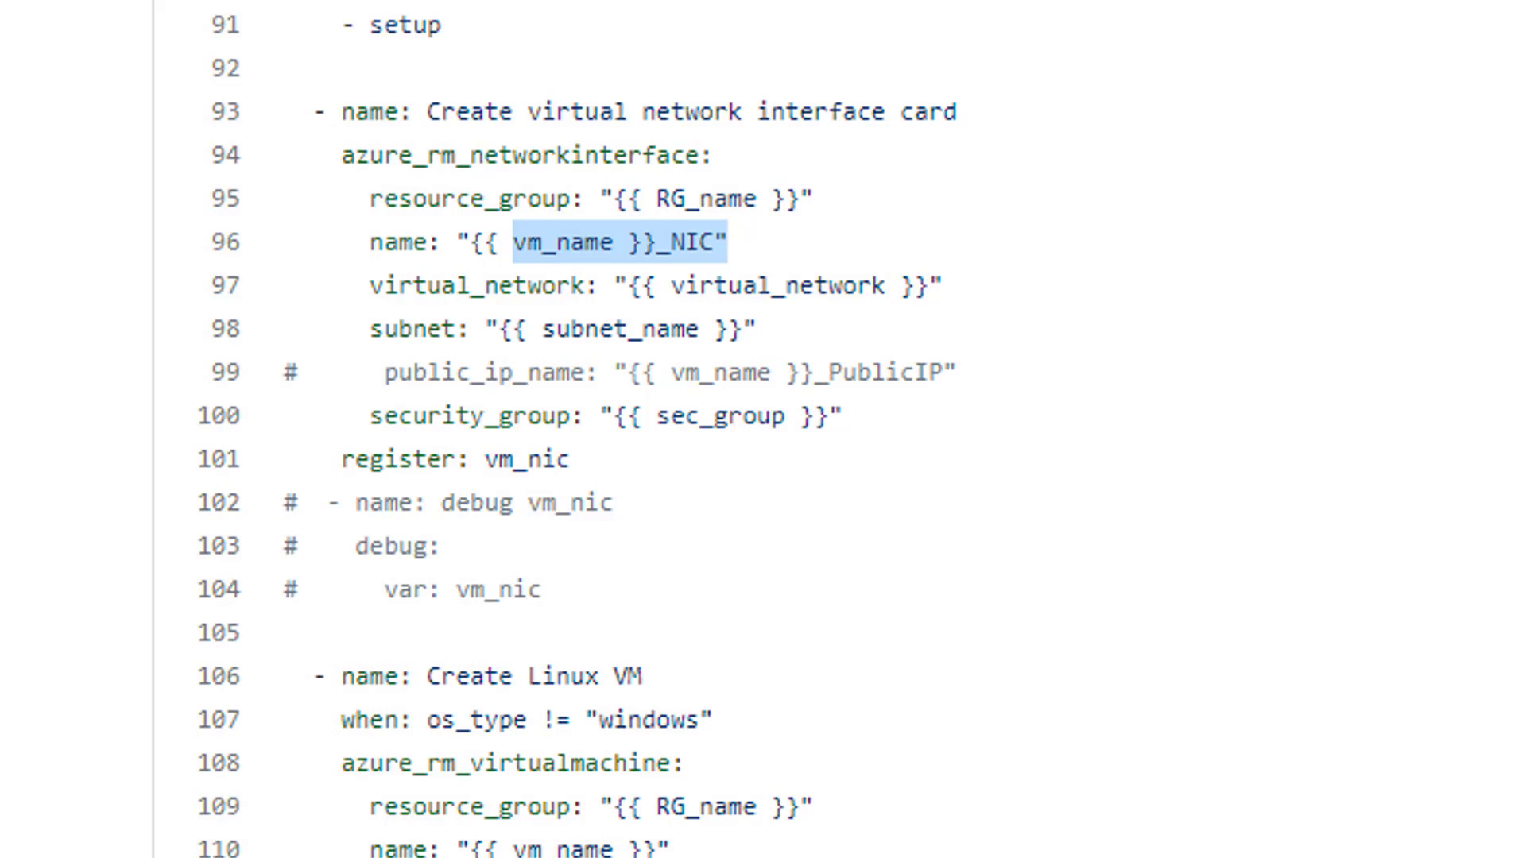
{"action": "mouse_move", "coordinate": [569, 242]}
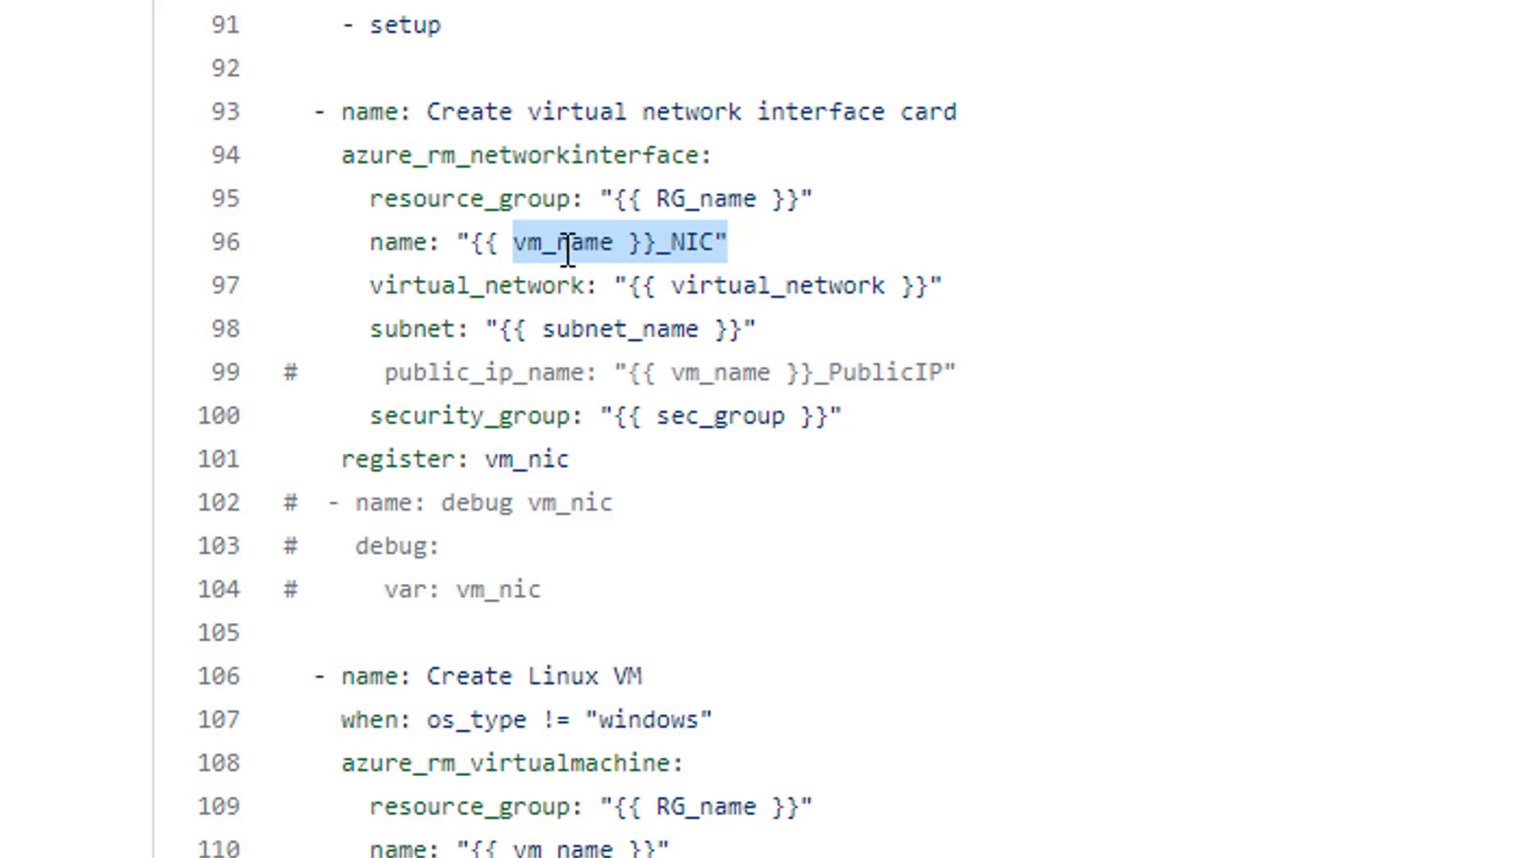
{"action": "left_click", "coordinate": [1032, 501]}
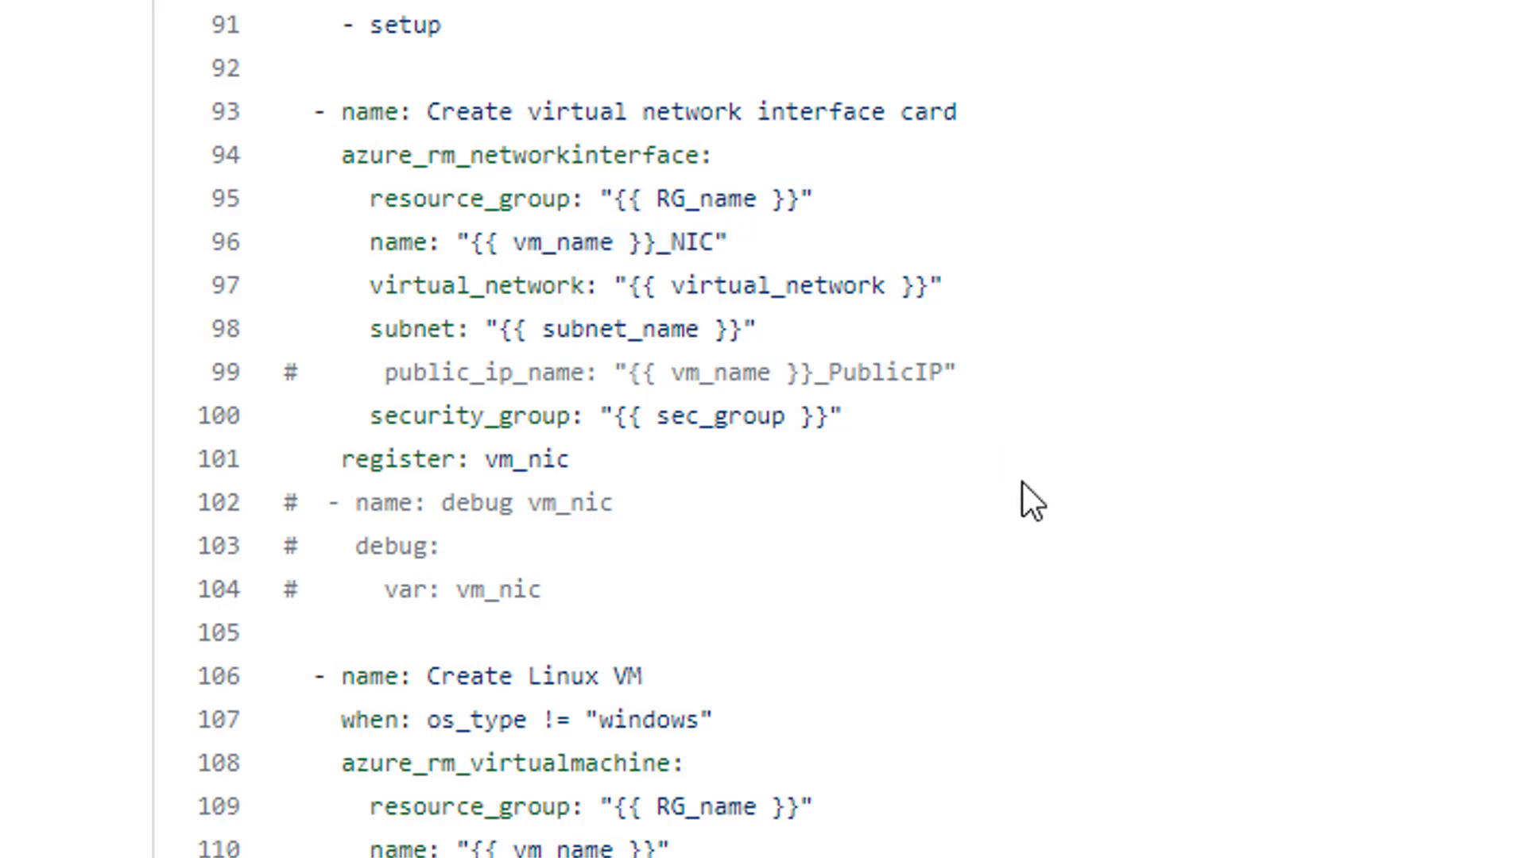
{"action": "mouse_move", "coordinate": [1072, 473]}
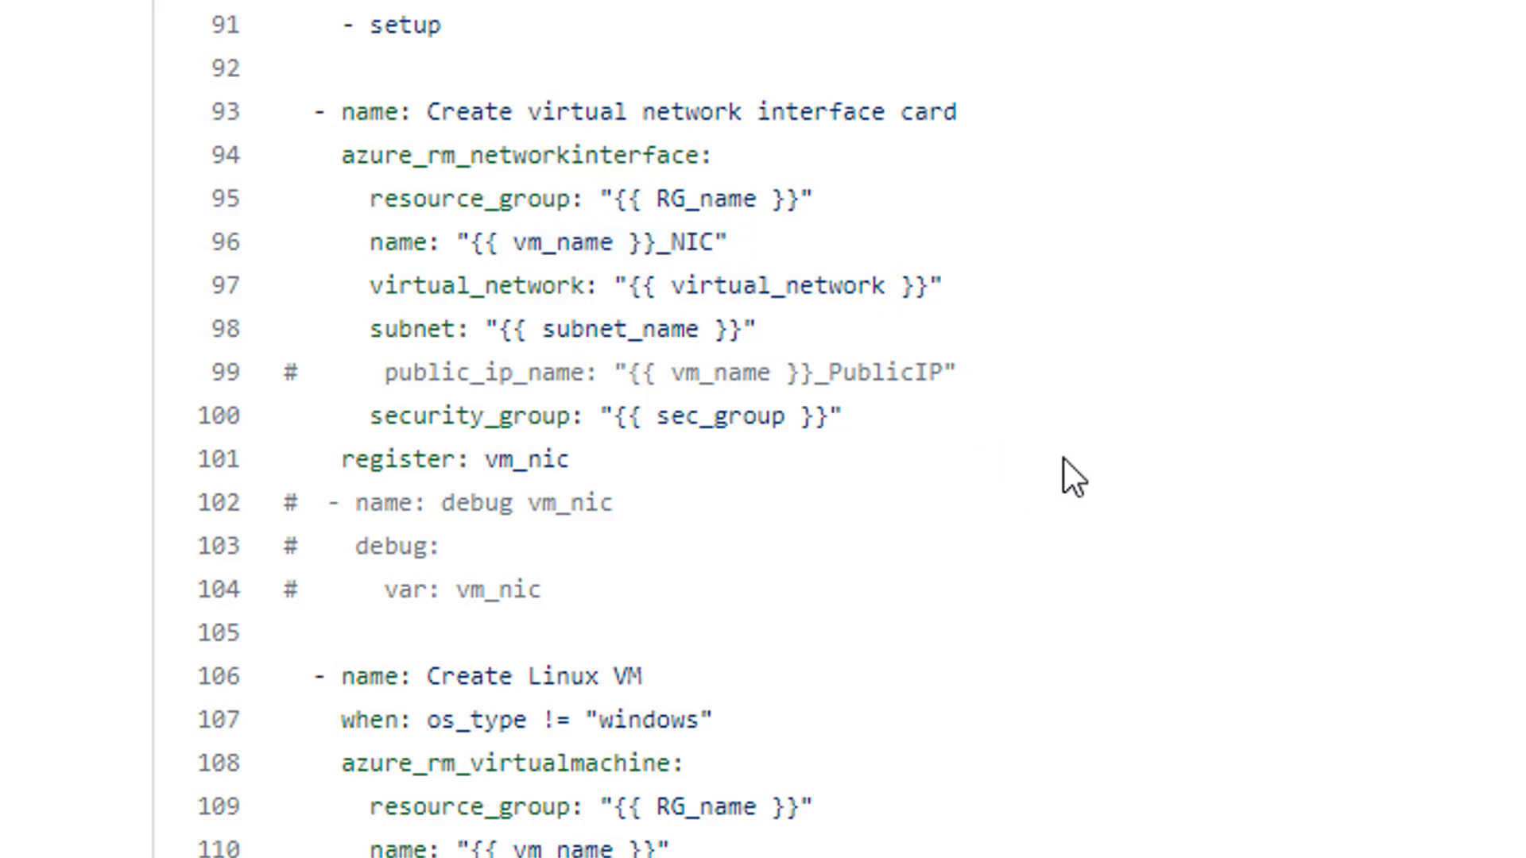
{"action": "mouse_move", "coordinate": [1119, 472]}
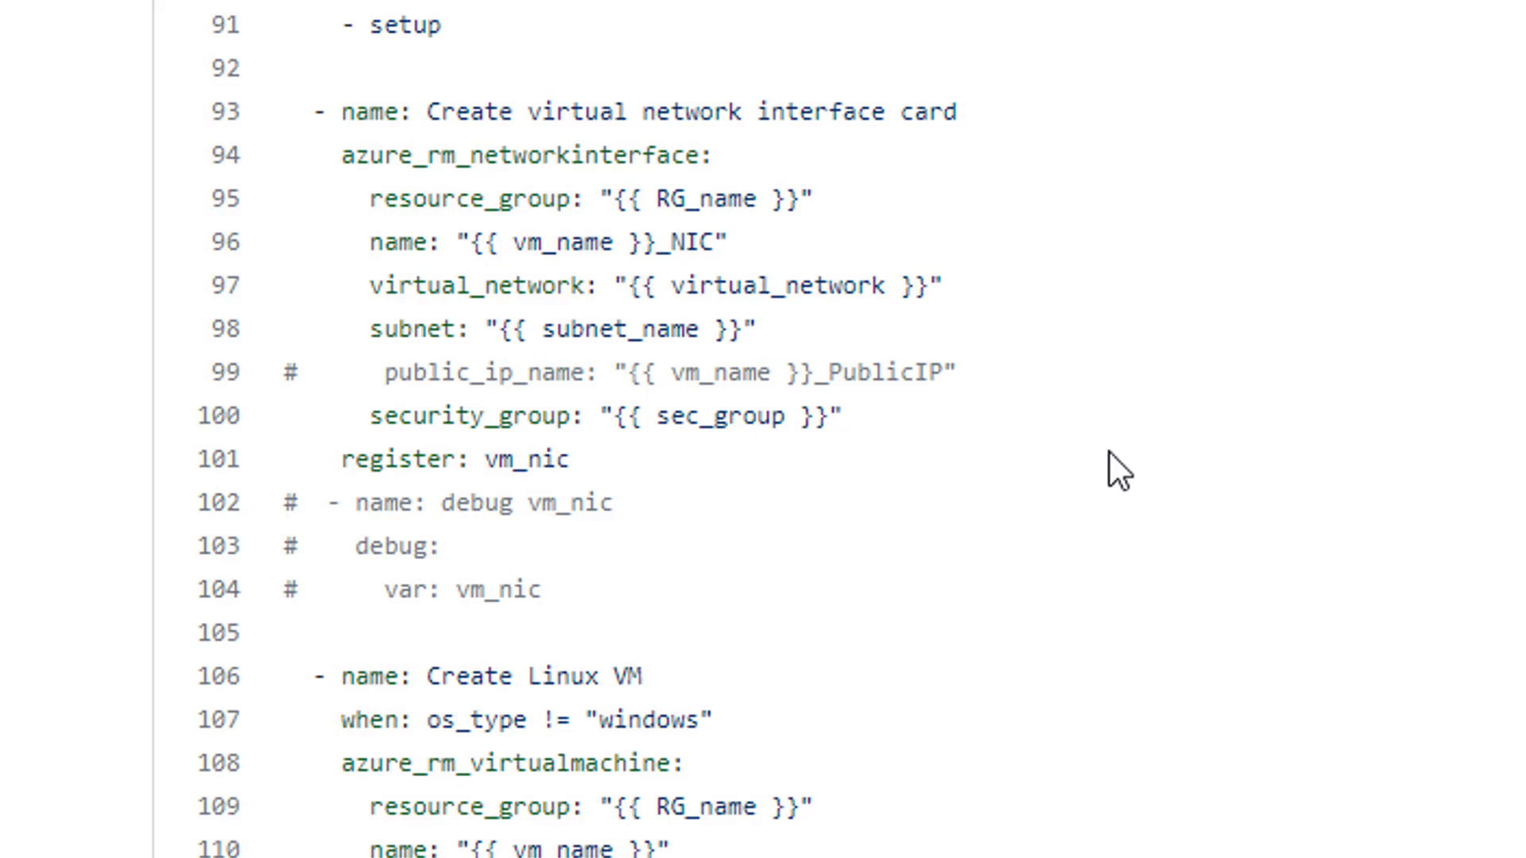
Highlight the Create Linux VM task that uses a CentOS 7.5 image
{"action": "scroll", "scroll_direction": "down", "scroll_amount": 3}
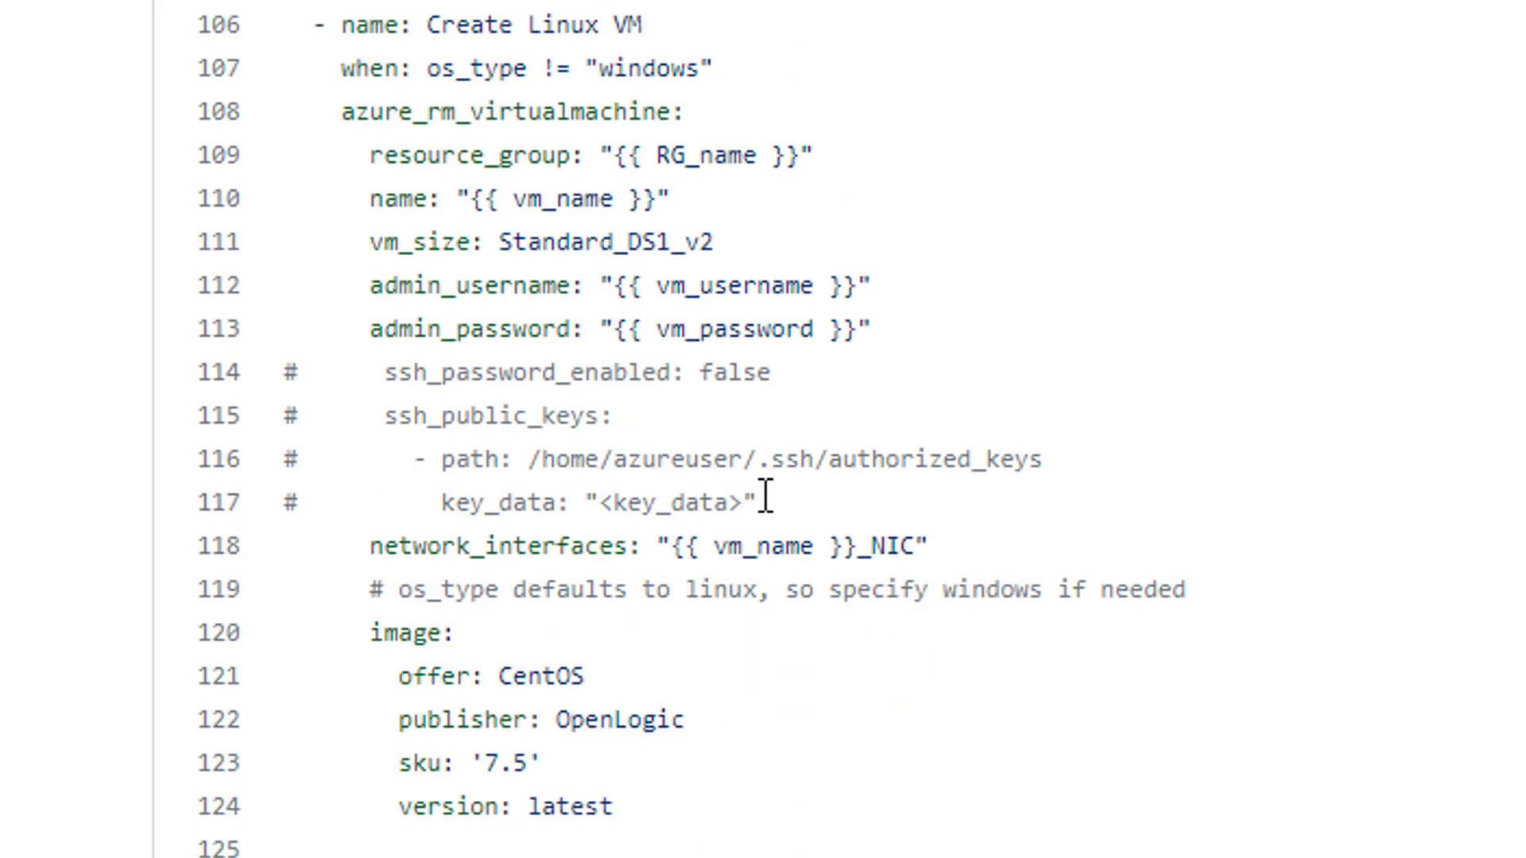
{"action": "left_click_drag", "start_coordinate": [312, 24], "coordinate": [711, 242]}
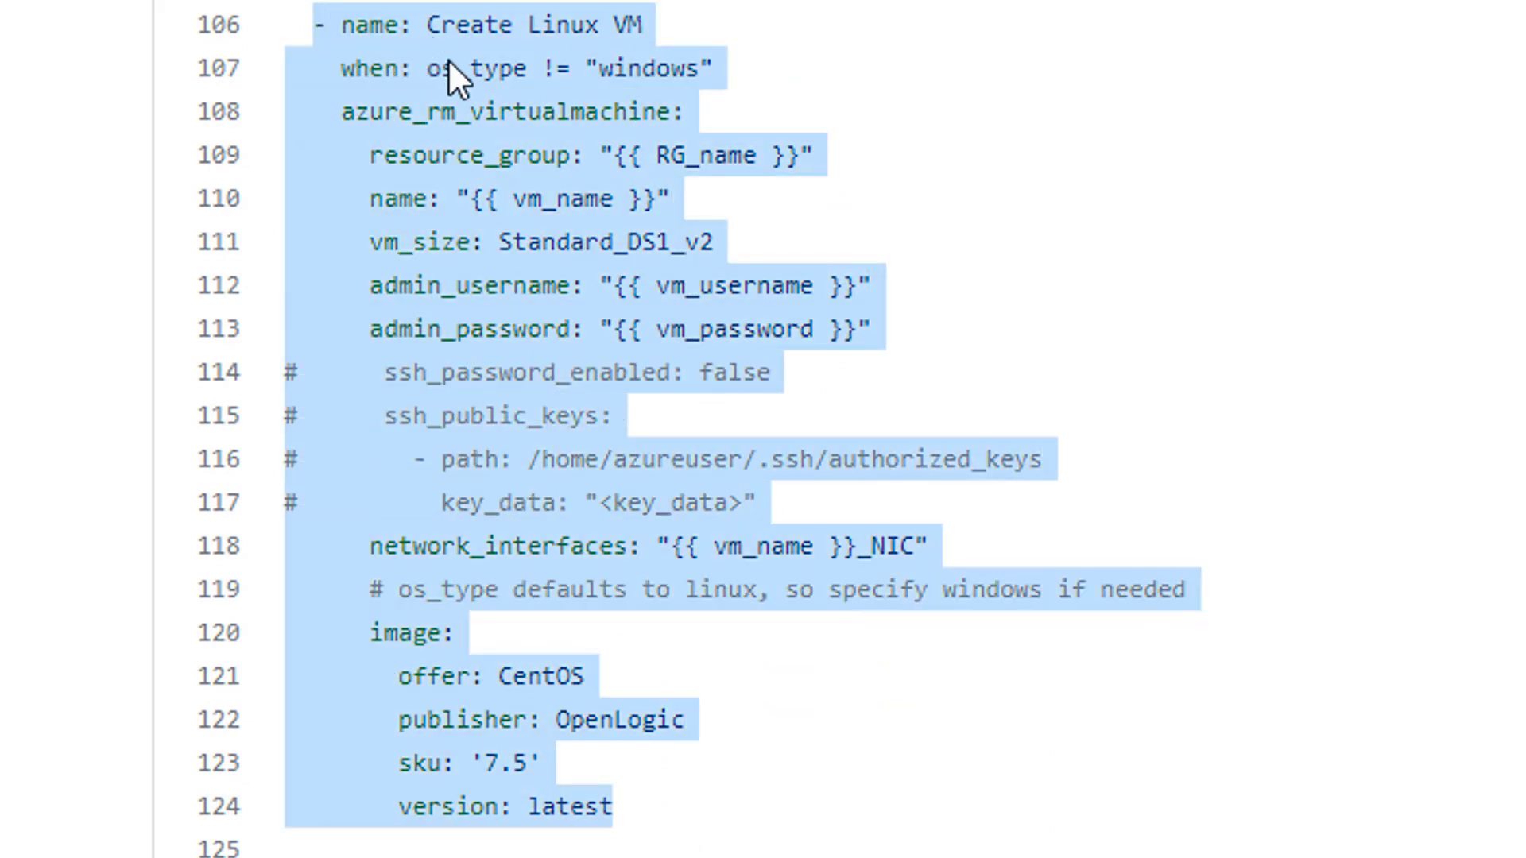
{"action": "left_click", "coordinate": [526, 68]}
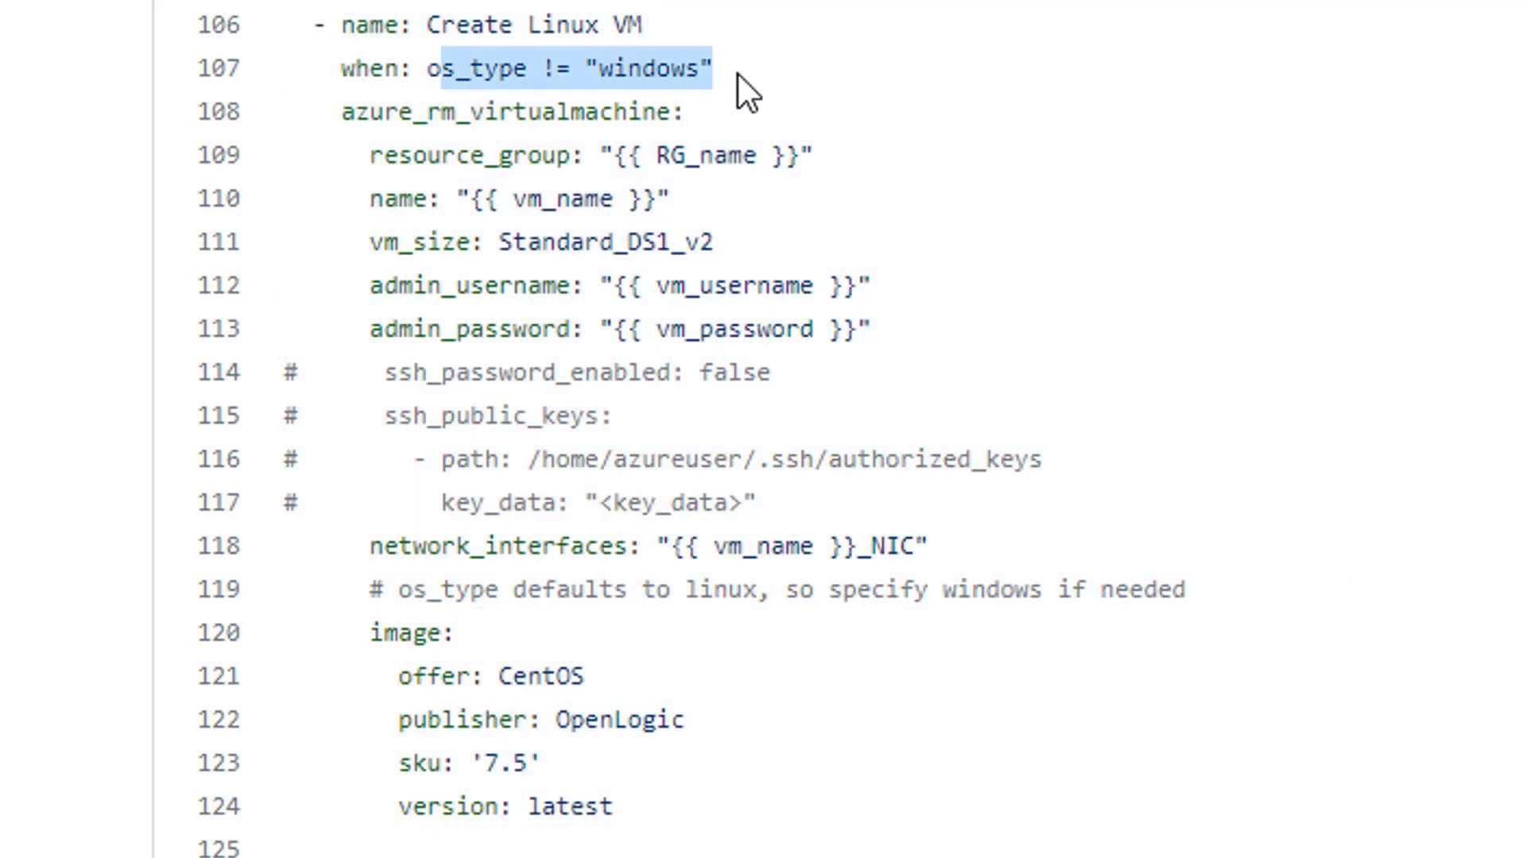
Point out the != operator gating on os_type not windows, then highlight the whole task again
{"action": "left_click", "coordinate": [565, 69]}
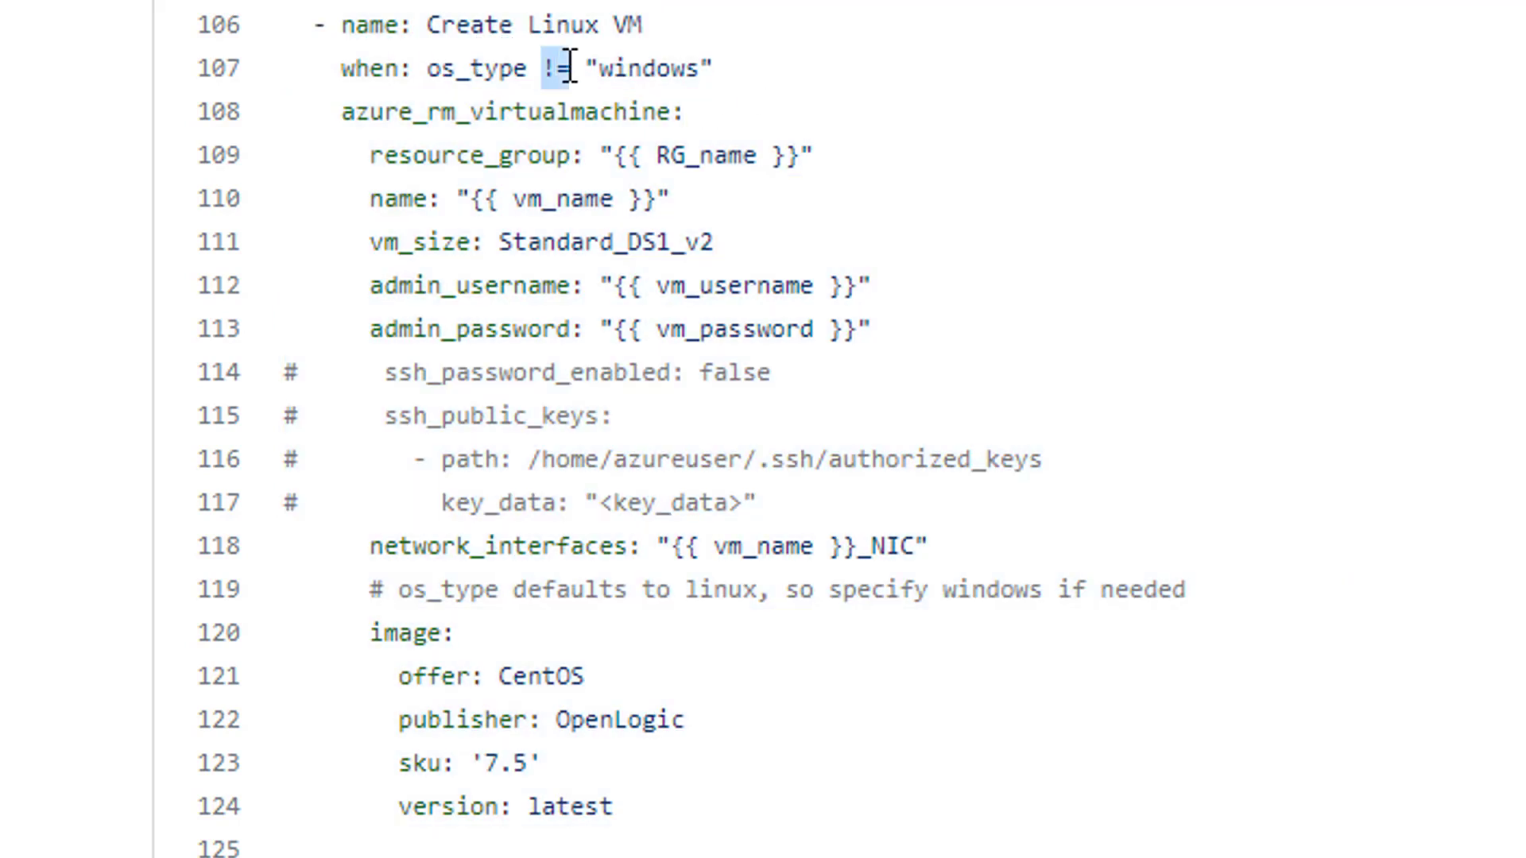
{"action": "mouse_move", "coordinate": [986, 132]}
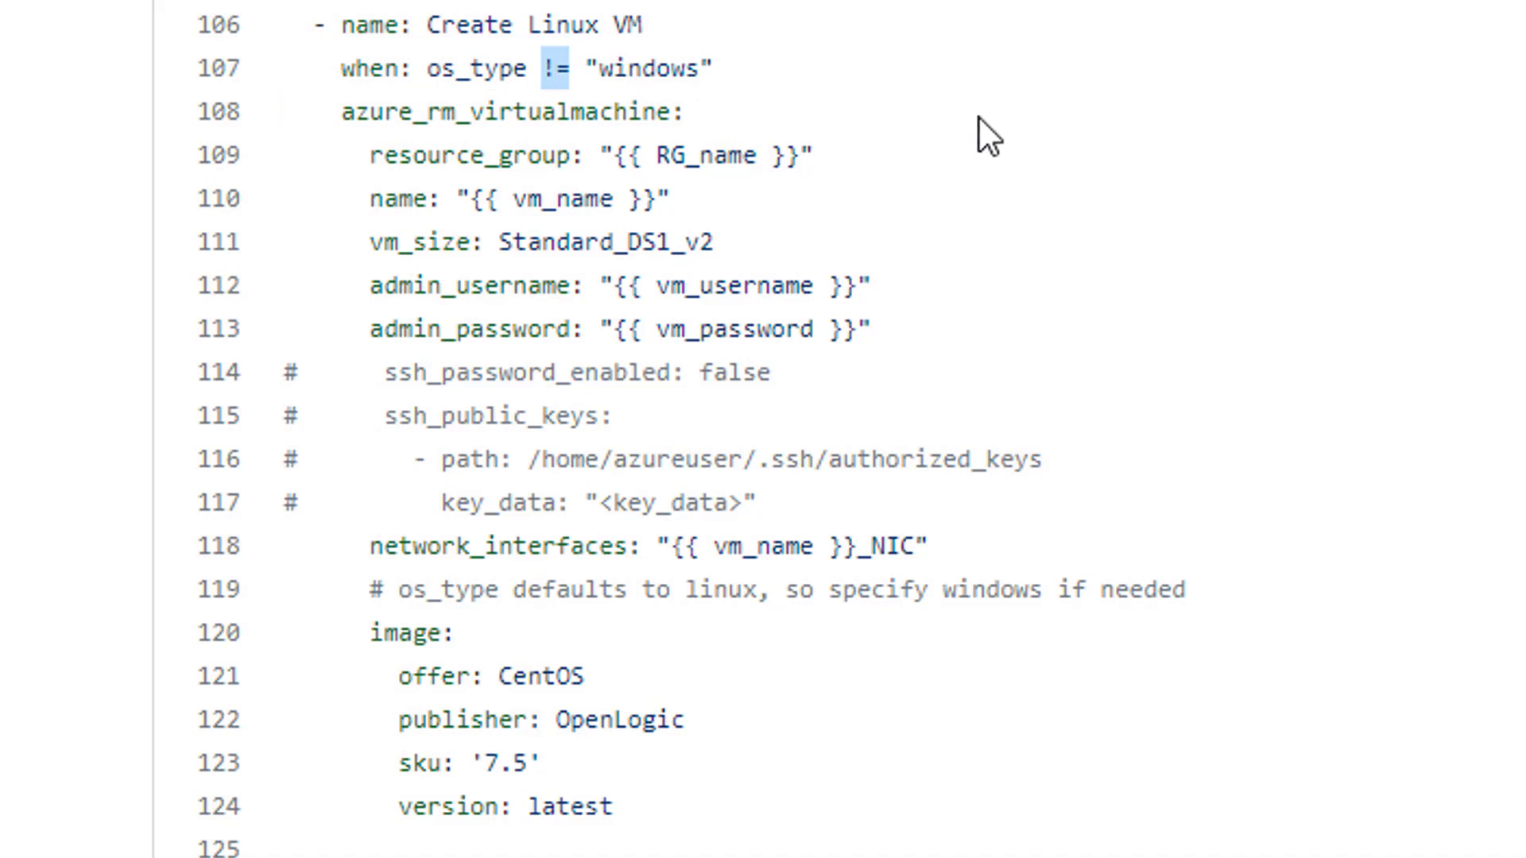
{"action": "left_click", "coordinate": [353, 24]}
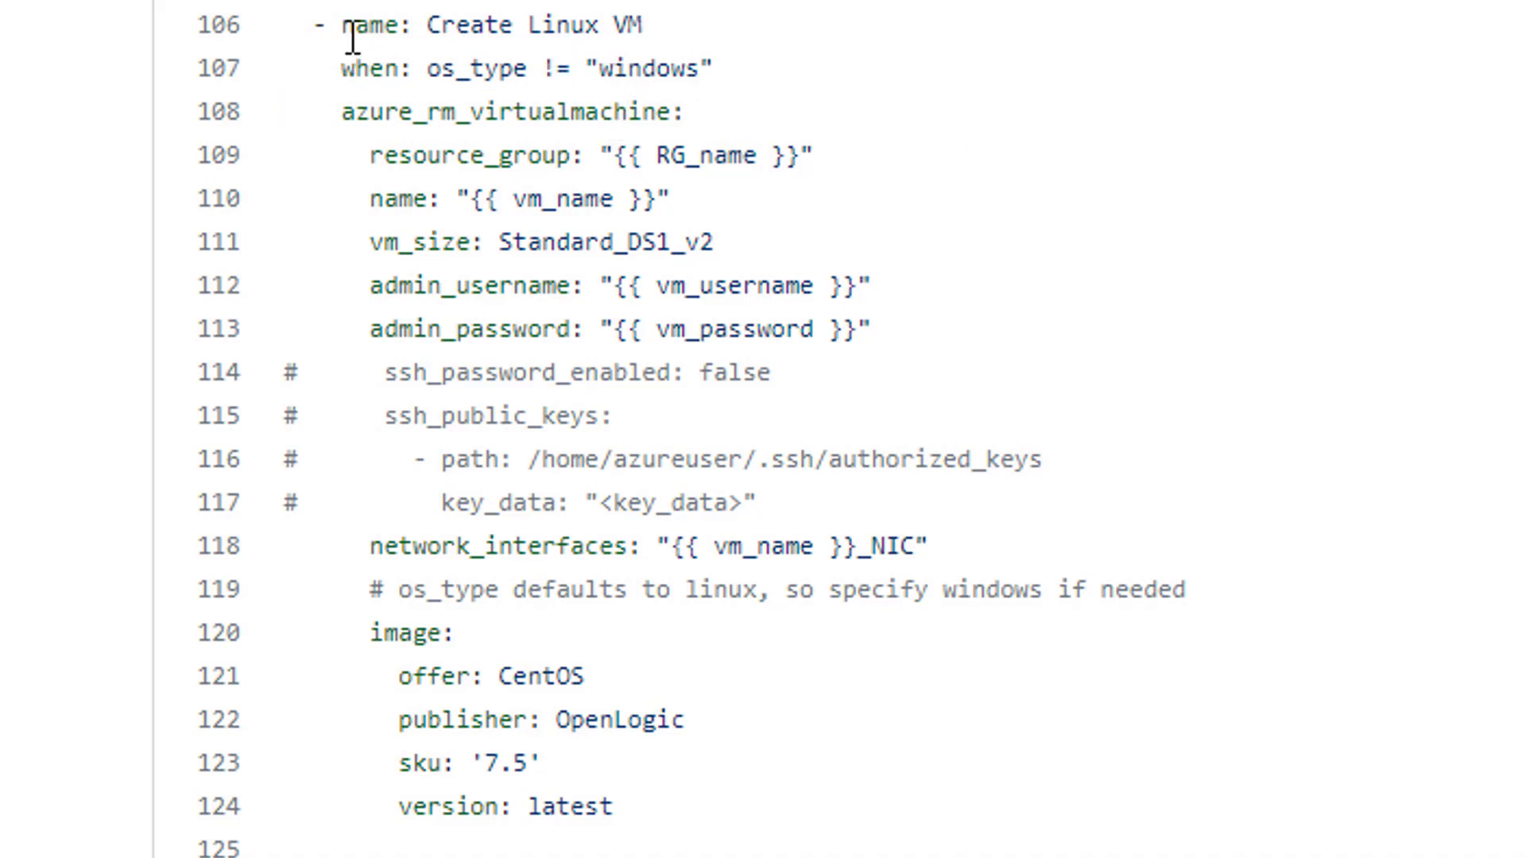
{"action": "left_click_drag", "start_coordinate": [349, 24], "coordinate": [1236, 806]}
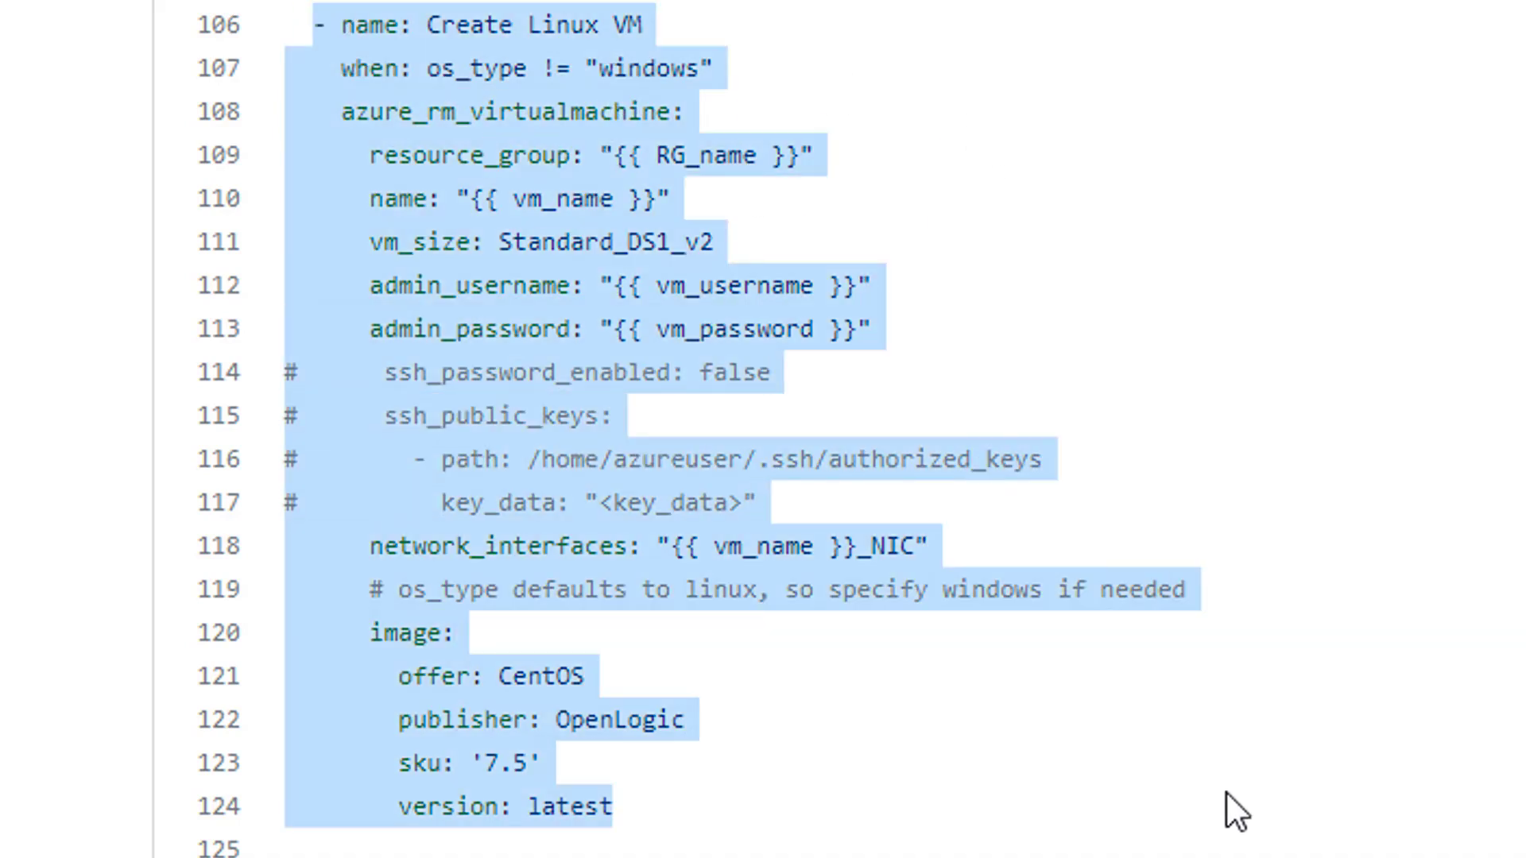
{"action": "mouse_move", "coordinate": [1159, 796]}
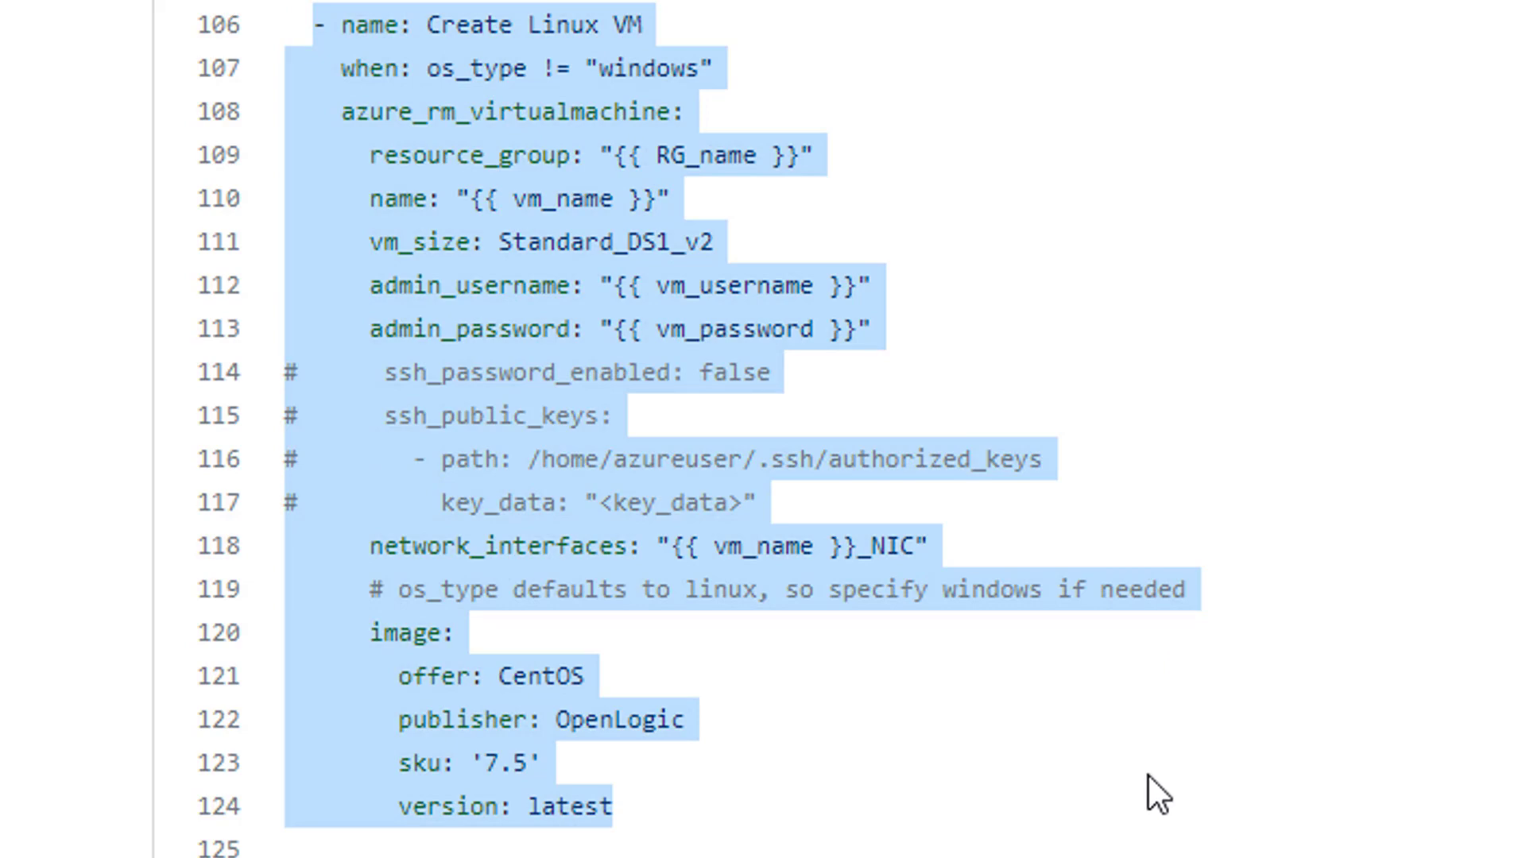
Review the Windows provision block and highlight its os_type: Windows setting
{"action": "scroll", "scroll_direction": "down", "scroll_amount": 3}
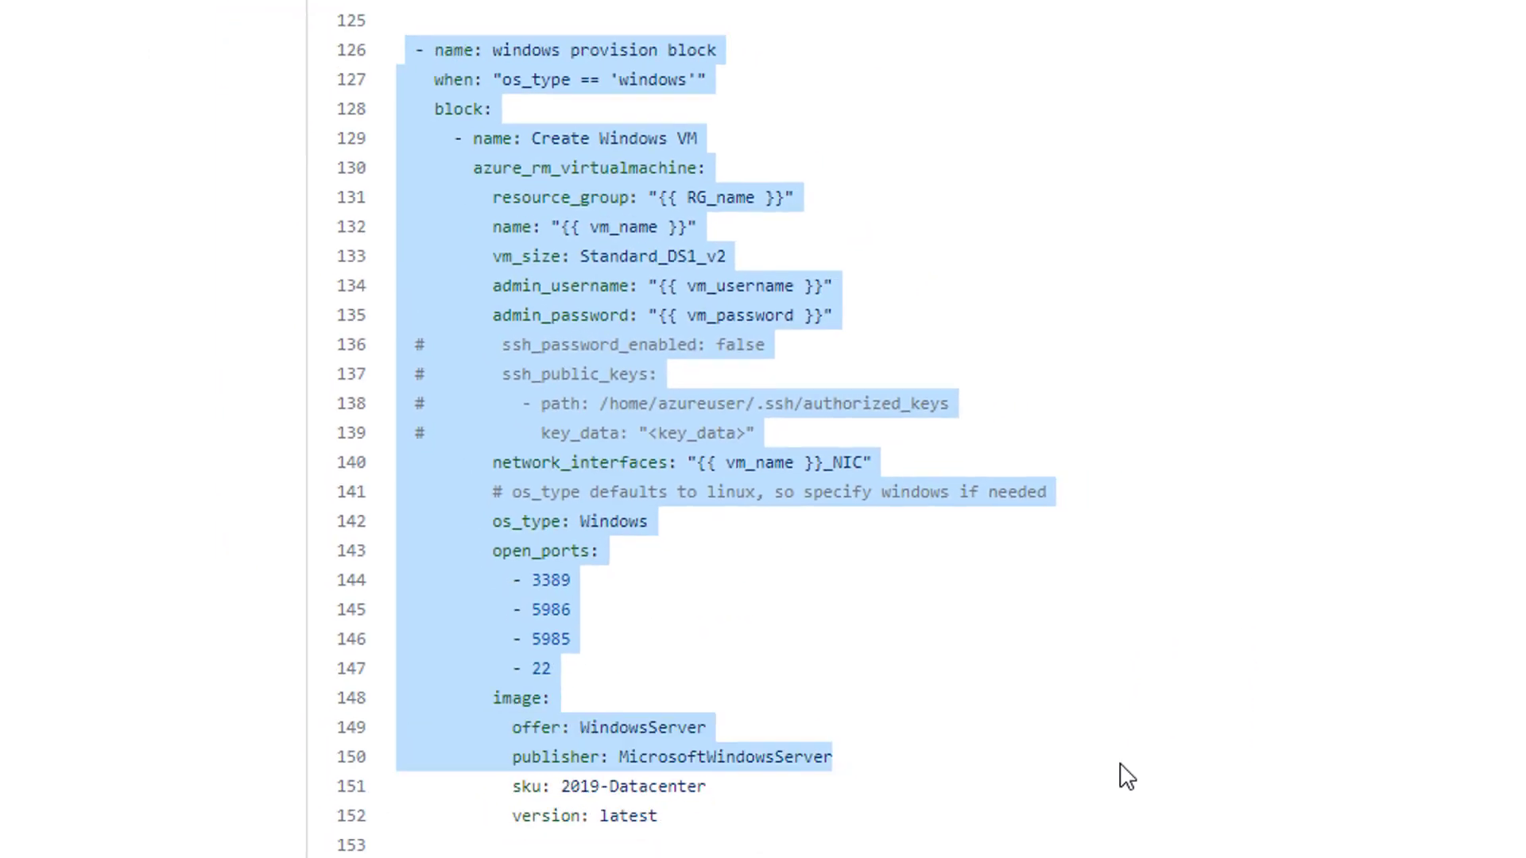
{"action": "left_click", "coordinate": [465, 116]}
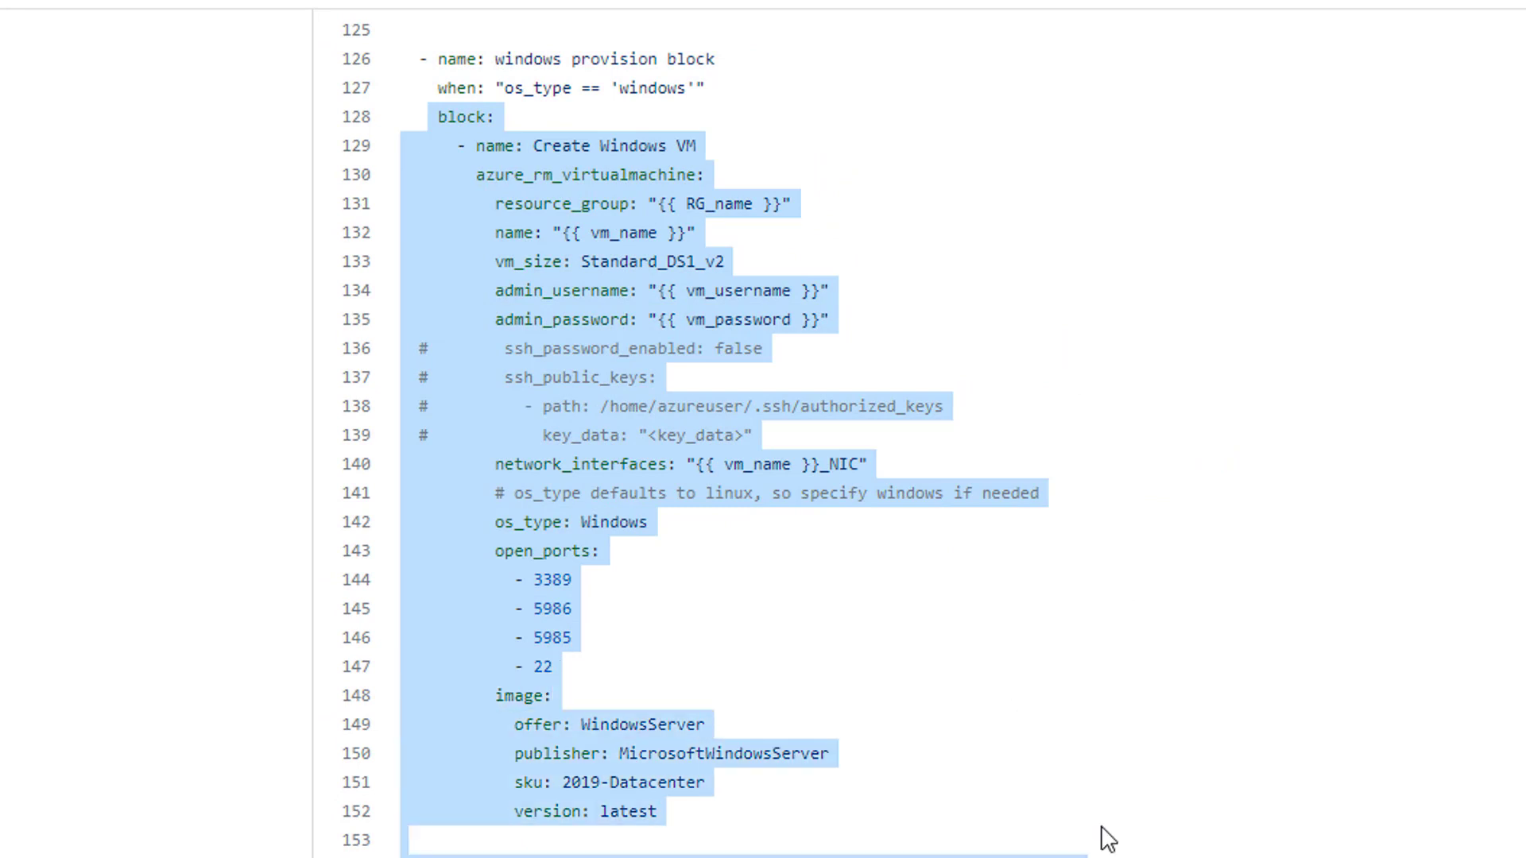
{"action": "mouse_move", "coordinate": [1106, 757]}
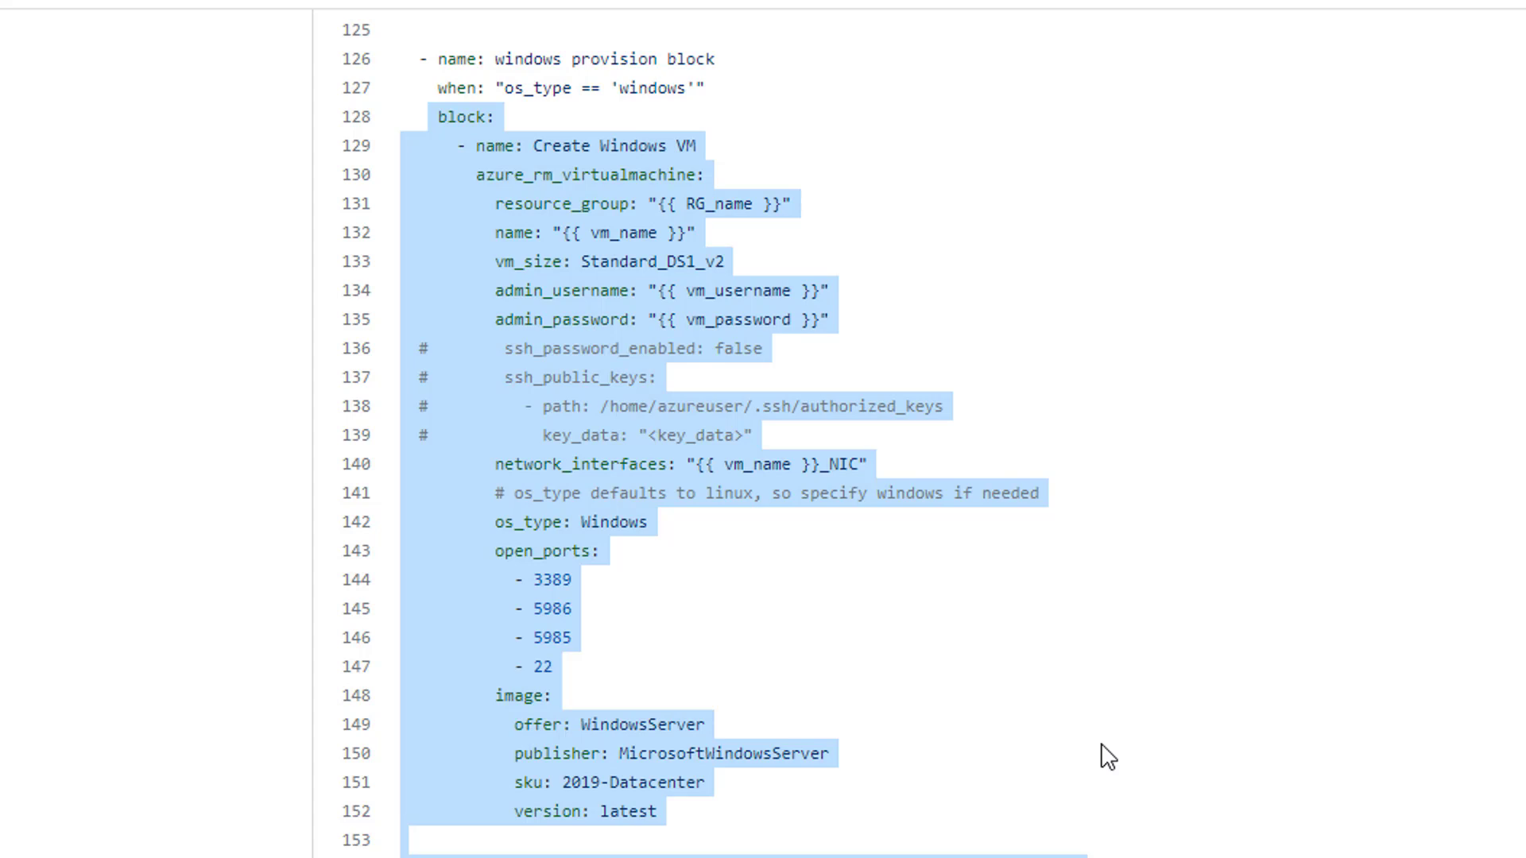
{"action": "left_click", "coordinate": [432, 116]}
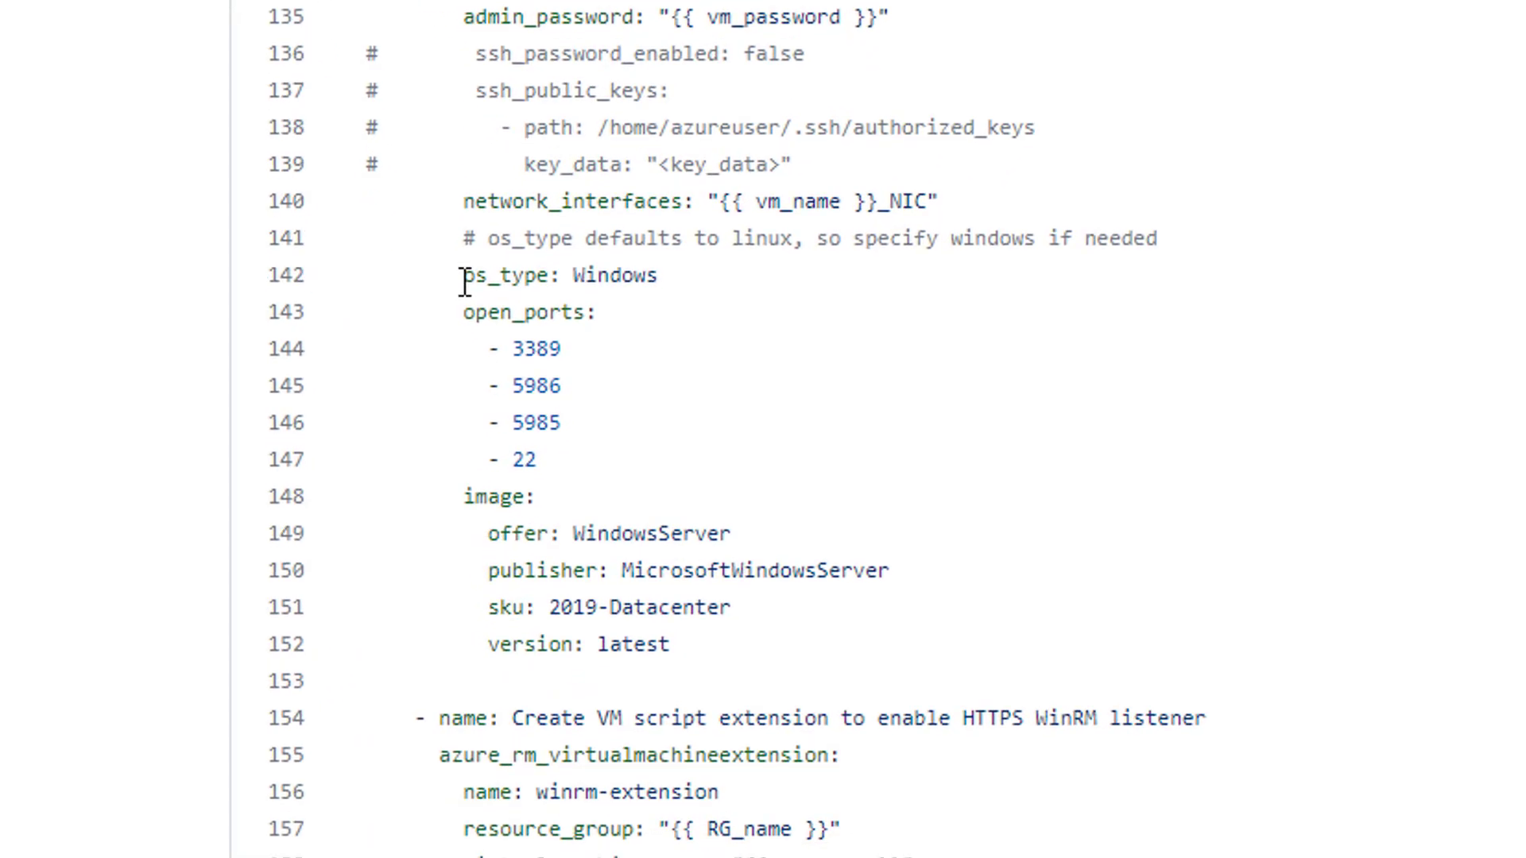
{"action": "double_click", "coordinate": [559, 274]}
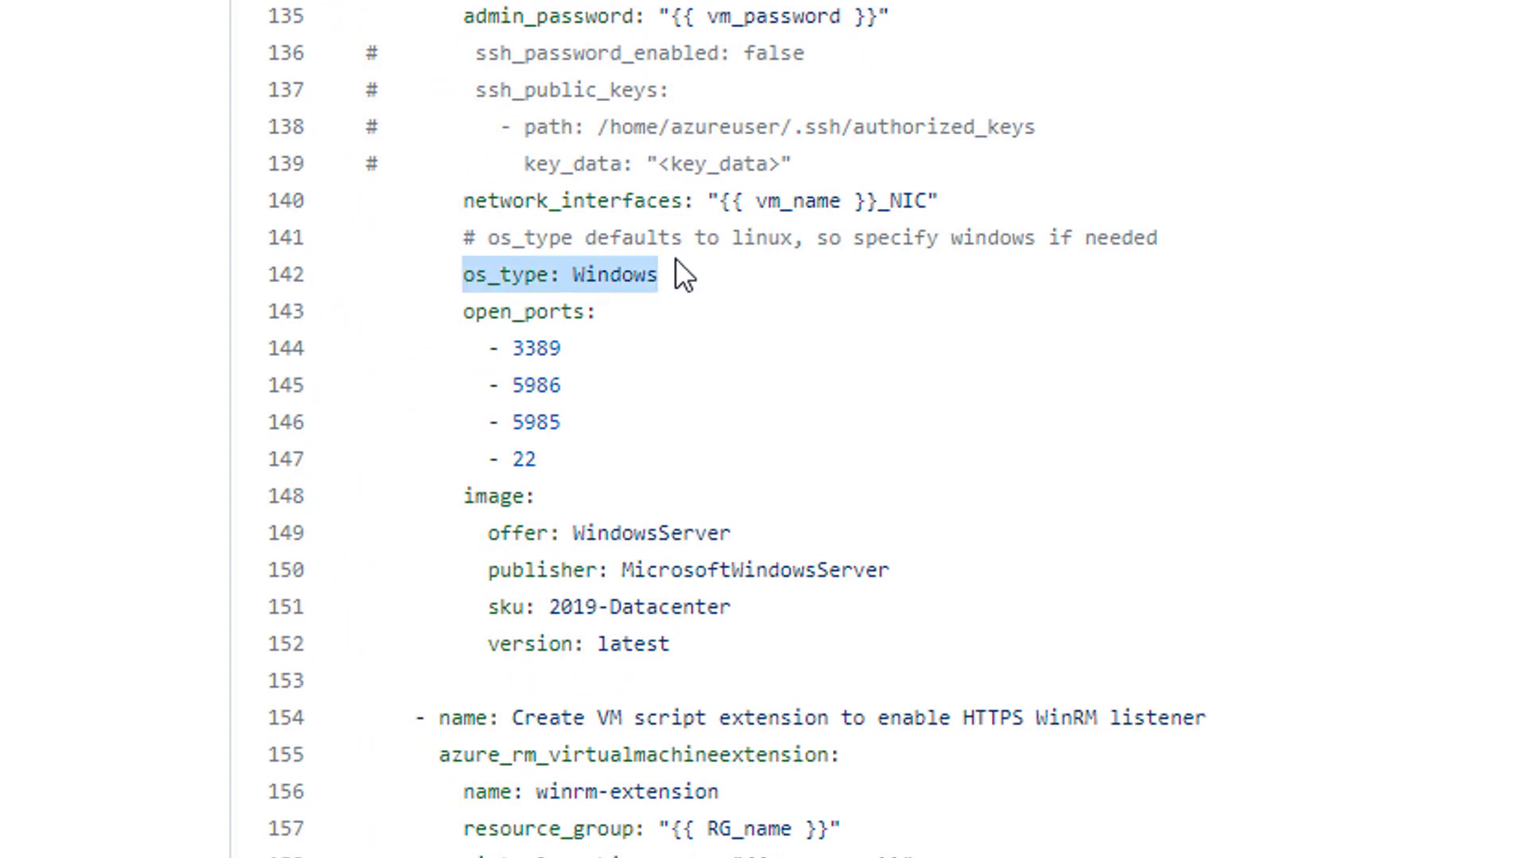
{"action": "mouse_move", "coordinate": [868, 375]}
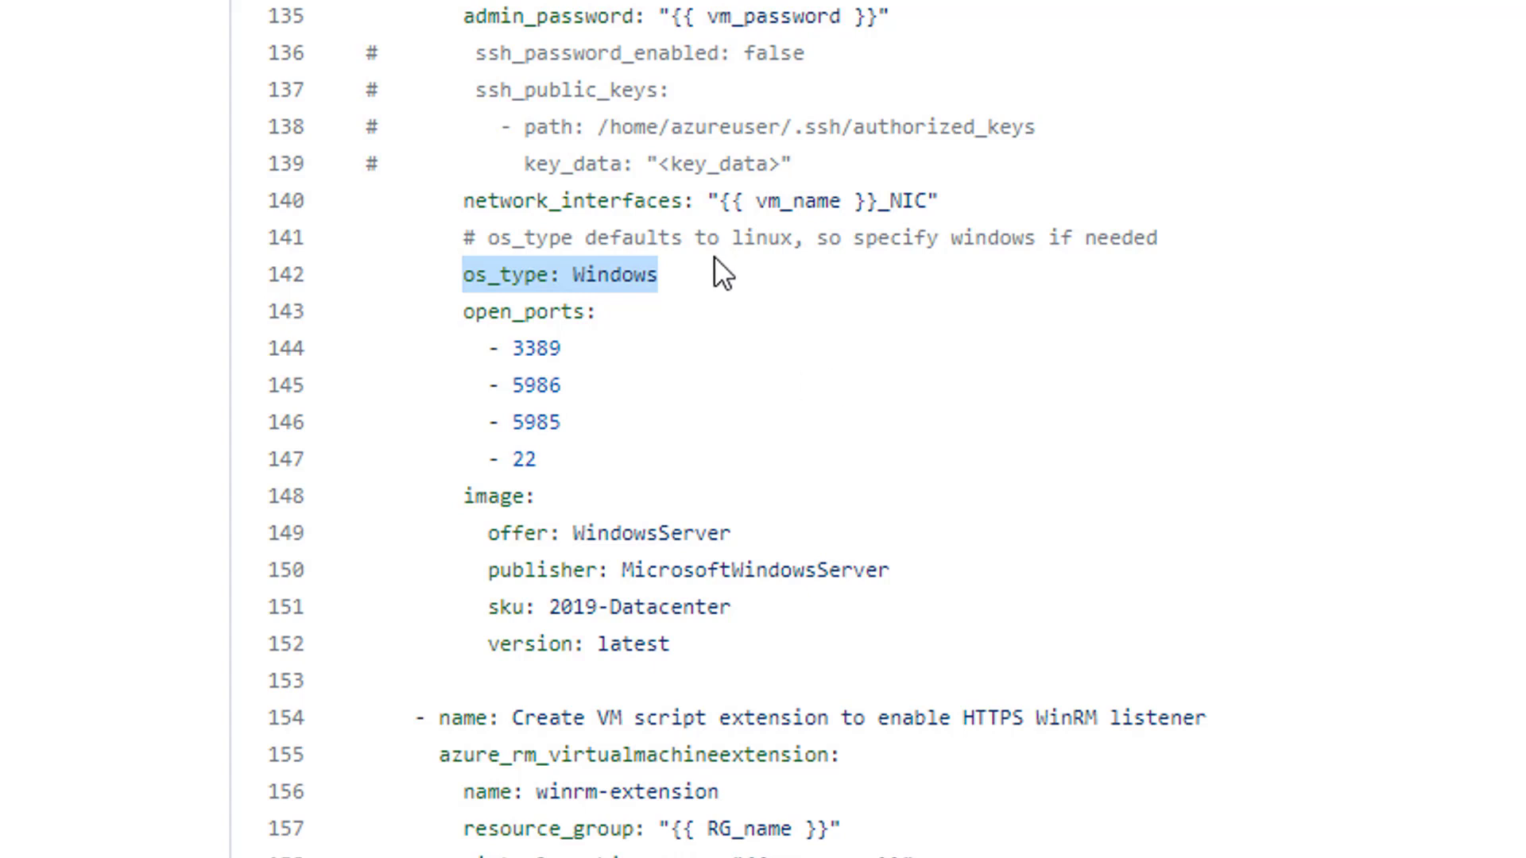
{"action": "mouse_move", "coordinate": [722, 288]}
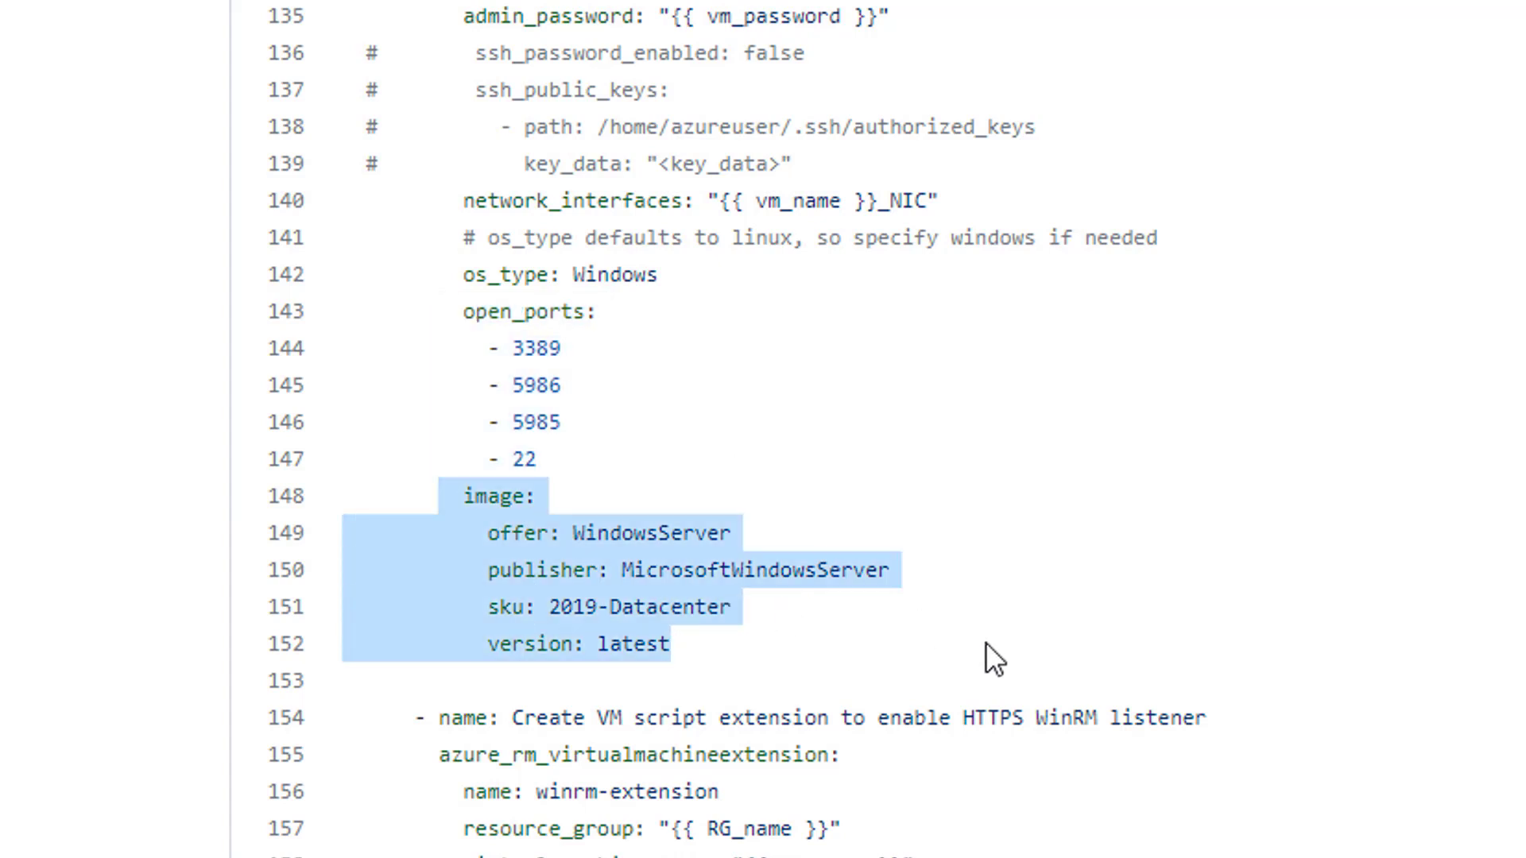
{"action": "mouse_move", "coordinate": [939, 636]}
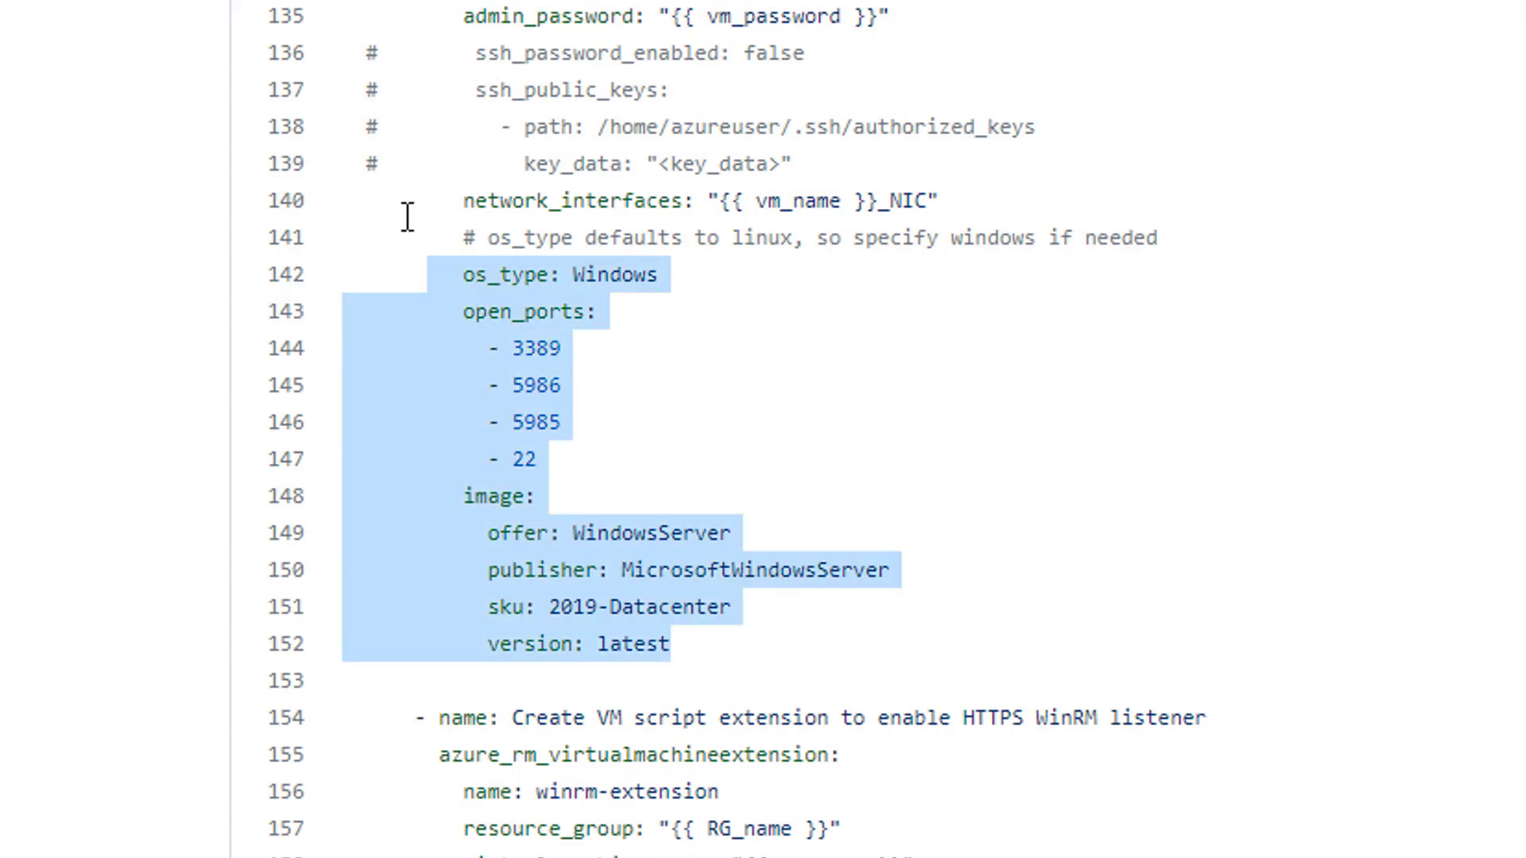
Scroll to the azure_rm_virtualmachineextension task installing the WinRM script, tagged winrm
{"action": "scroll", "scroll_direction": "down", "scroll_amount": 3}
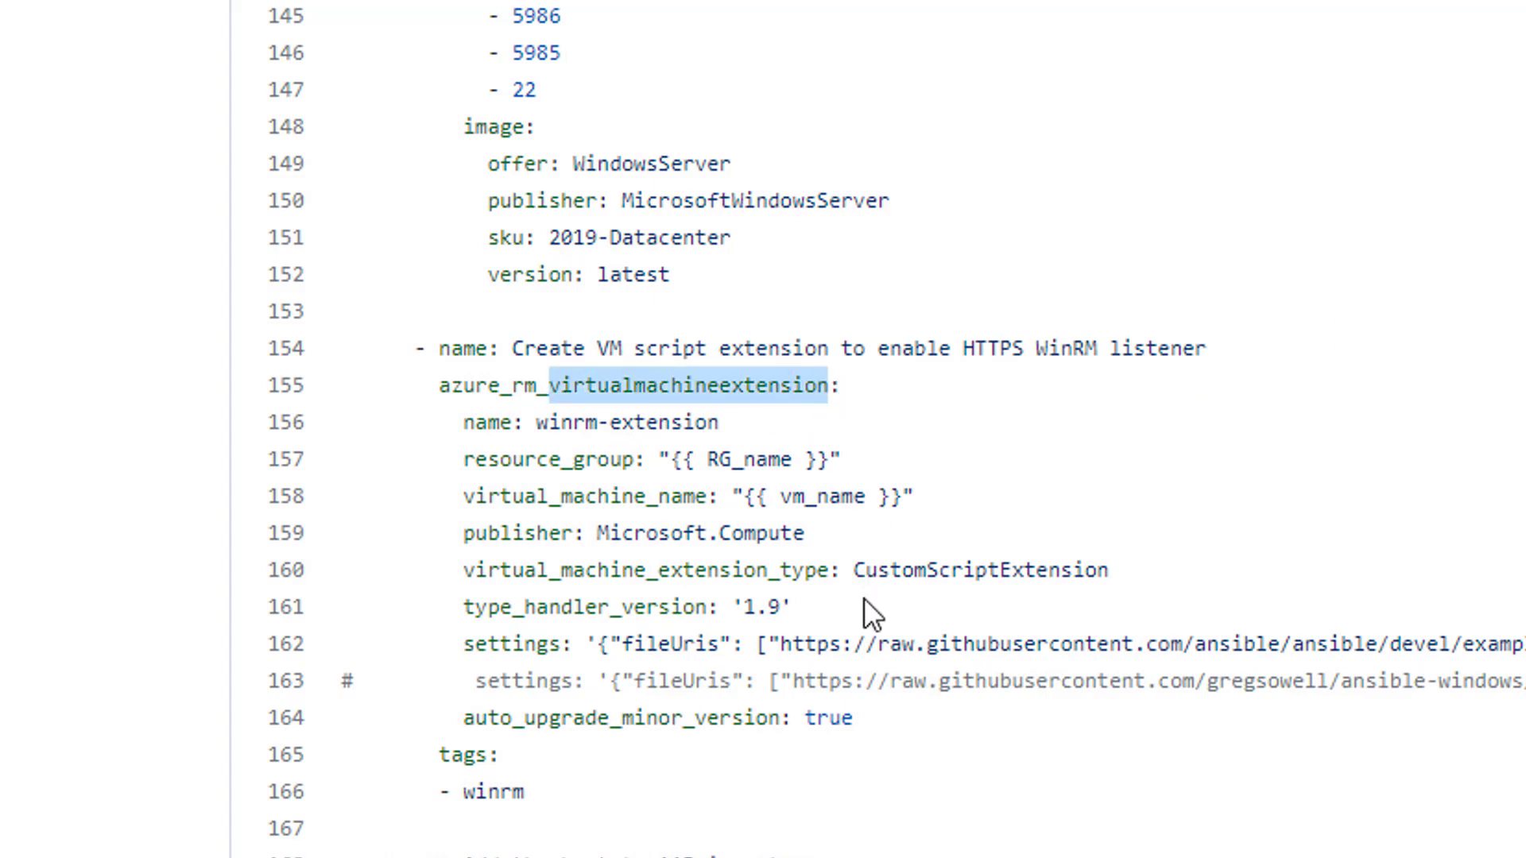
{"action": "mouse_move", "coordinate": [867, 715]}
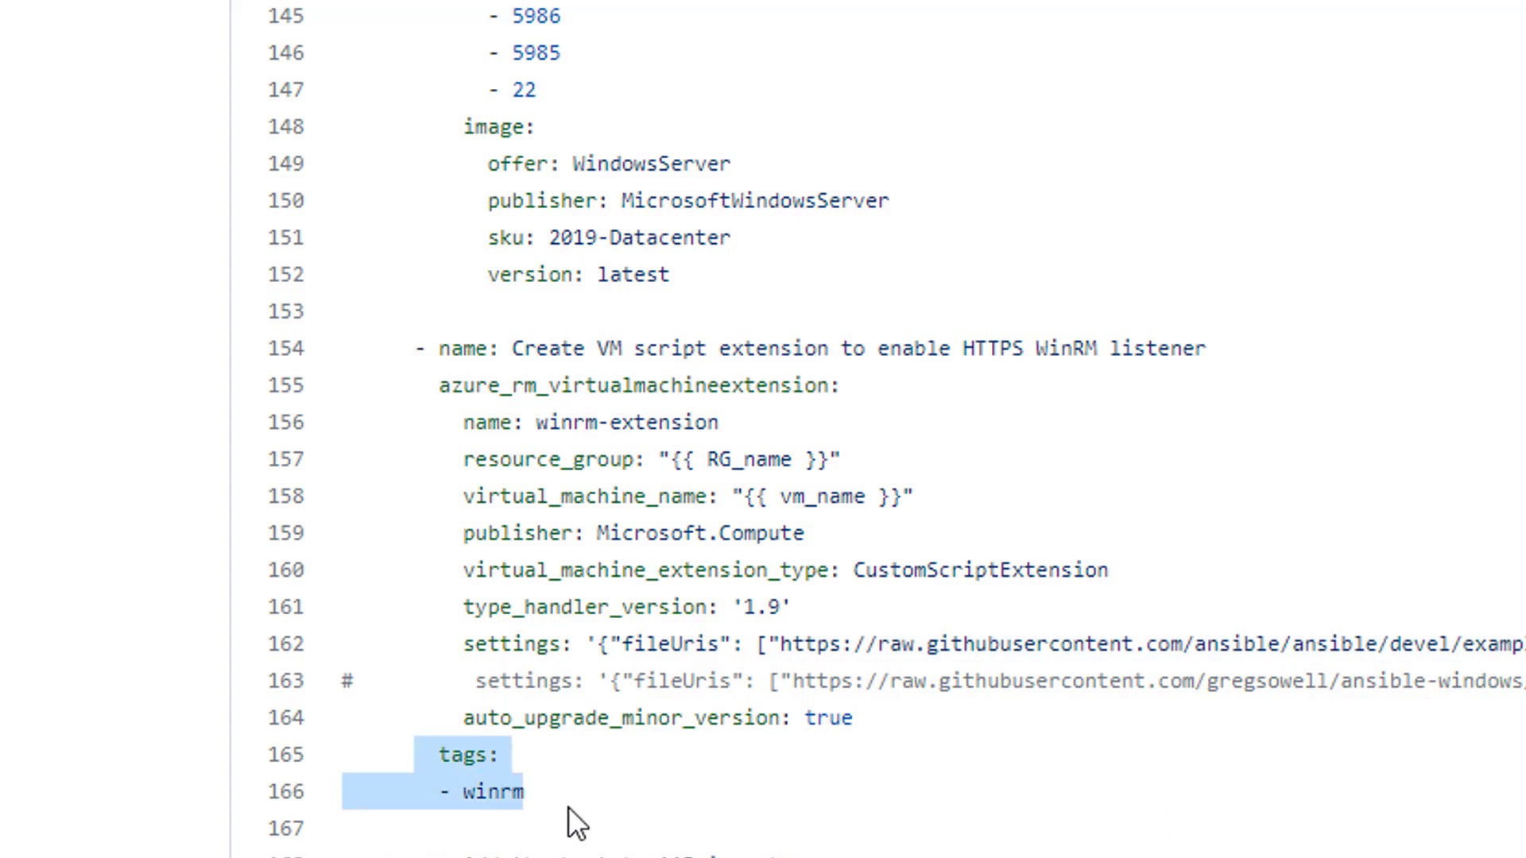
{"action": "mouse_move", "coordinate": [671, 774]}
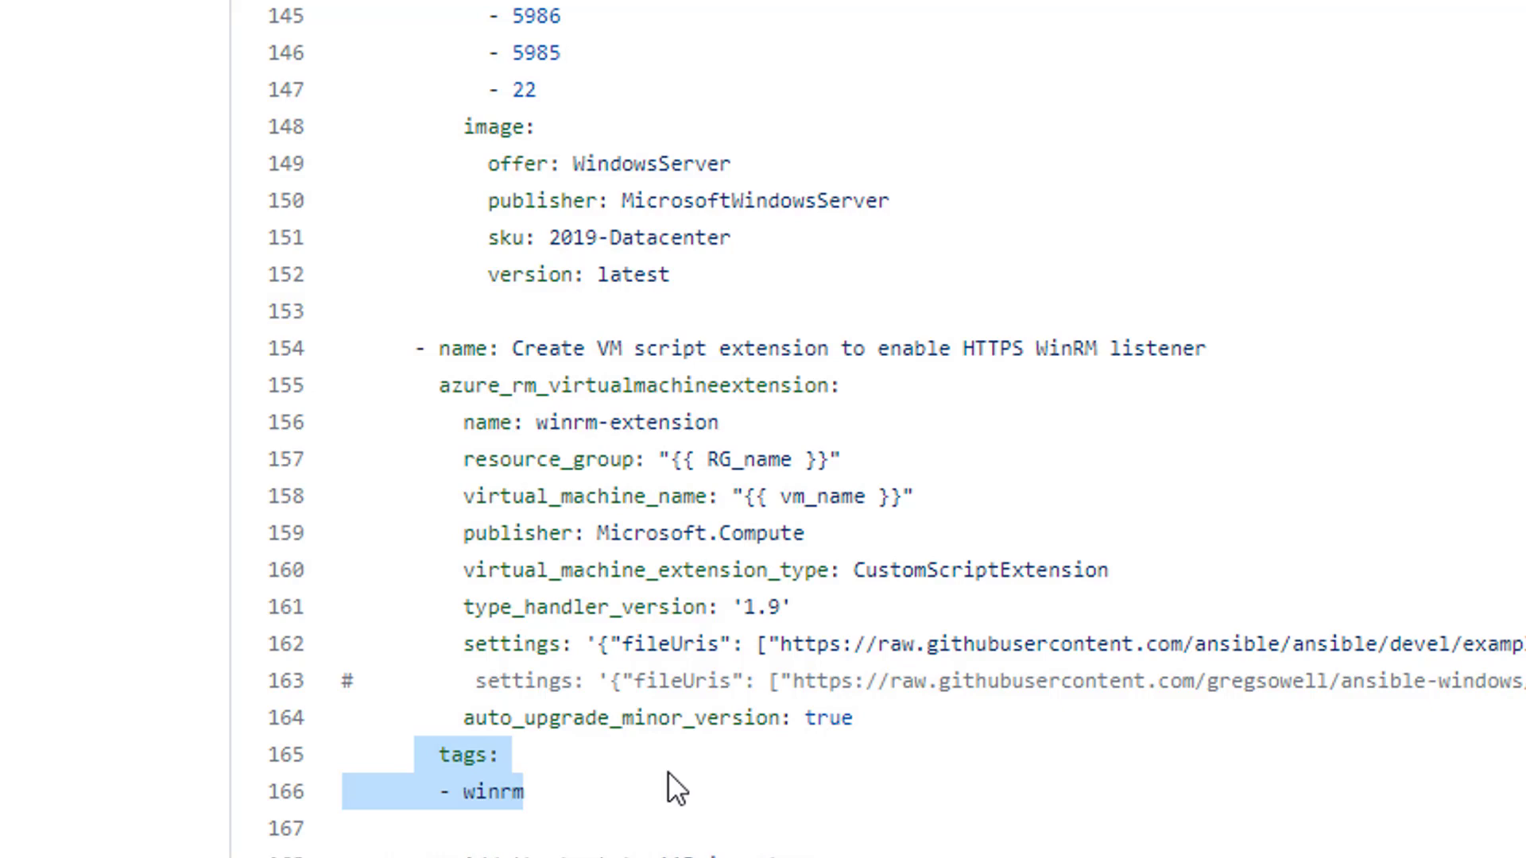
{"action": "scroll", "scroll_direction": "down", "scroll_amount": 3}
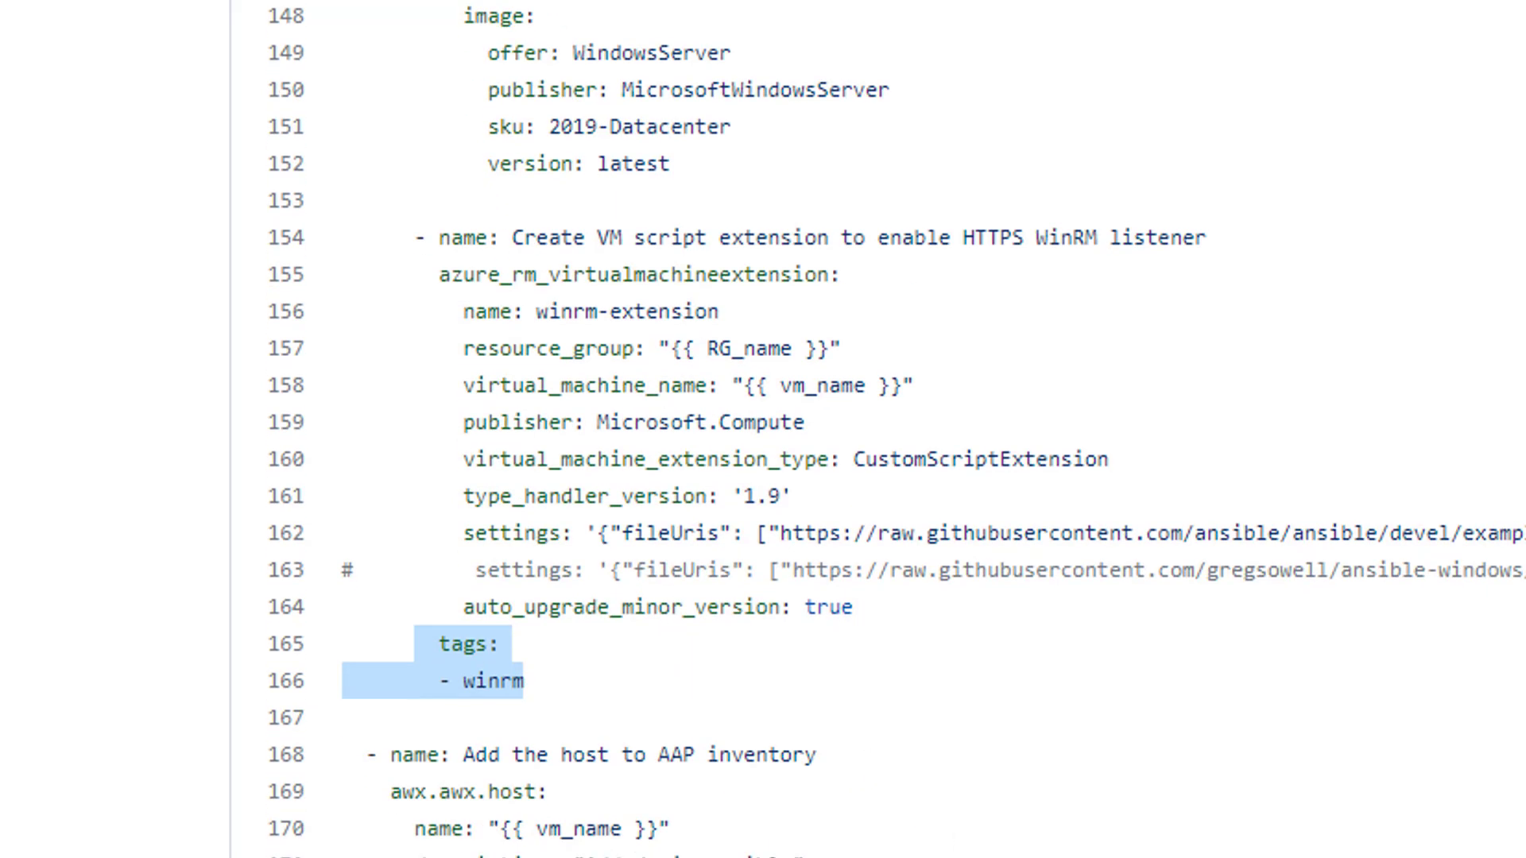
Scroll to the final task and highlight ansible_host set from the NIC's private IP address
{"action": "scroll", "scroll_direction": "down", "scroll_amount": 3}
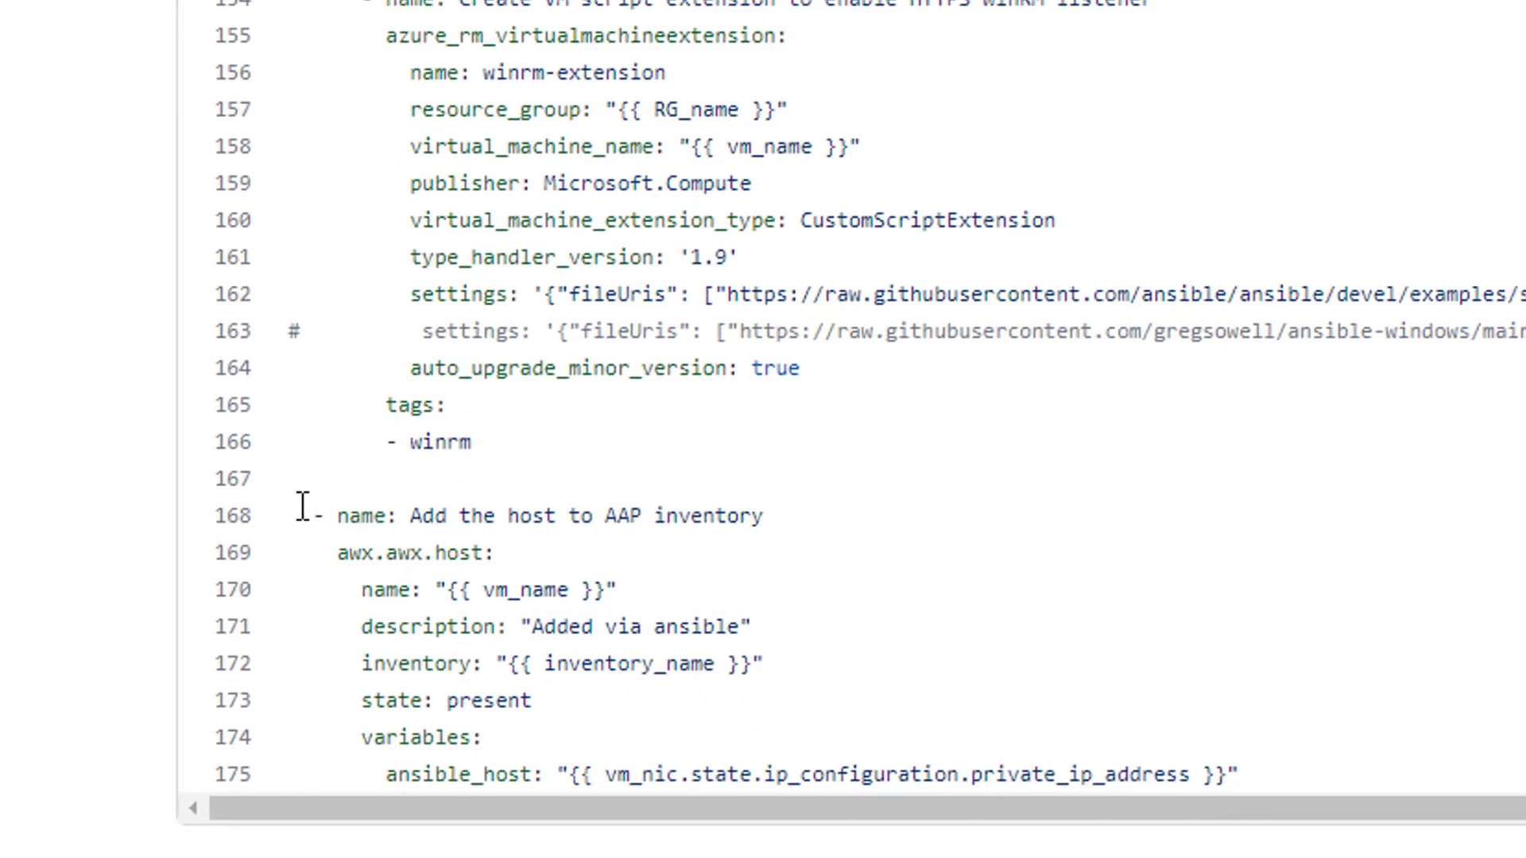
{"action": "scroll", "scroll_direction": "down", "scroll_amount": 3}
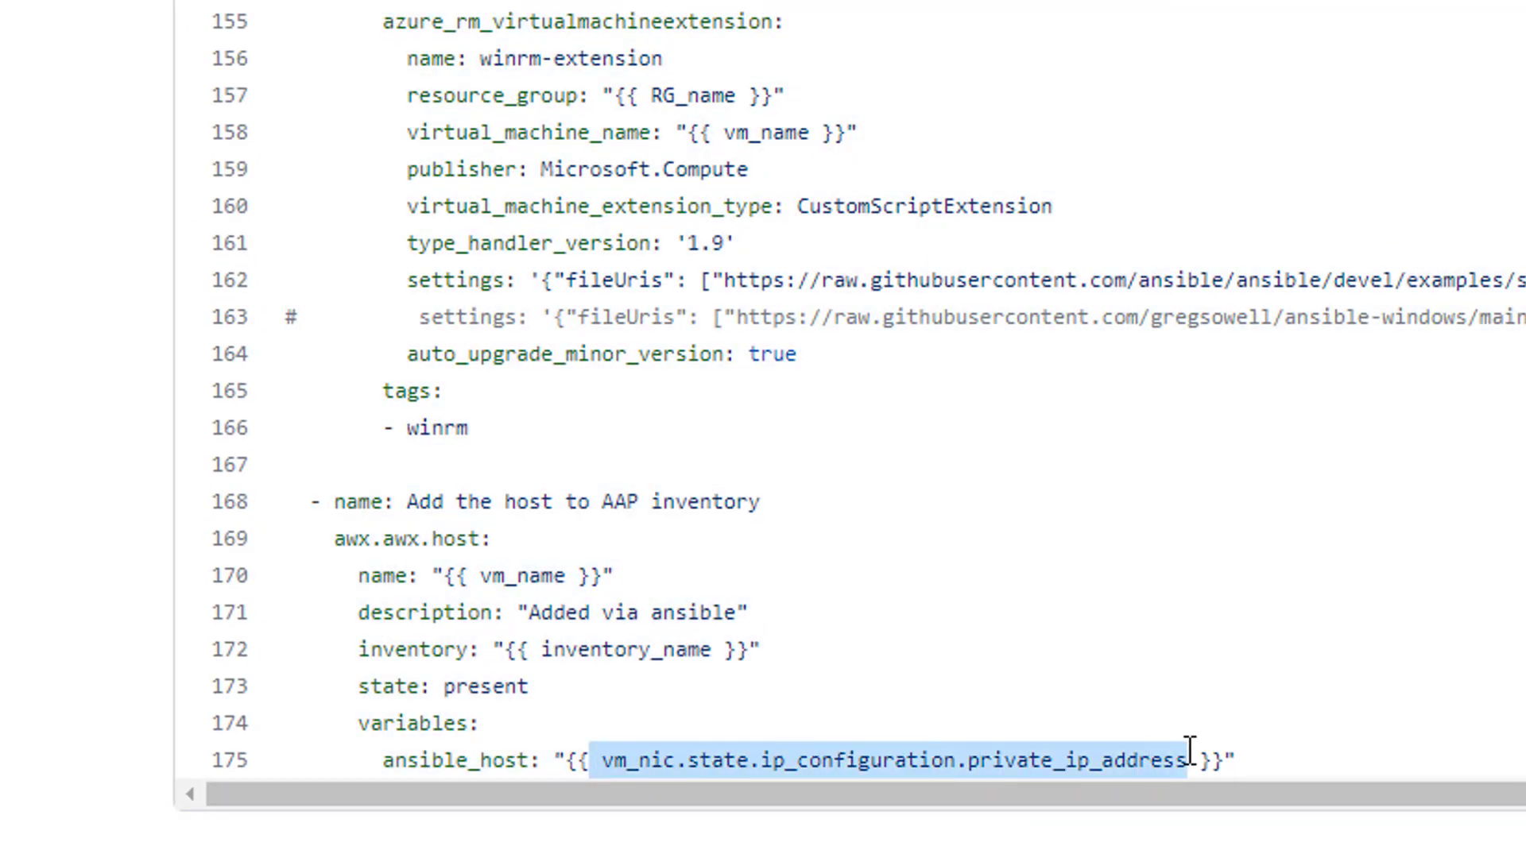
{"action": "mouse_move", "coordinate": [1301, 574]}
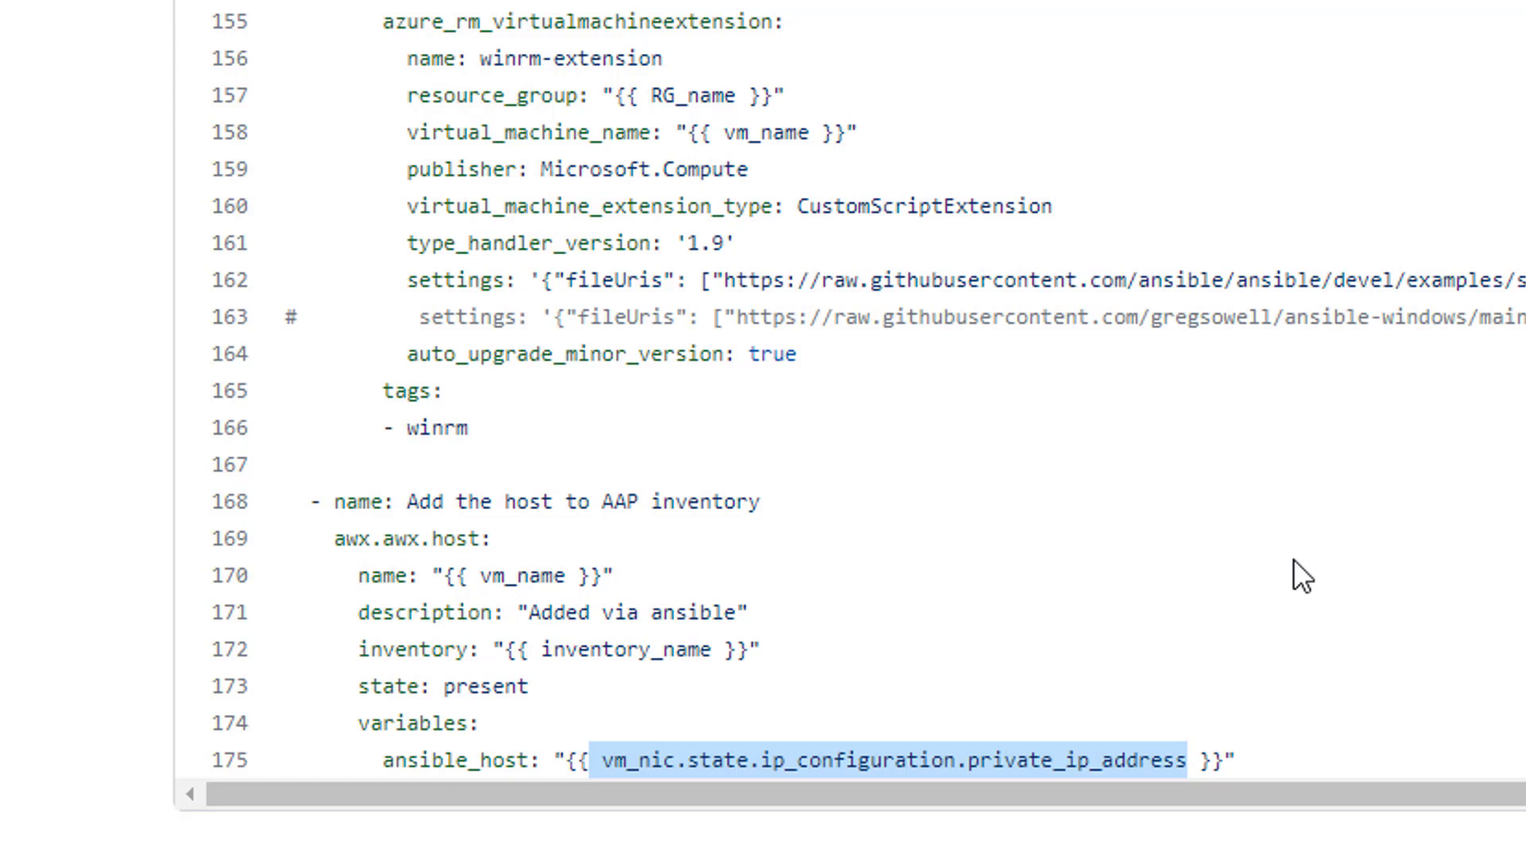
{"action": "mouse_move", "coordinate": [702, 615]}
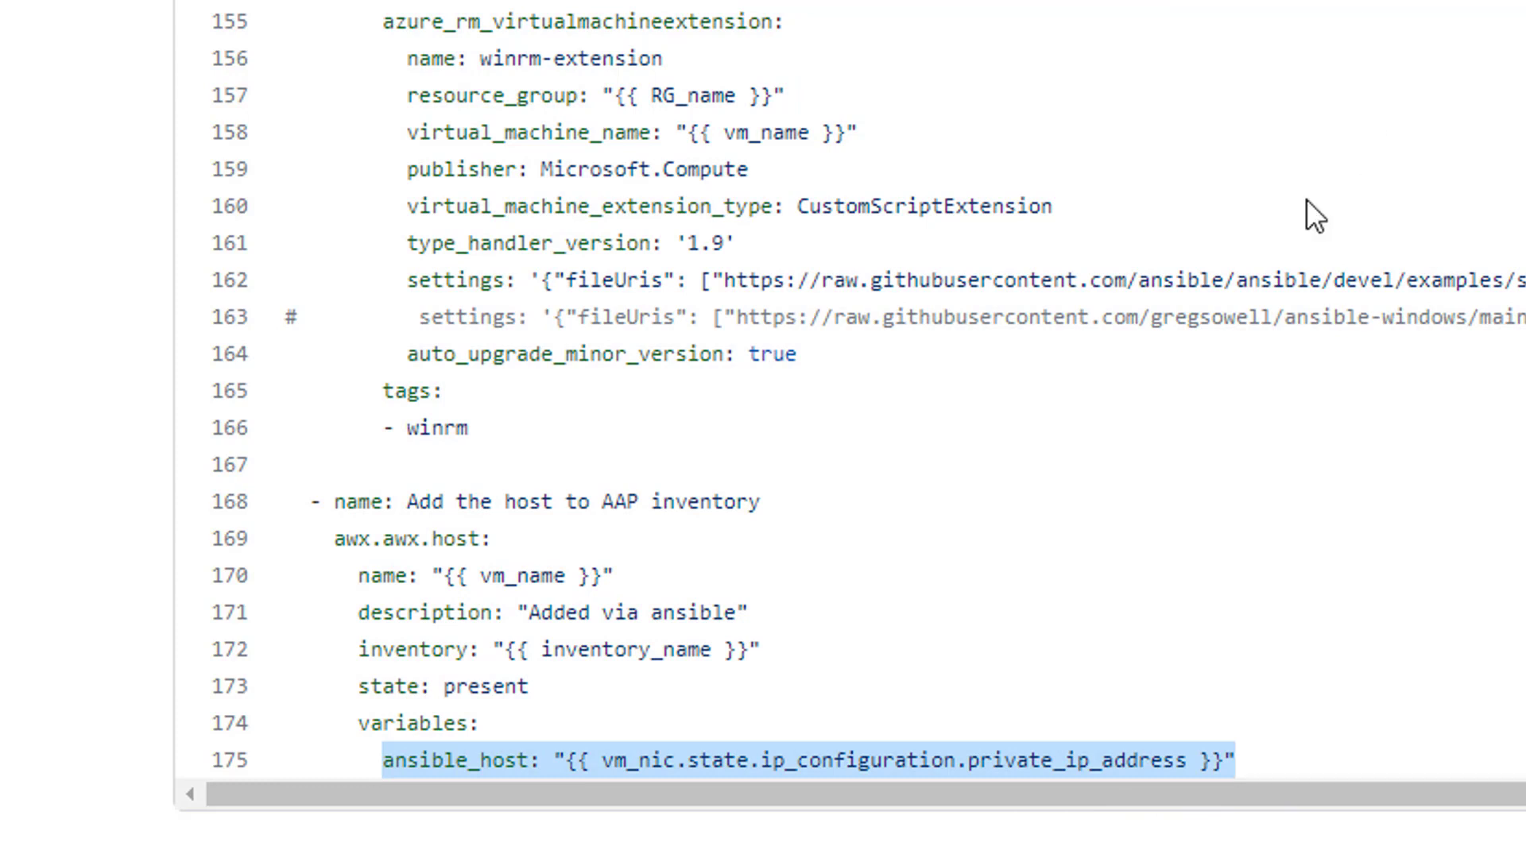
{"action": "left_click", "coordinate": [1069, 761]}
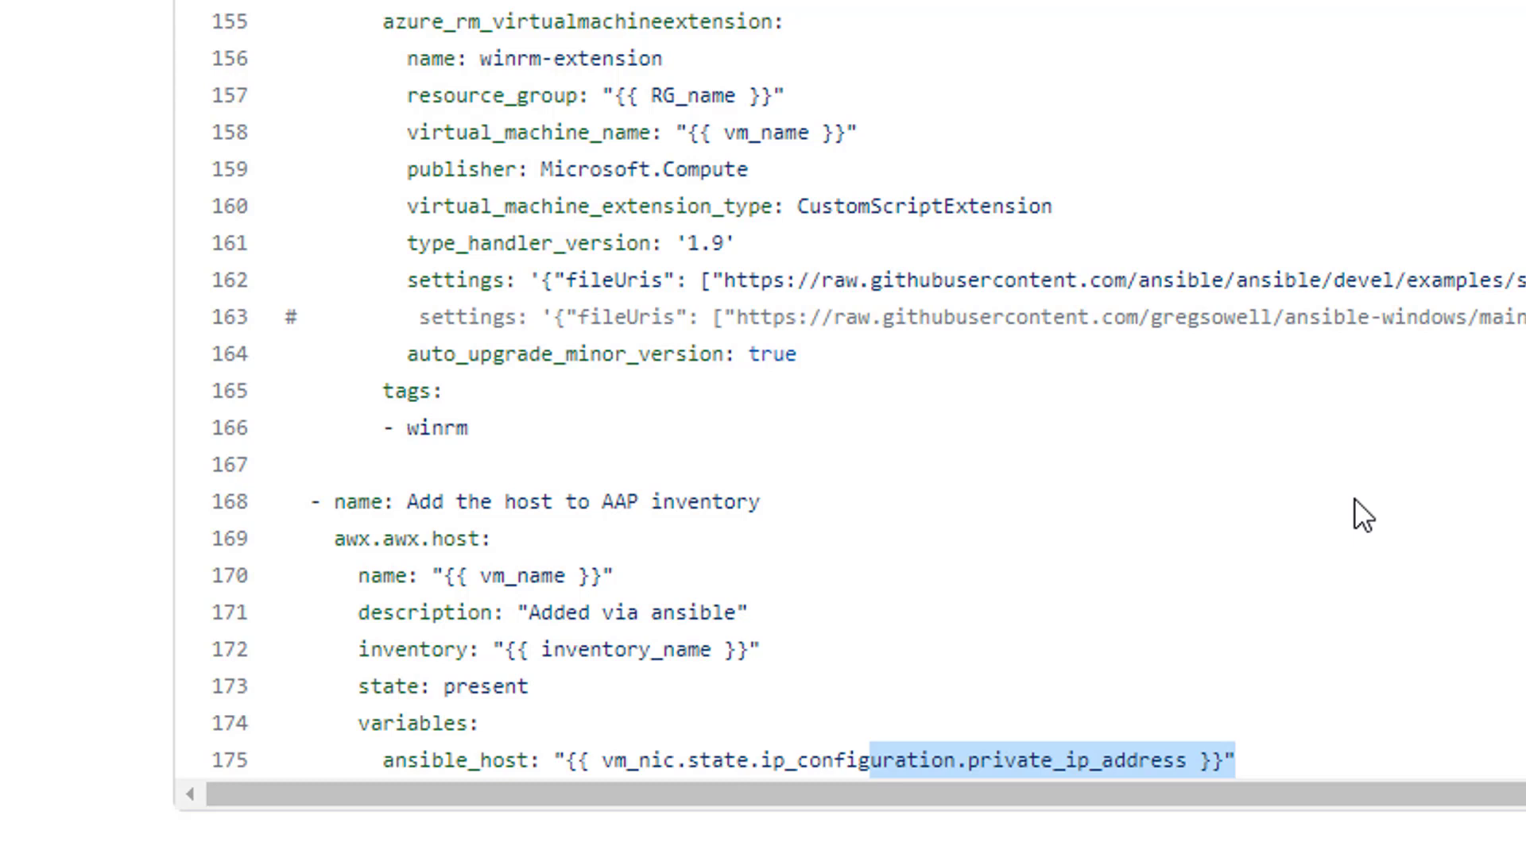
{"action": "mouse_move", "coordinate": [1303, 512]}
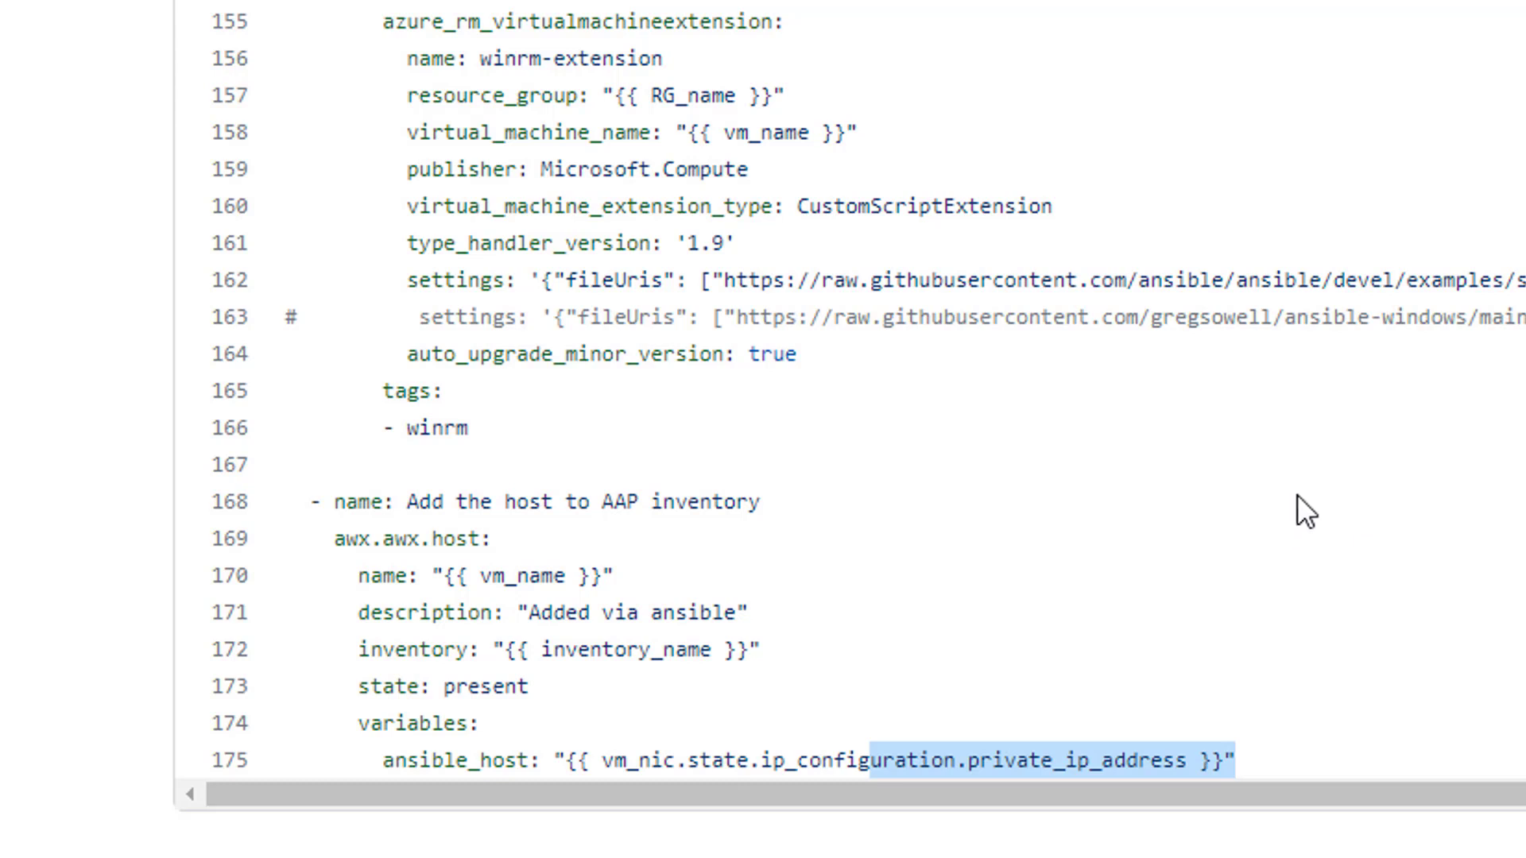
{"action": "mouse_move", "coordinate": [922, 353]}
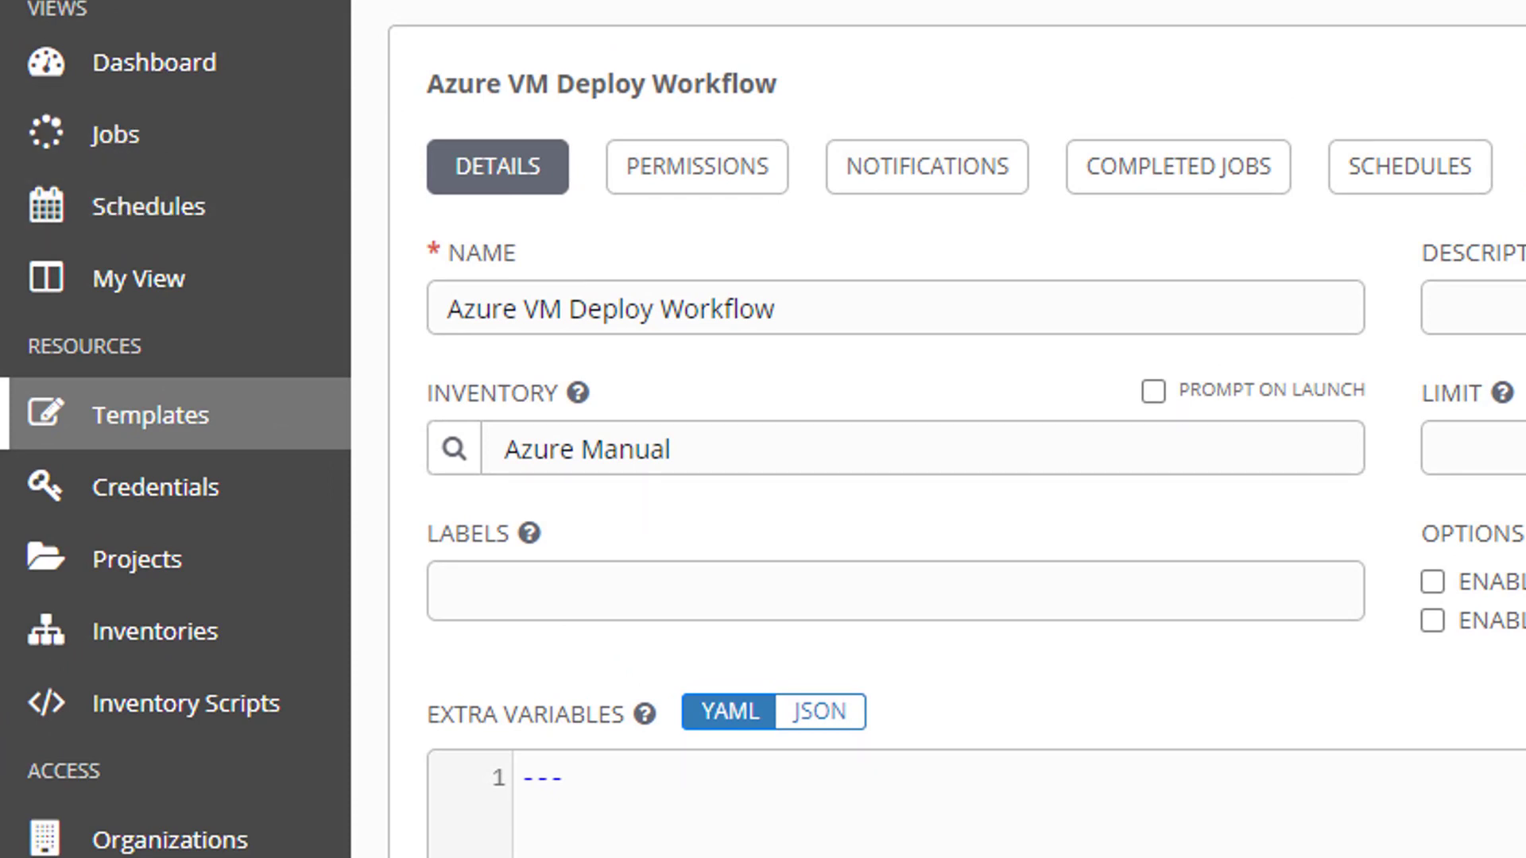
From Jobs, show run 2021 - Azure VM Deploy Workflow as Successful with all nodes done
{"action": "left_click", "coordinate": [114, 133]}
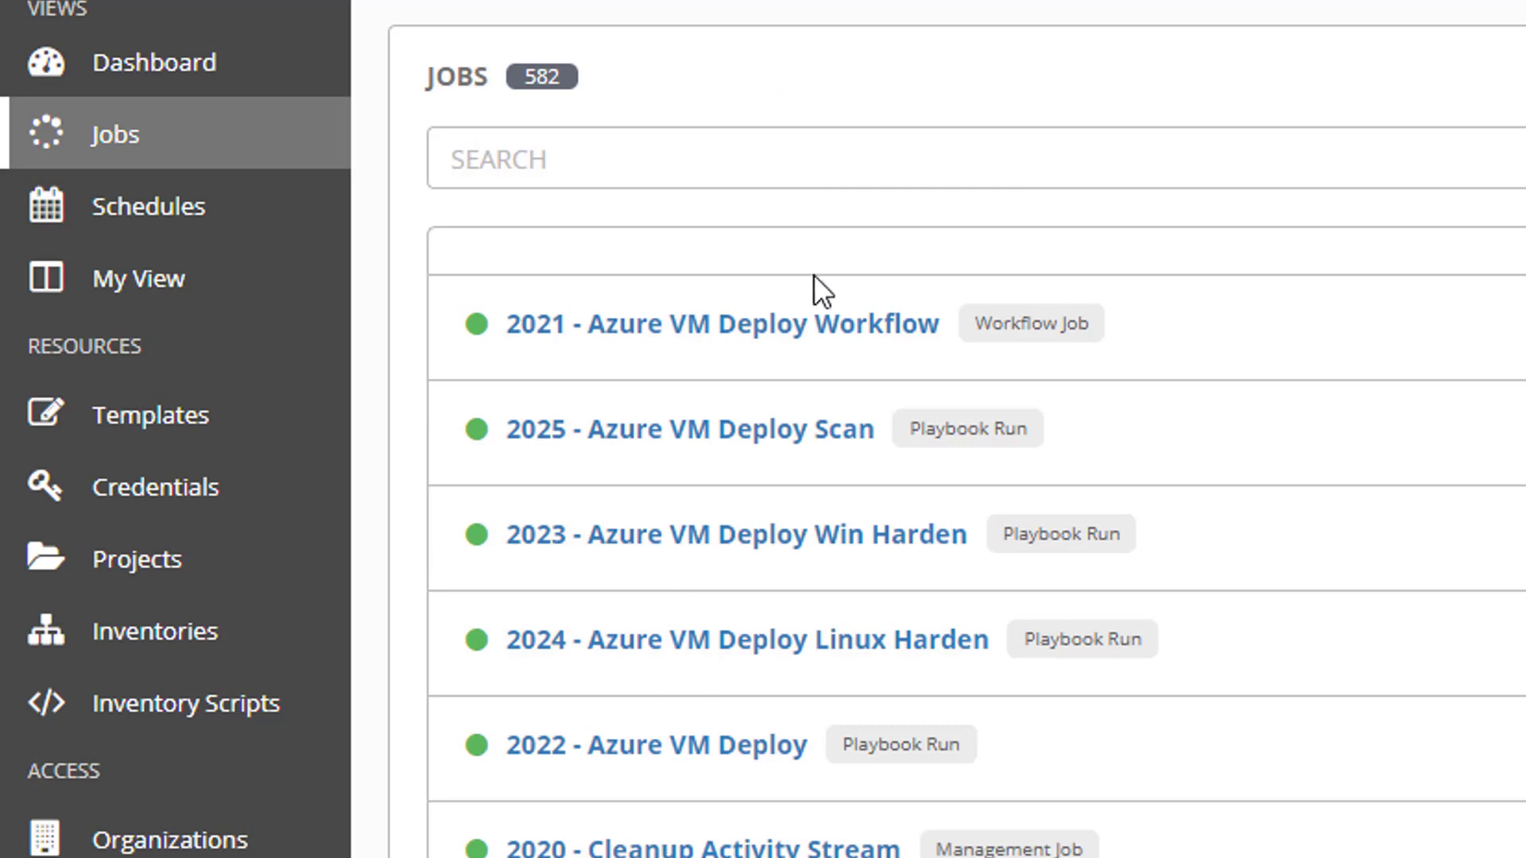
{"action": "left_click", "coordinate": [718, 322]}
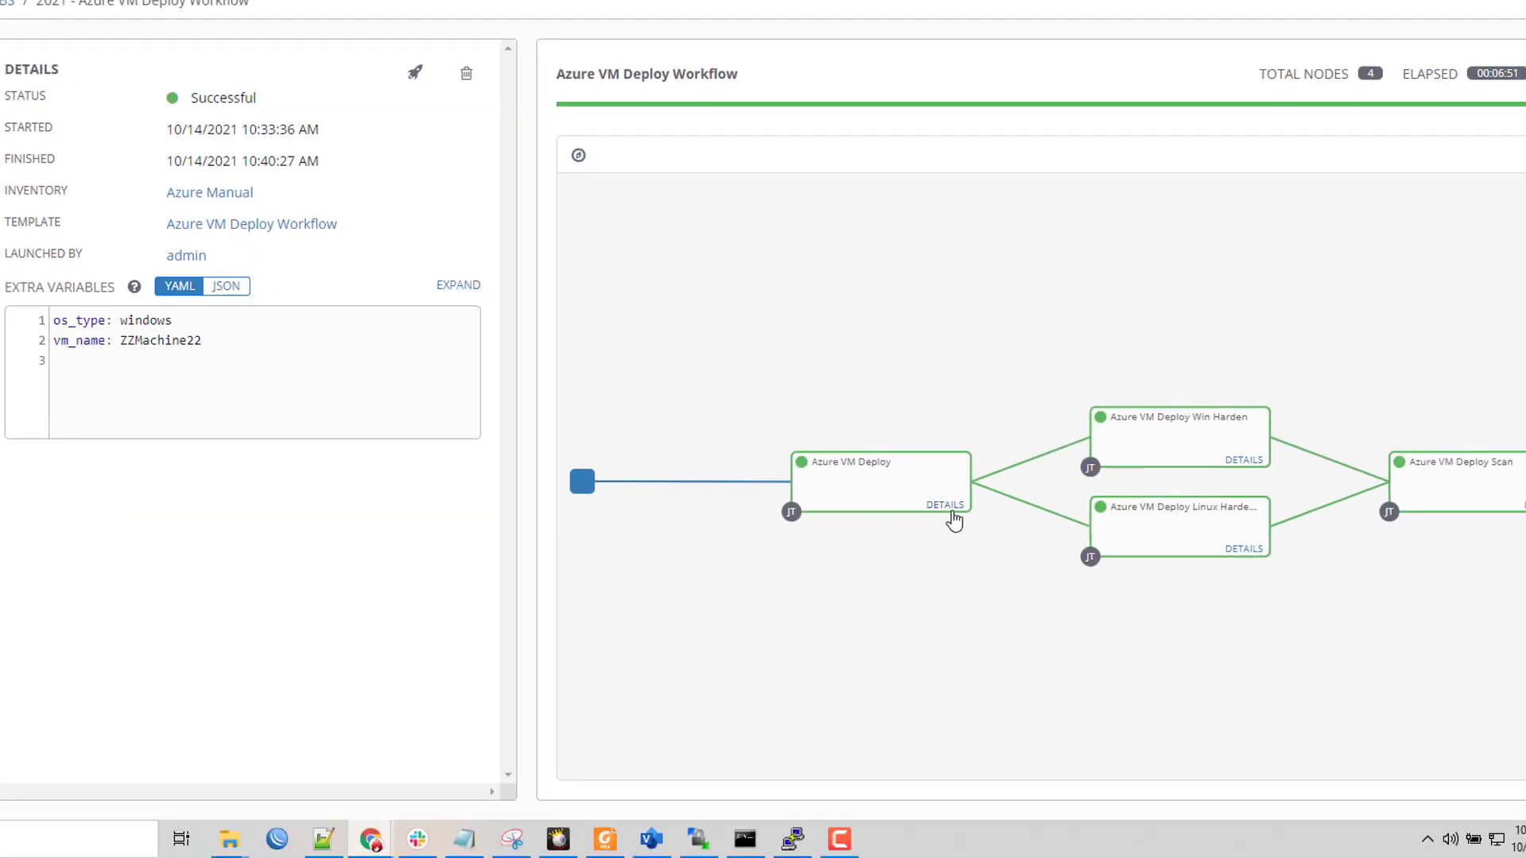
{"action": "mouse_move", "coordinate": [1251, 574]}
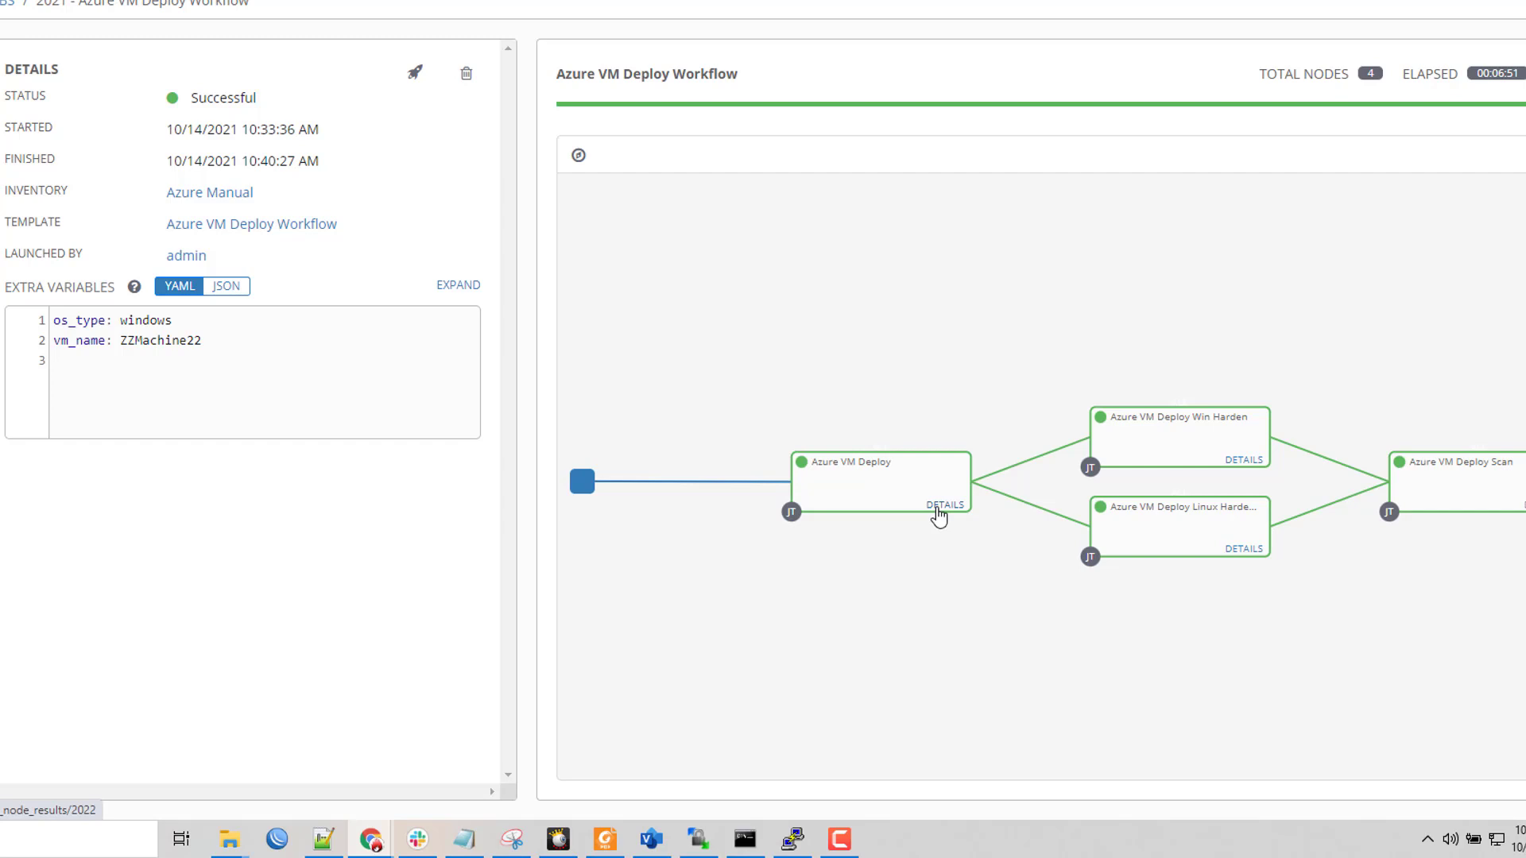
{"action": "mouse_move", "coordinate": [1091, 677]}
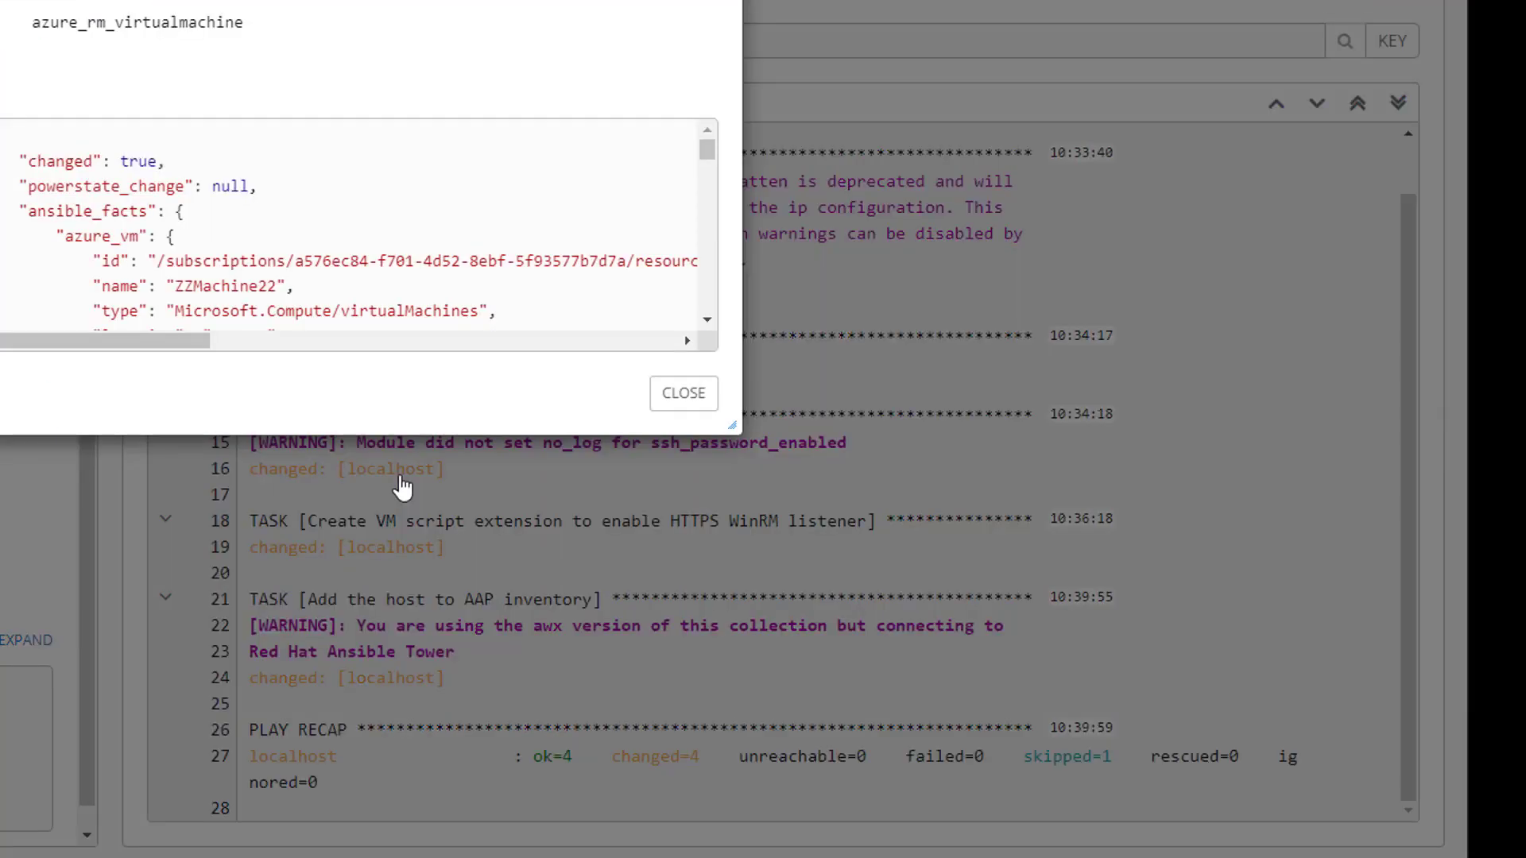
Enlarge the result window and read ZZMachine22's JSON: Standard_DS1_v2, Windows image, open ports, warnings
{"action": "left_click_drag", "start_coordinate": [729, 426], "coordinate": [692, 420]}
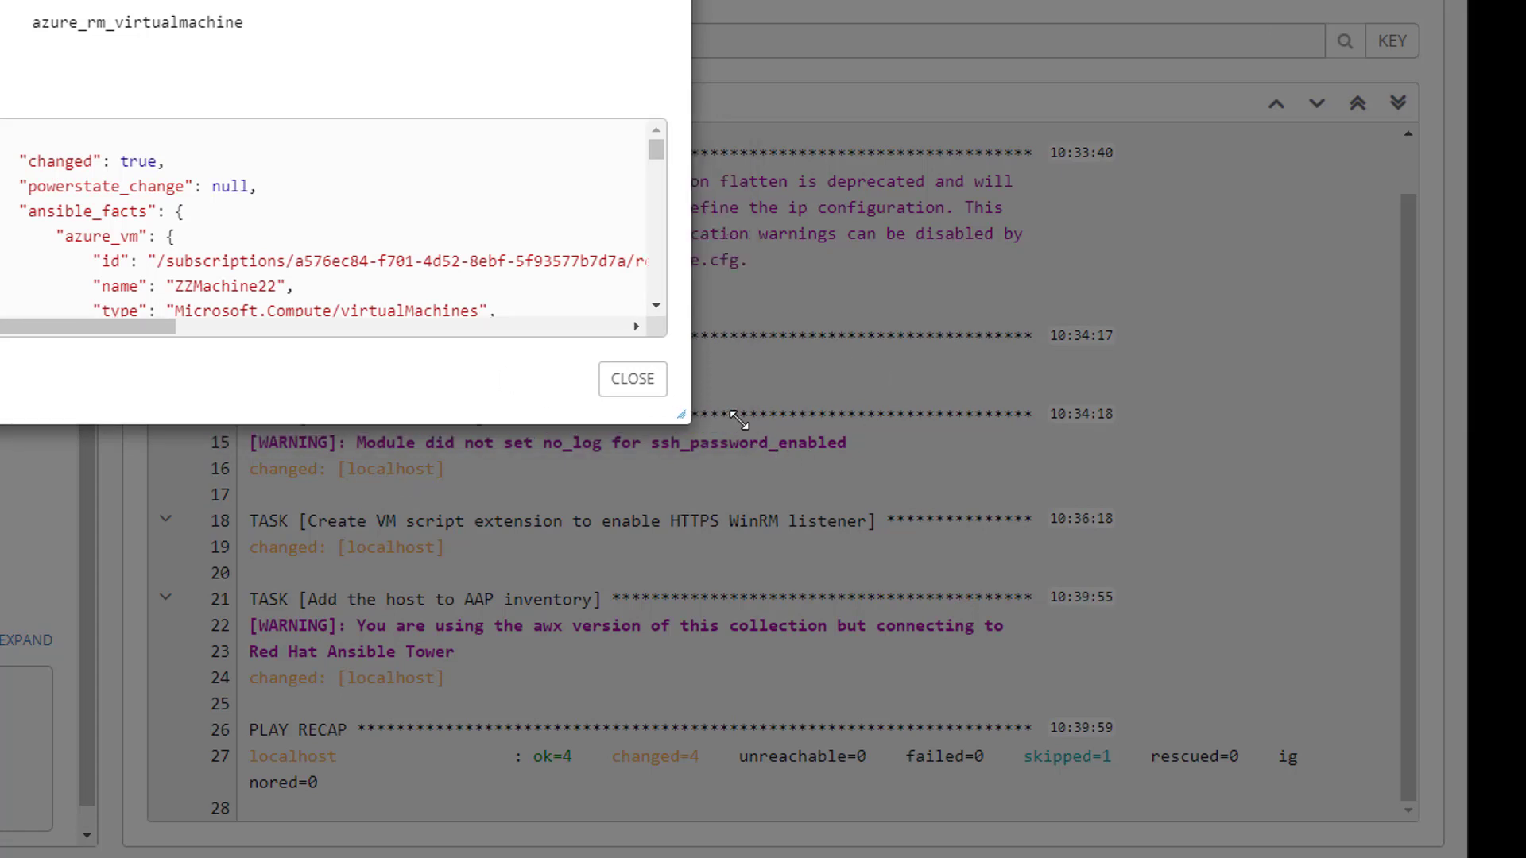
{"action": "left_click_drag", "start_coordinate": [688, 418], "coordinate": [1108, 433]}
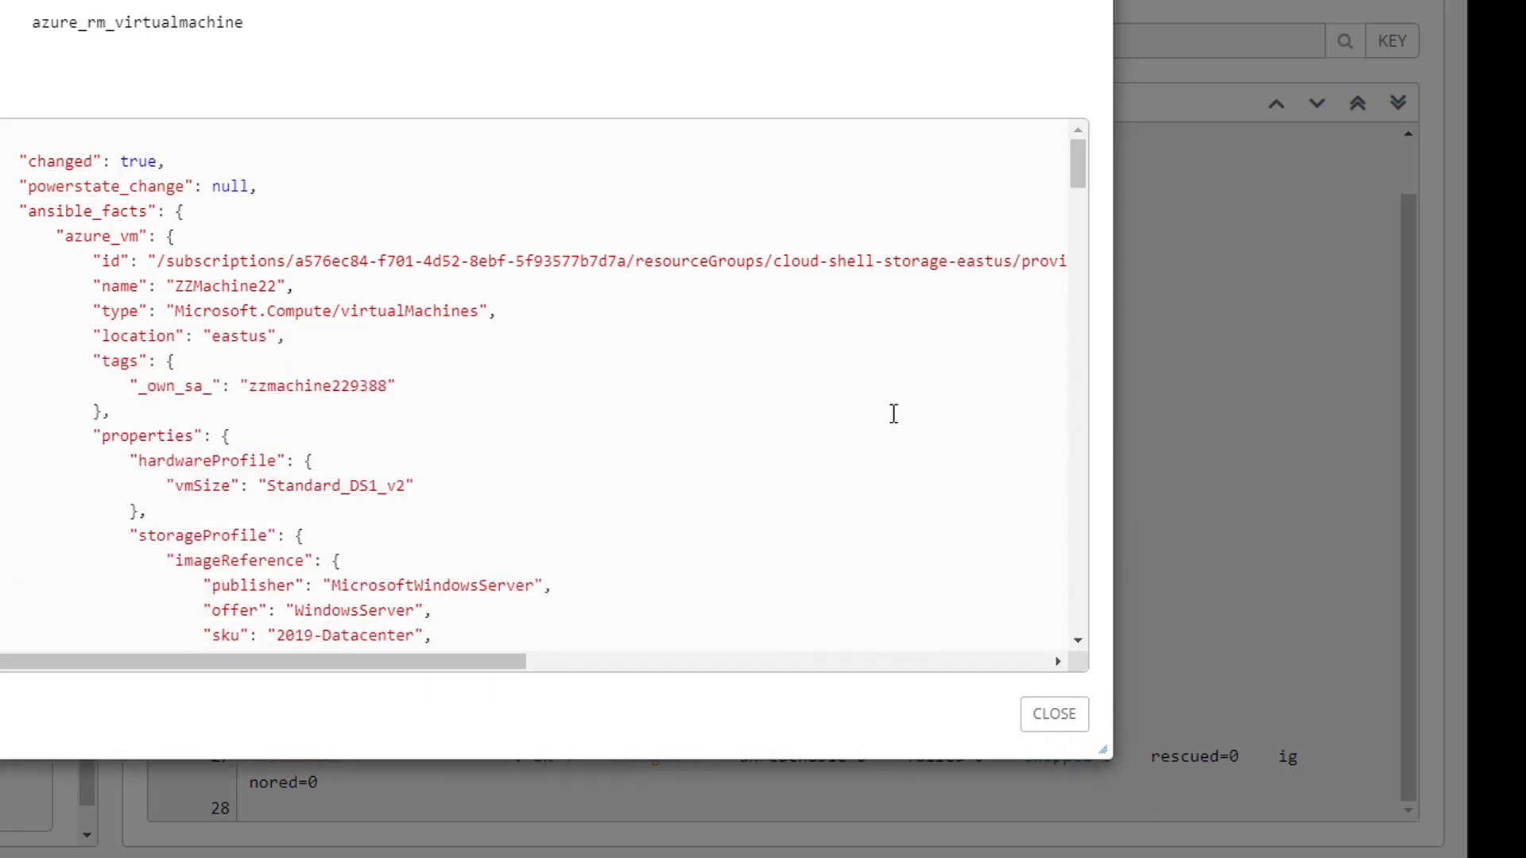
{"action": "scroll", "scroll_direction": "down", "scroll_amount": 3}
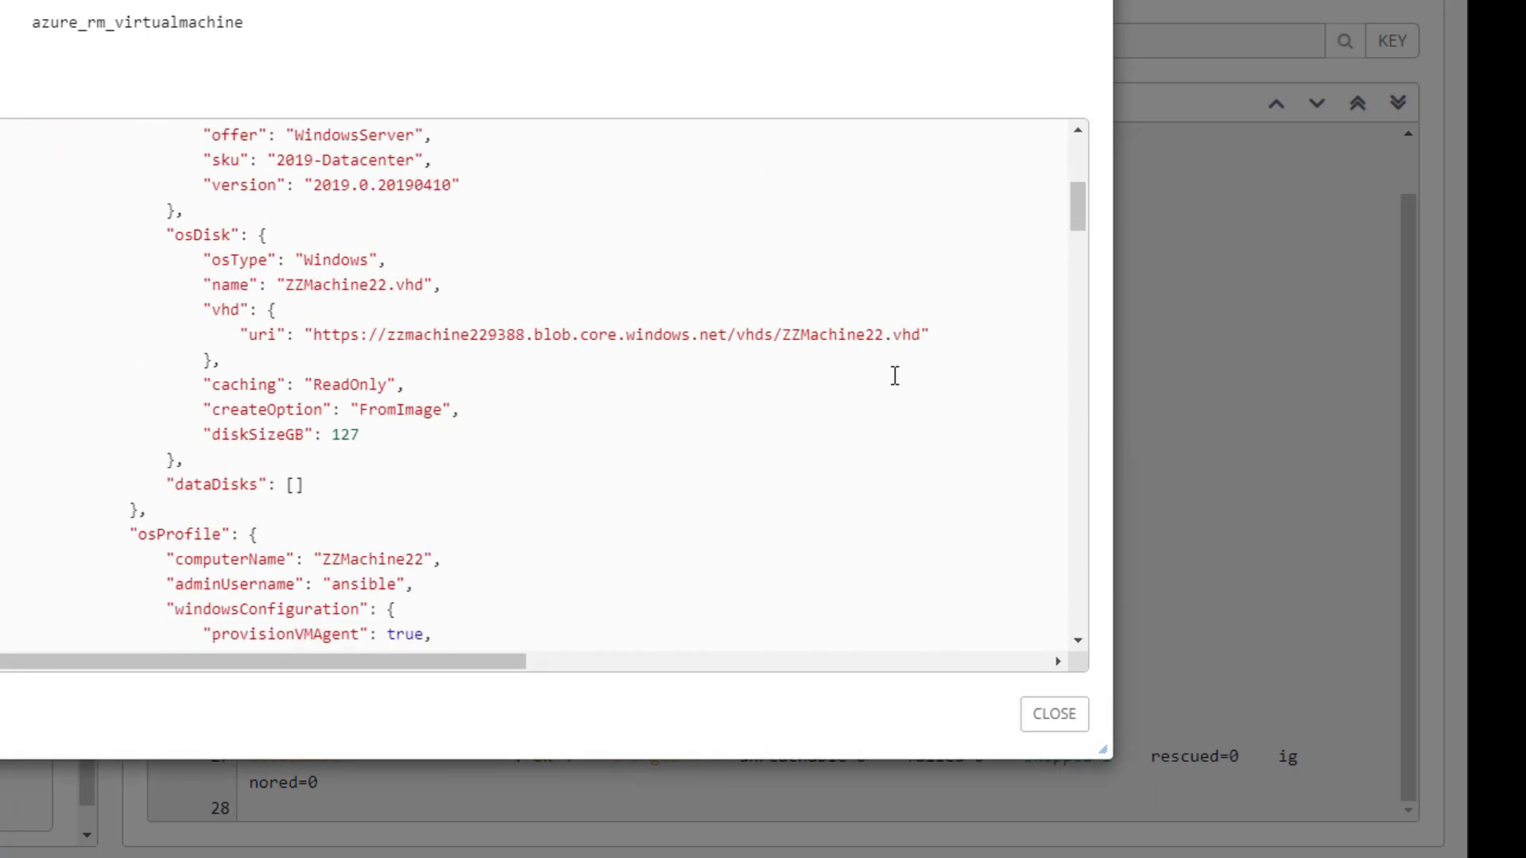
{"action": "scroll", "scroll_direction": "down", "scroll_amount": 3}
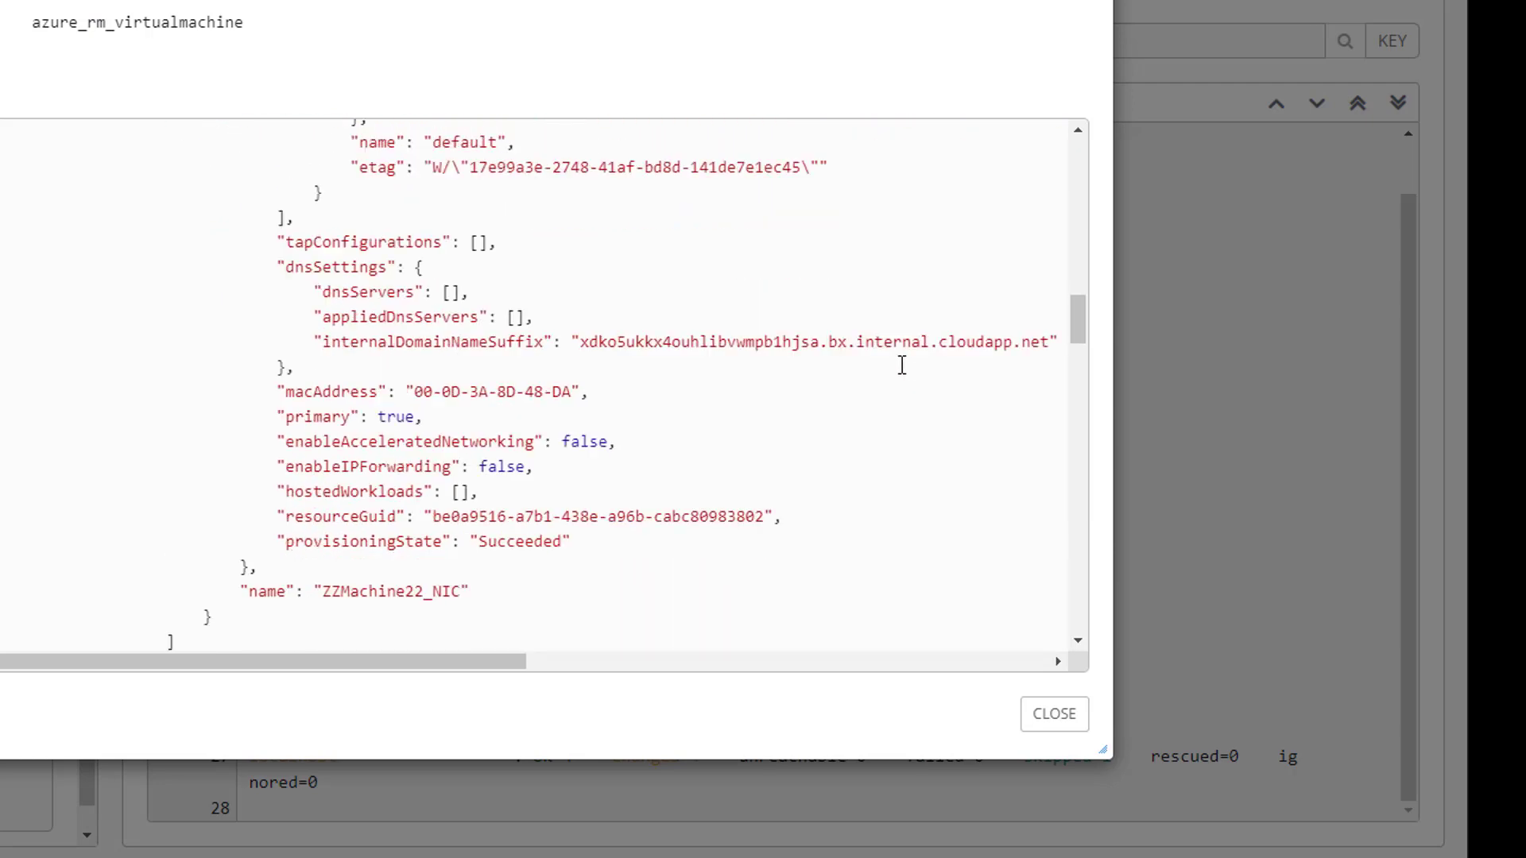
{"action": "scroll", "scroll_direction": "down", "scroll_amount": 3}
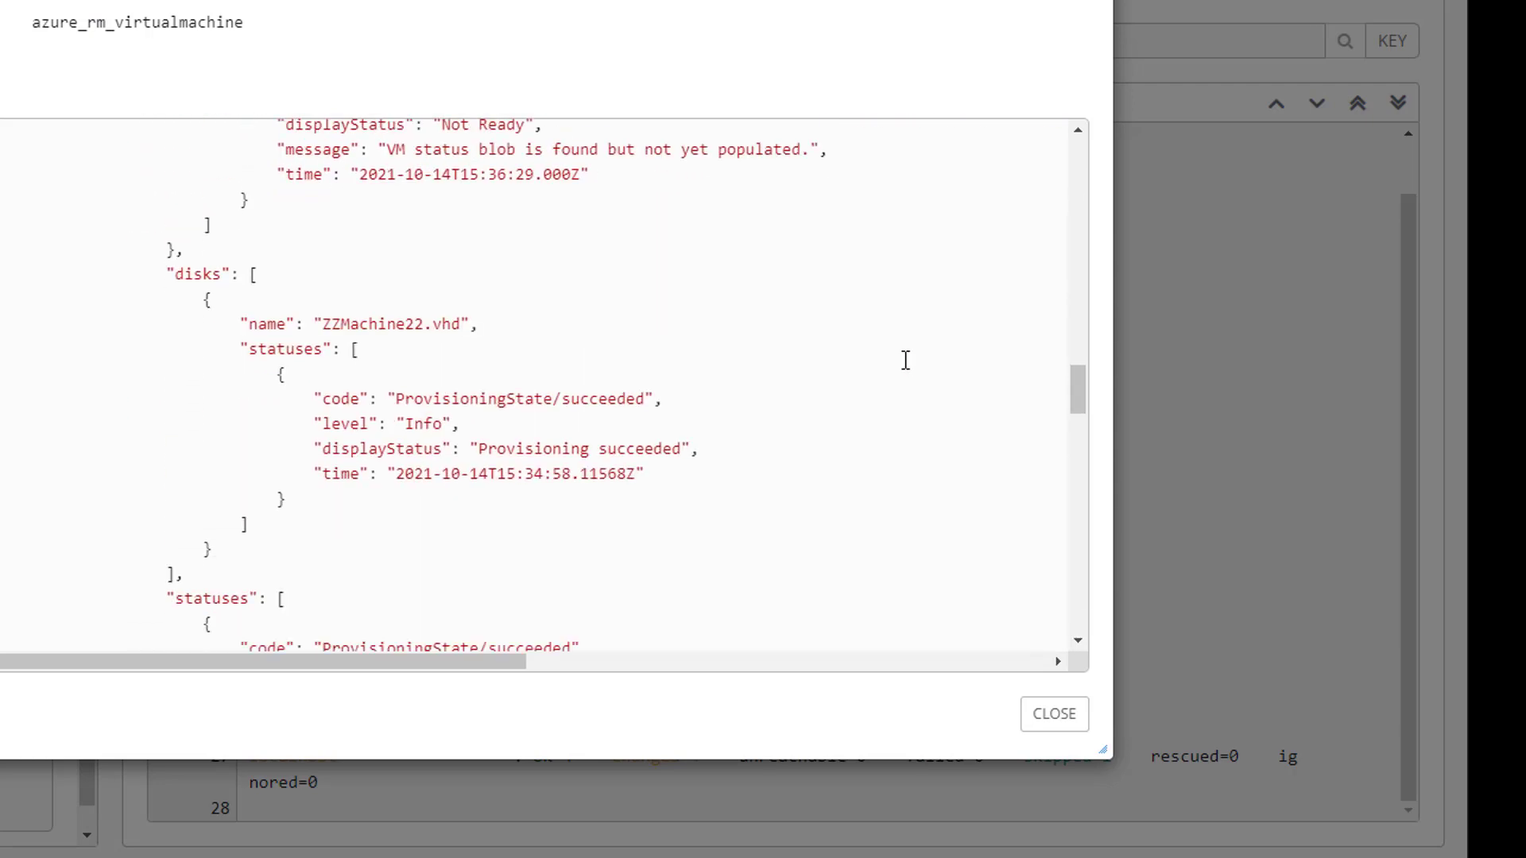
{"action": "scroll", "scroll_direction": "down", "scroll_amount": 3}
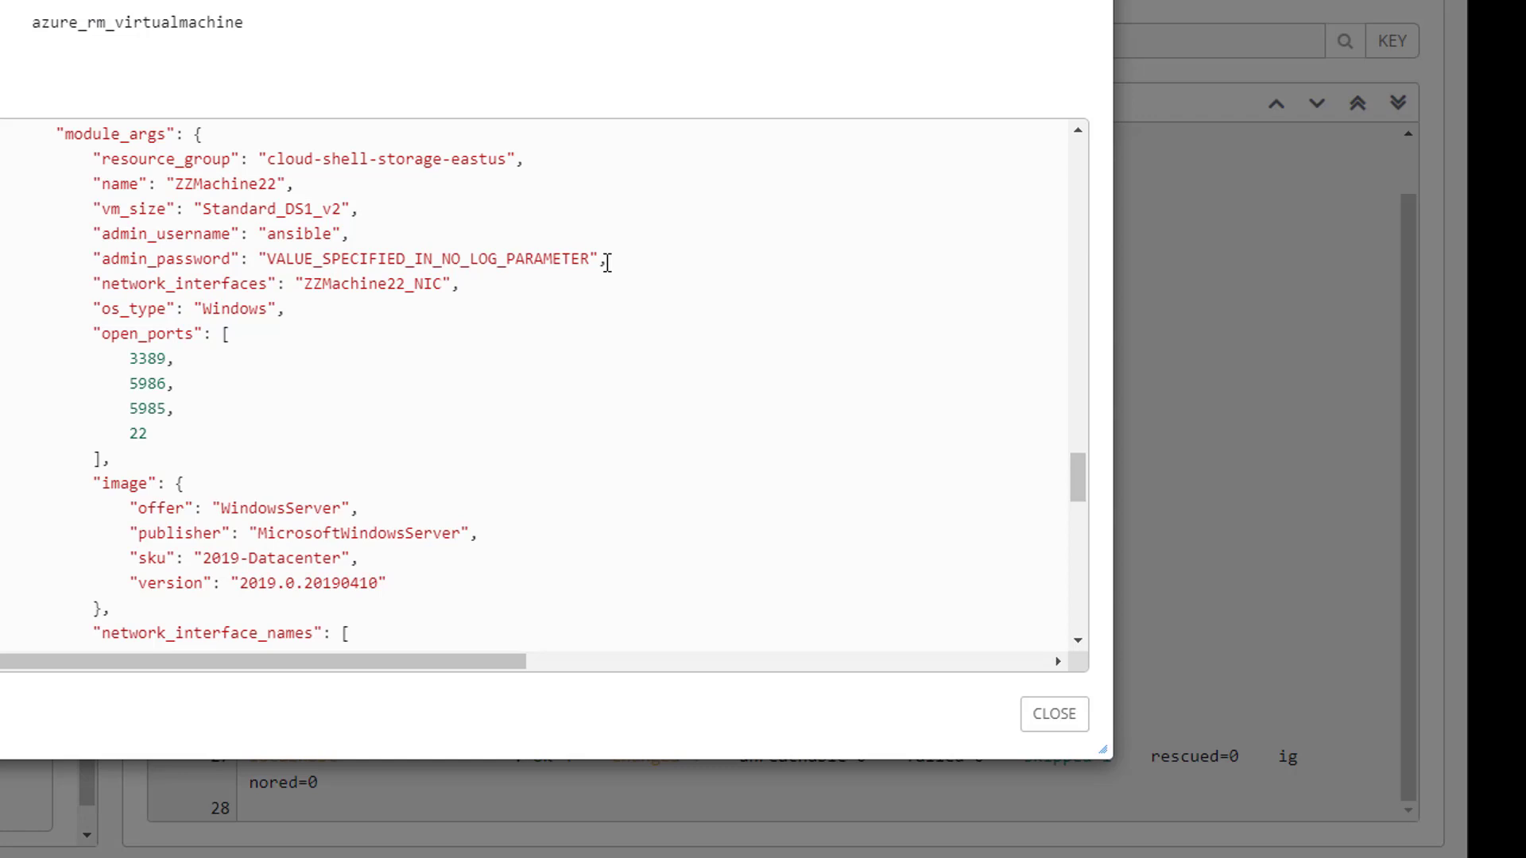
{"action": "mouse_move", "coordinate": [748, 380]}
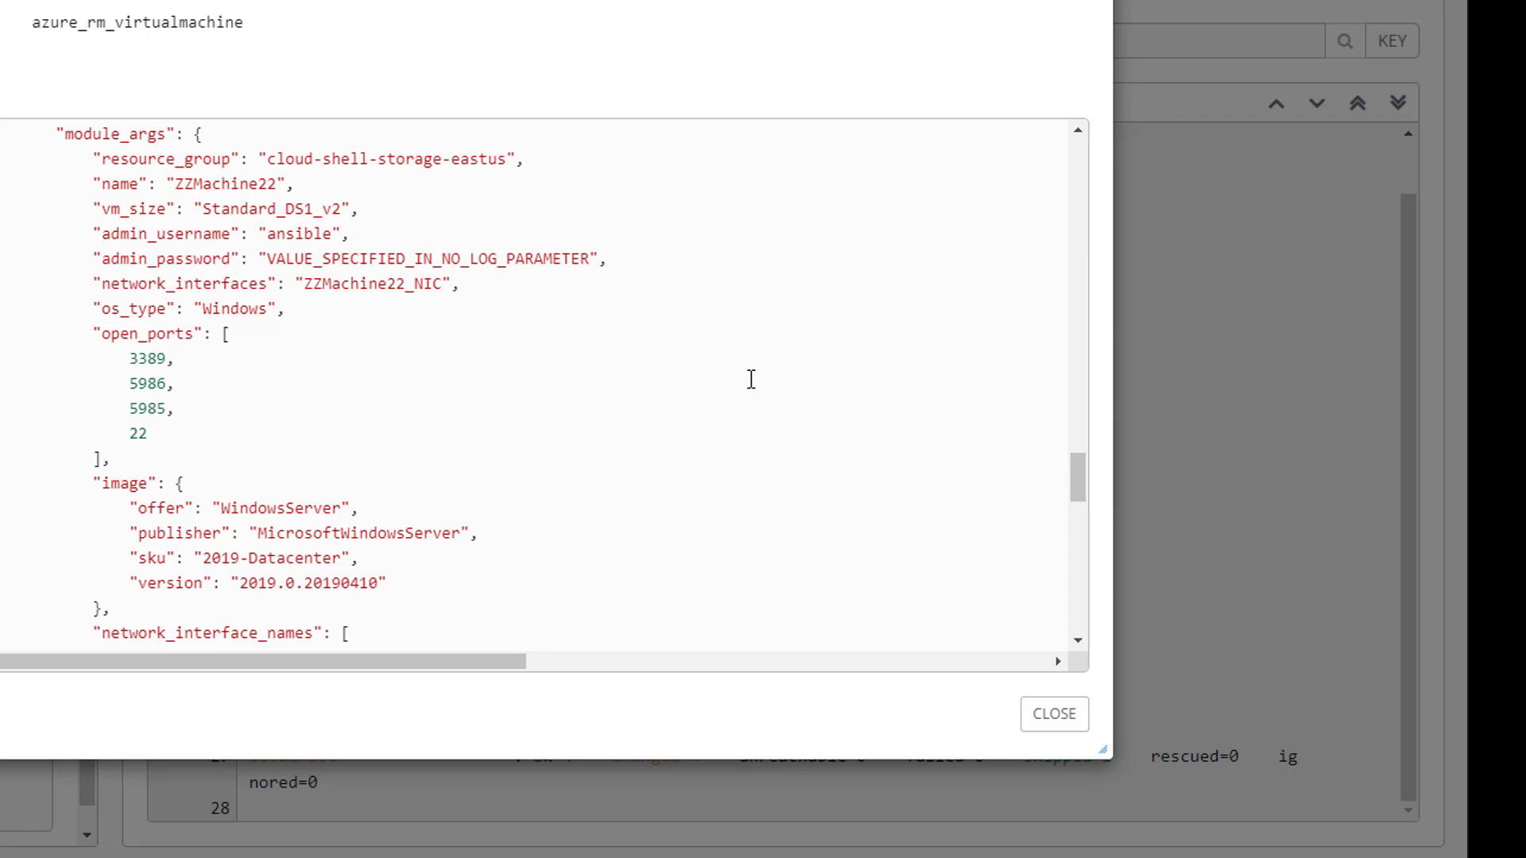
{"action": "mouse_move", "coordinate": [860, 383]}
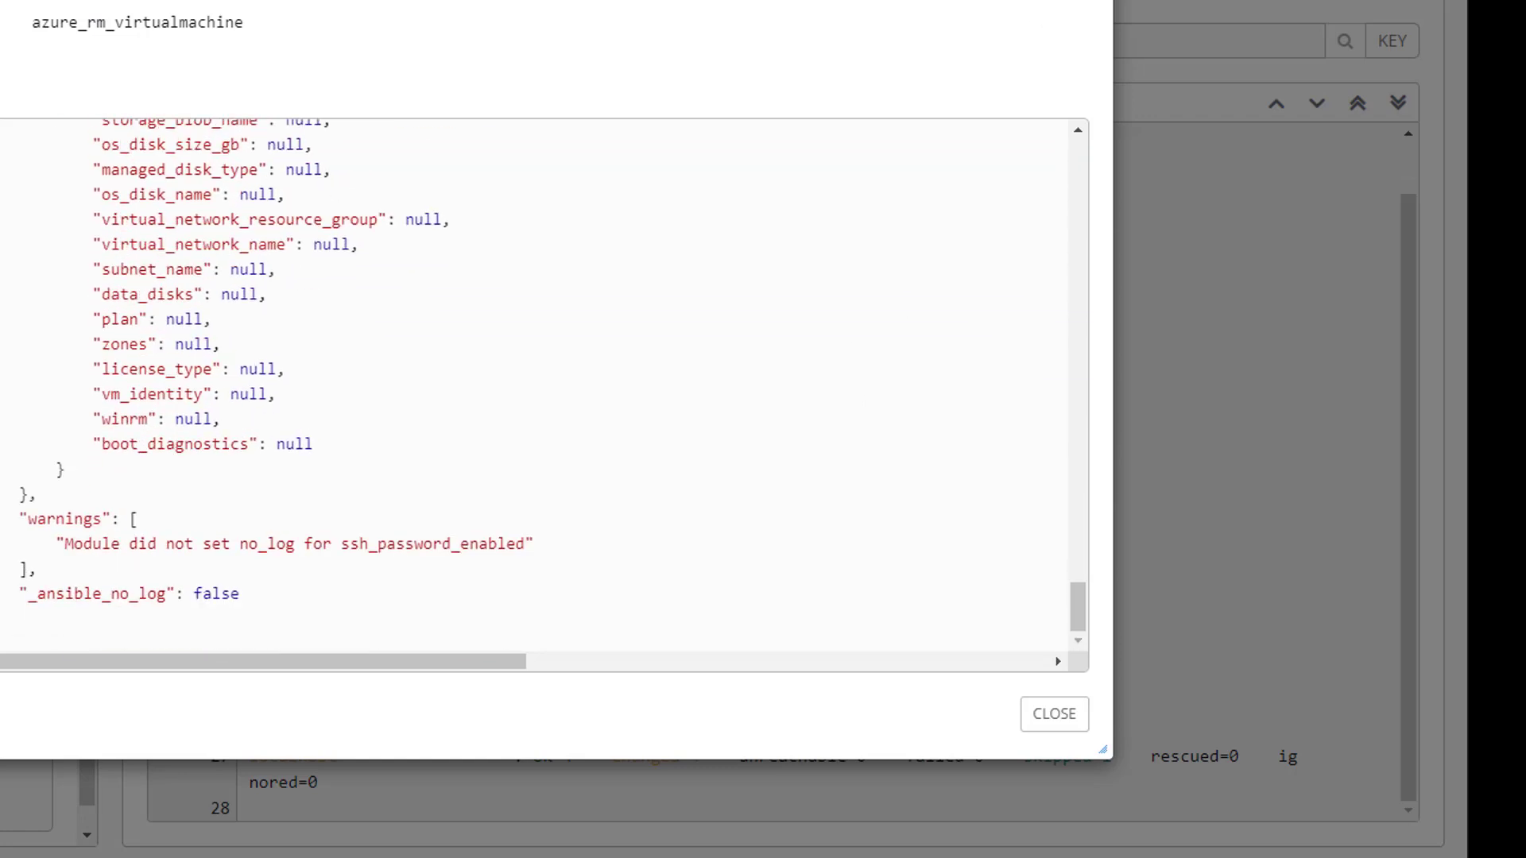
Close the result, view job 2023 Win Harden output: ZZMachine22 ping ok, recap ok=3 changed=1 failed=0
{"action": "left_click", "coordinate": [1052, 714]}
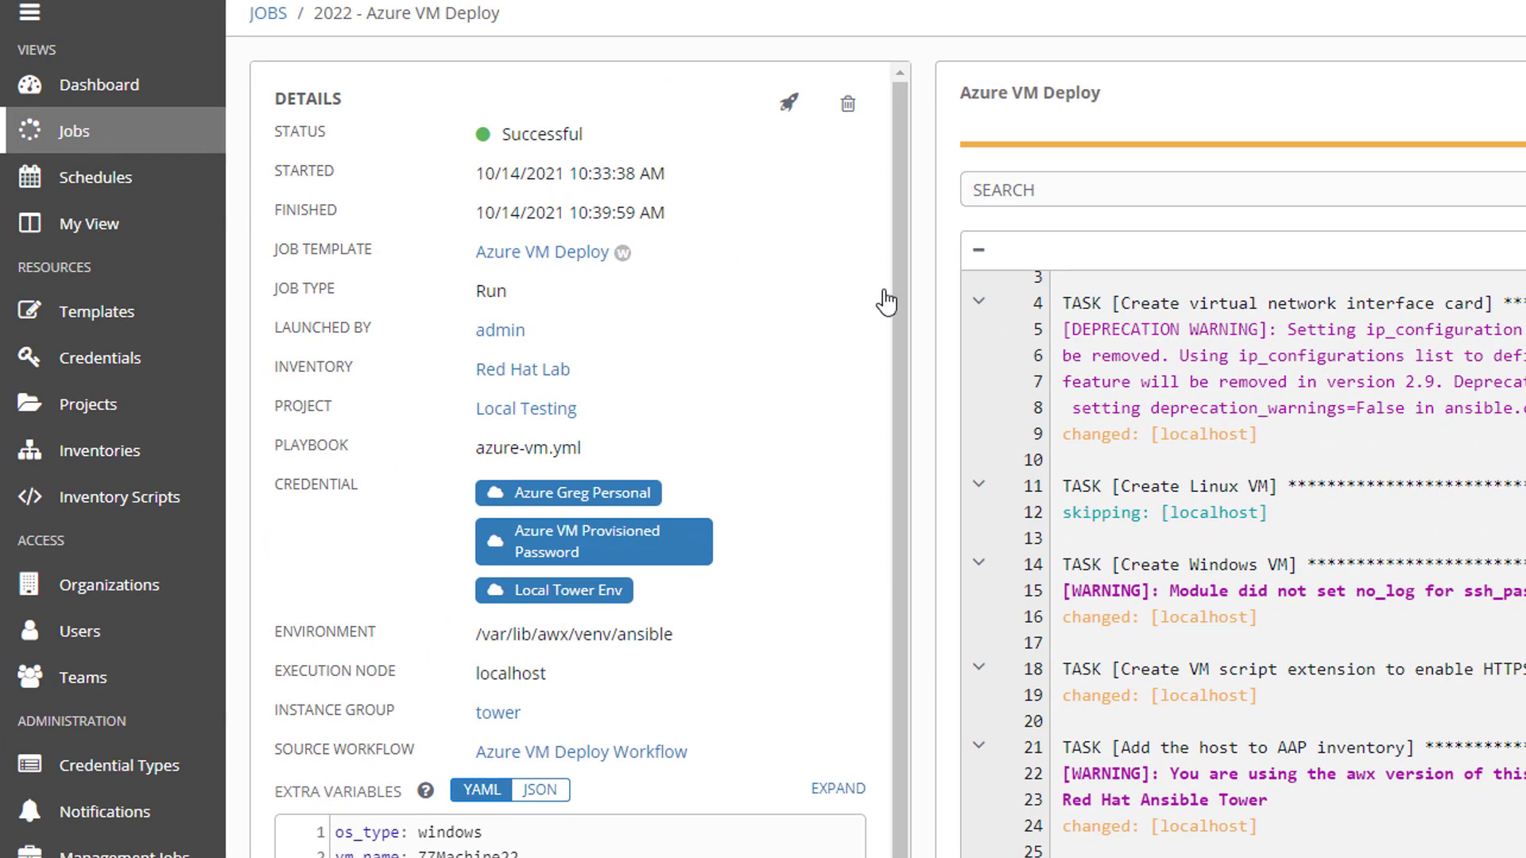
{"action": "left_click", "coordinate": [267, 14]}
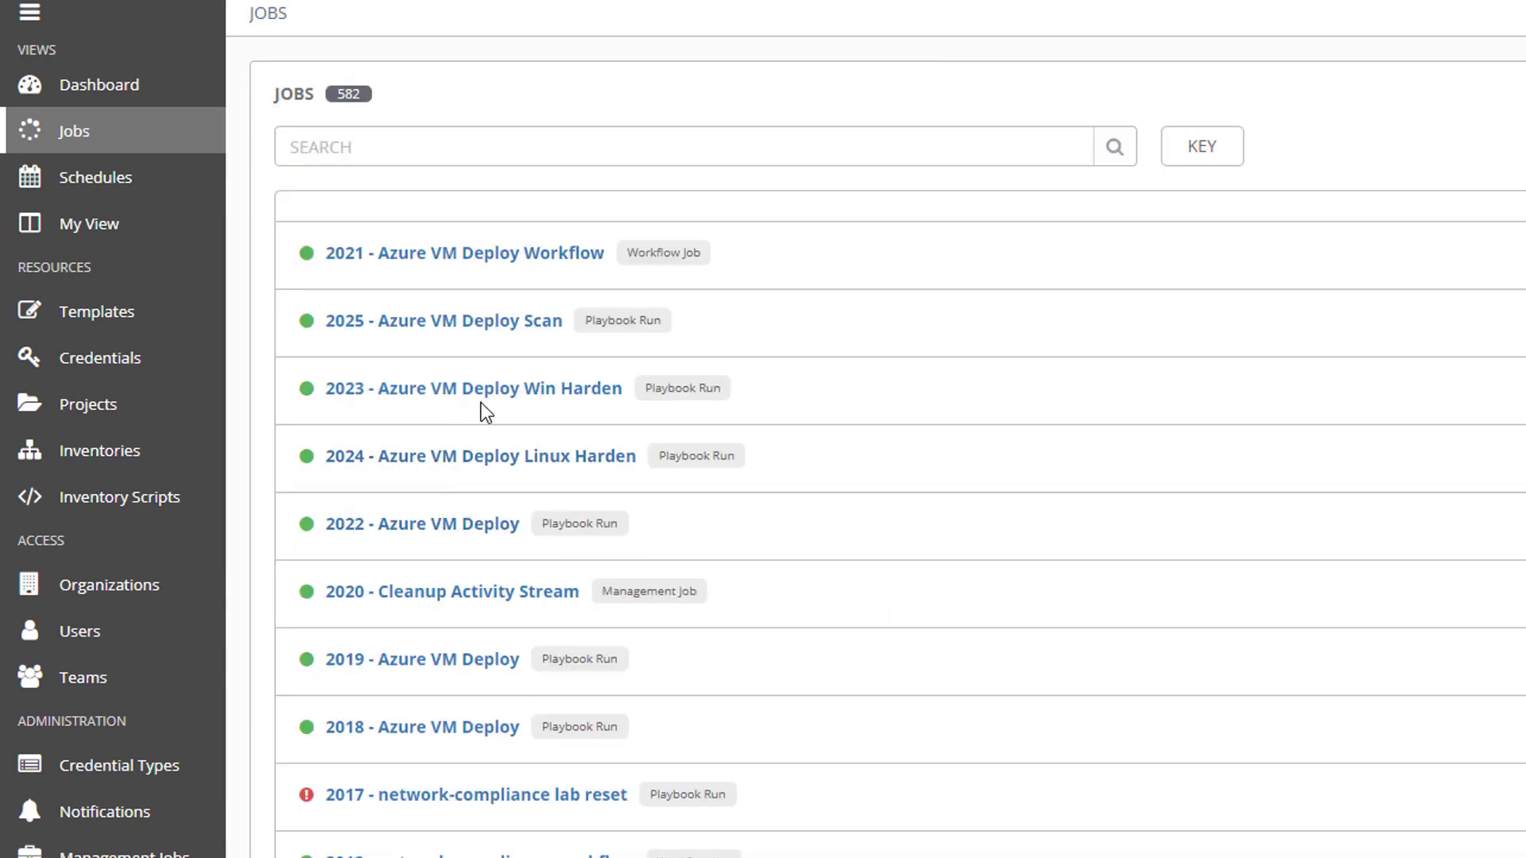
{"action": "left_click", "coordinate": [474, 388]}
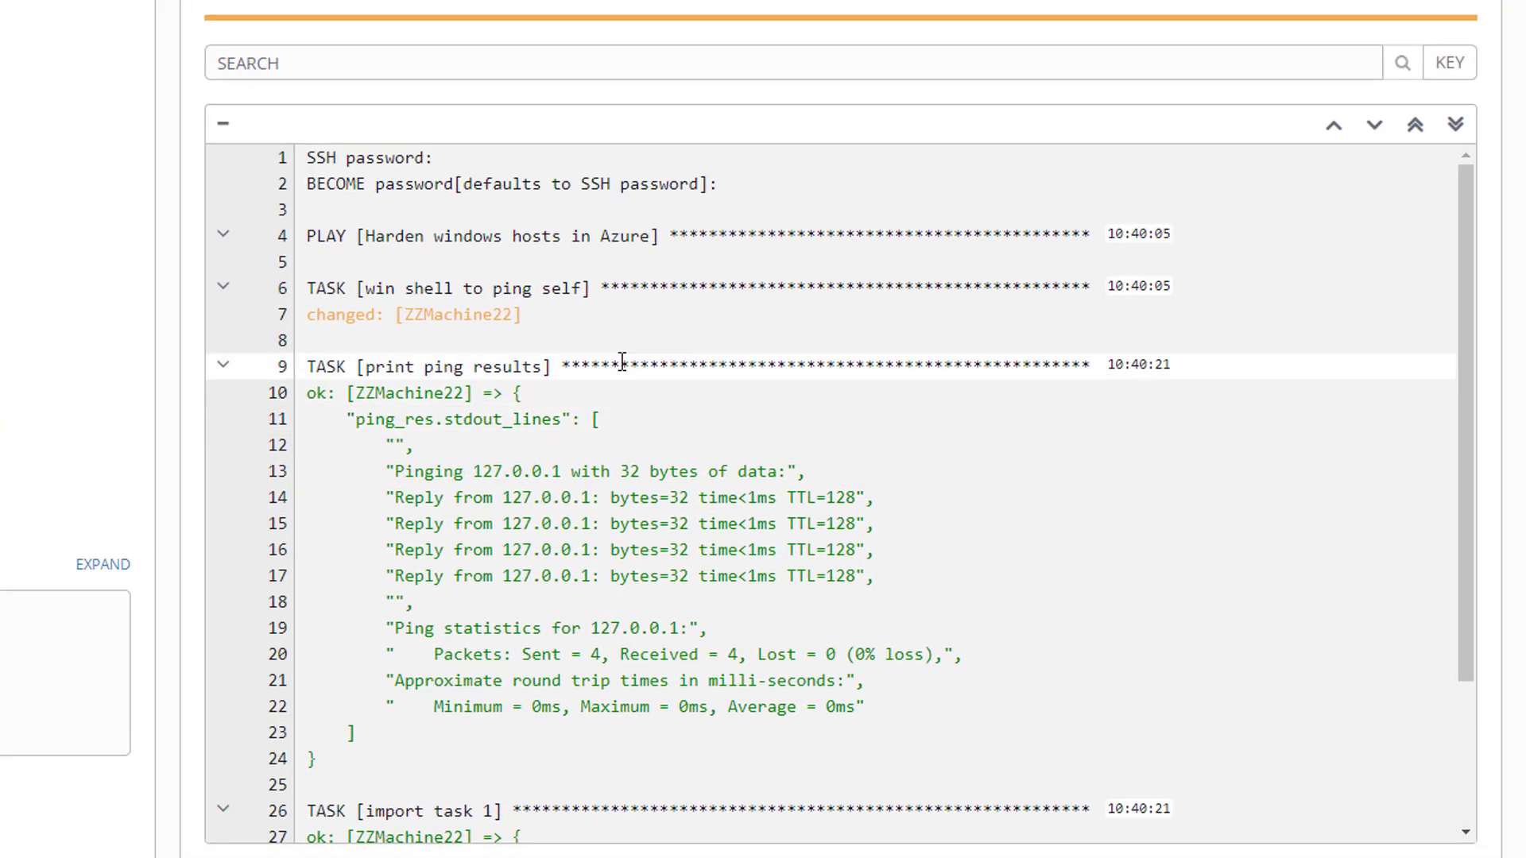
{"action": "scroll", "scroll_direction": "down", "scroll_amount": 3}
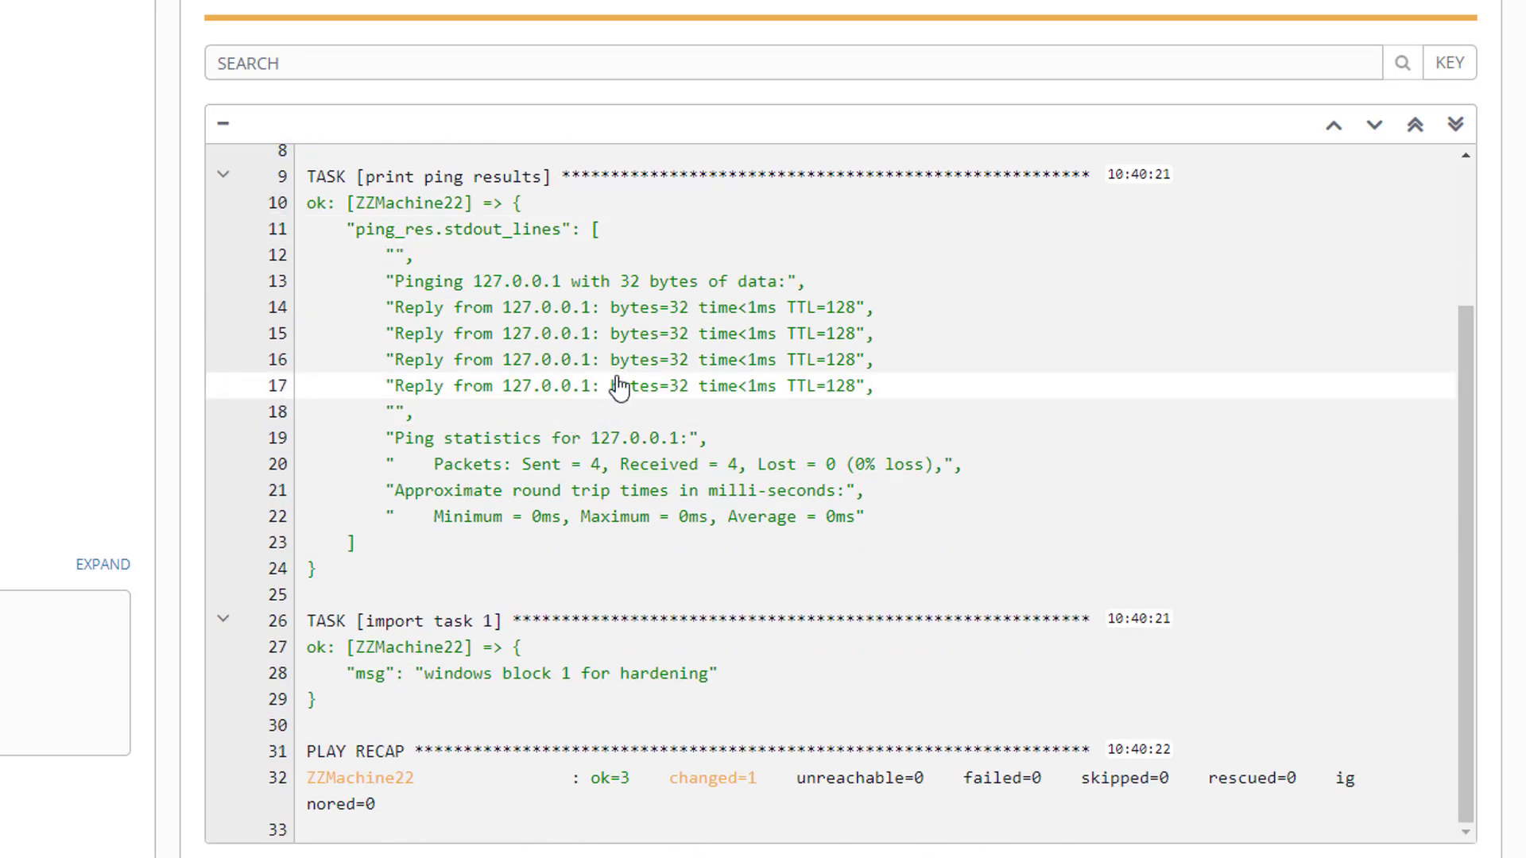
{"action": "mouse_move", "coordinate": [628, 375]}
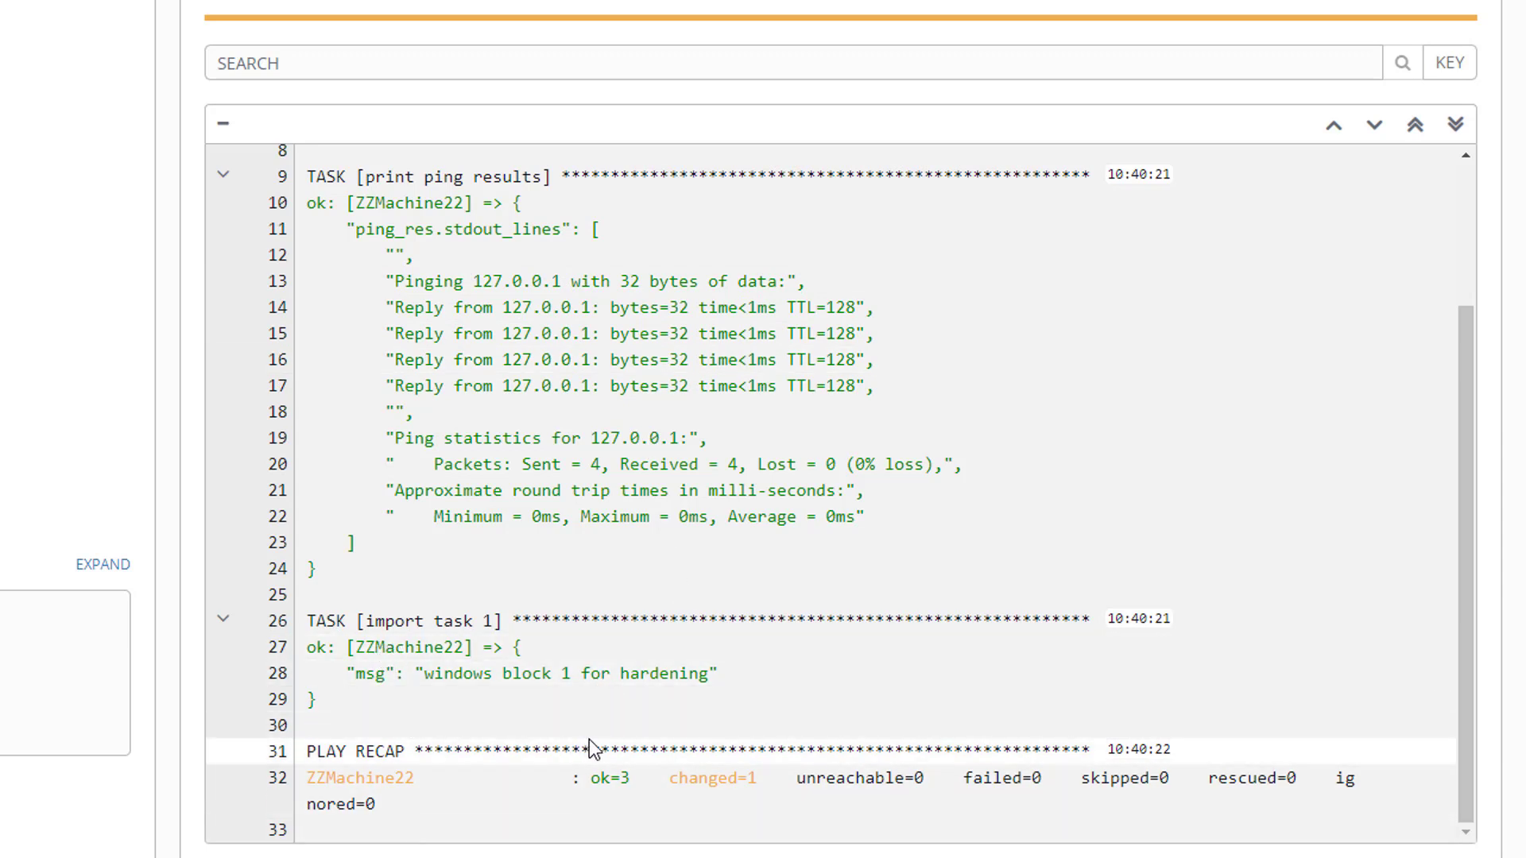
{"action": "mouse_move", "coordinate": [995, 842]}
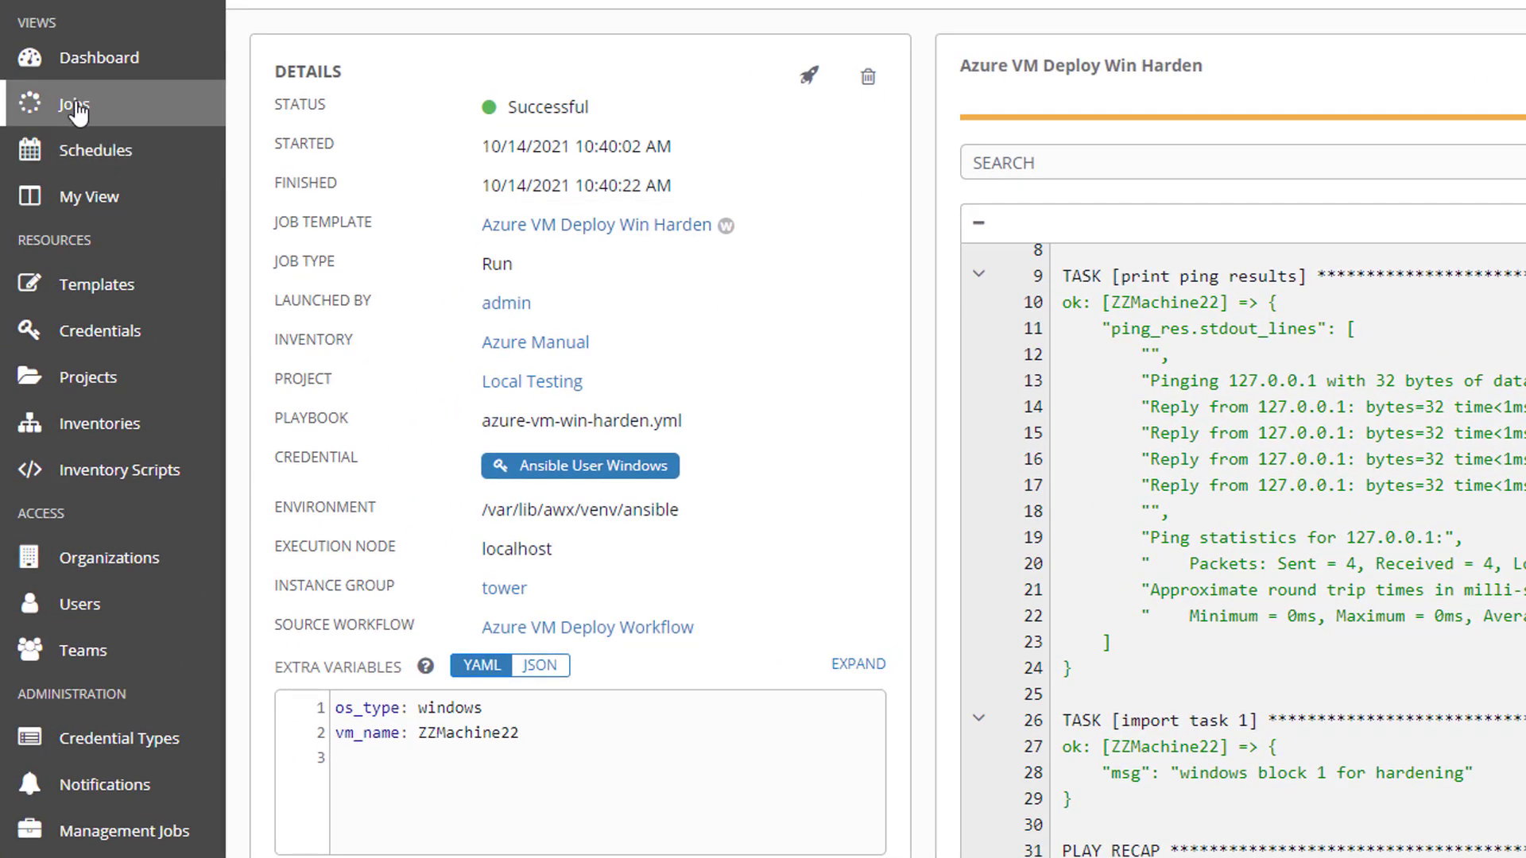
From workflow 2021, show the Azure VM Deploy Scan node output: ZZMachine22 scanned, ok=1 failed=0
{"action": "left_click", "coordinate": [75, 105]}
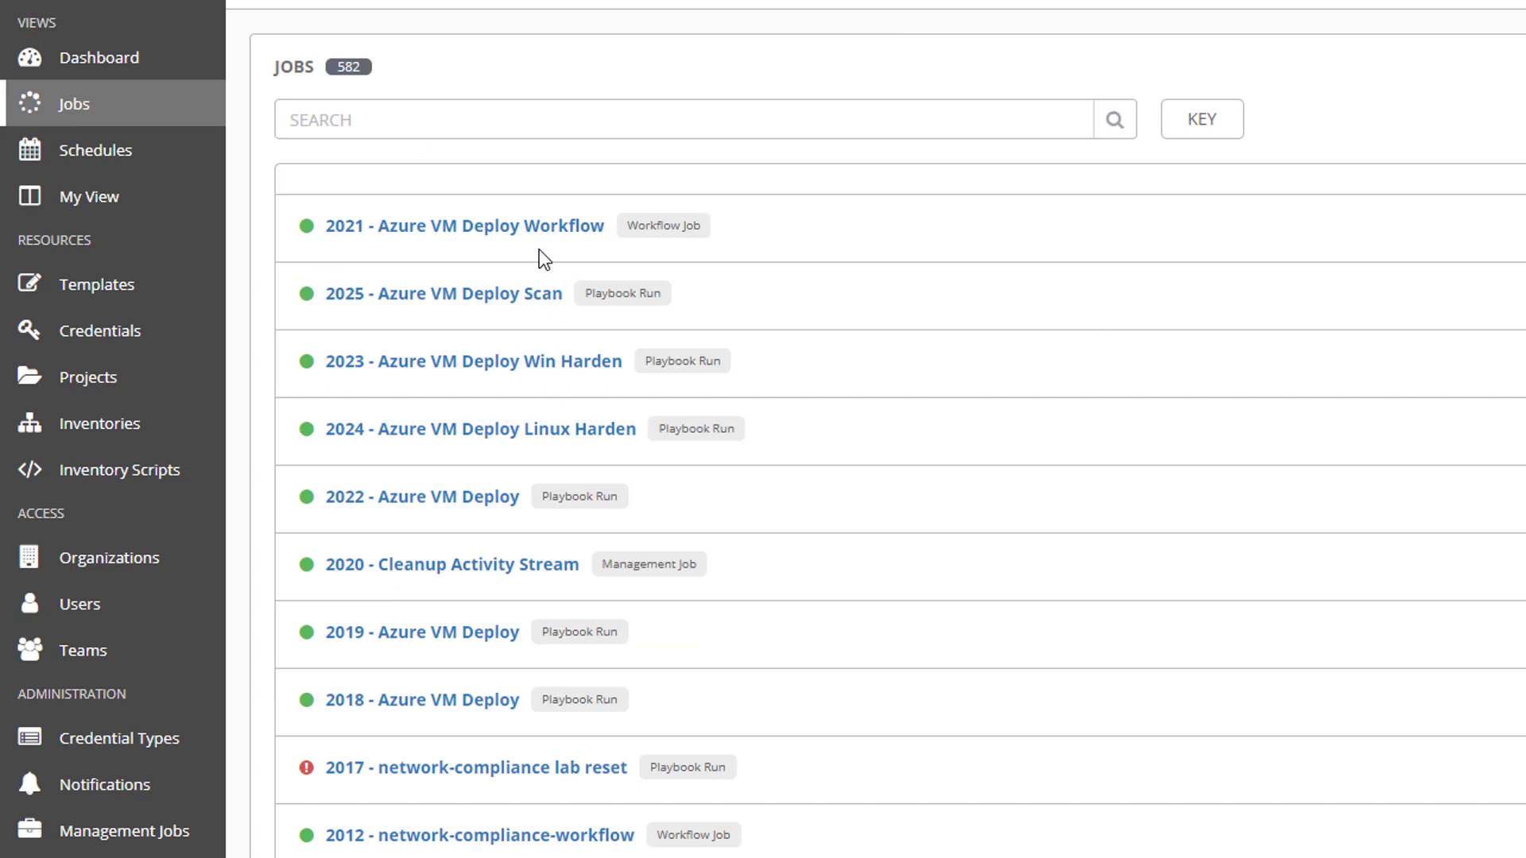
{"action": "left_click", "coordinate": [464, 224]}
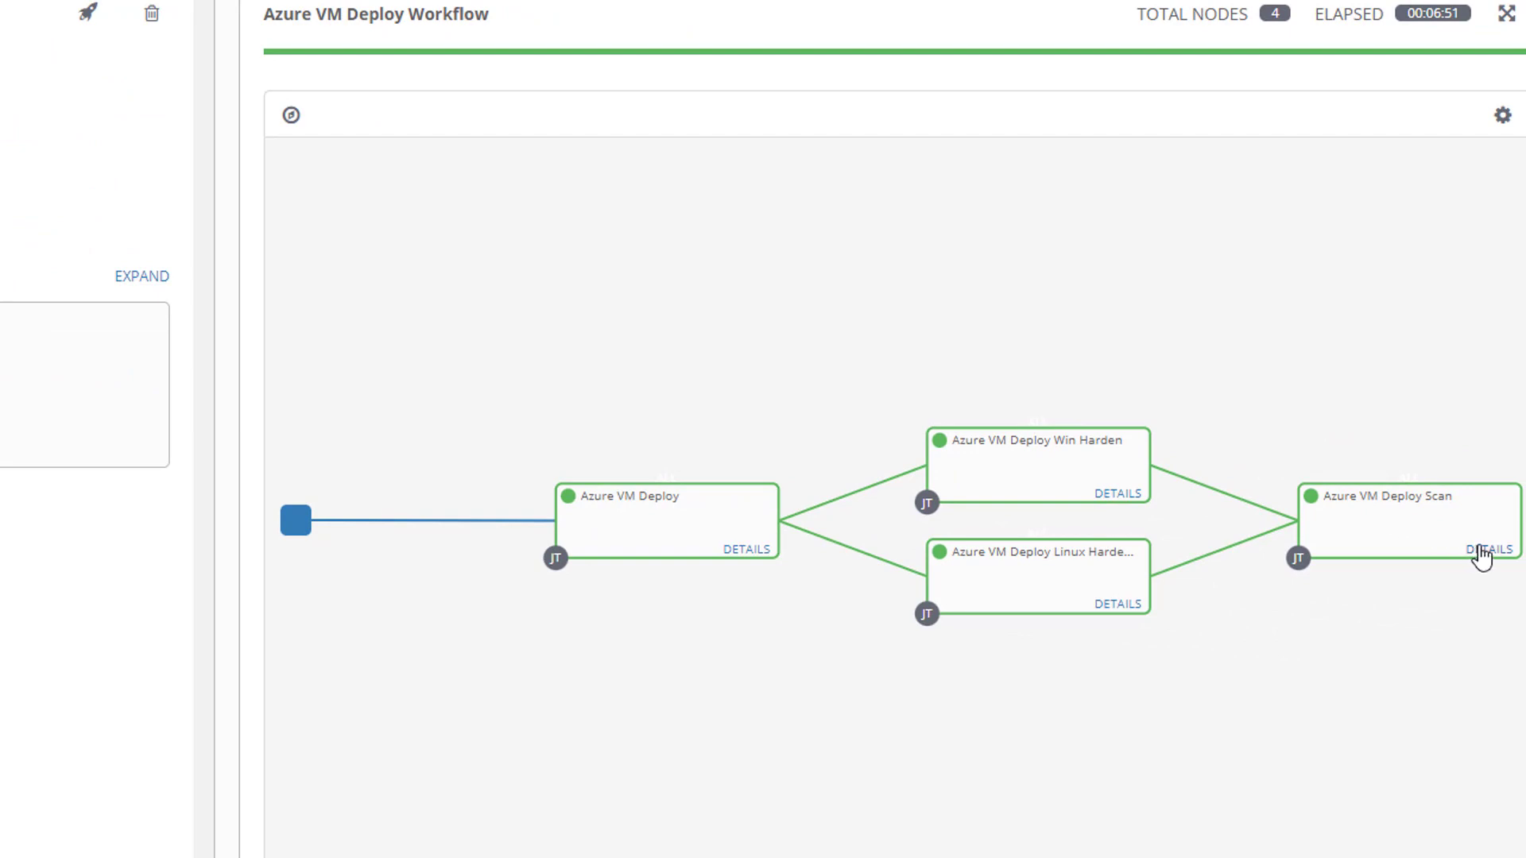
{"action": "left_click", "coordinate": [1489, 548]}
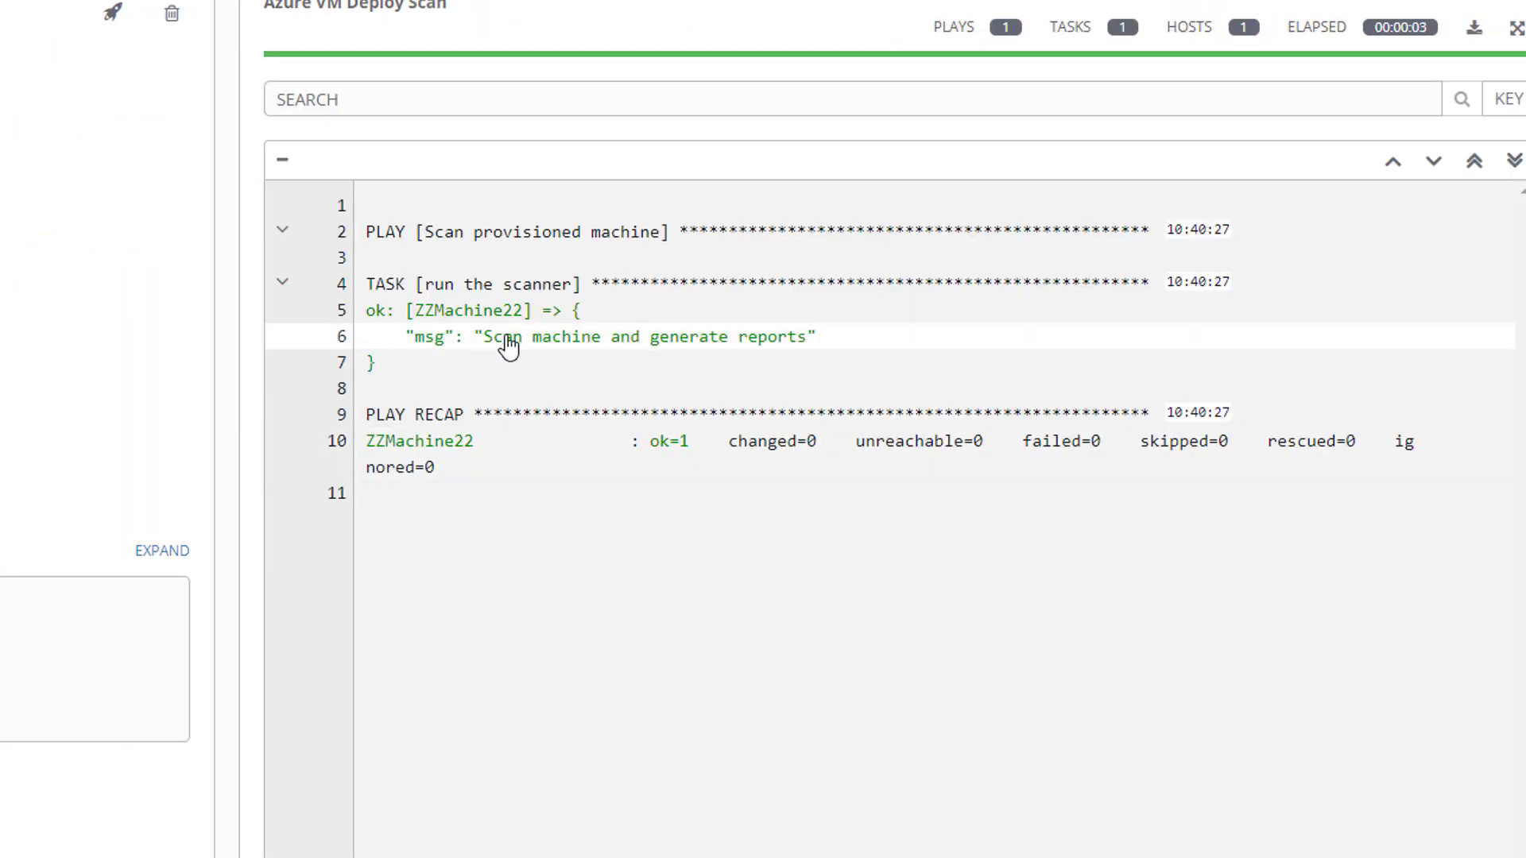
{"action": "mouse_move", "coordinate": [855, 361]}
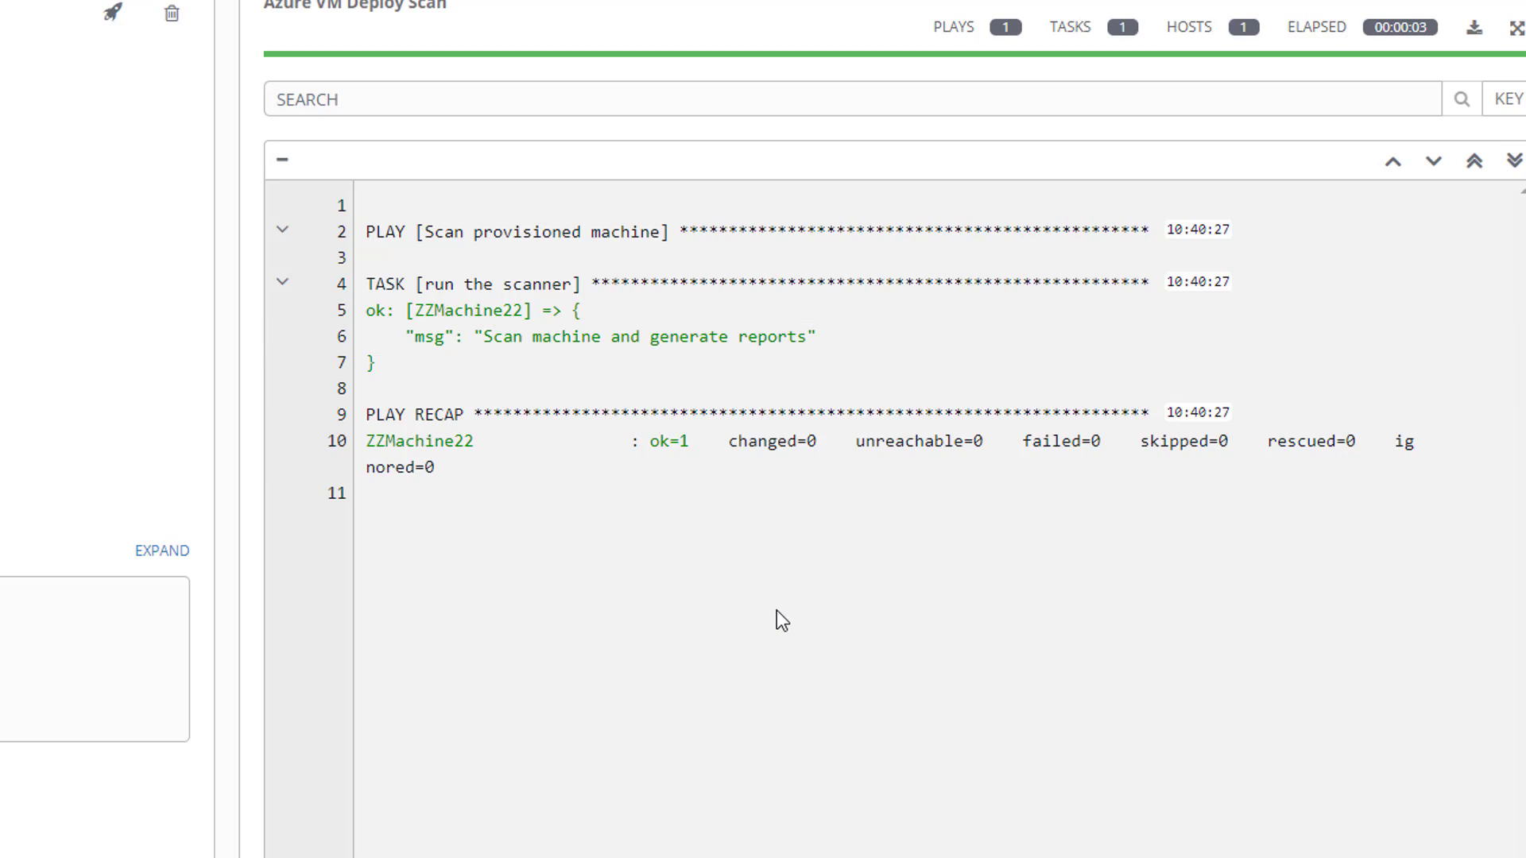
{"action": "mouse_move", "coordinate": [594, 53]}
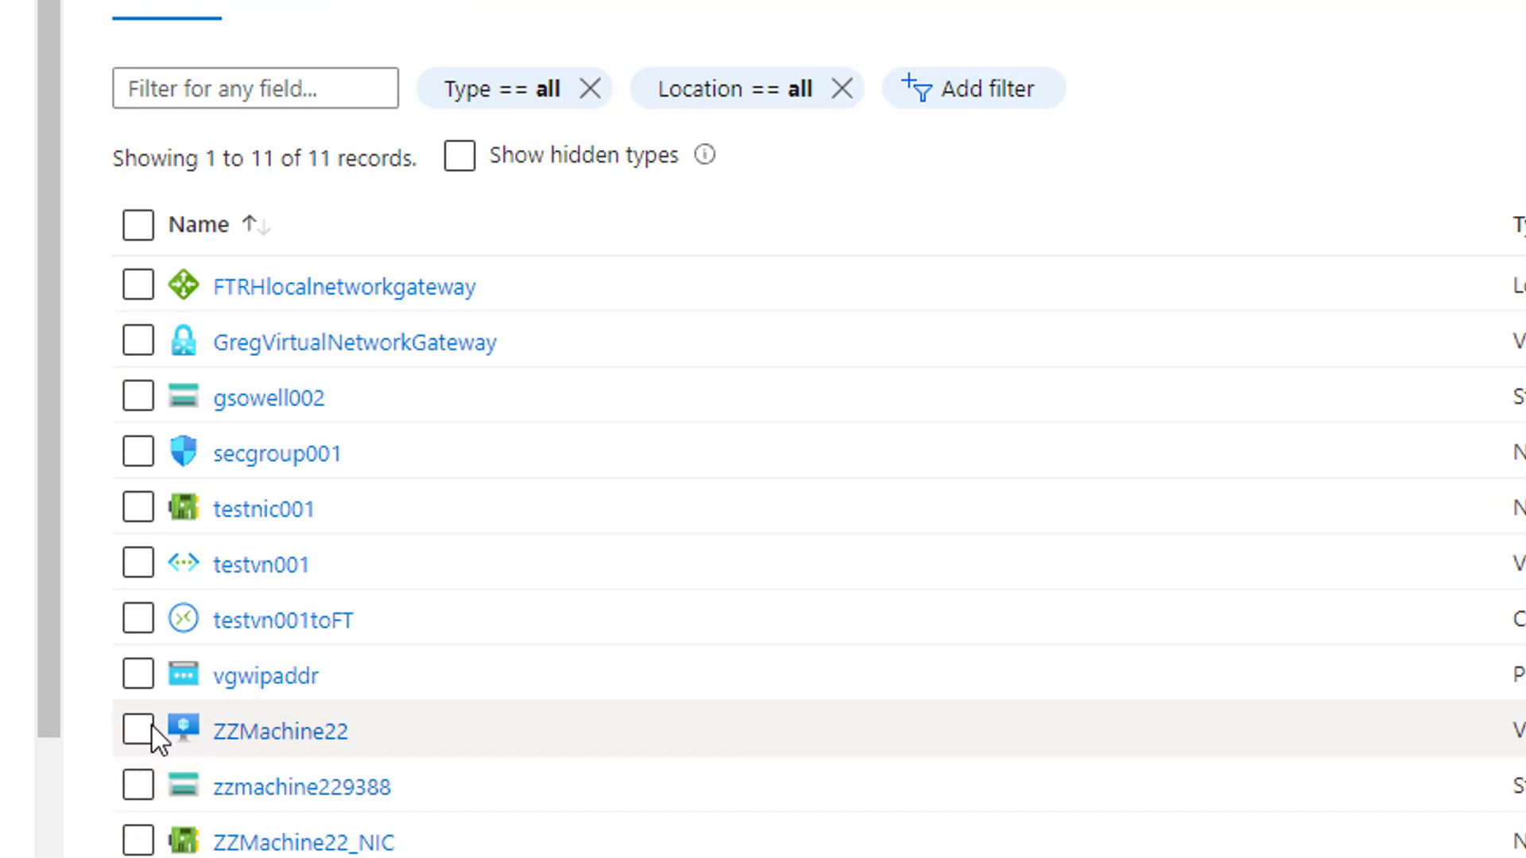
{"action": "mouse_move", "coordinate": [401, 788]}
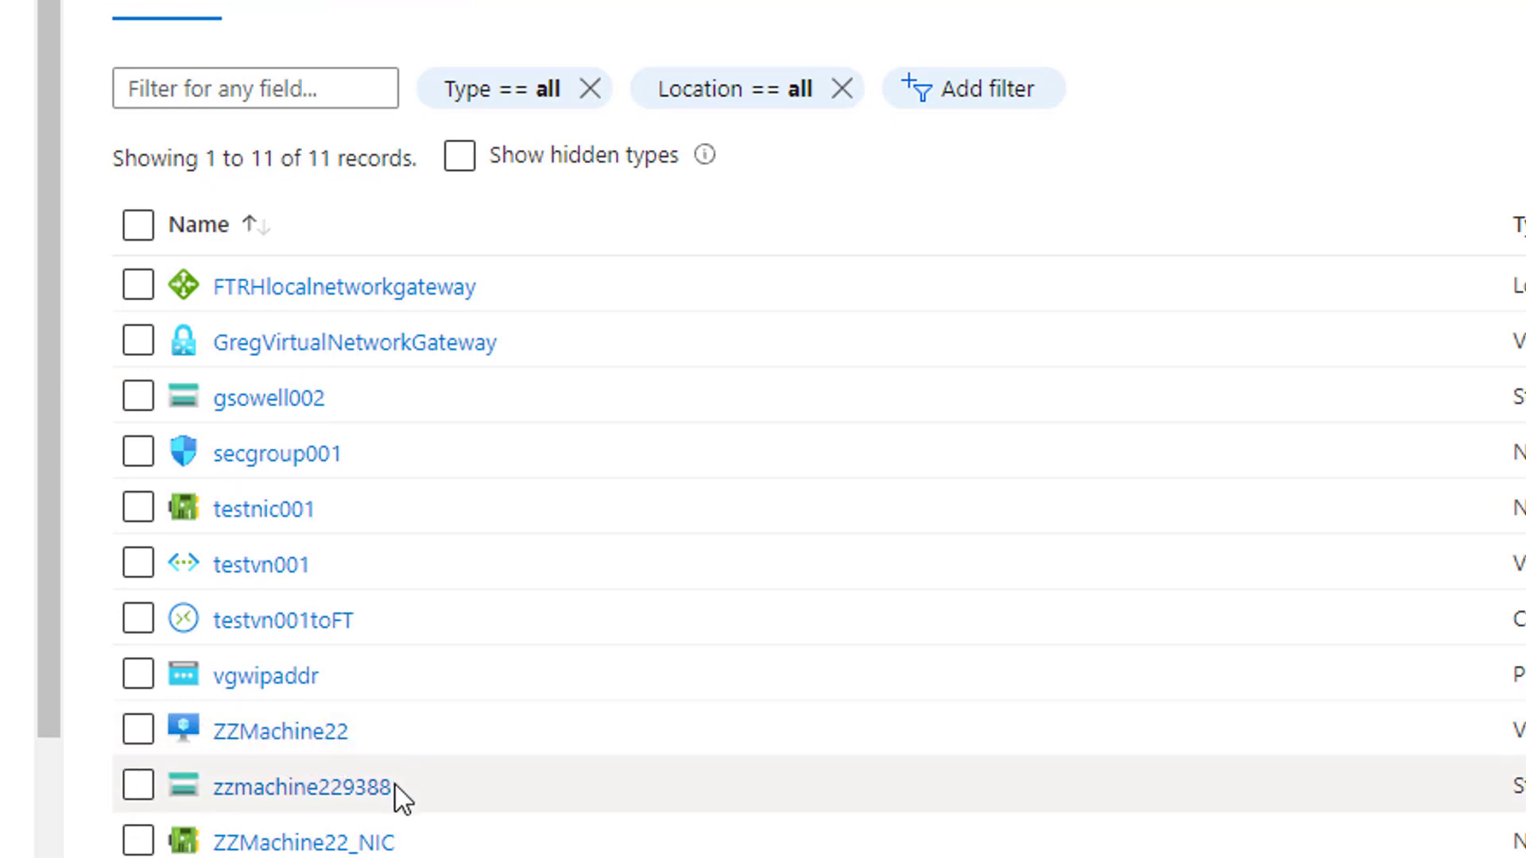